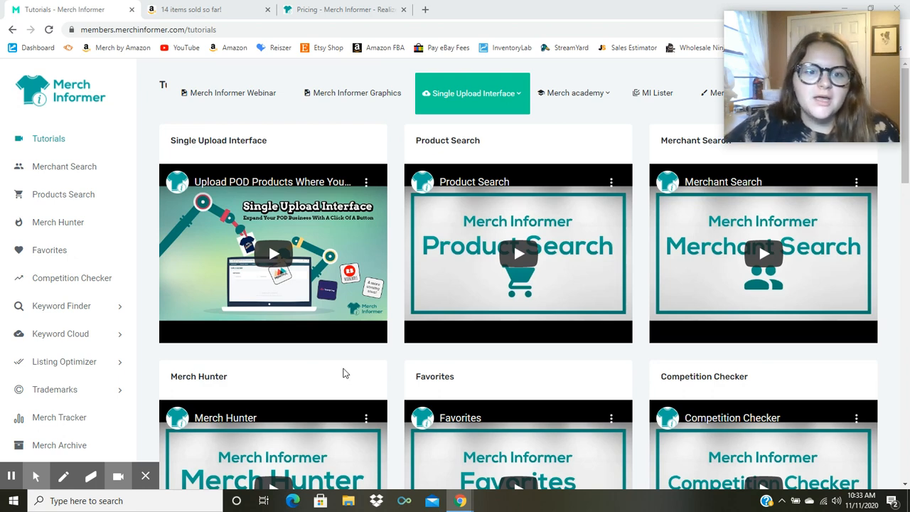
mouse_move(318, 379)
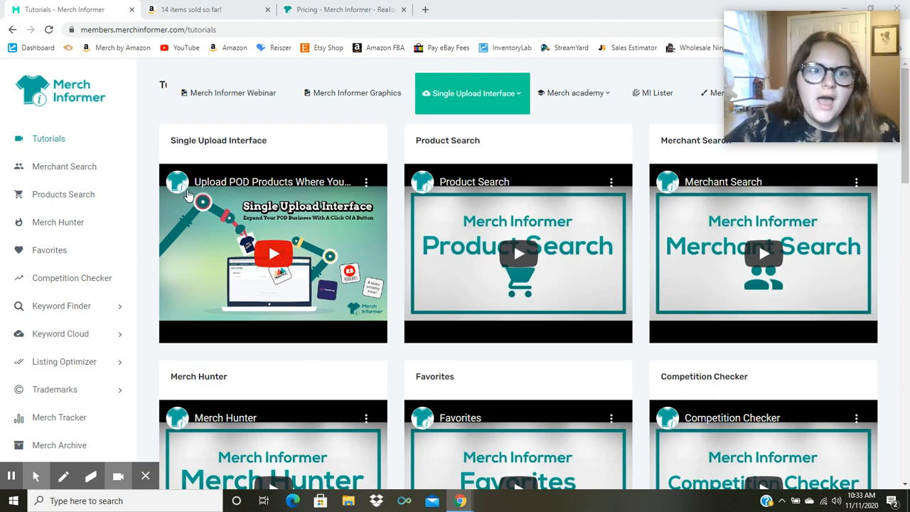
mouse_move(206, 10)
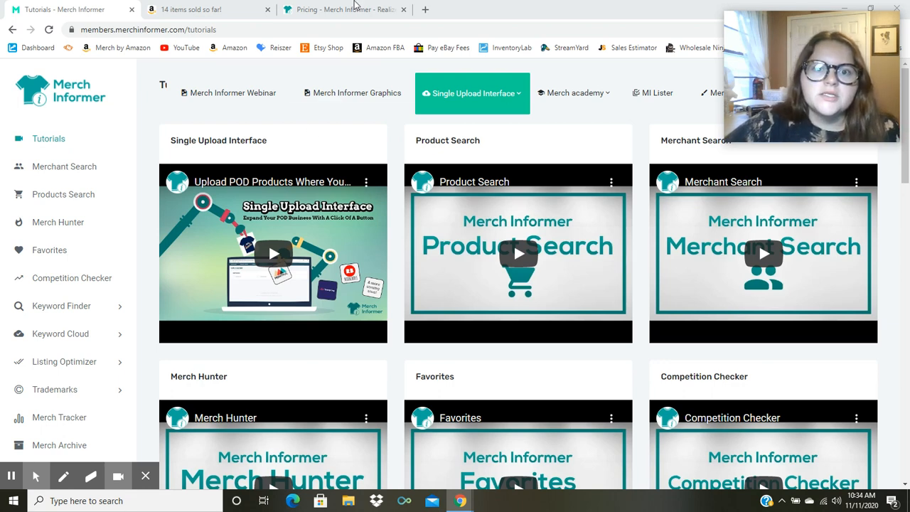
- Switch to the '14 items sold so far!' tab with the PrettyMerch Pro sales dashboard
click(206, 9)
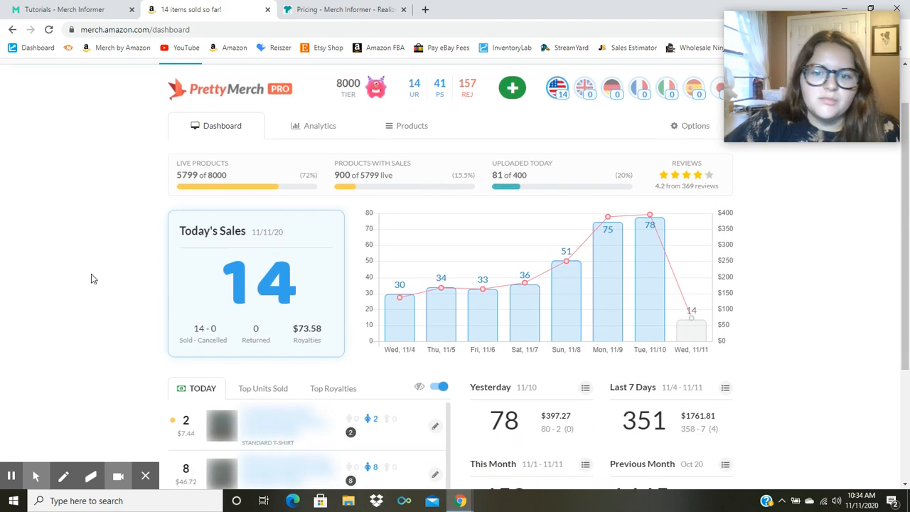
mouse_move(608, 284)
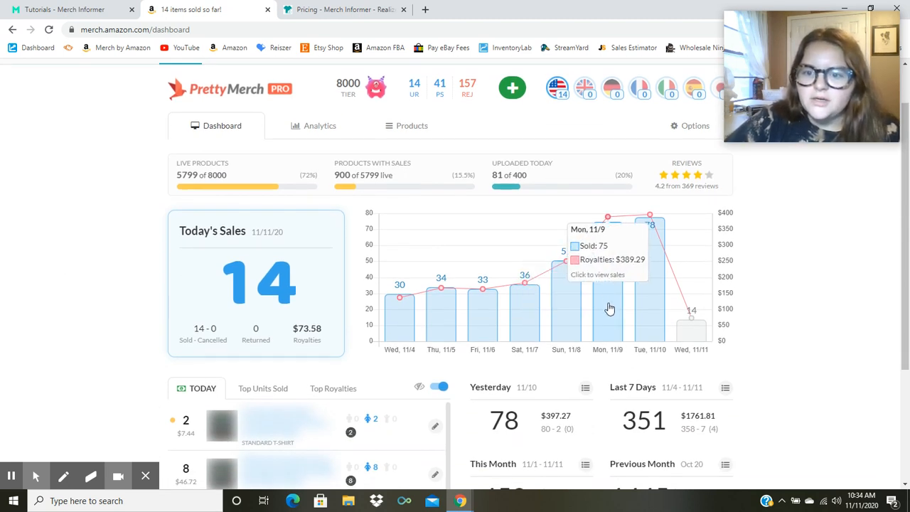
mouse_move(654, 301)
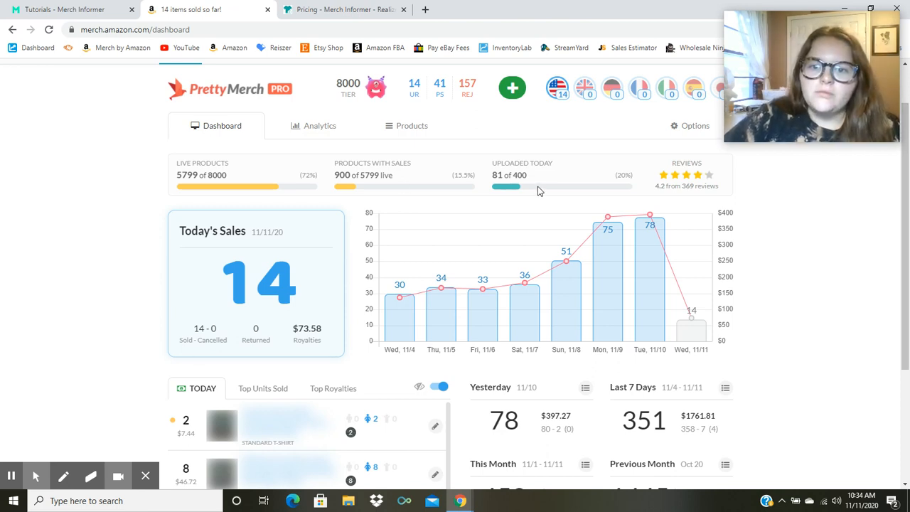
mouse_move(556, 189)
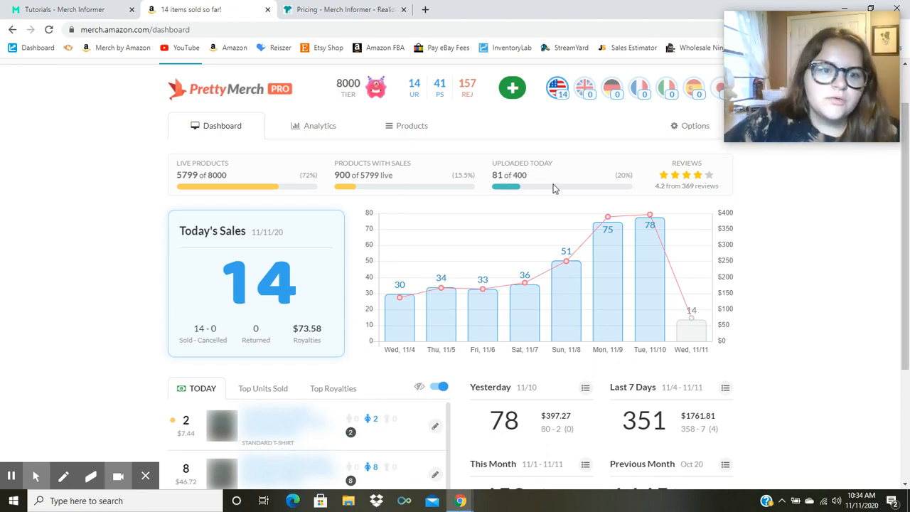
mouse_move(437, 201)
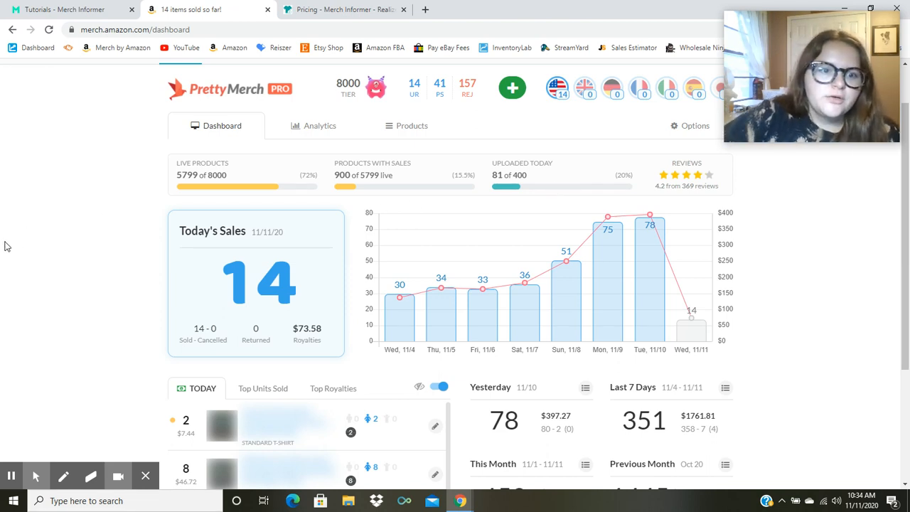
mouse_move(28, 230)
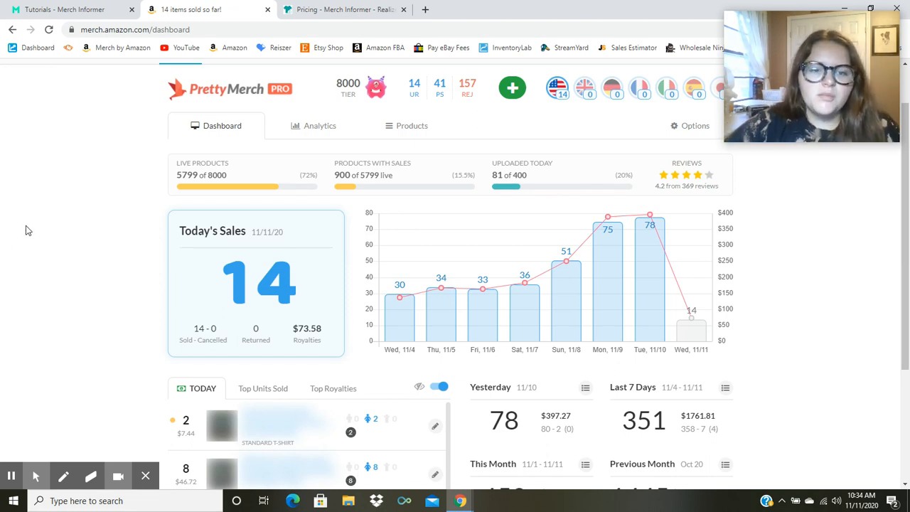
mouse_move(60, 169)
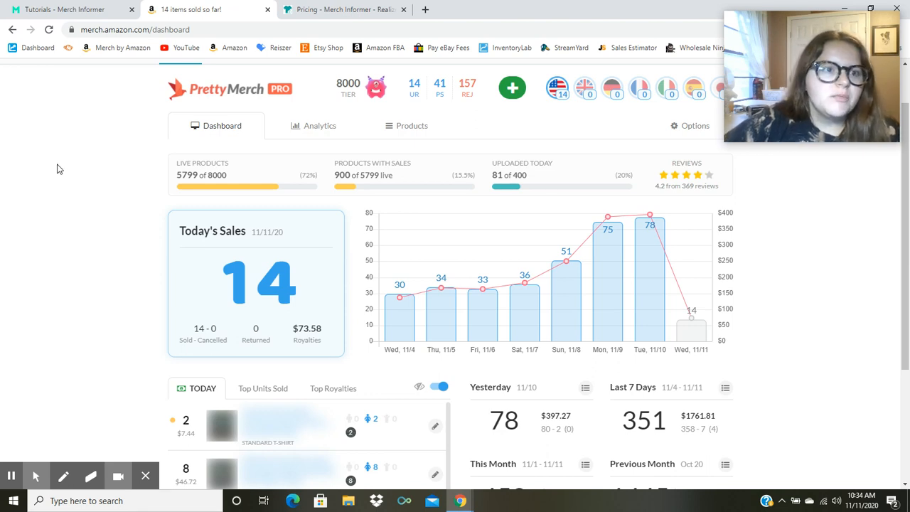
mouse_move(125, 226)
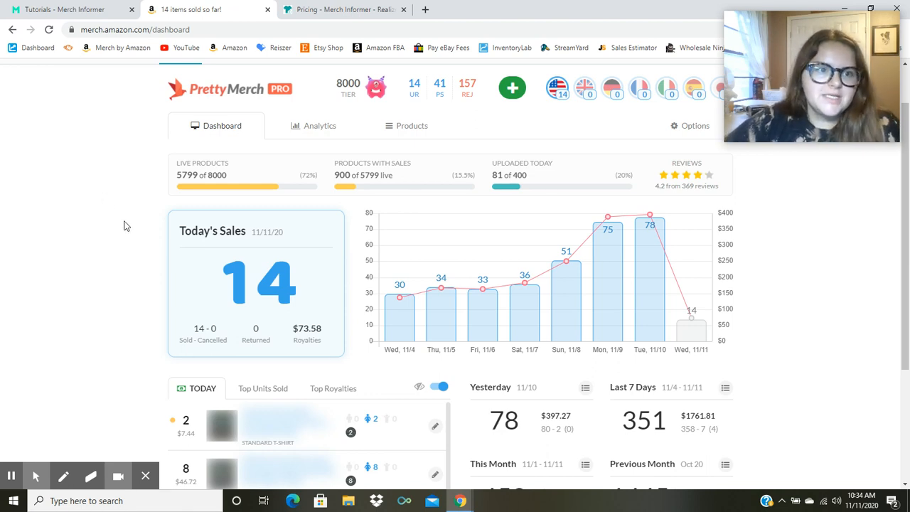
mouse_move(138, 207)
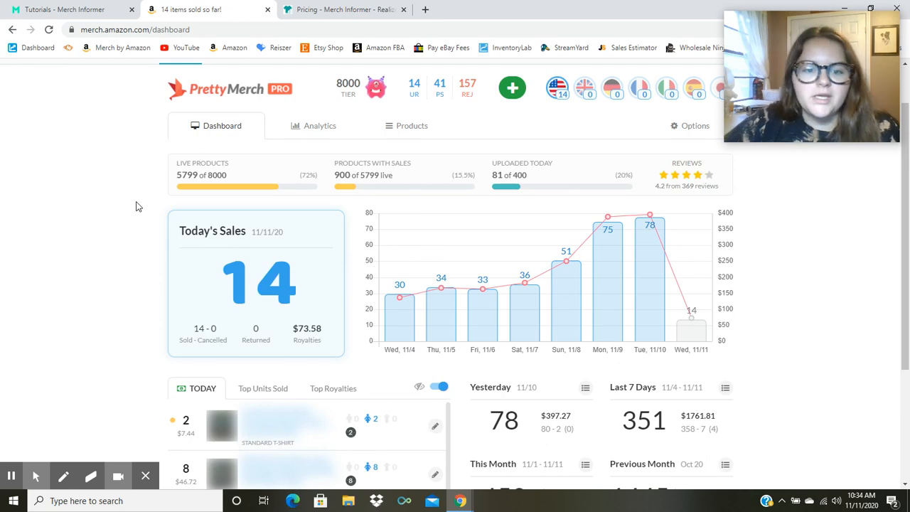
- Open Trend Hunter > Movers And Shakers in Merch Informer, listing 300 daily US shirt results
click(64, 9)
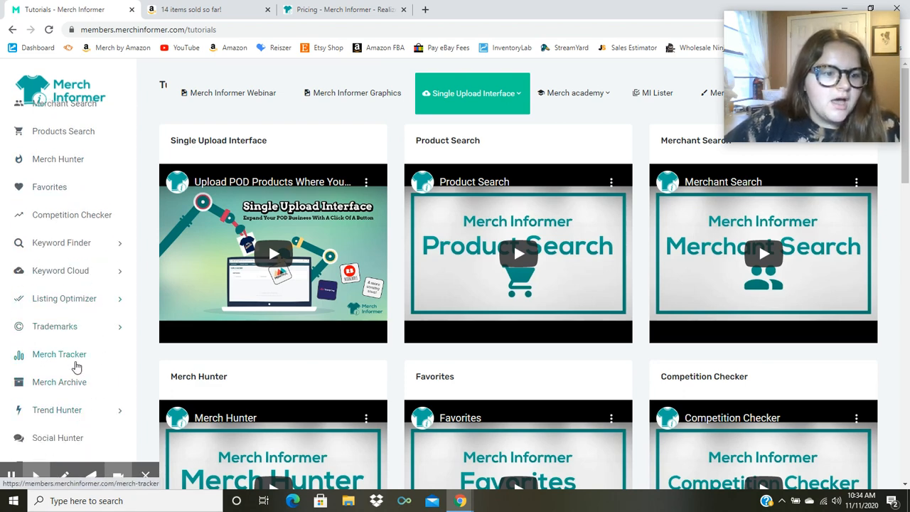
click(57, 410)
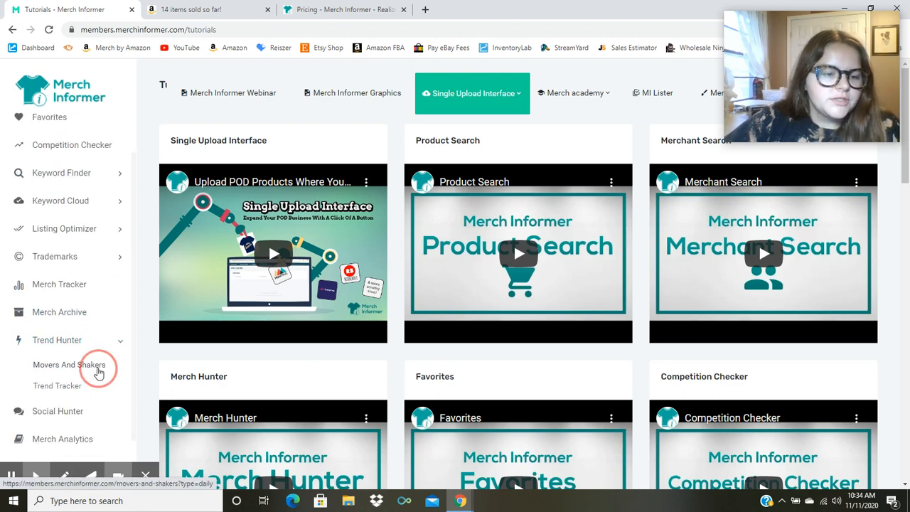
click(69, 365)
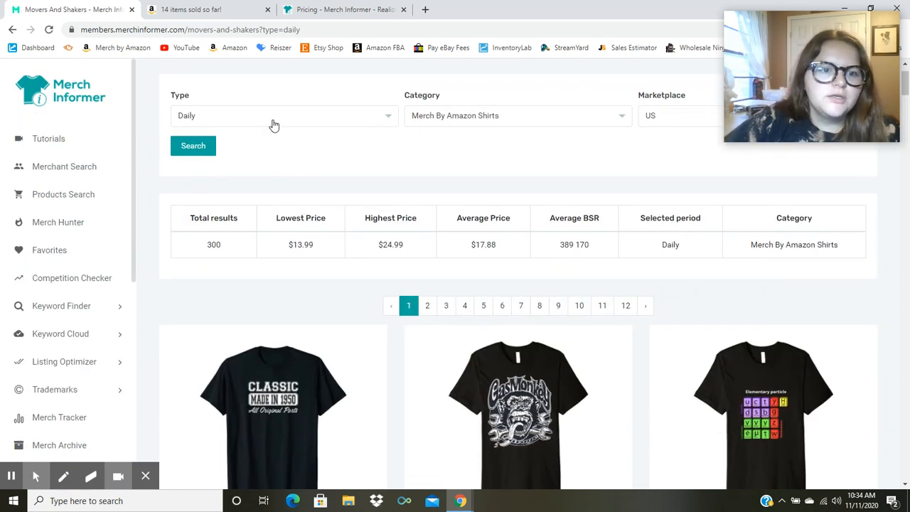
click(284, 115)
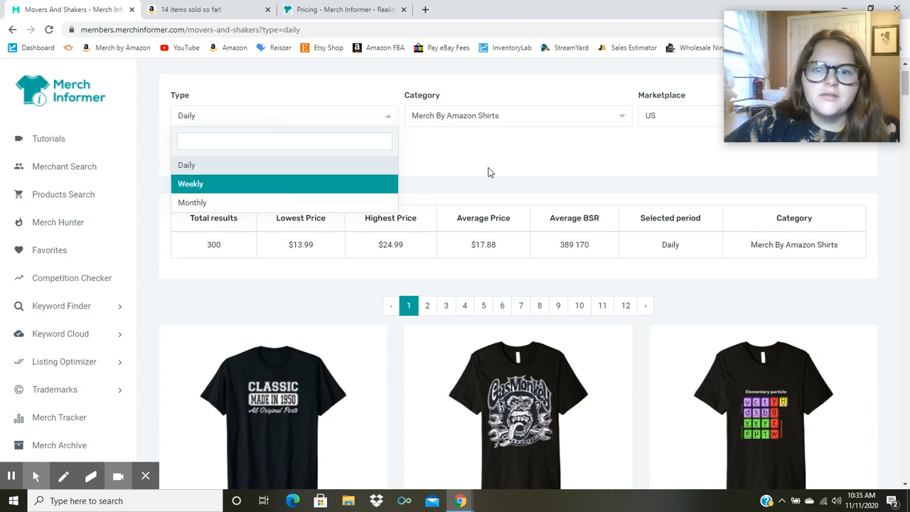
click(517, 115)
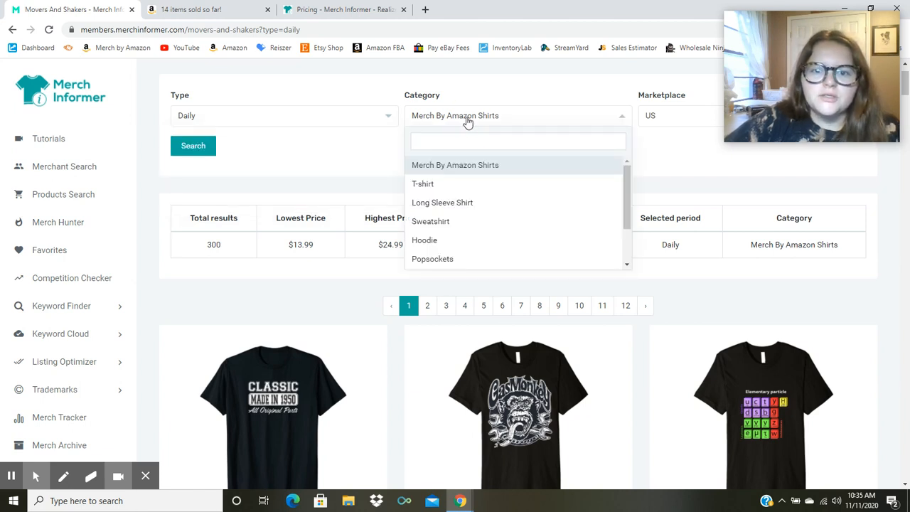
mouse_move(480, 245)
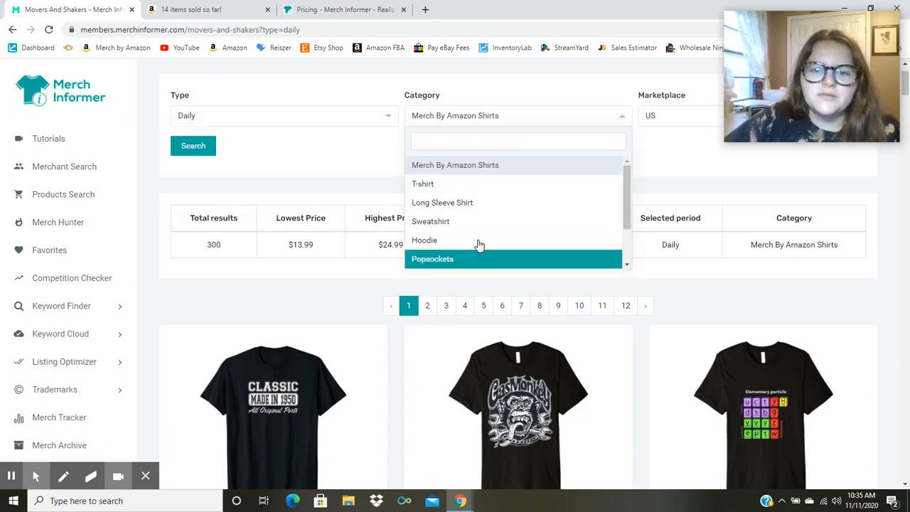
click(358, 163)
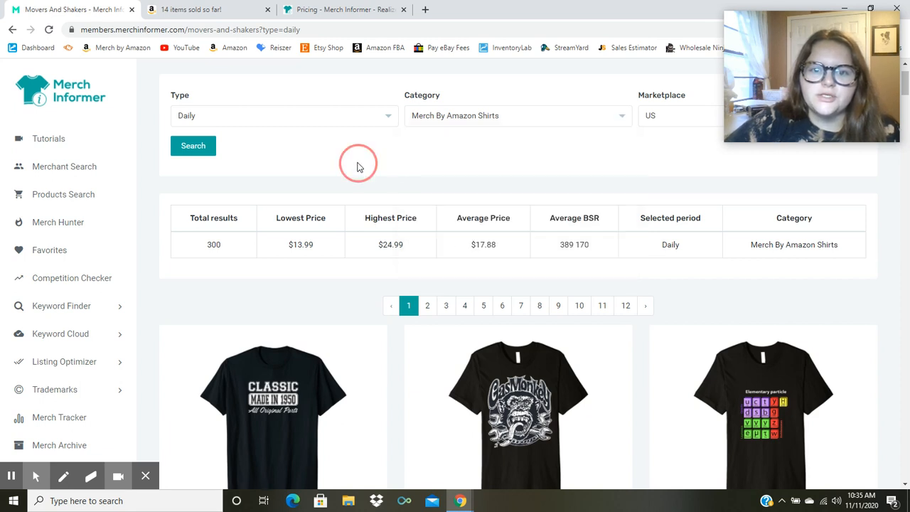
mouse_move(389, 163)
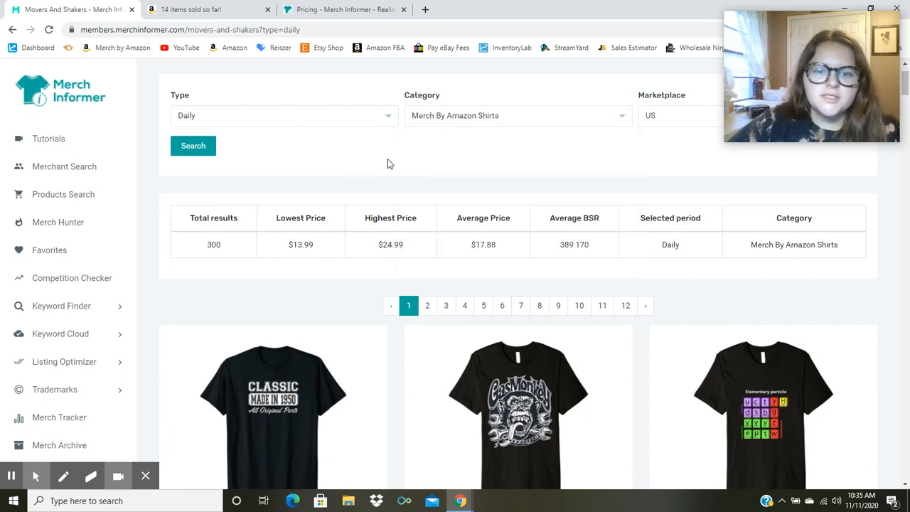
scroll(down, 3)
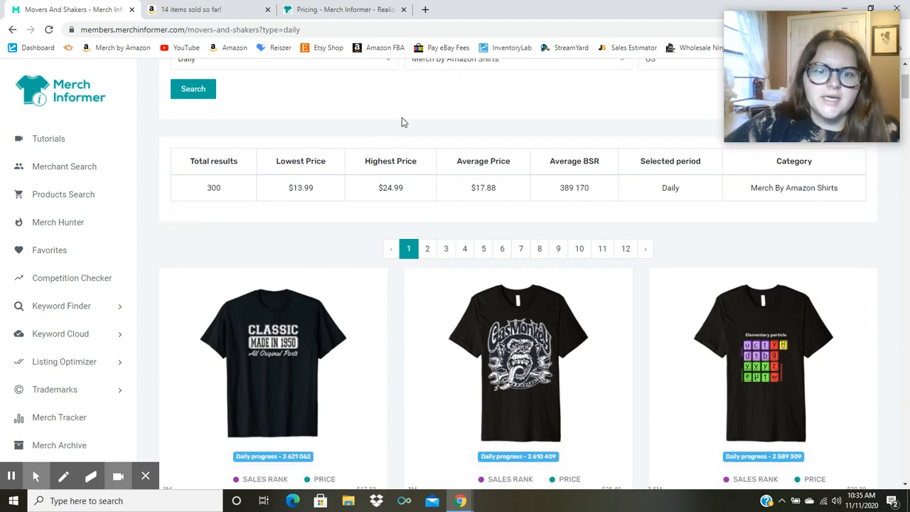
scroll(down, 3)
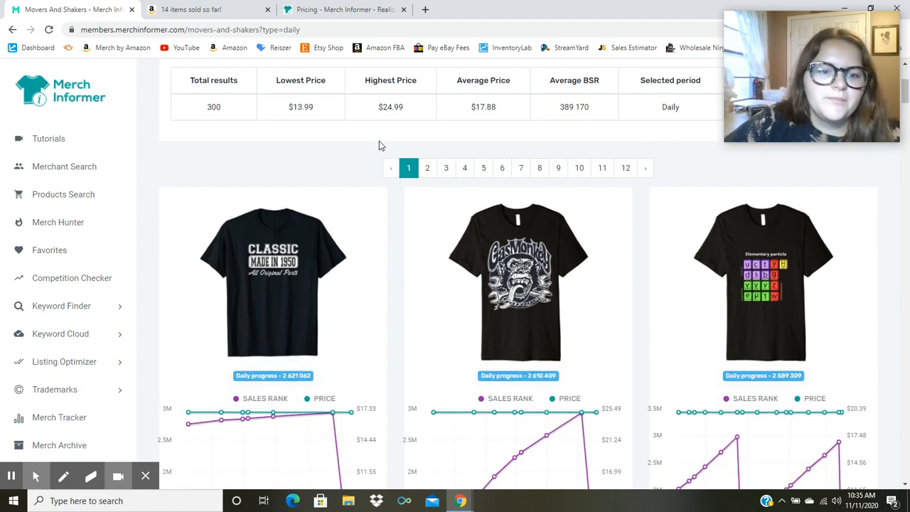
scroll(down, 3)
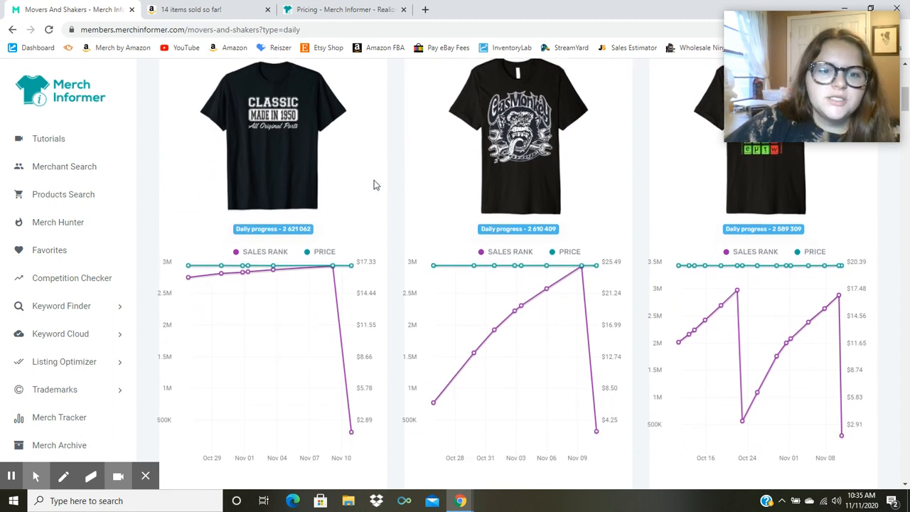
mouse_move(273, 238)
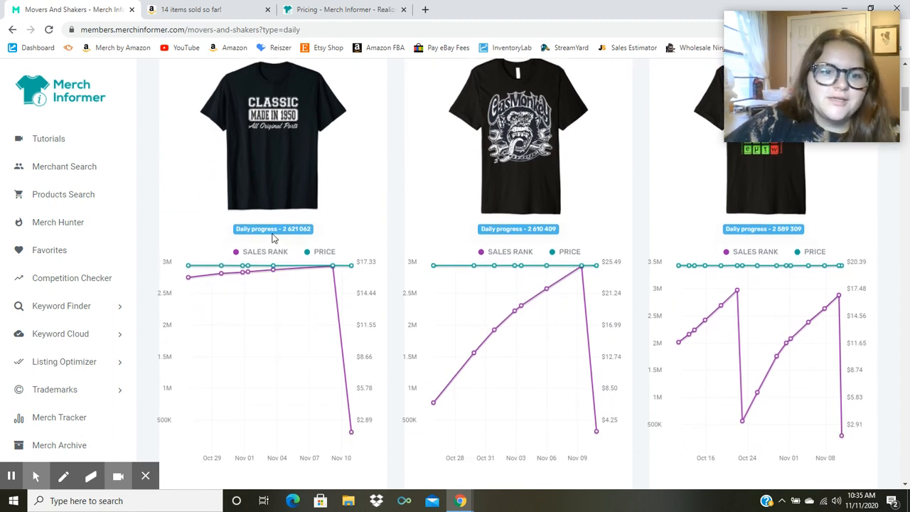
scroll(down, 3)
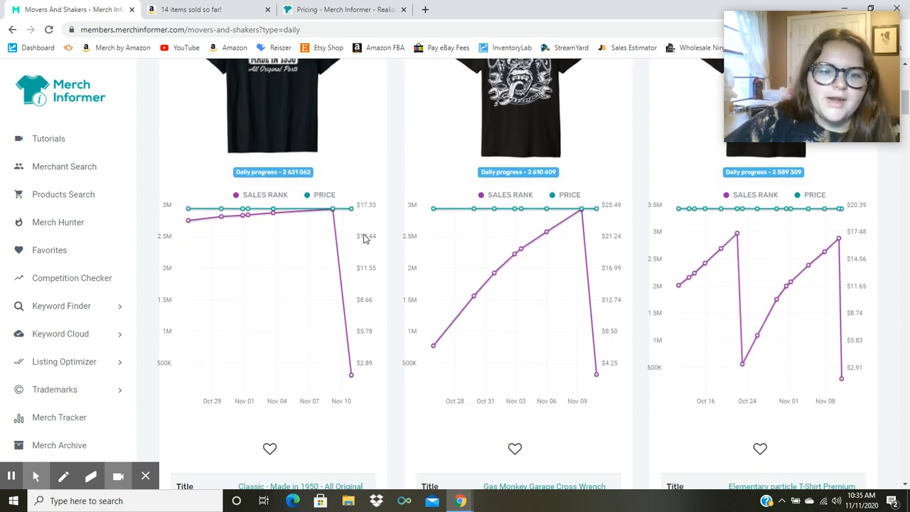
mouse_move(351, 376)
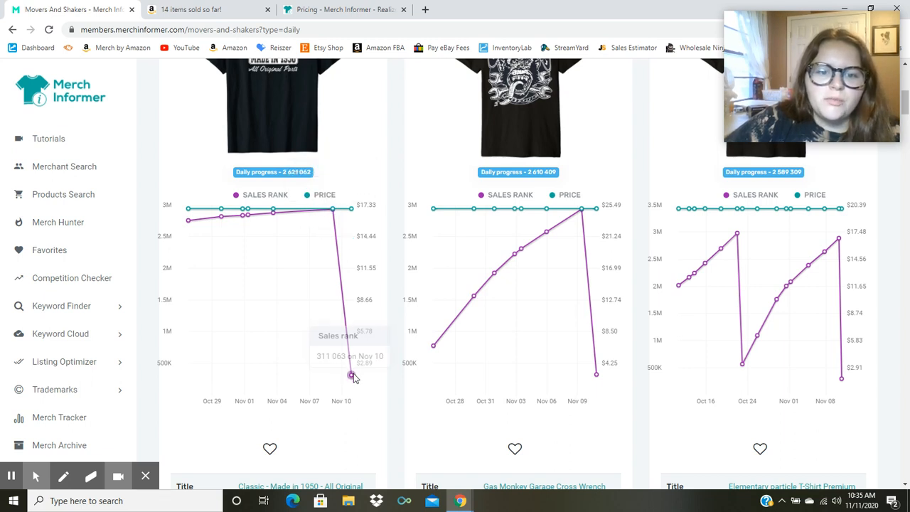
mouse_move(350, 374)
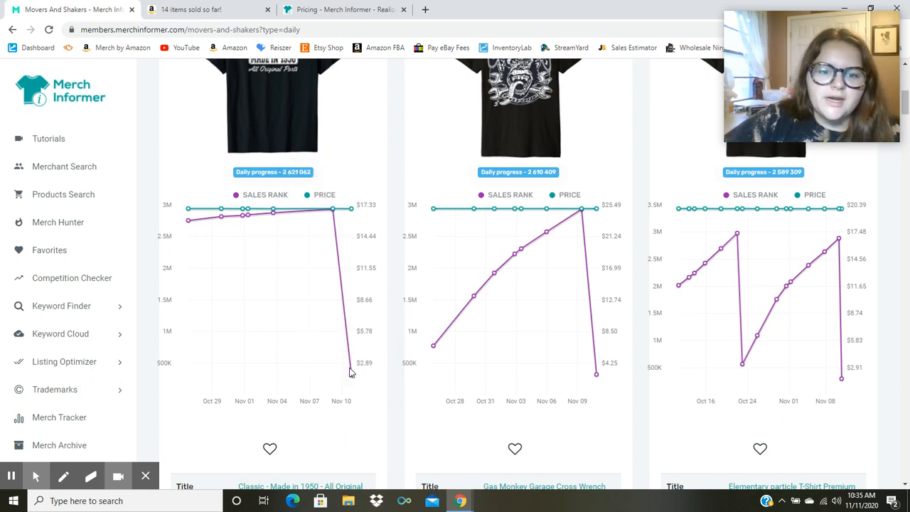
mouse_move(350, 374)
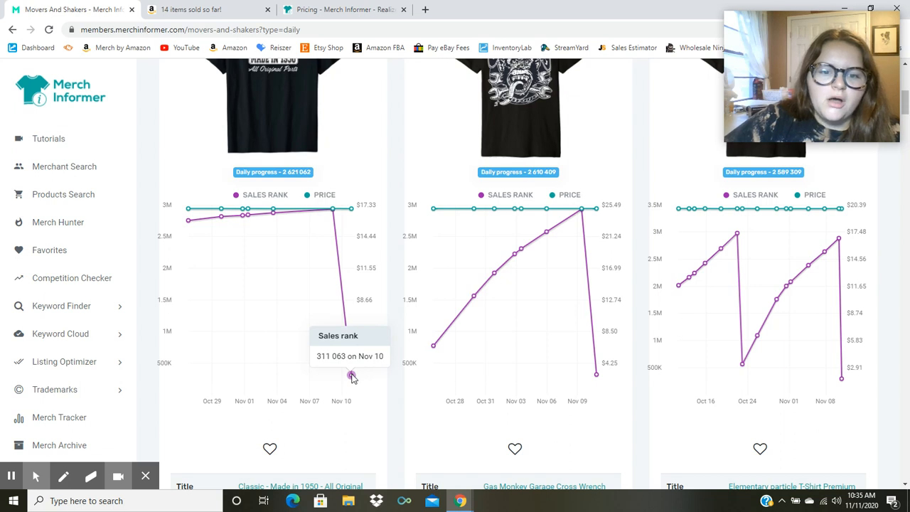
mouse_move(348, 261)
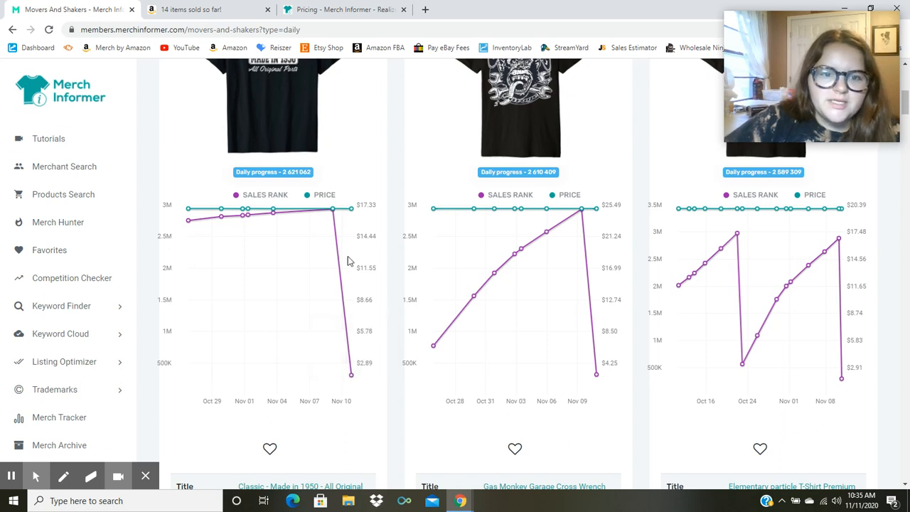
mouse_move(277, 210)
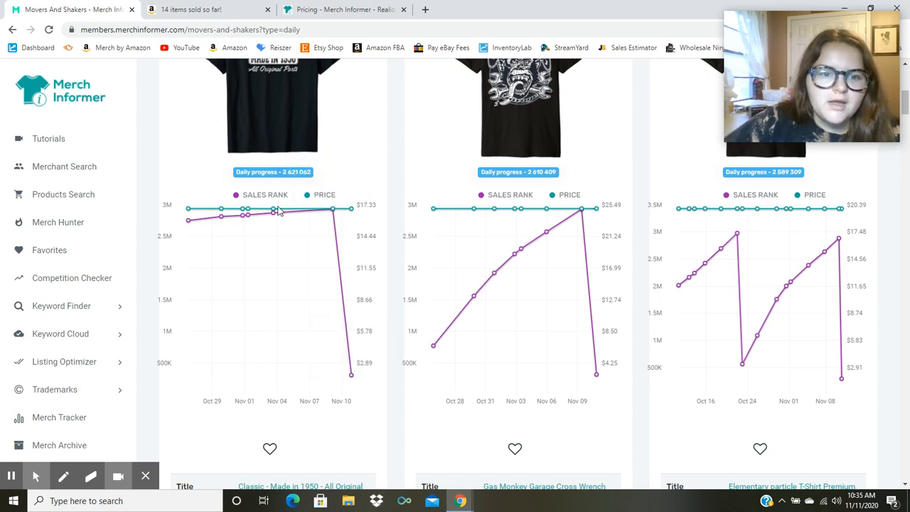
mouse_move(340, 356)
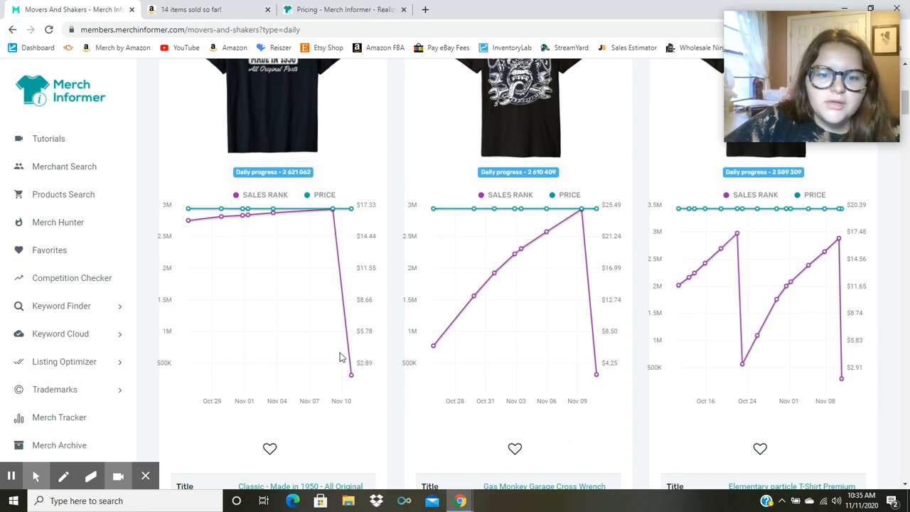
mouse_move(350, 375)
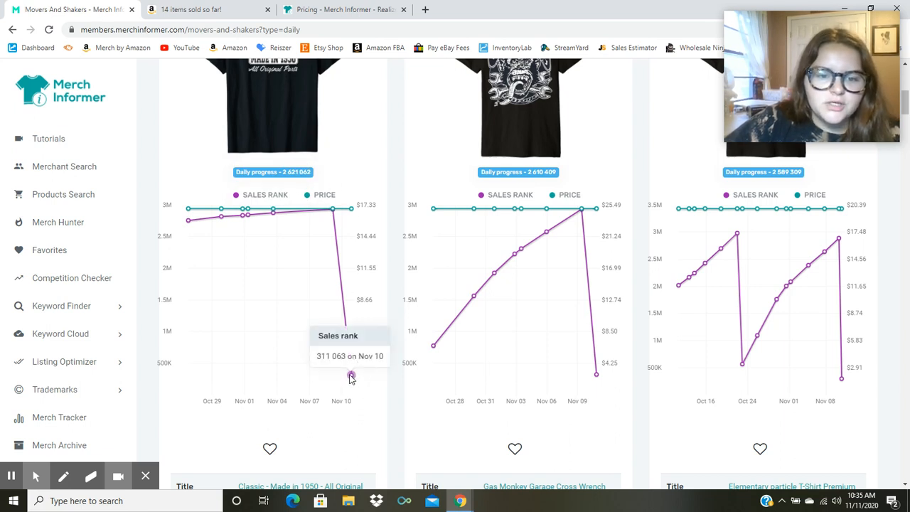
scroll(down, 3)
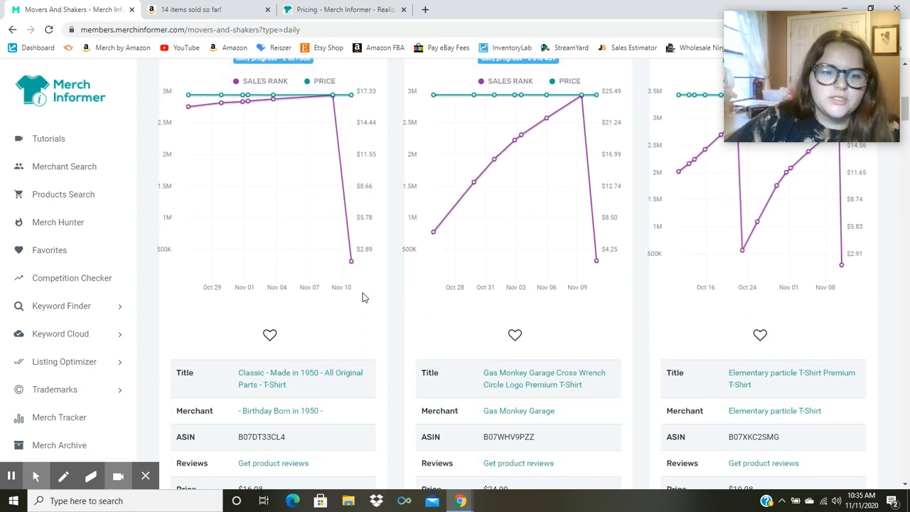
scroll(down, 3)
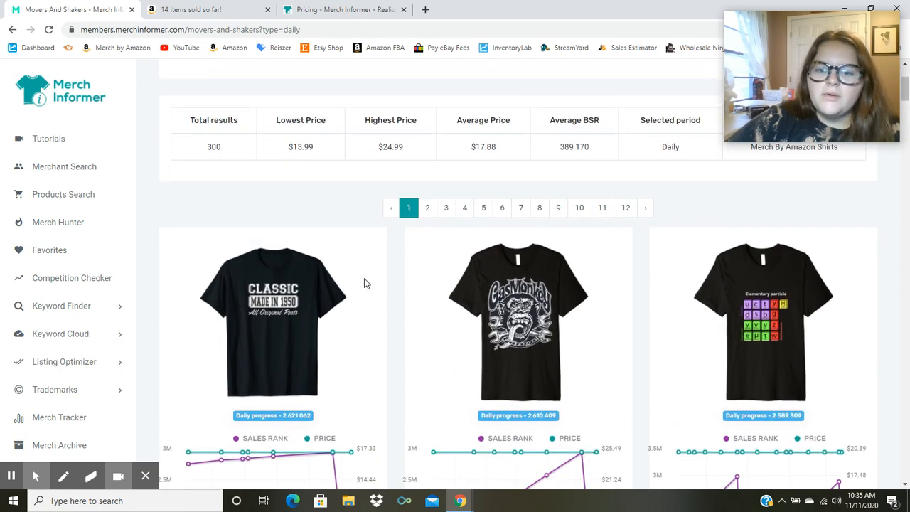
scroll(down, 3)
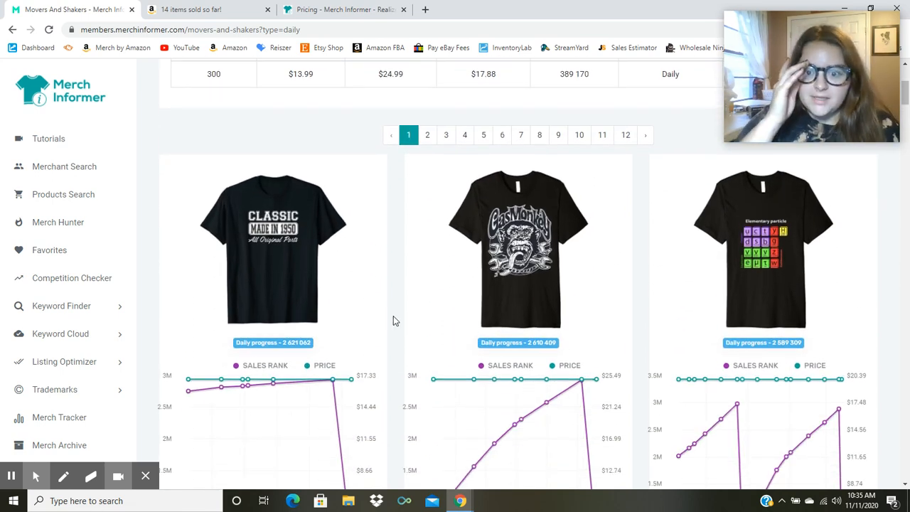
mouse_move(393, 258)
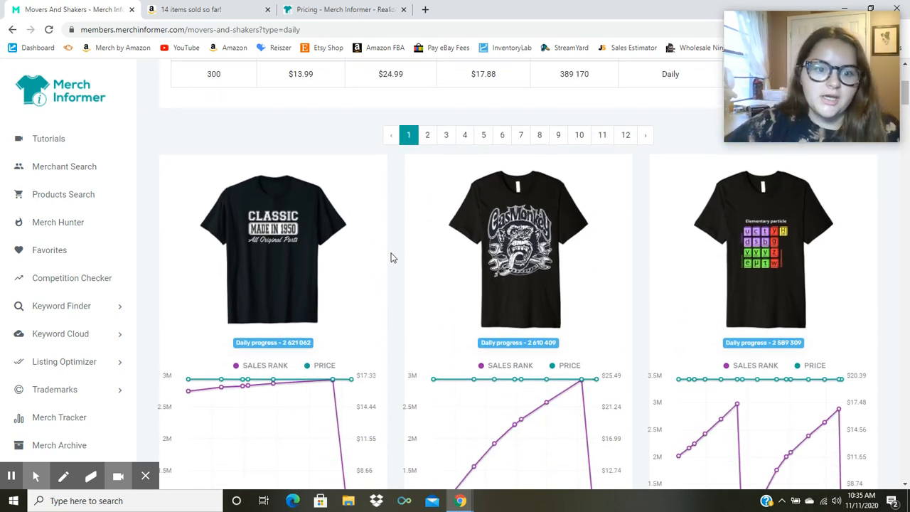
mouse_move(397, 282)
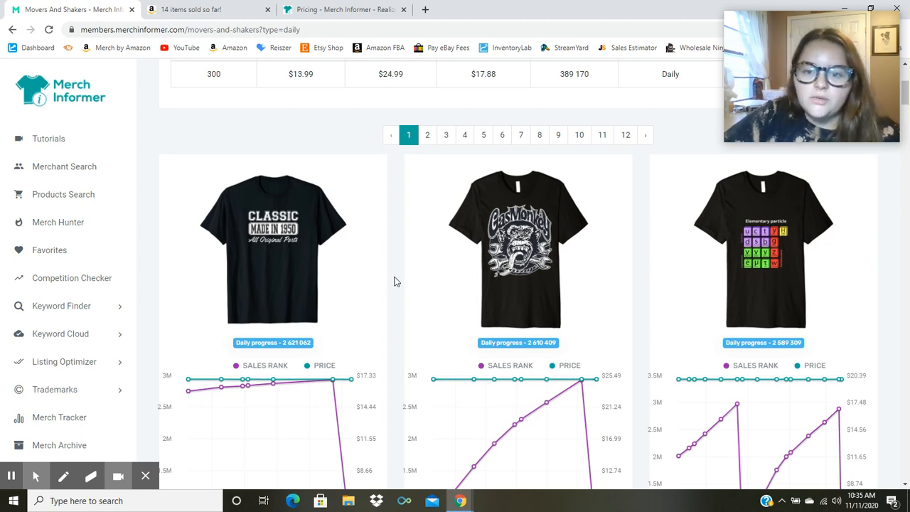
scroll(down, 3)
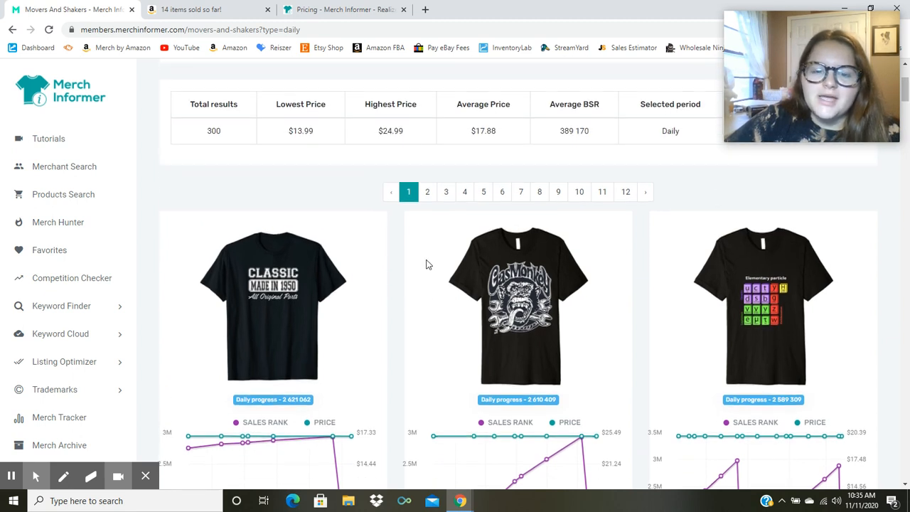
scroll(down, 3)
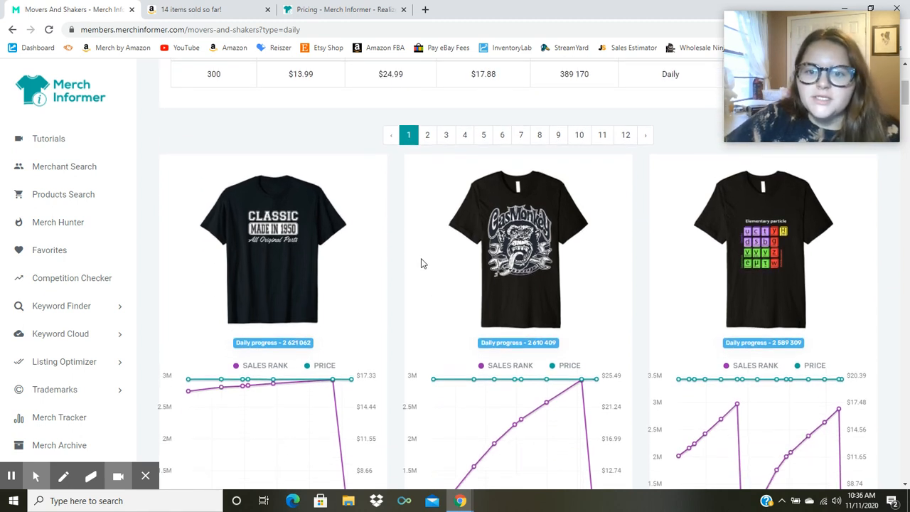
scroll(down, 3)
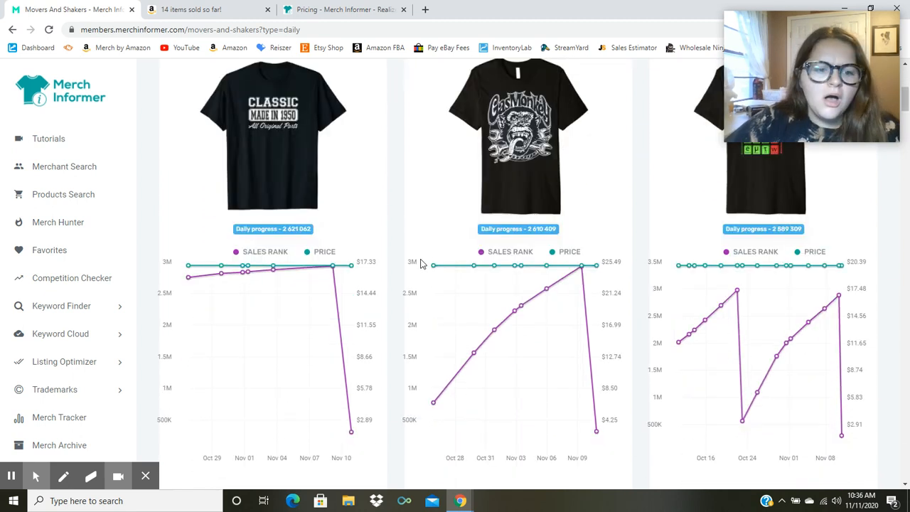
- Scroll down to the Pound Cake, Pappy Claus and Black Lives Matter shirts' rank charts
scroll(down, 3)
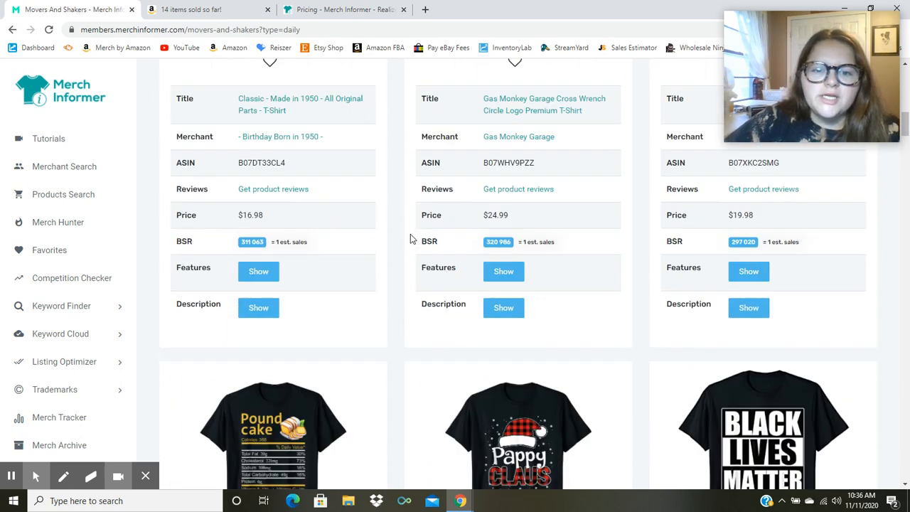
scroll(down, 3)
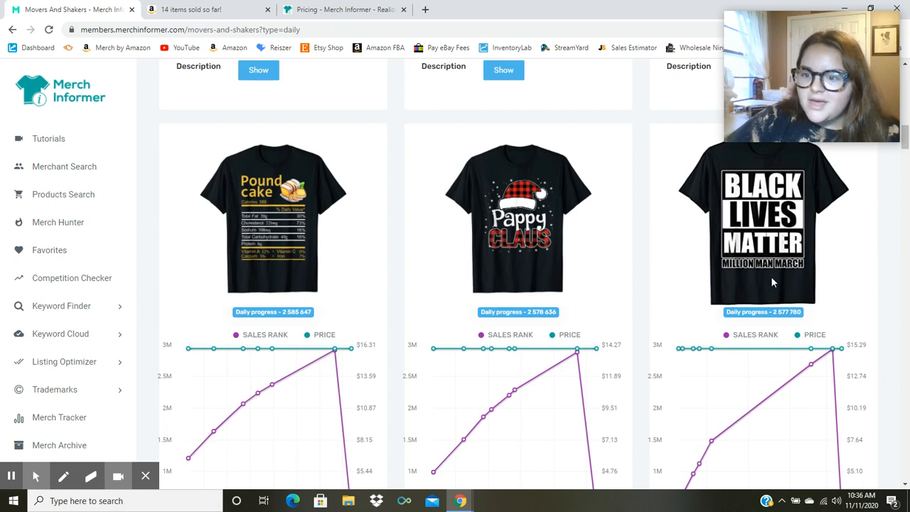
mouse_move(682, 275)
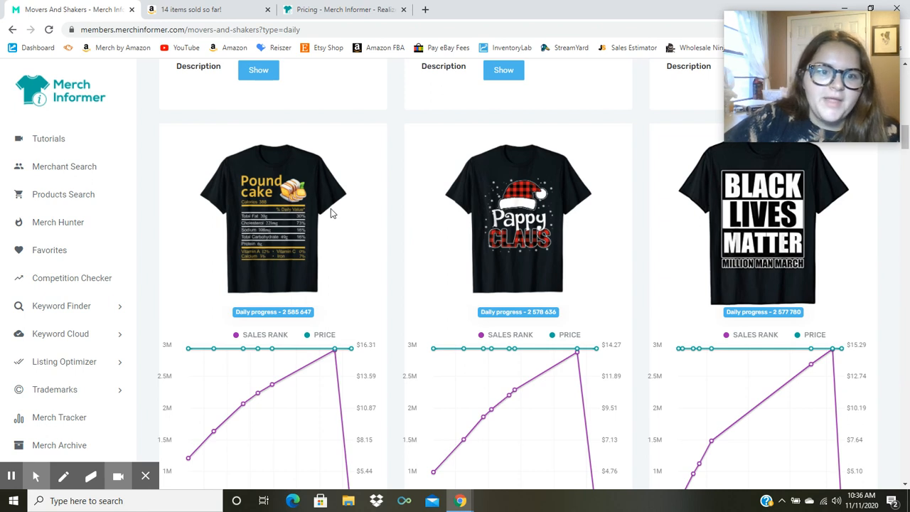
mouse_move(276, 263)
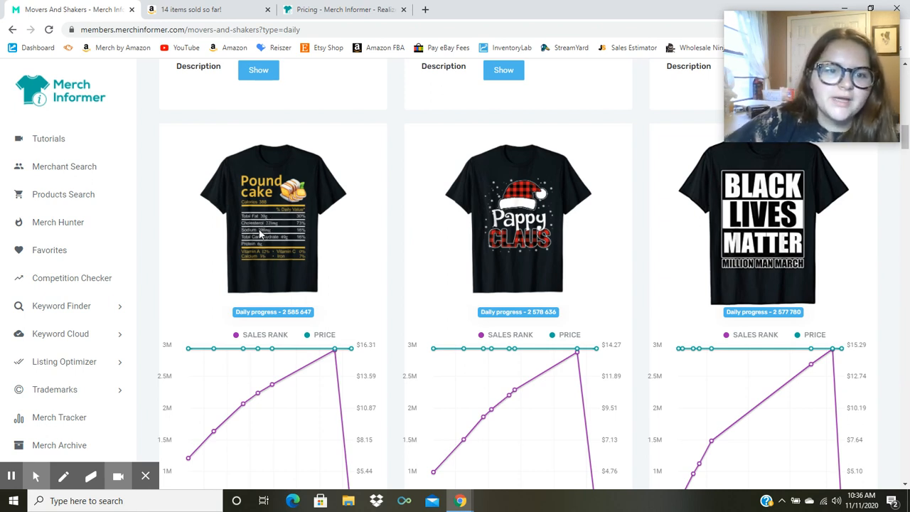
mouse_move(389, 208)
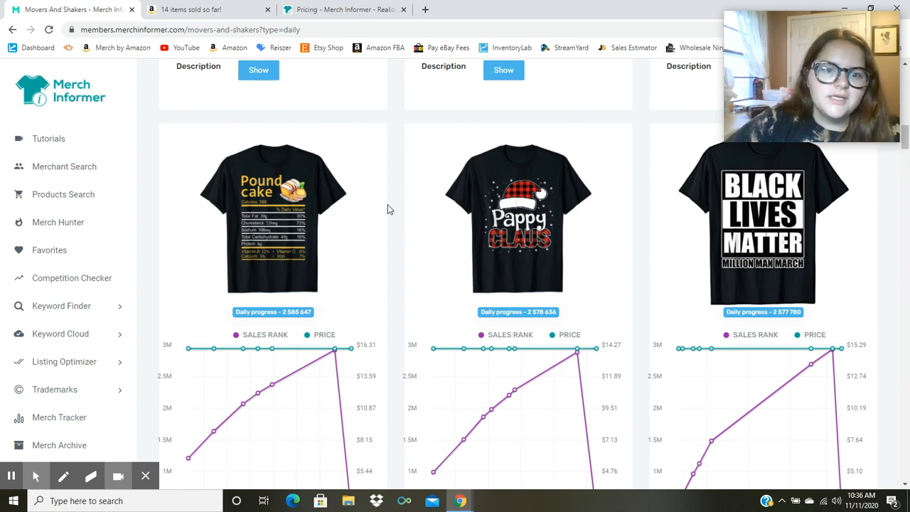
mouse_move(222, 229)
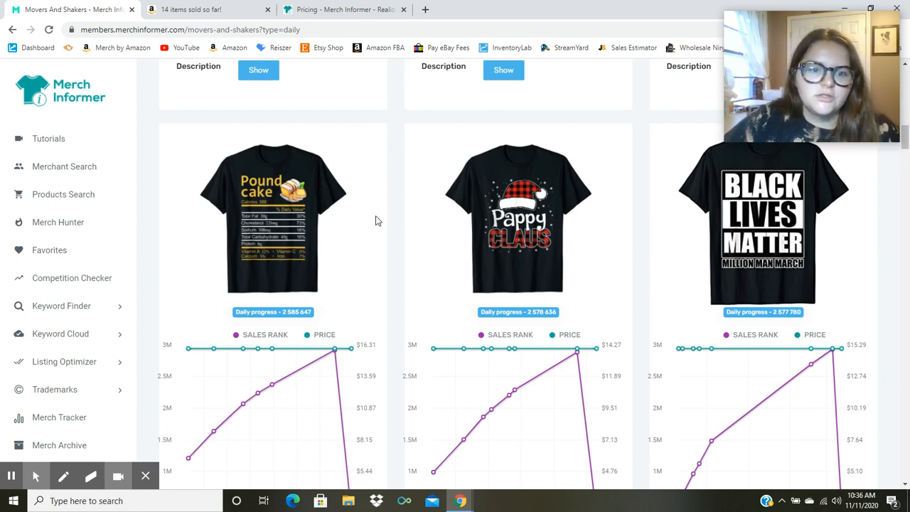
mouse_move(273, 225)
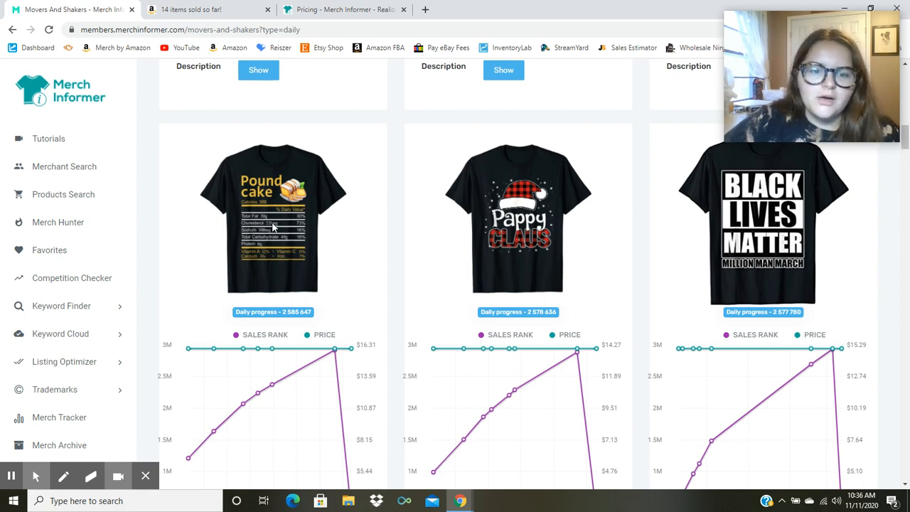
mouse_move(379, 216)
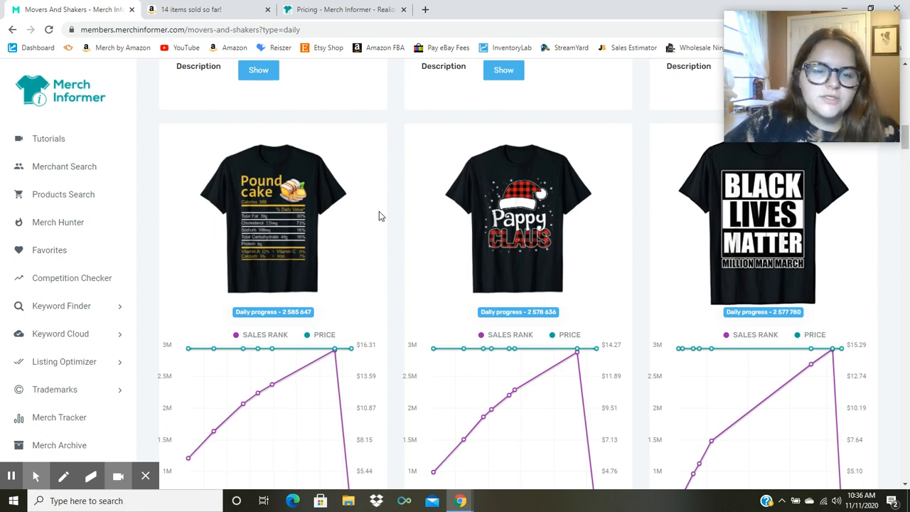
mouse_move(362, 249)
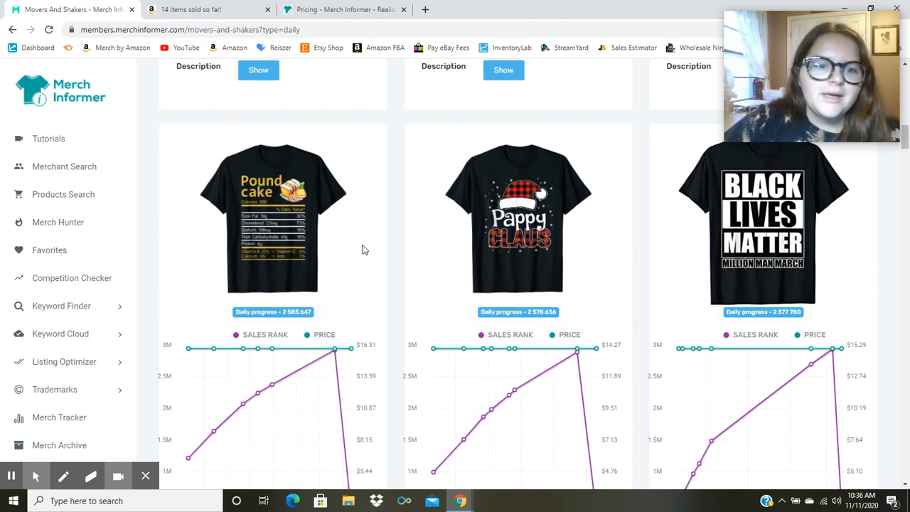
scroll(down, 3)
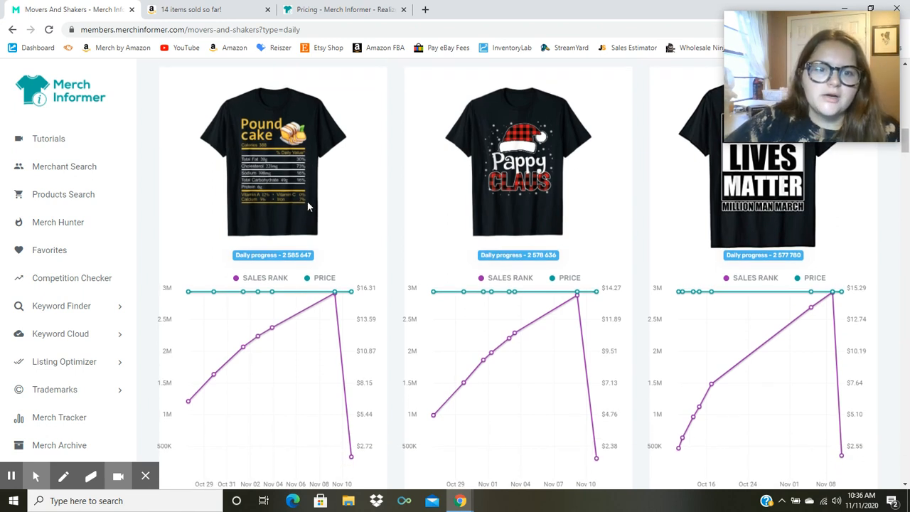
mouse_move(273, 196)
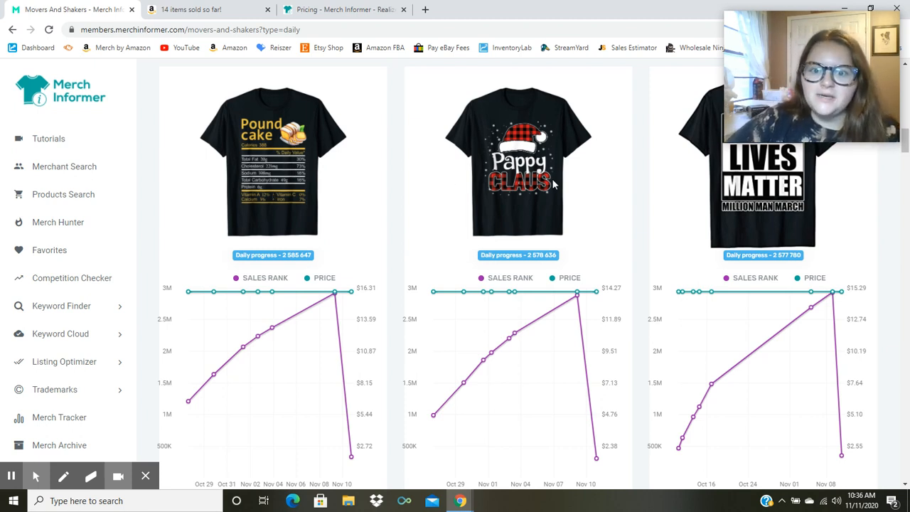
mouse_move(541, 188)
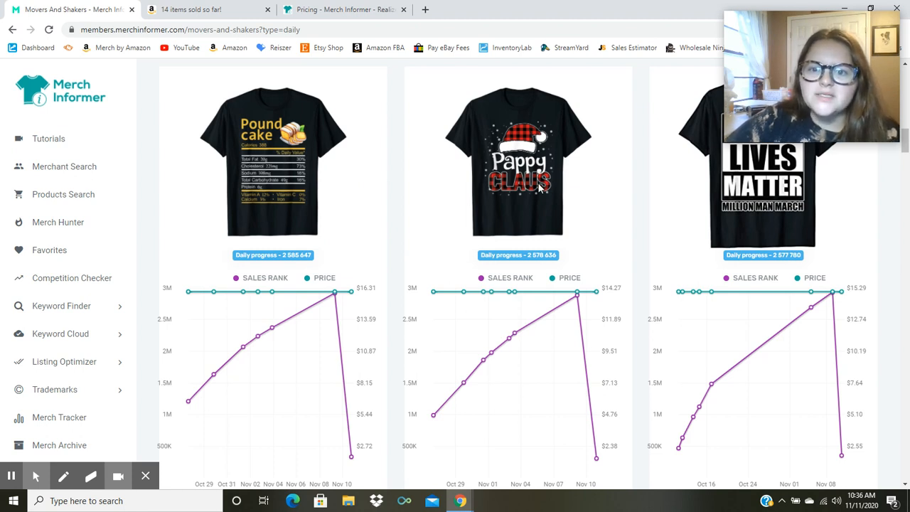
mouse_move(567, 176)
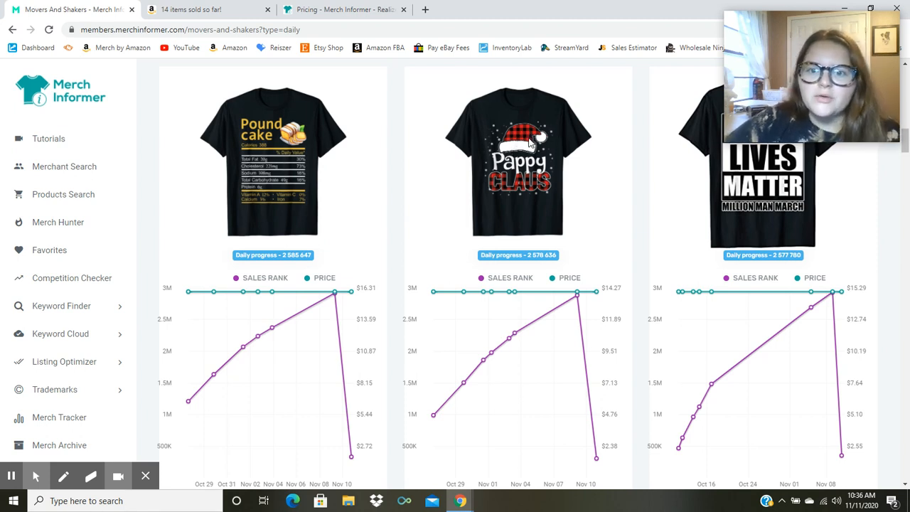
mouse_move(562, 201)
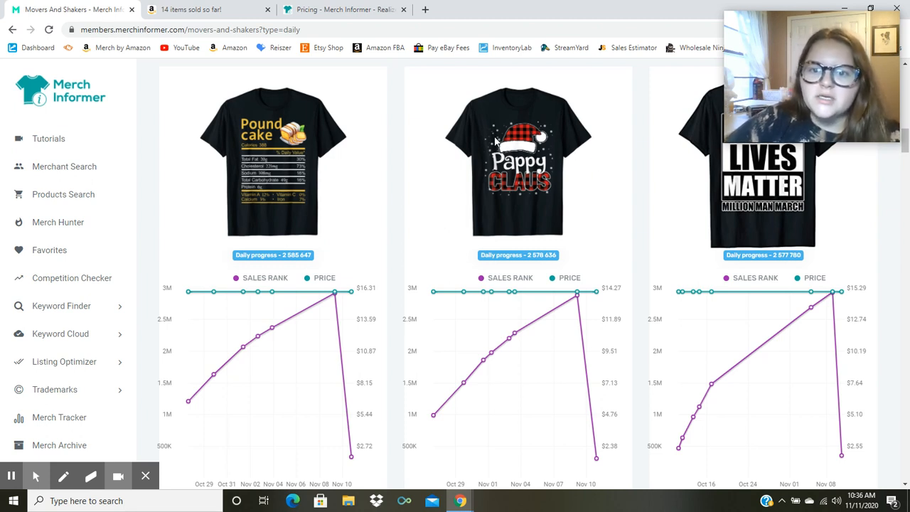
mouse_move(525, 176)
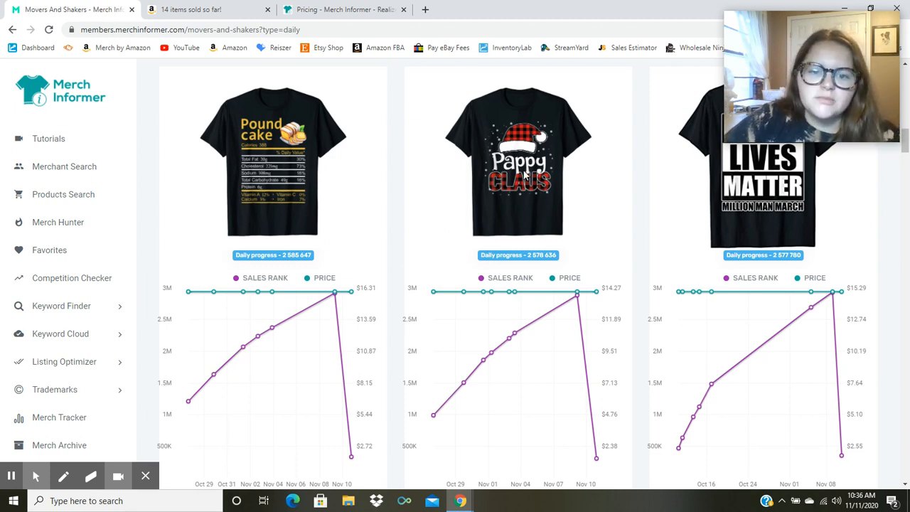
mouse_move(440, 196)
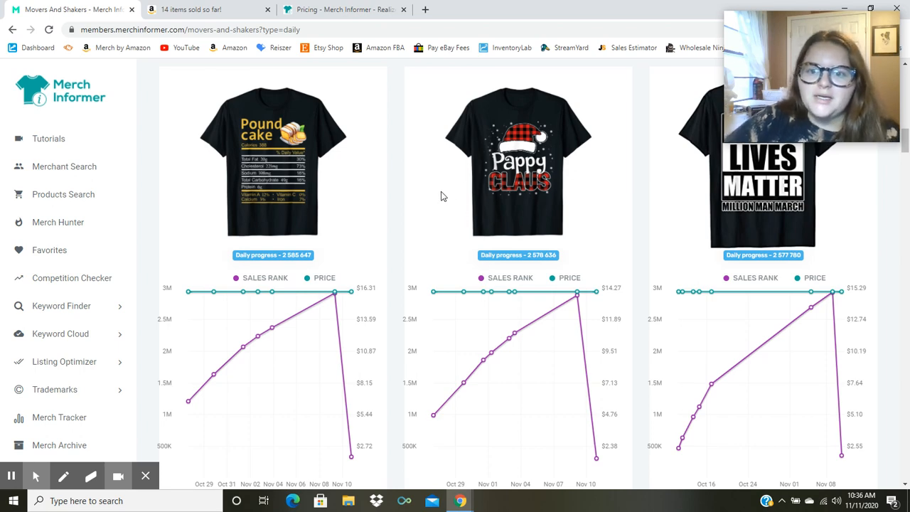
- Scroll through the 10 Years Old, Dogo Argentino and I'm With Potato shirts' rank and price charts
scroll(down, 3)
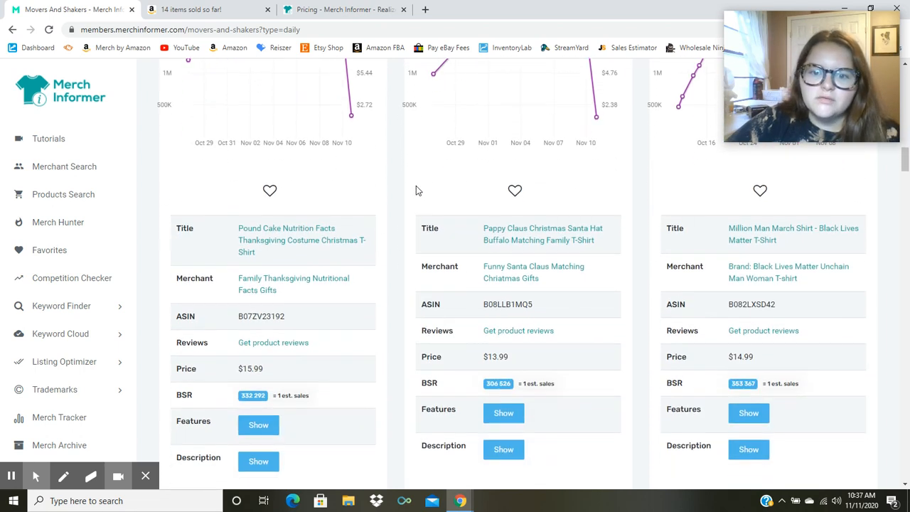
scroll(down, 3)
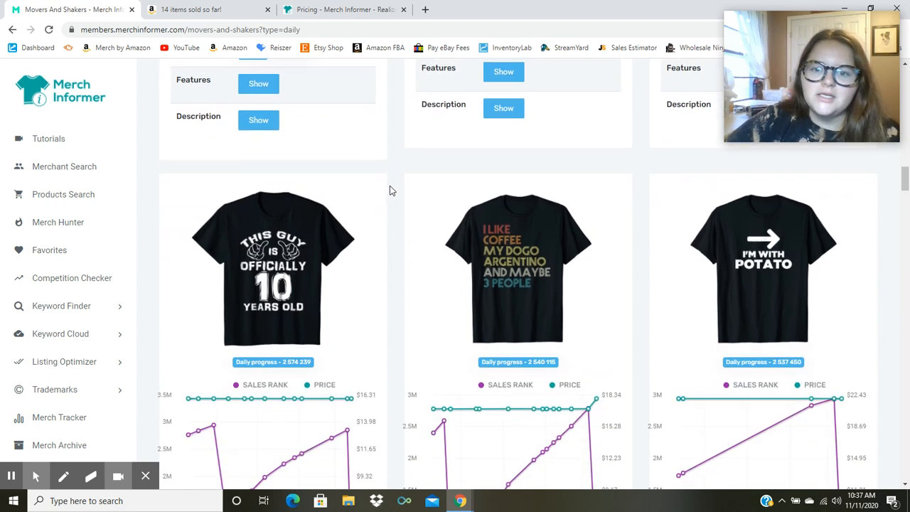
scroll(down, 3)
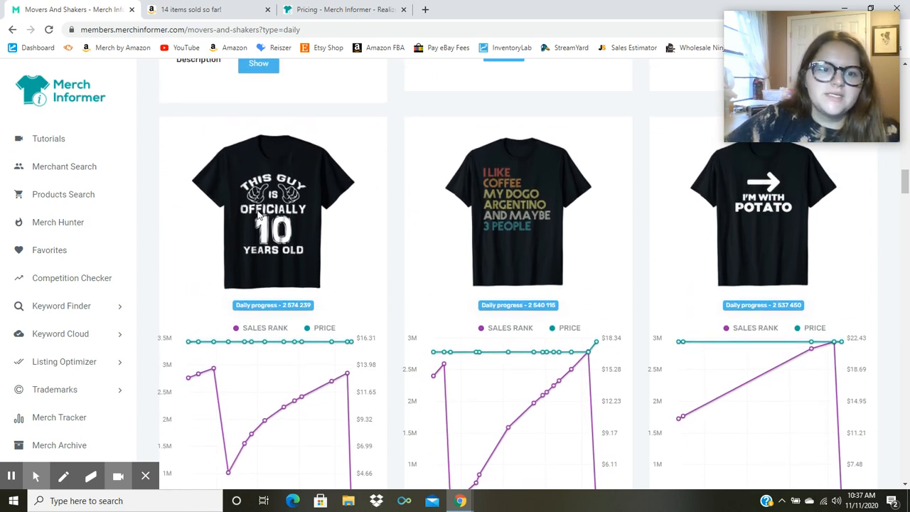
scroll(down, 3)
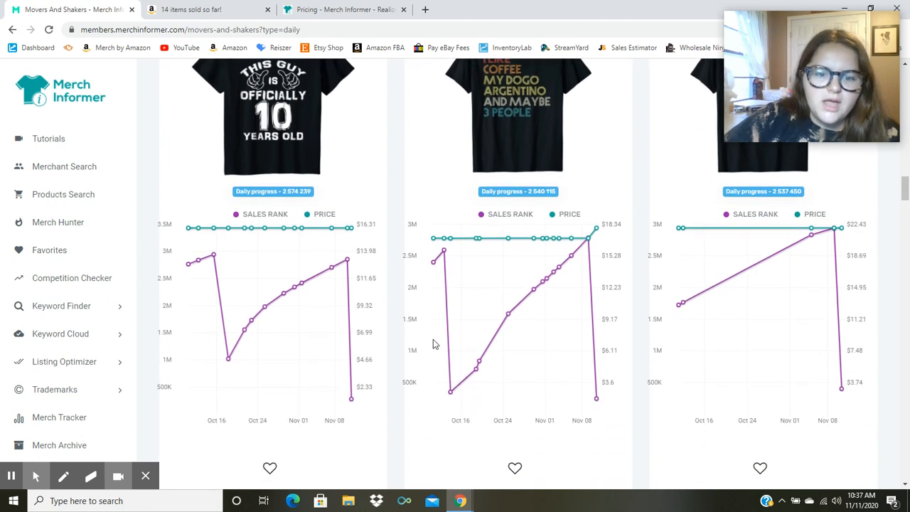
mouse_move(318, 258)
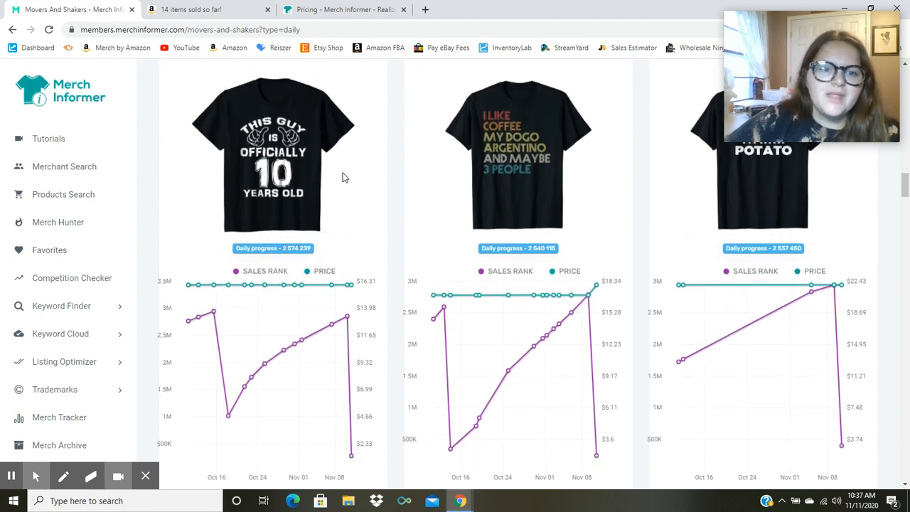
mouse_move(309, 169)
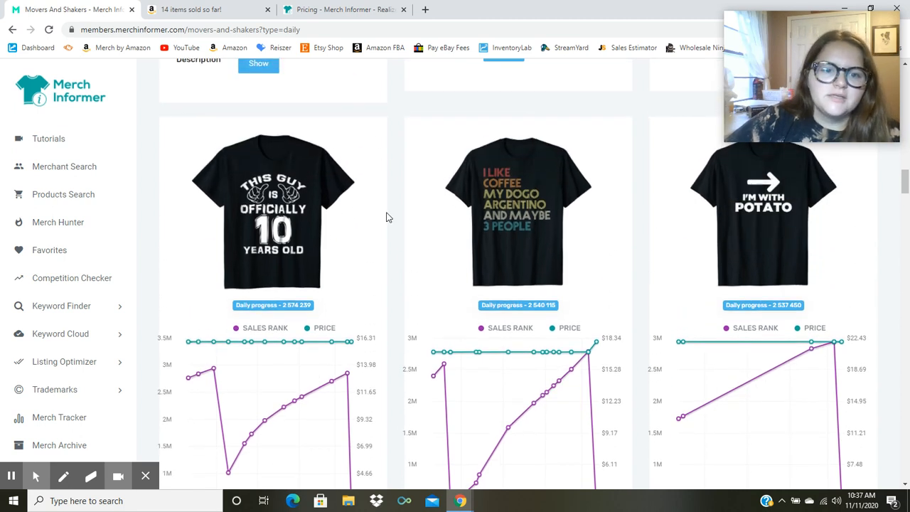
mouse_move(583, 234)
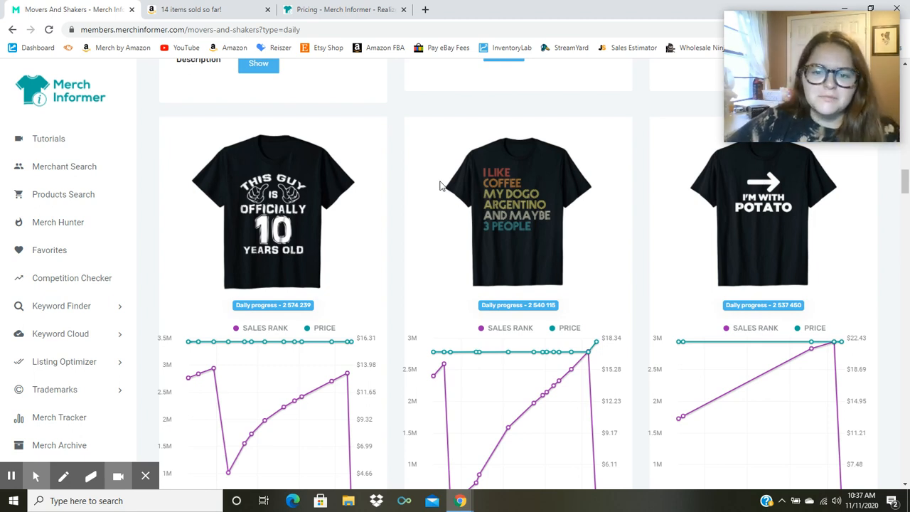
scroll(down, 3)
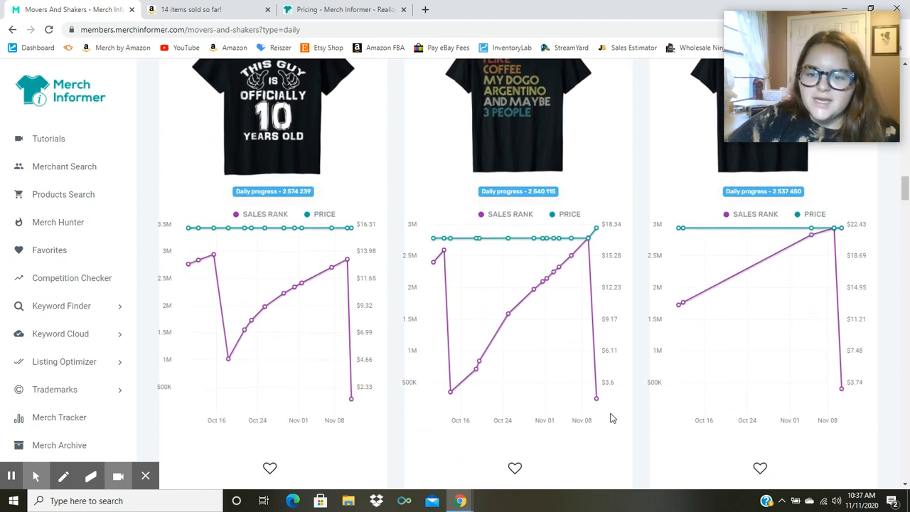
mouse_move(596, 397)
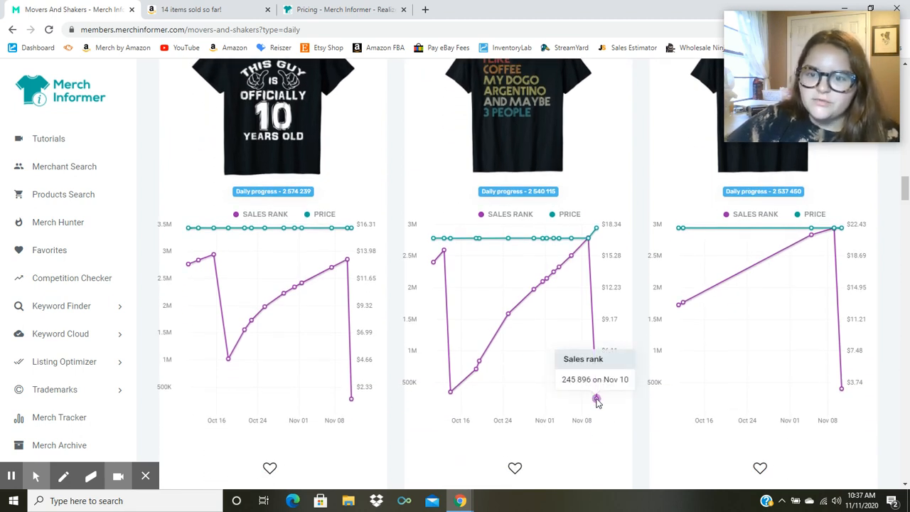
mouse_move(593, 238)
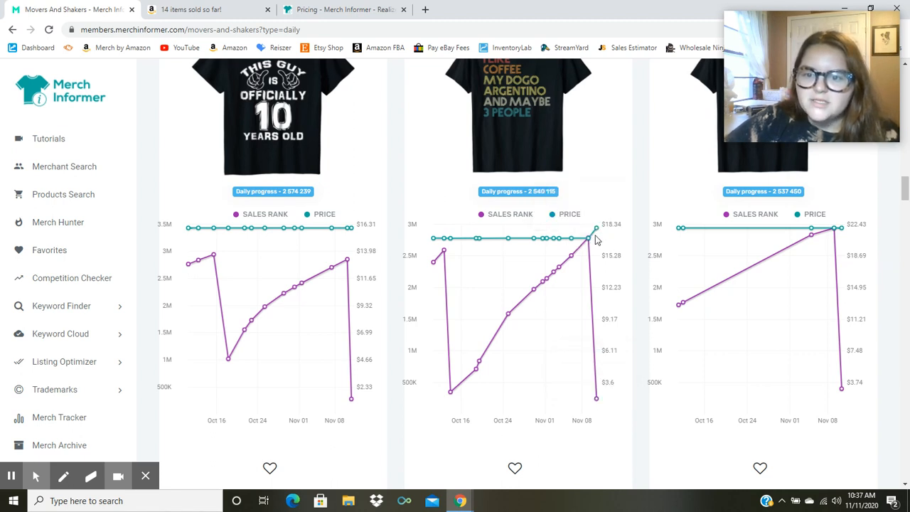
mouse_move(596, 228)
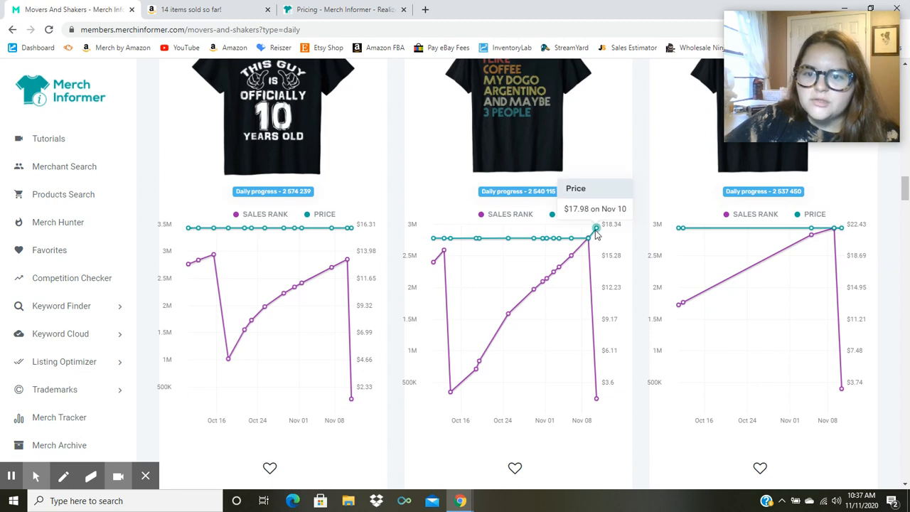
mouse_move(597, 227)
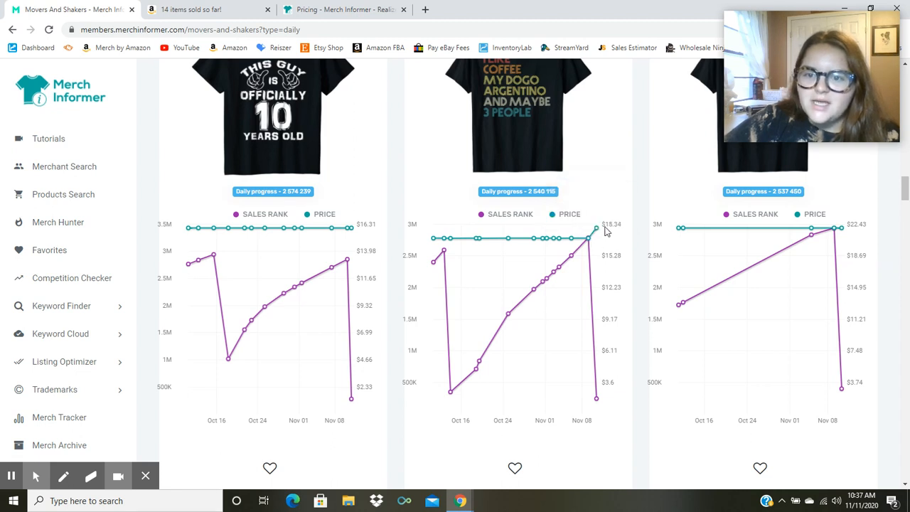
mouse_move(541, 240)
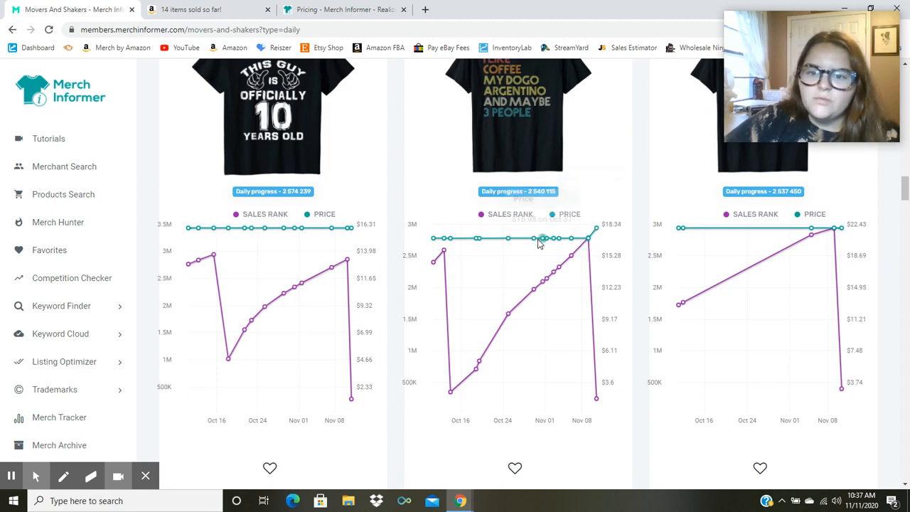
mouse_move(589, 218)
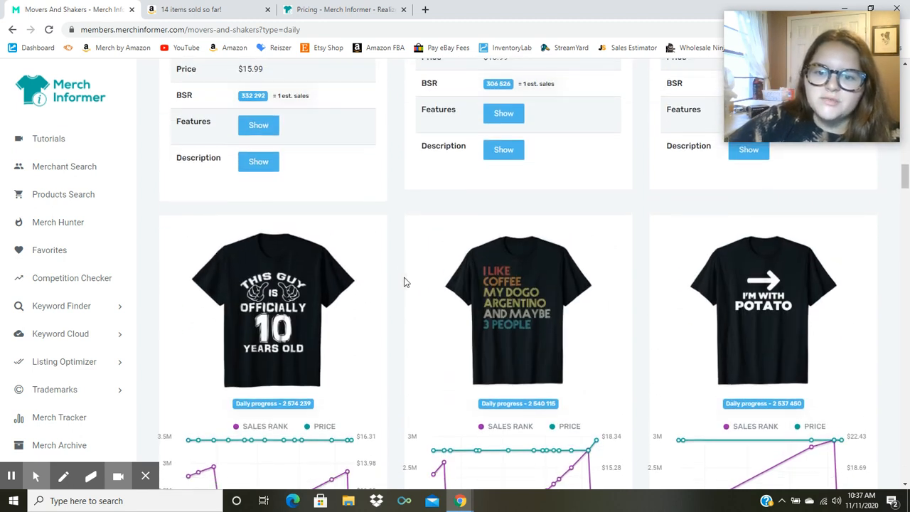
scroll(down, 3)
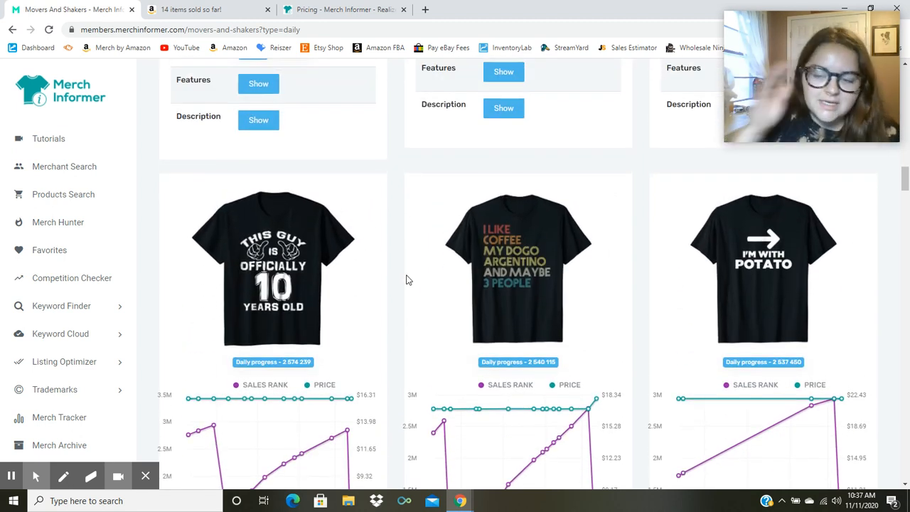
scroll(down, 3)
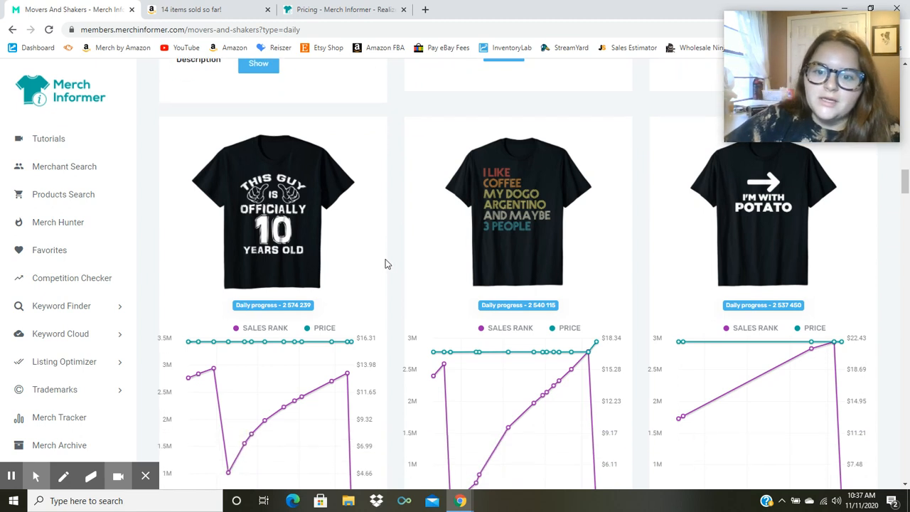
mouse_move(391, 306)
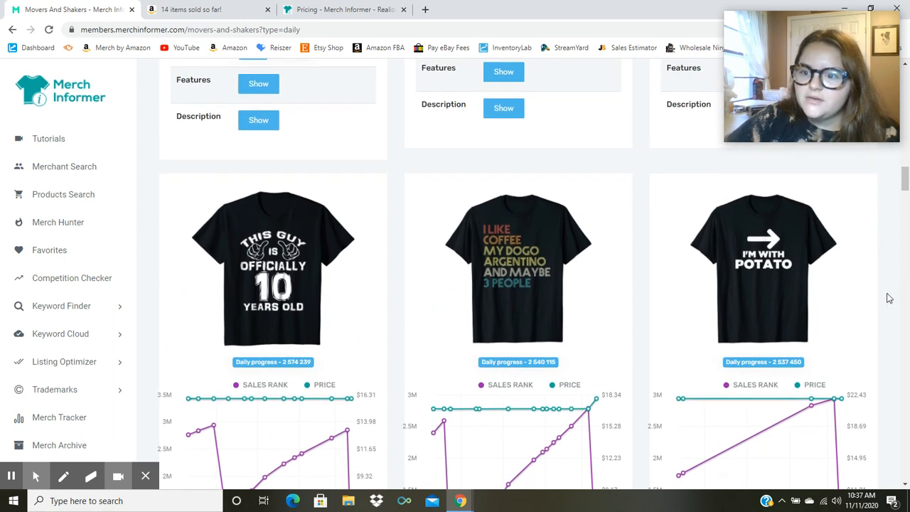
mouse_move(666, 288)
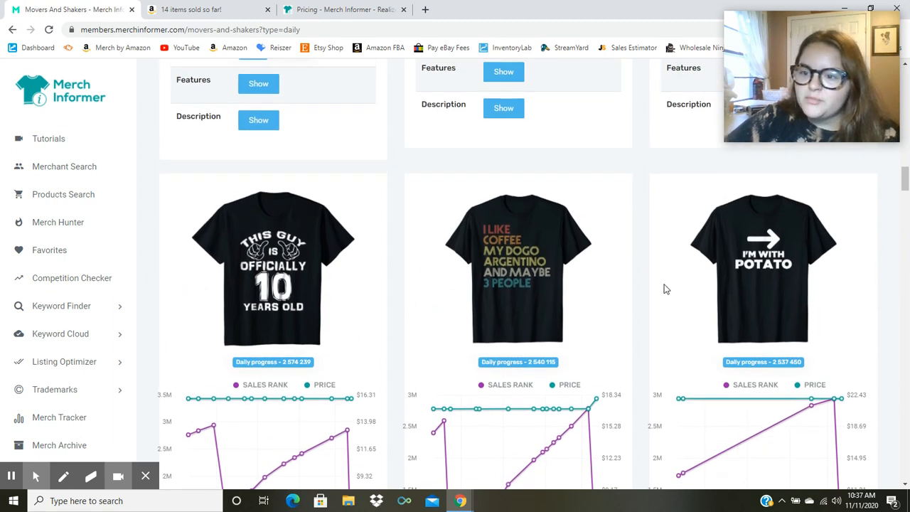
scroll(down, 3)
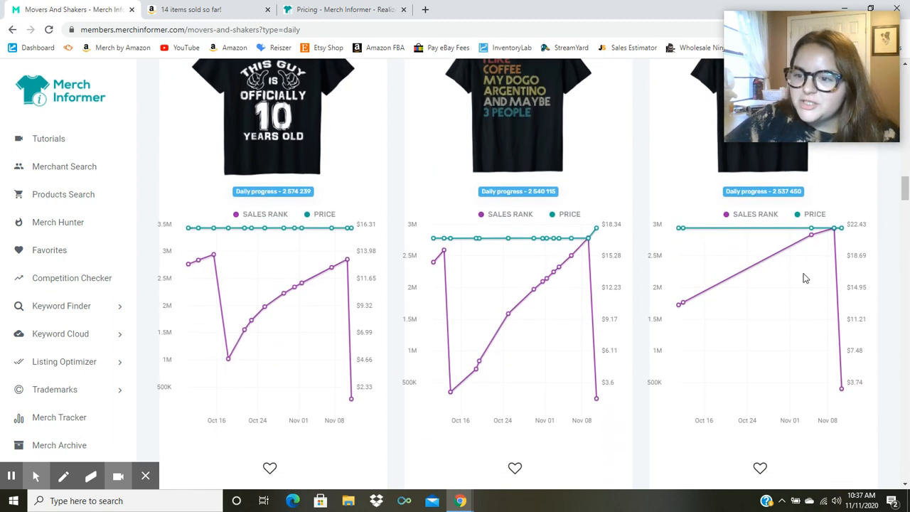
scroll(down, 3)
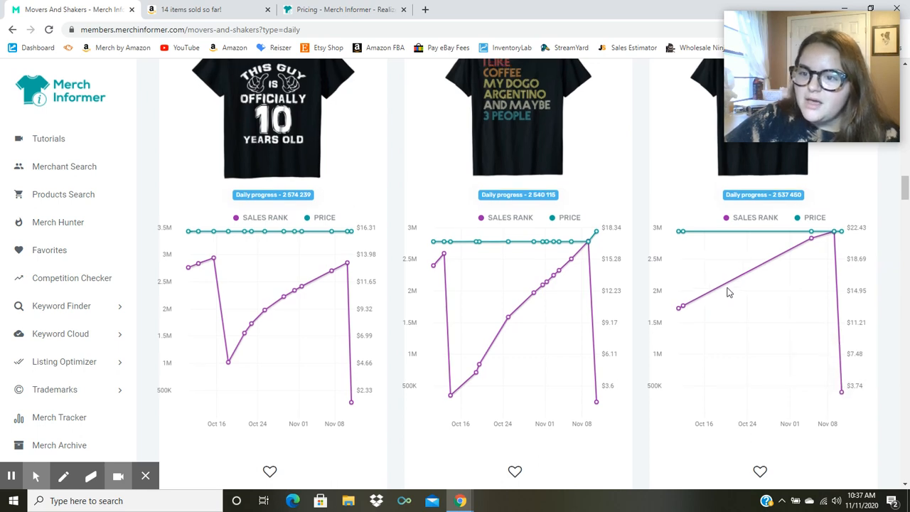
- Scroll past the axolotl, flag and Divas shirts to the Turkey in This Oven, M88 and Feast Mode row
scroll(down, 3)
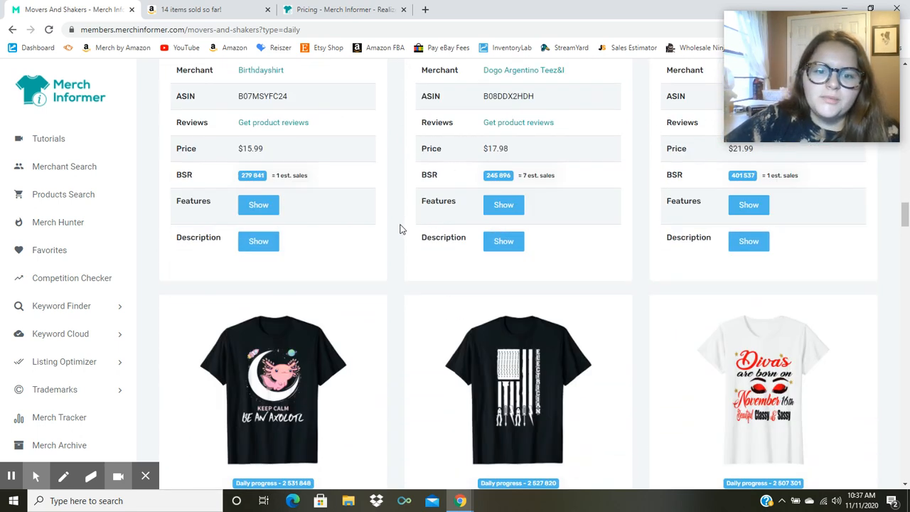
scroll(down, 3)
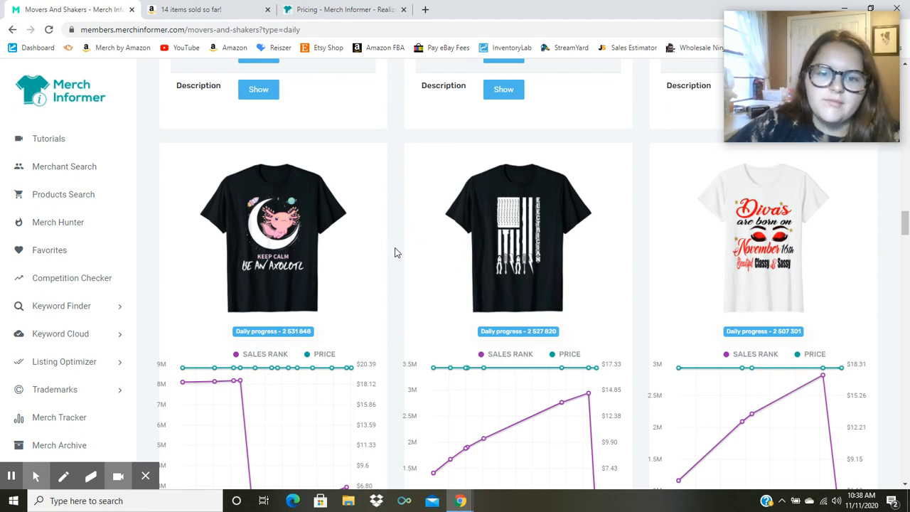
mouse_move(420, 314)
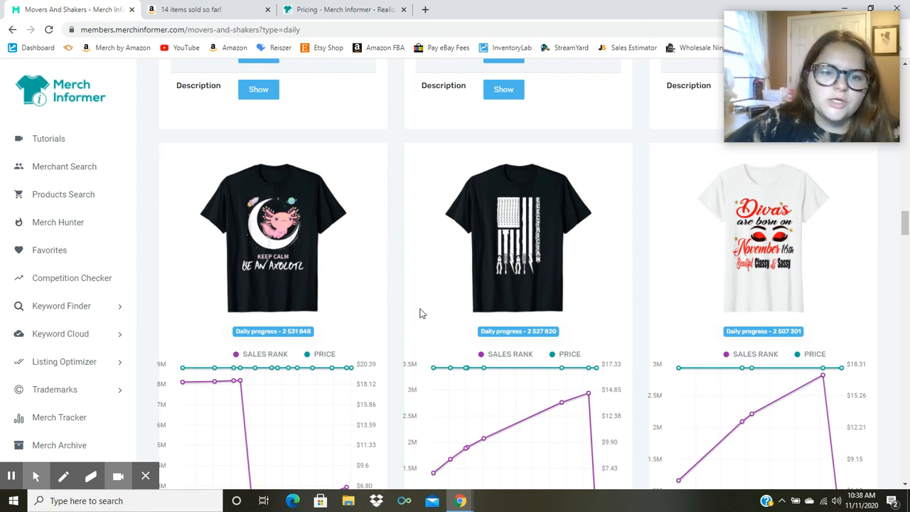
mouse_move(520, 242)
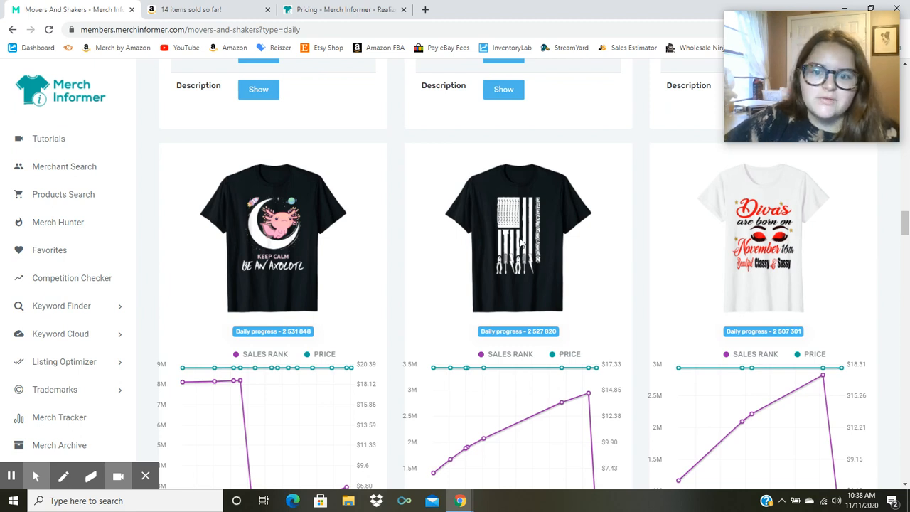
mouse_move(403, 277)
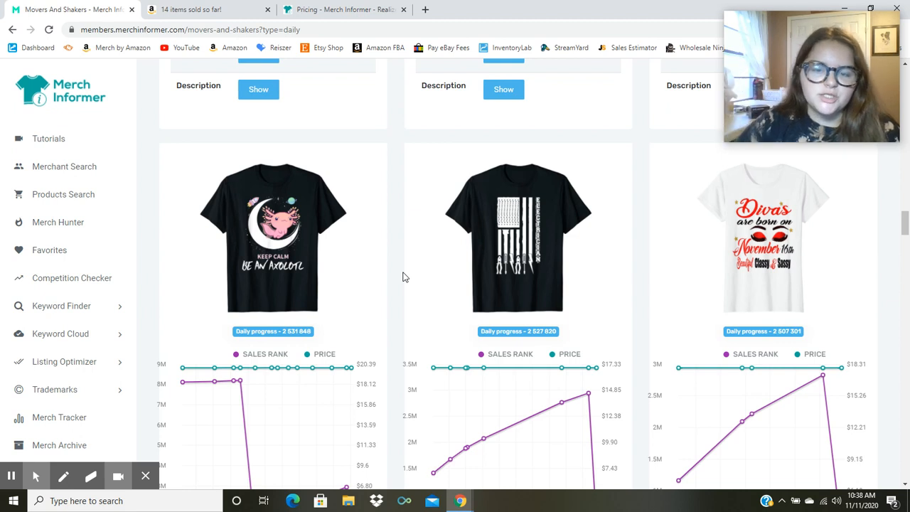
scroll(down, 3)
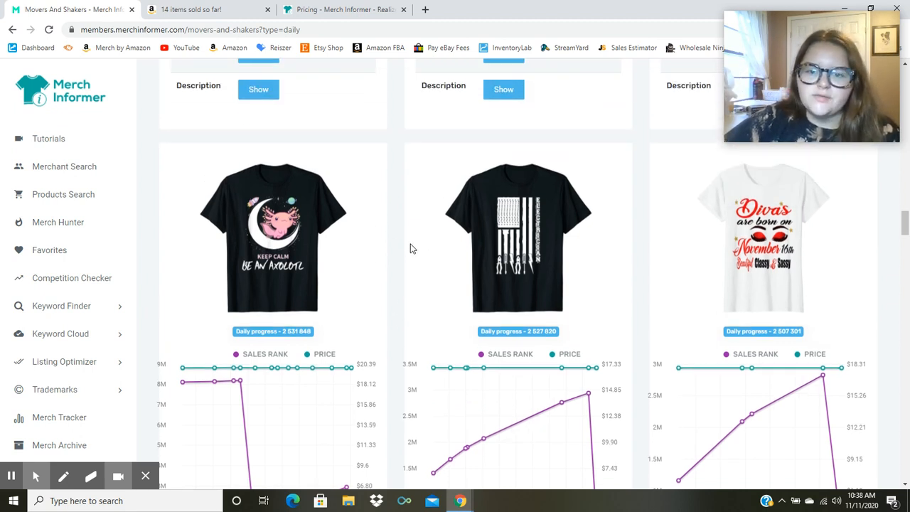
mouse_move(419, 320)
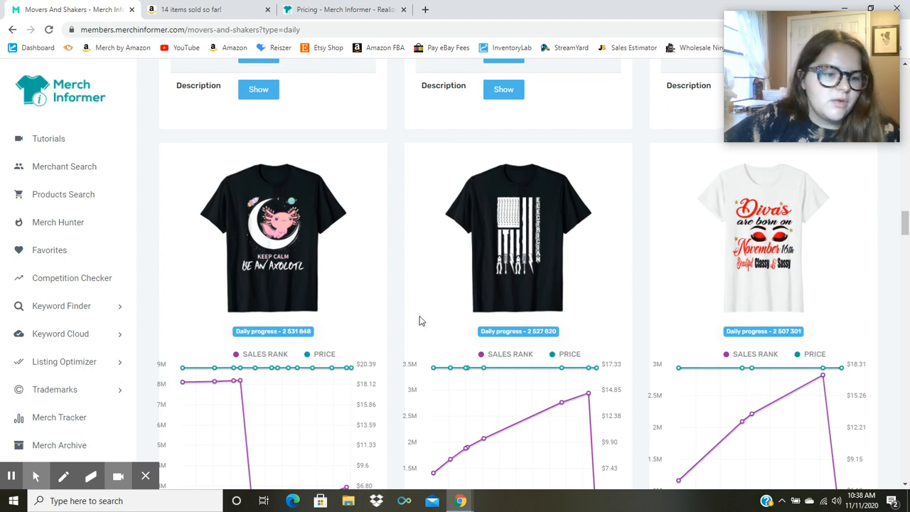
mouse_move(437, 279)
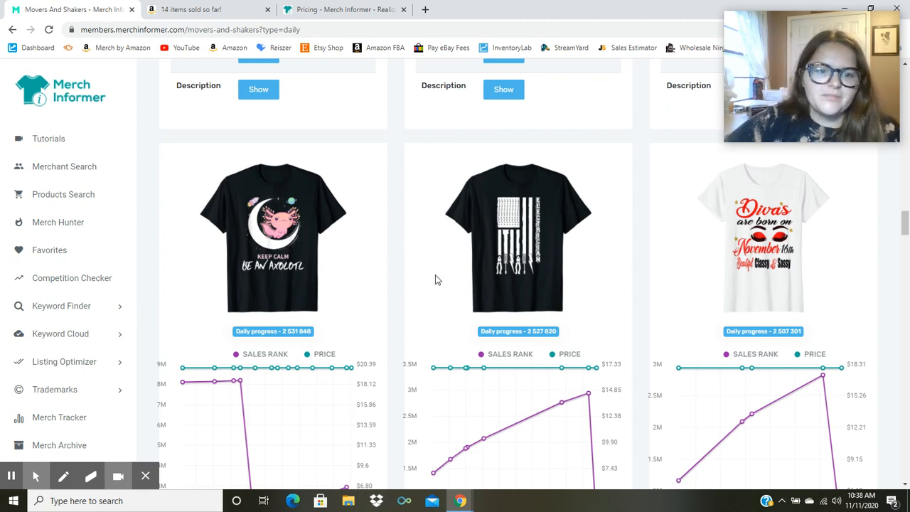
scroll(down, 3)
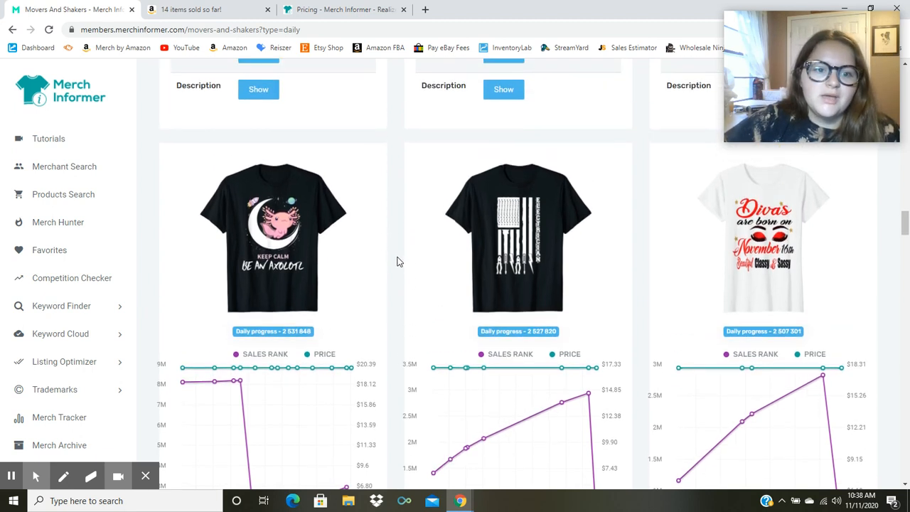
mouse_move(409, 258)
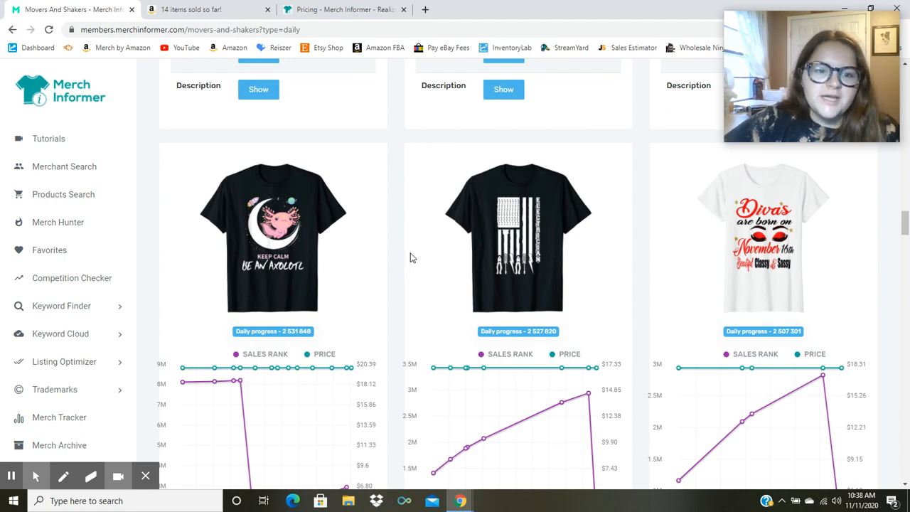
mouse_move(427, 271)
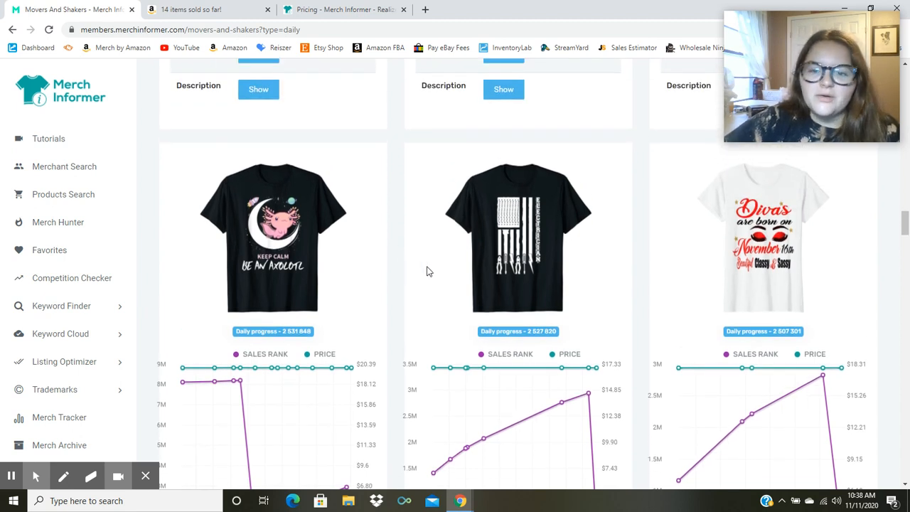
scroll(down, 3)
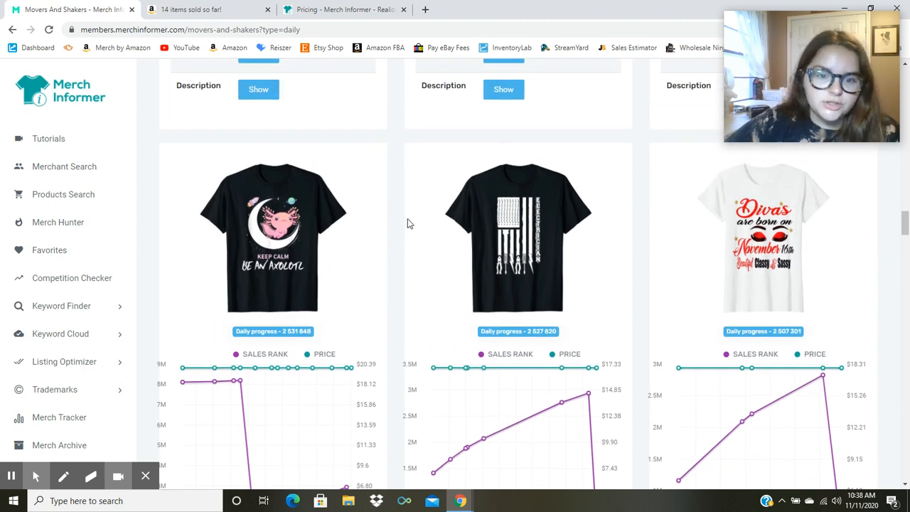
mouse_move(389, 190)
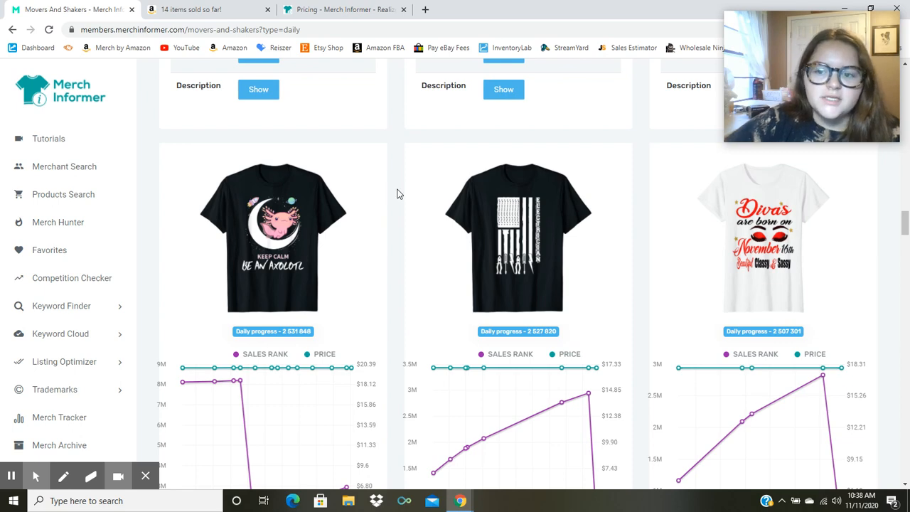
mouse_move(379, 190)
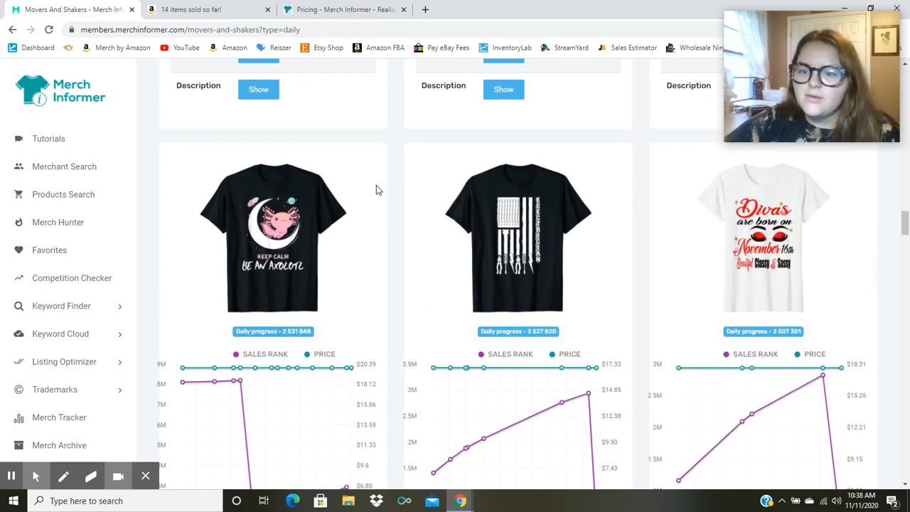
scroll(down, 3)
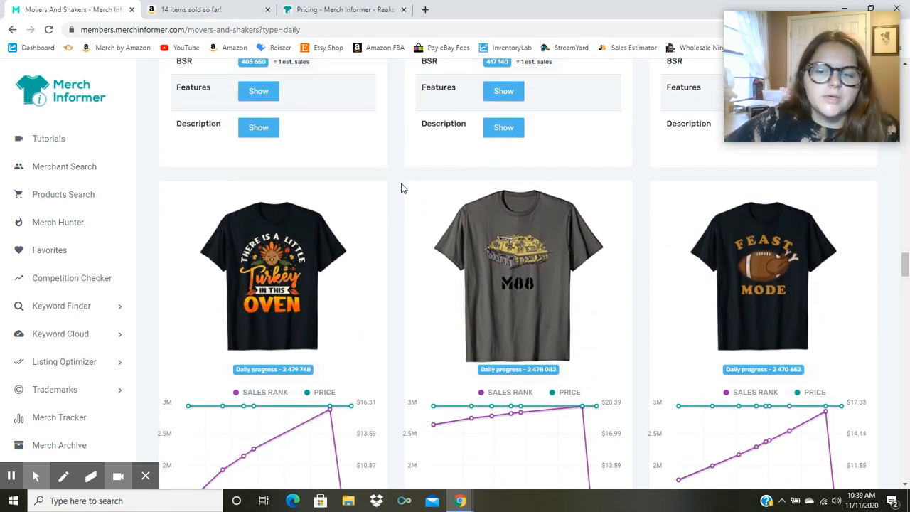
- Scroll to the Title, Merchant, ASIN, Price and BSR details for the Turkey, M88 and Feast Mode shirts
scroll(down, 3)
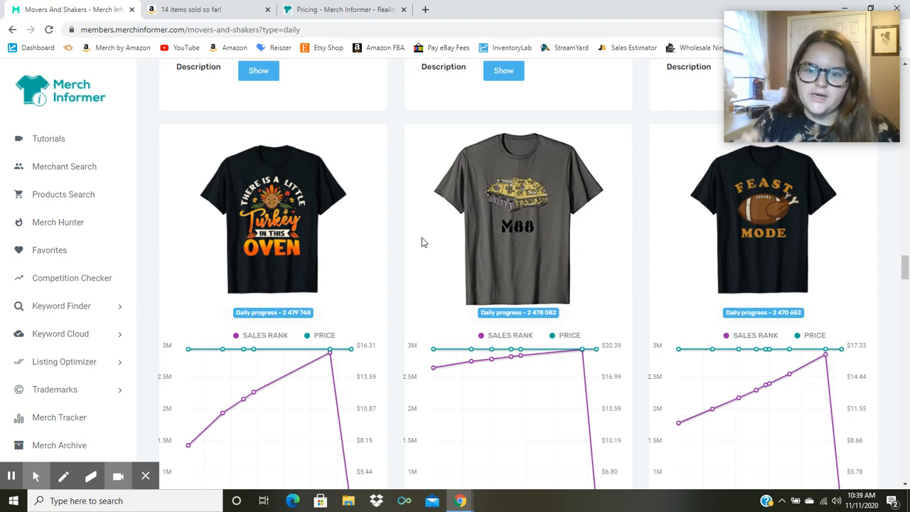
mouse_move(407, 230)
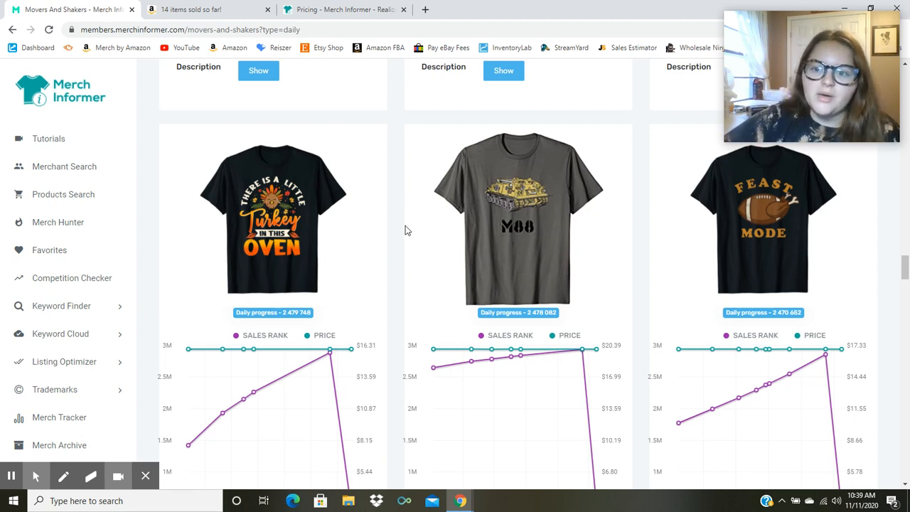
scroll(down, 3)
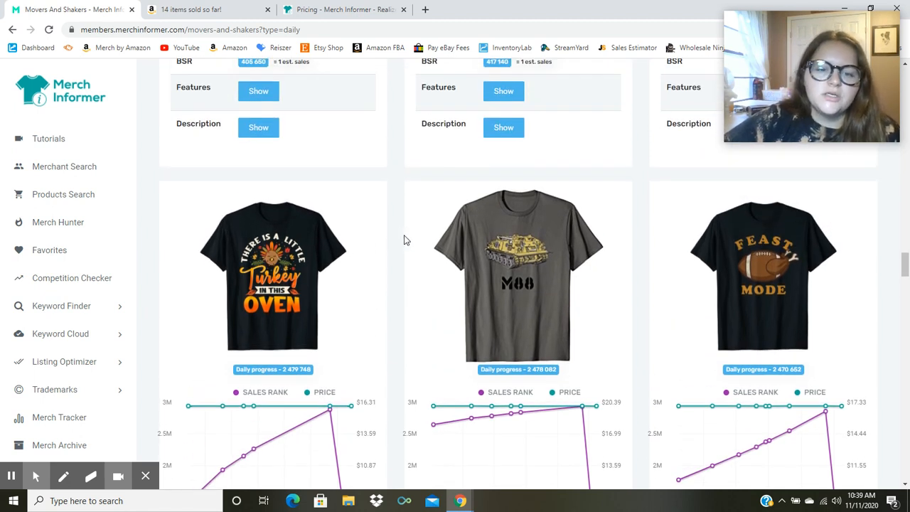
mouse_move(391, 229)
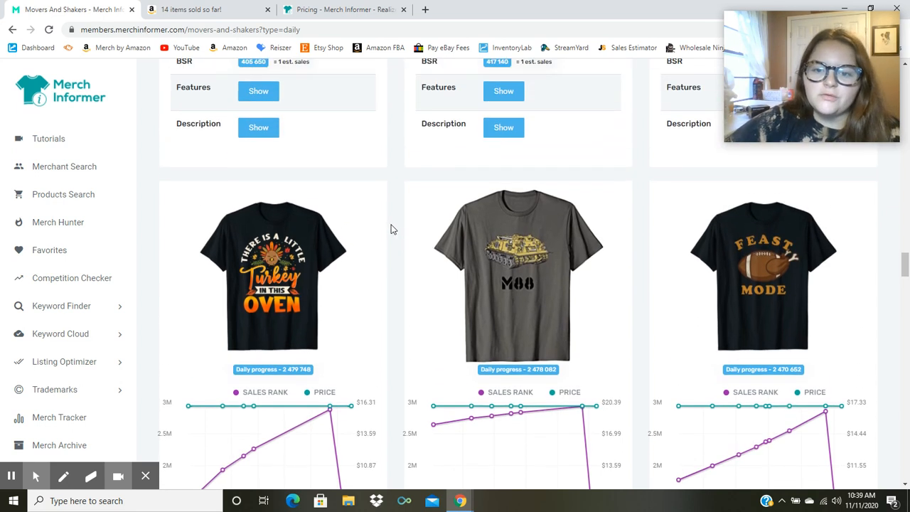
scroll(down, 3)
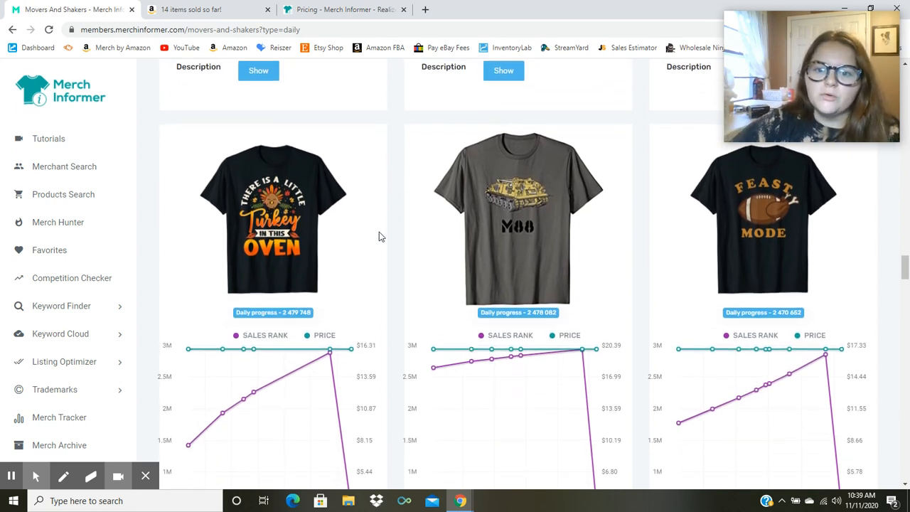
mouse_move(539, 298)
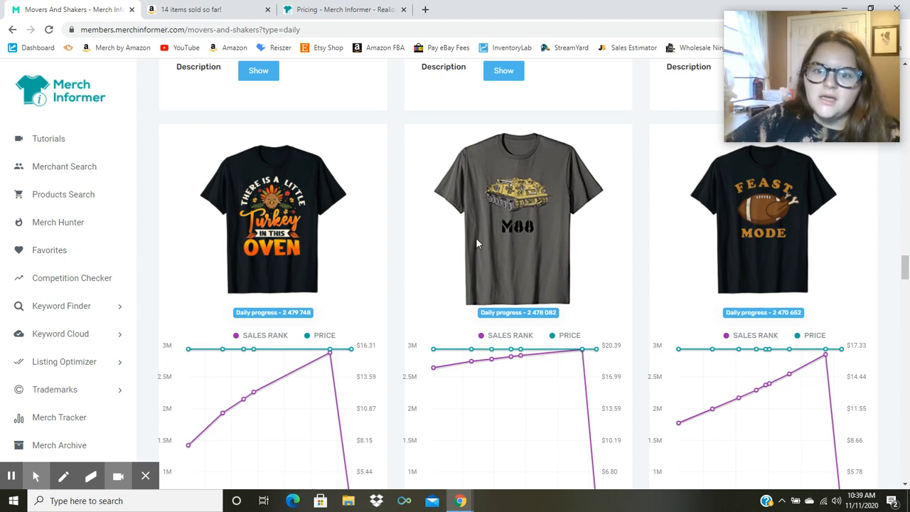
mouse_move(422, 222)
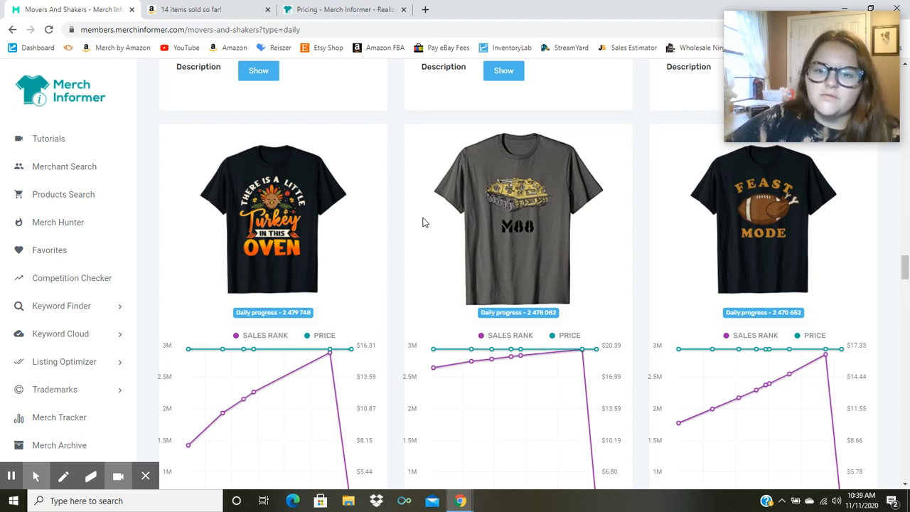
mouse_move(305, 229)
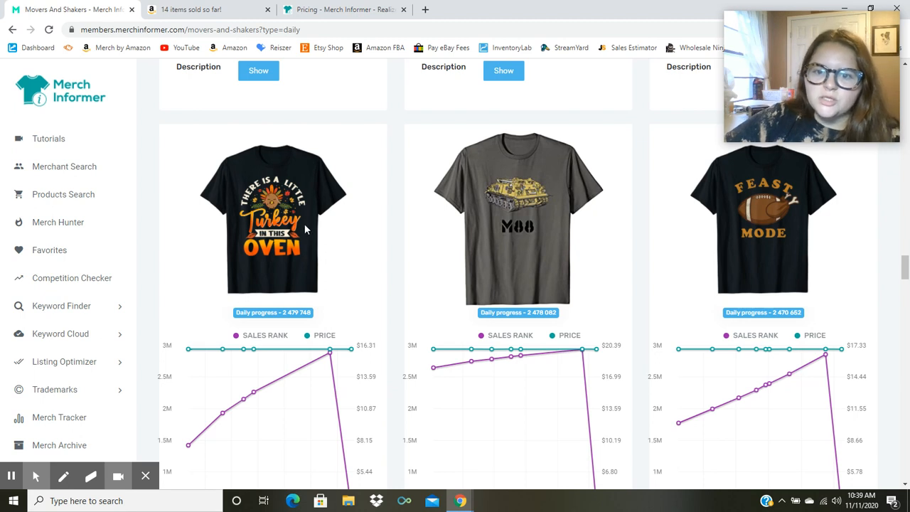
scroll(down, 3)
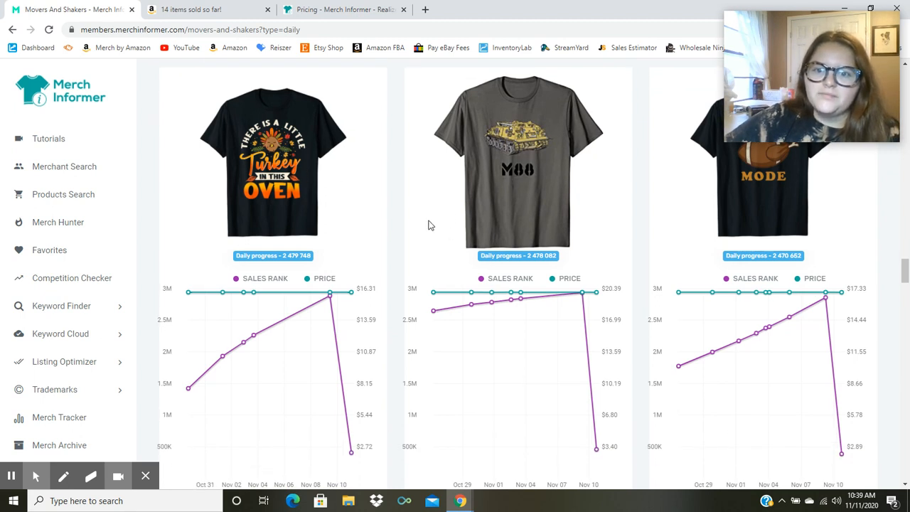
scroll(down, 3)
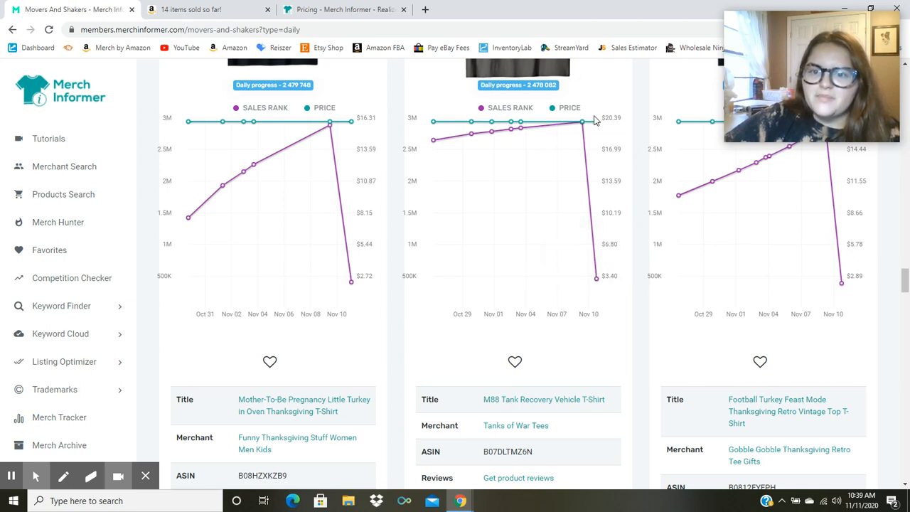
mouse_move(596, 121)
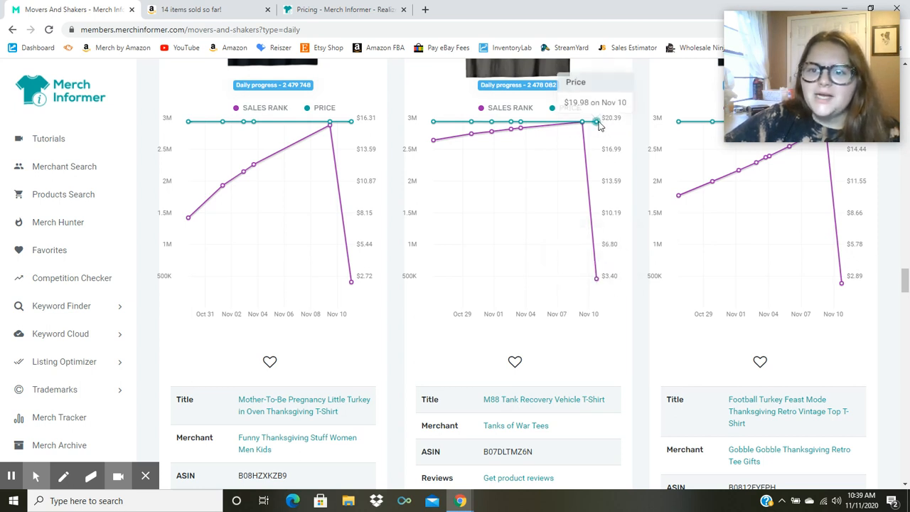
scroll(down, 3)
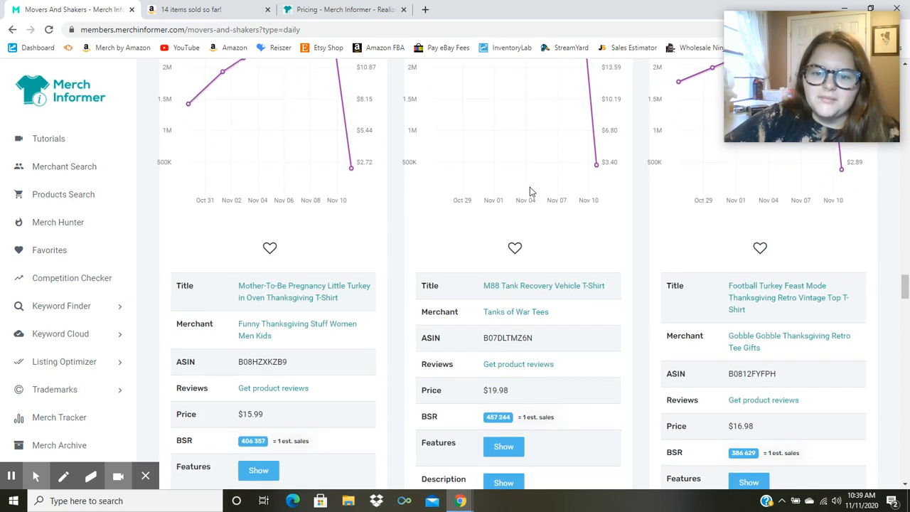
scroll(down, 3)
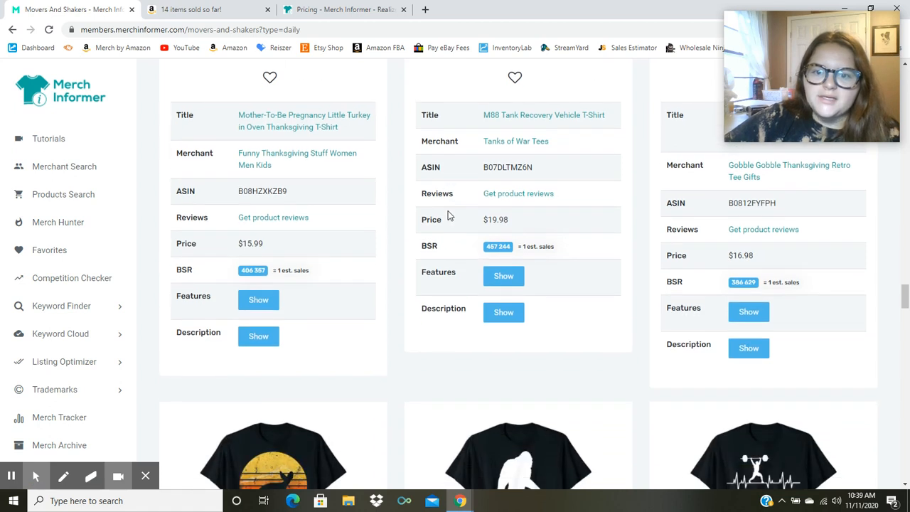
click(503, 276)
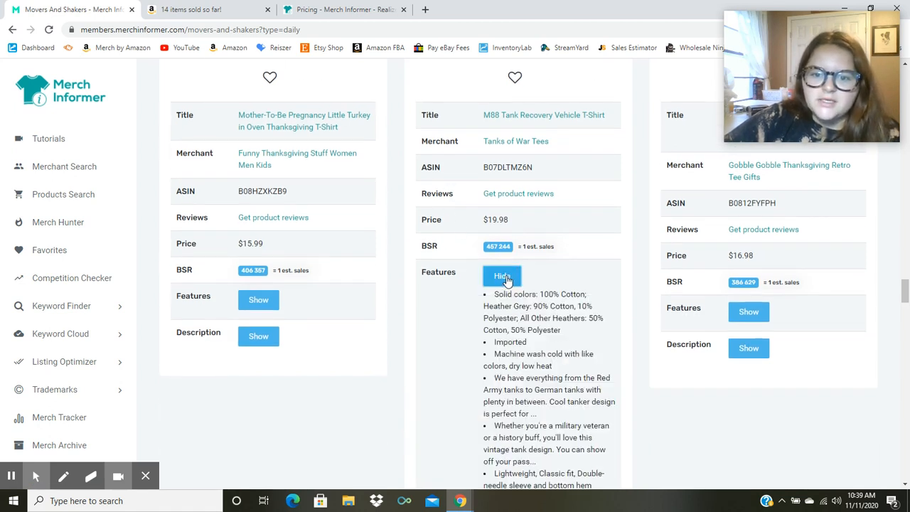
scroll(down, 3)
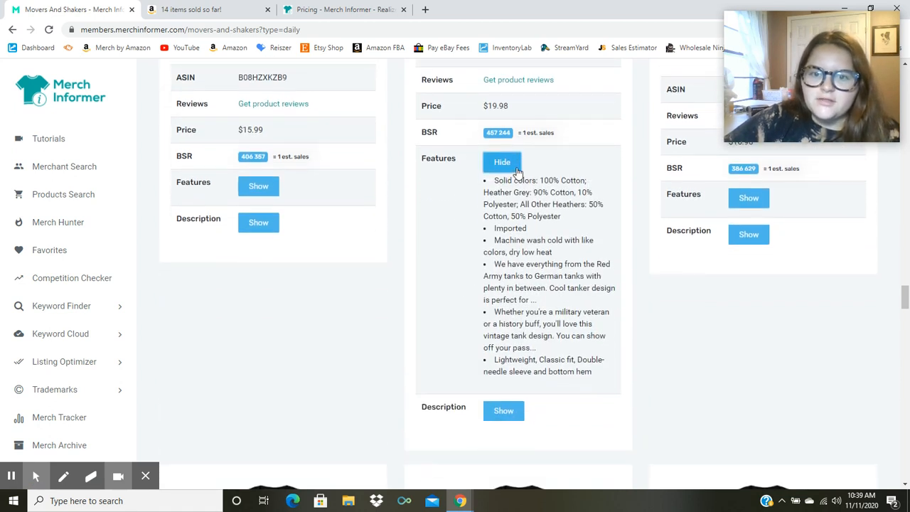
click(502, 162)
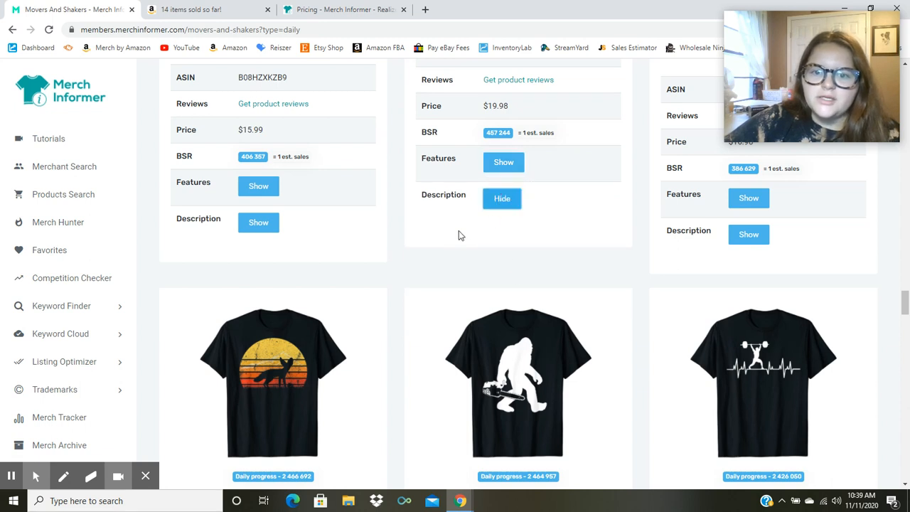
click(501, 199)
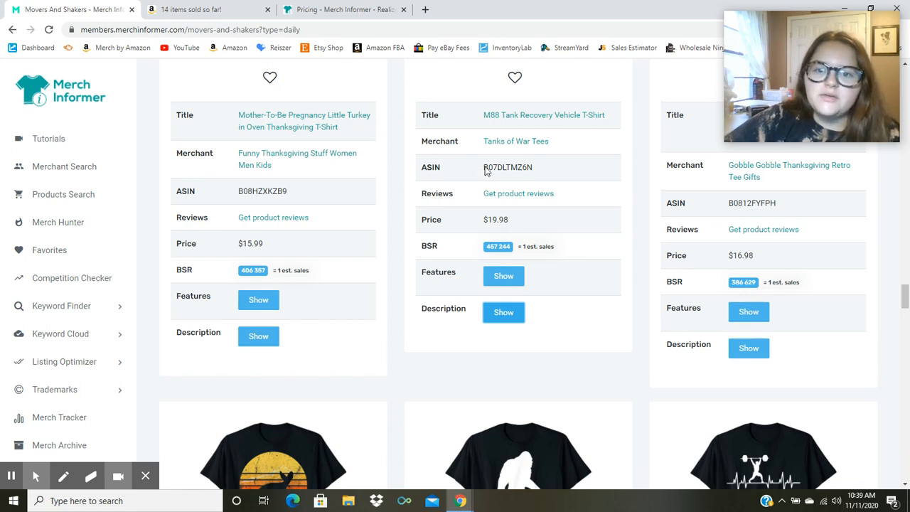
double_click(508, 167)
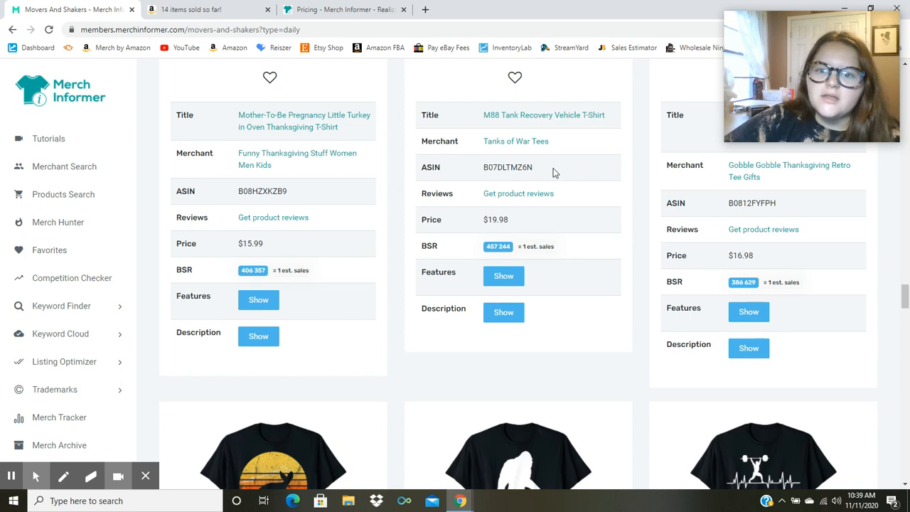
double_click(507, 167)
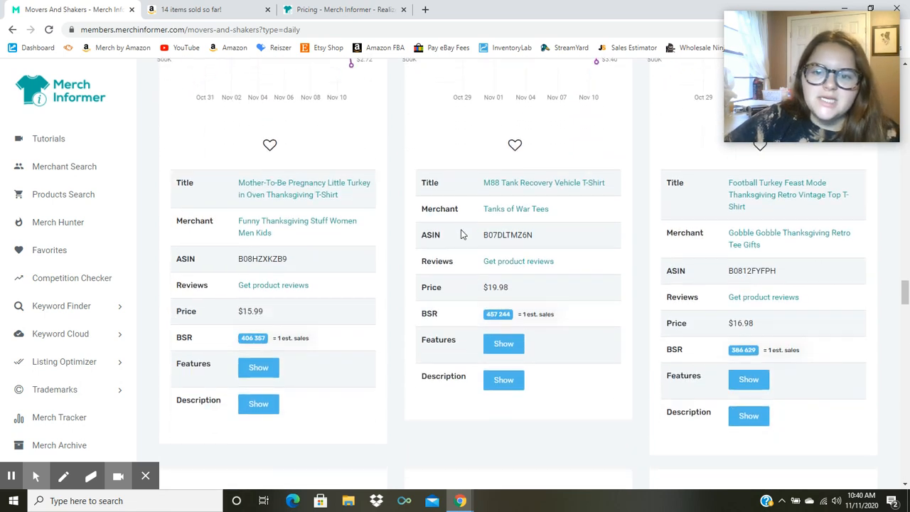
- Scroll through the Fennec Fox, Lumberjack Bigfoot and Weightlifting Heartbeat shirts' rank charts and details
scroll(down, 3)
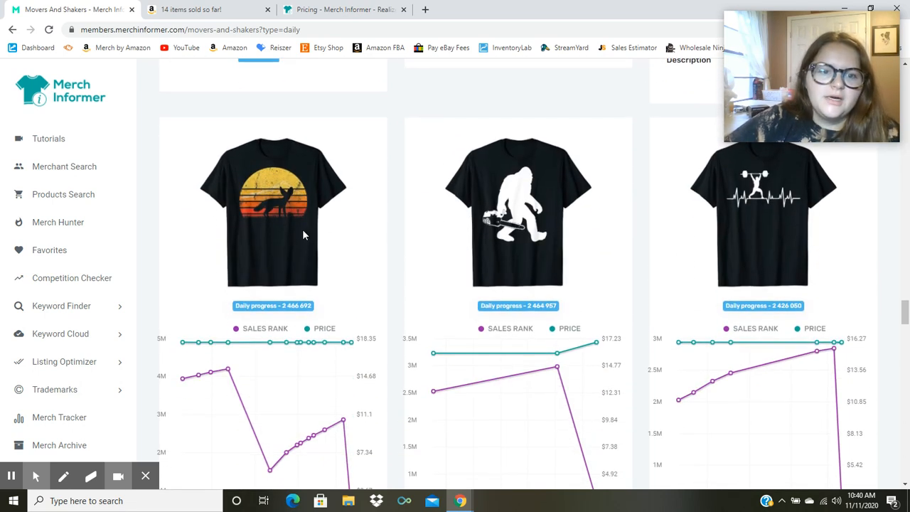
mouse_move(297, 237)
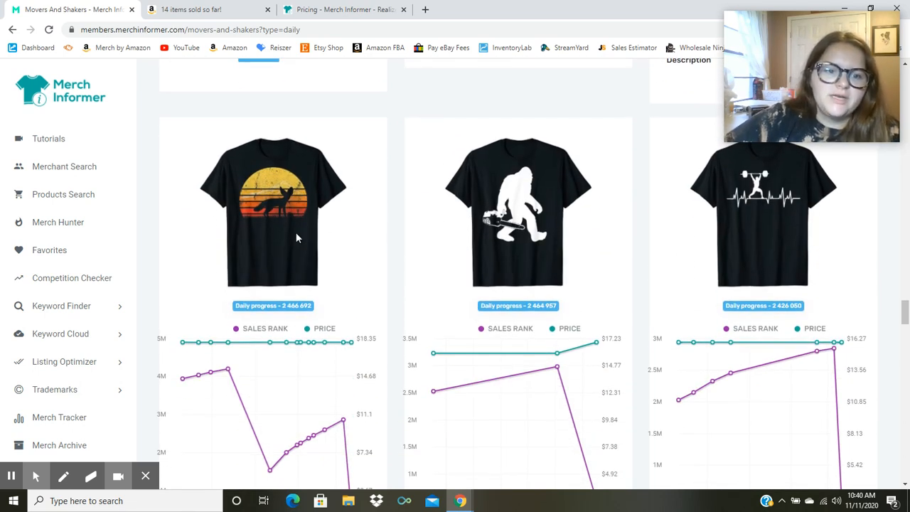
scroll(down, 3)
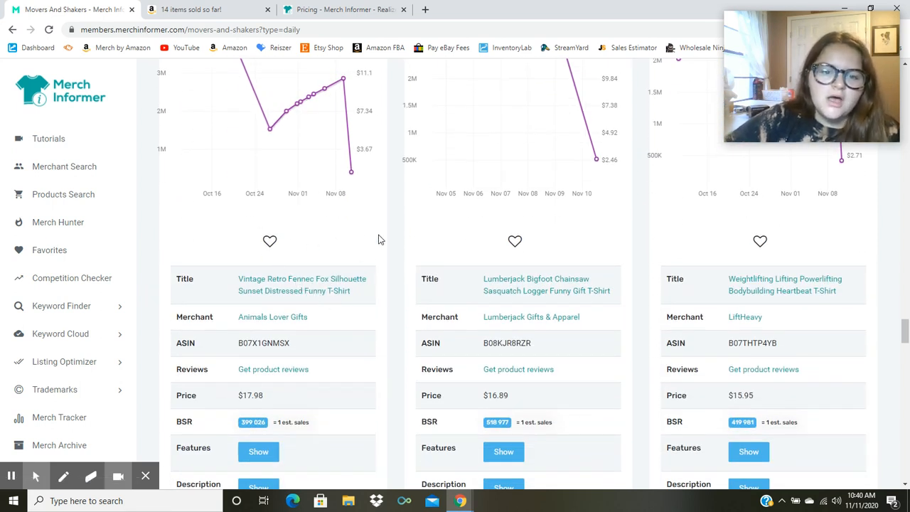
mouse_move(316, 304)
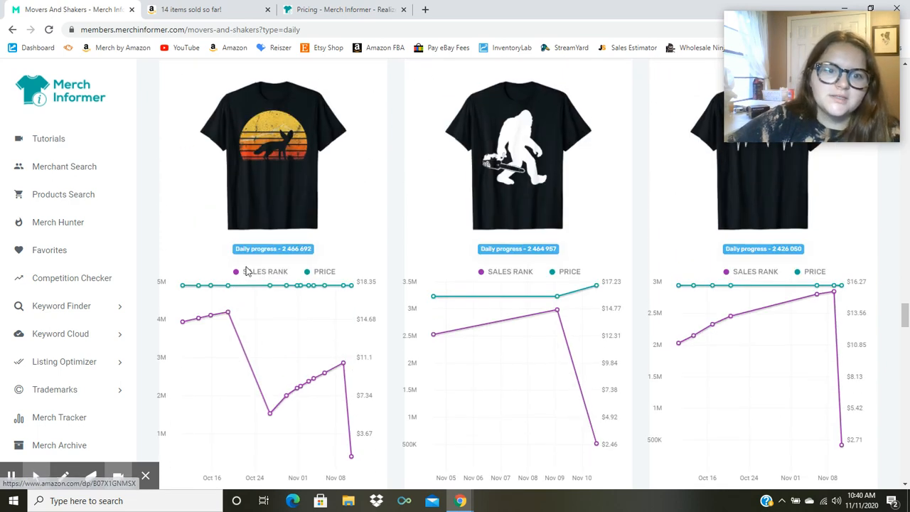
scroll(down, 3)
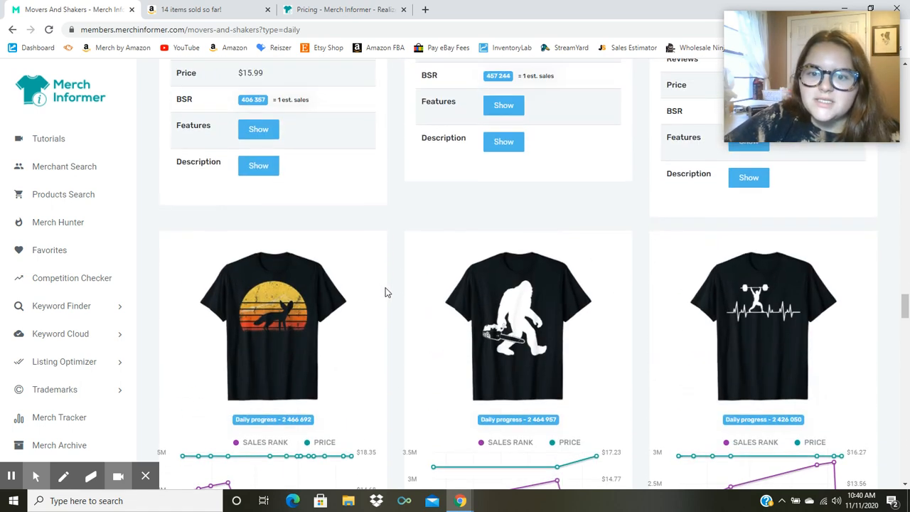
scroll(down, 3)
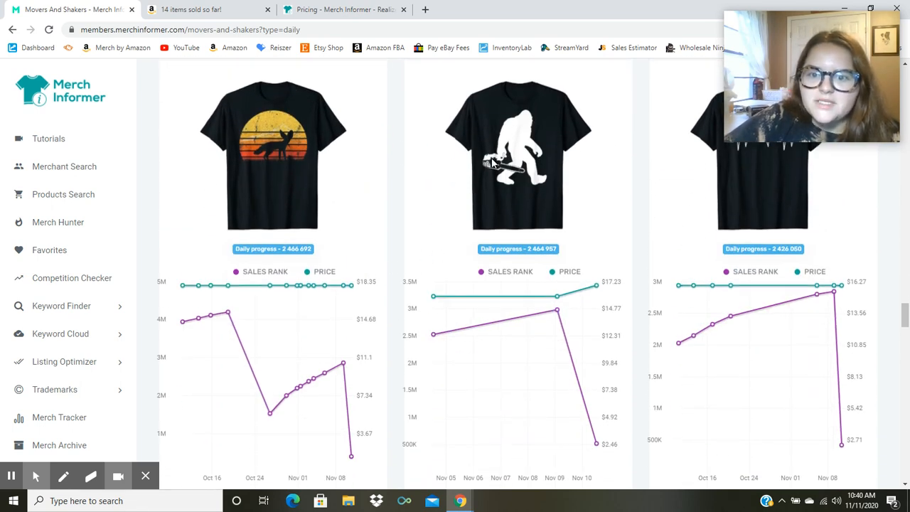
scroll(down, 3)
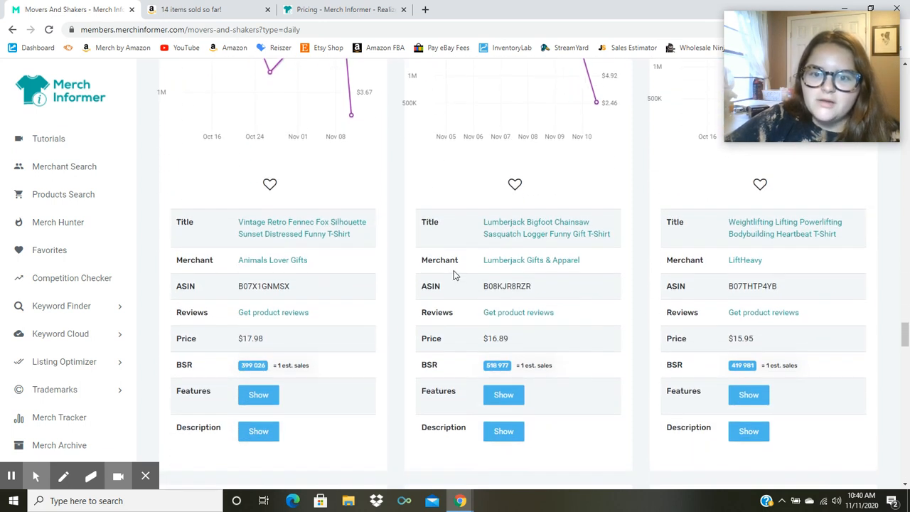
mouse_move(463, 235)
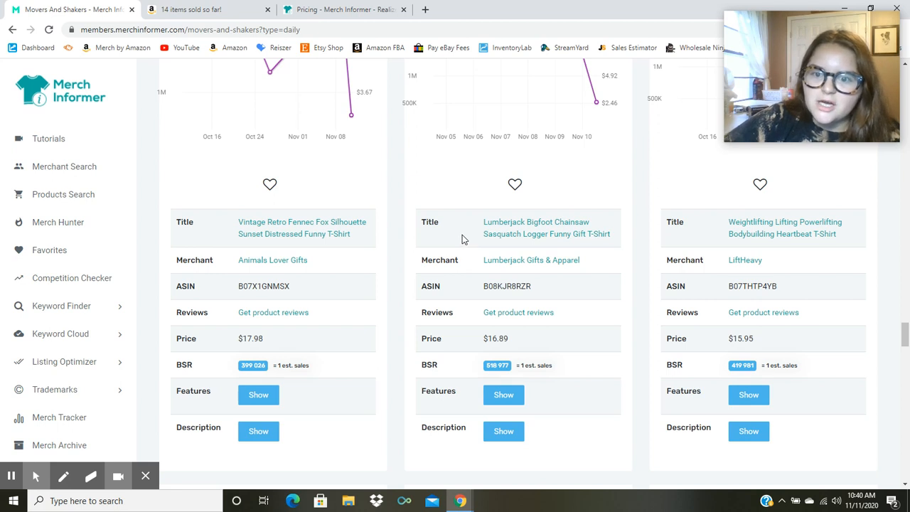
mouse_move(607, 363)
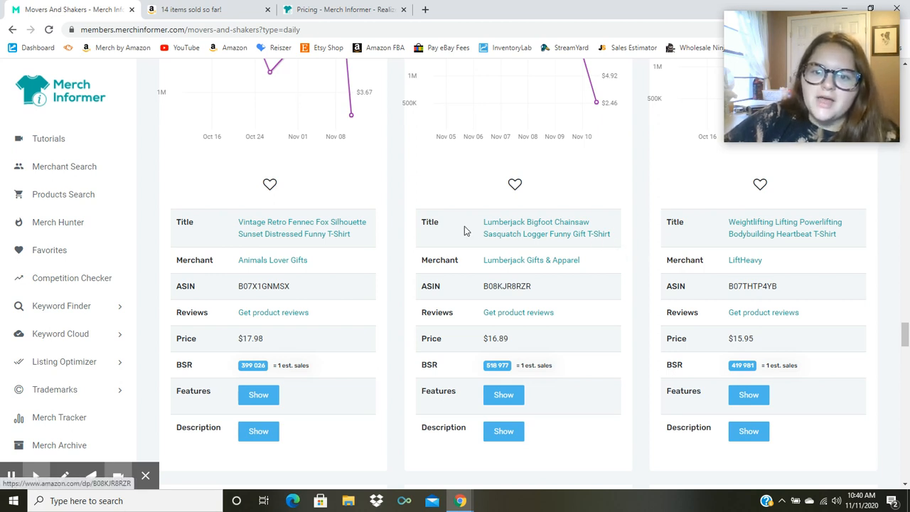
mouse_move(467, 252)
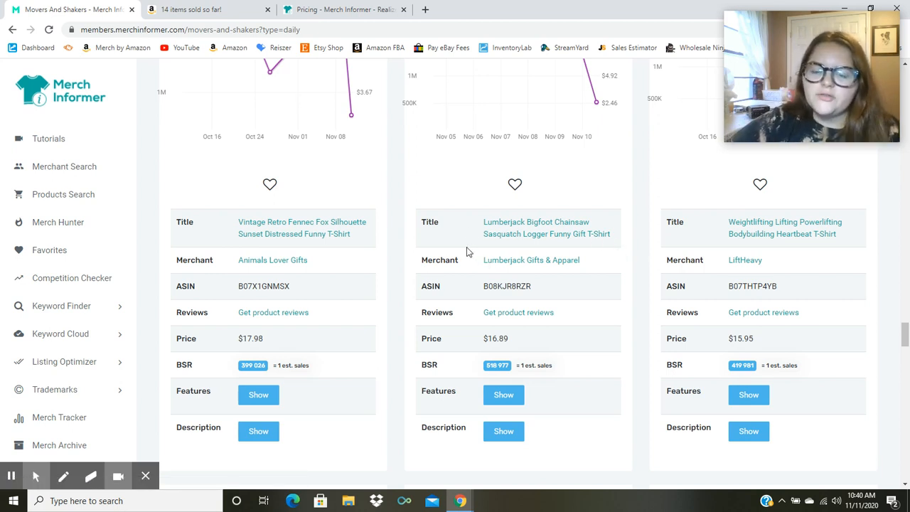
scroll(down, 3)
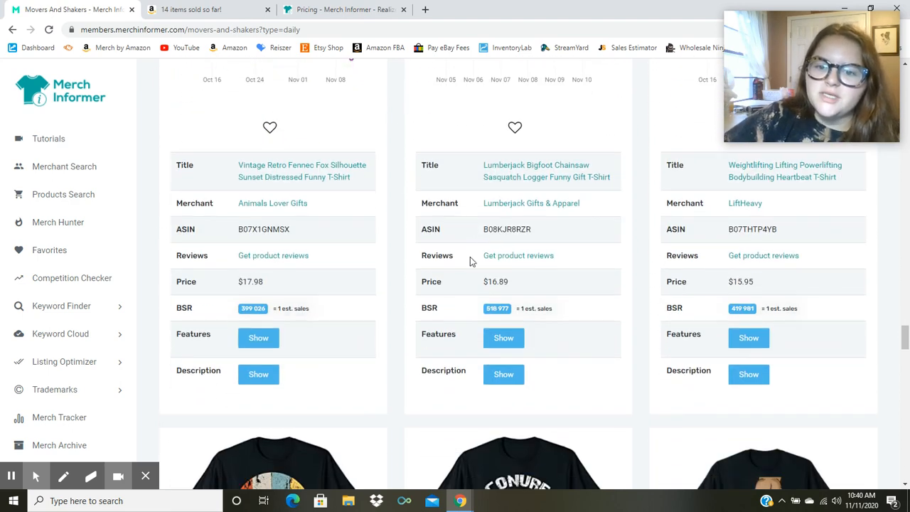
scroll(down, 3)
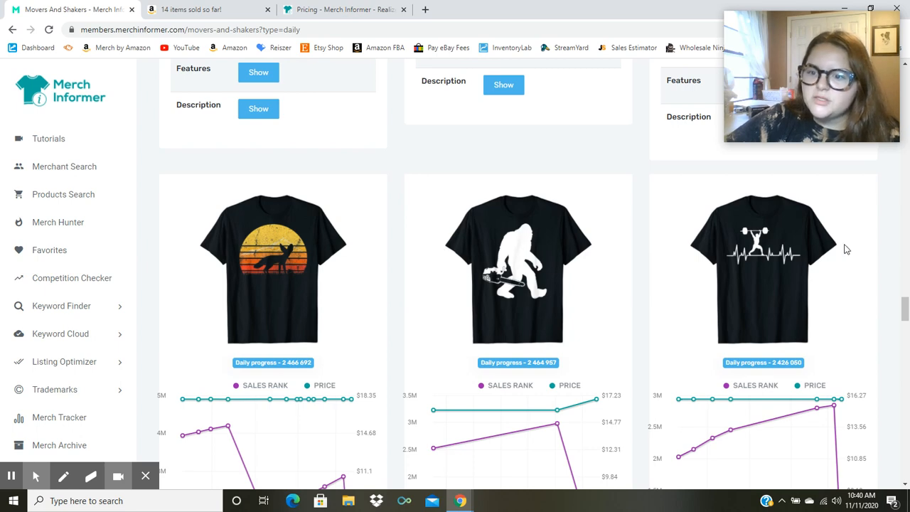
mouse_move(733, 253)
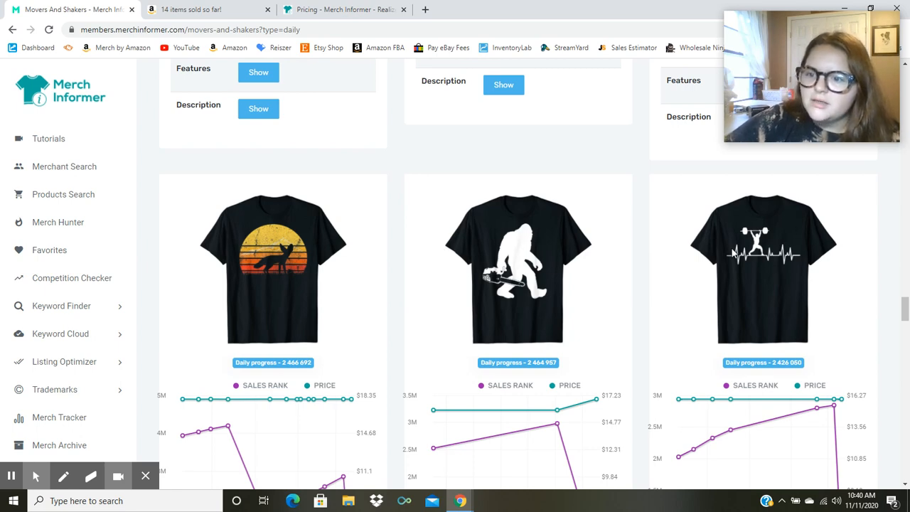
- Scroll to the title, merchant, ASIN, price and BSR tables for the Fennec Fox, Bigfoot and Weightlifting shirts
scroll(down, 3)
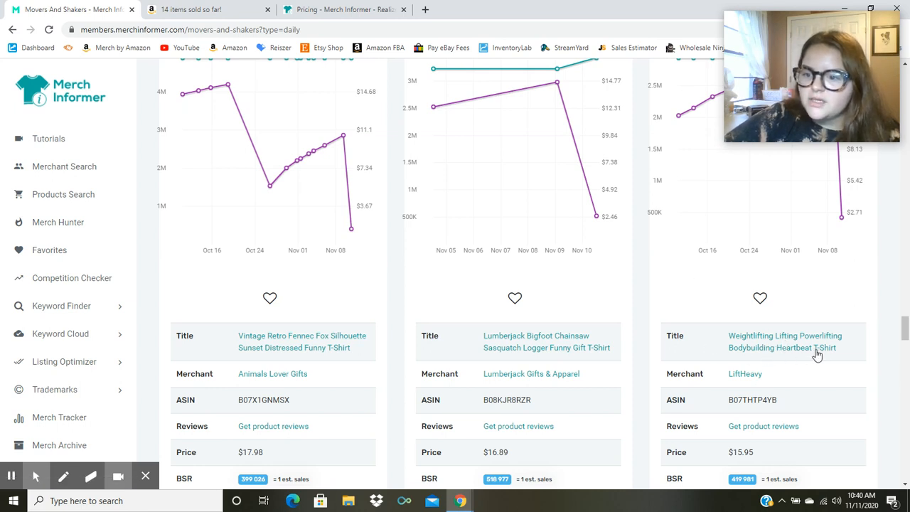
scroll(down, 3)
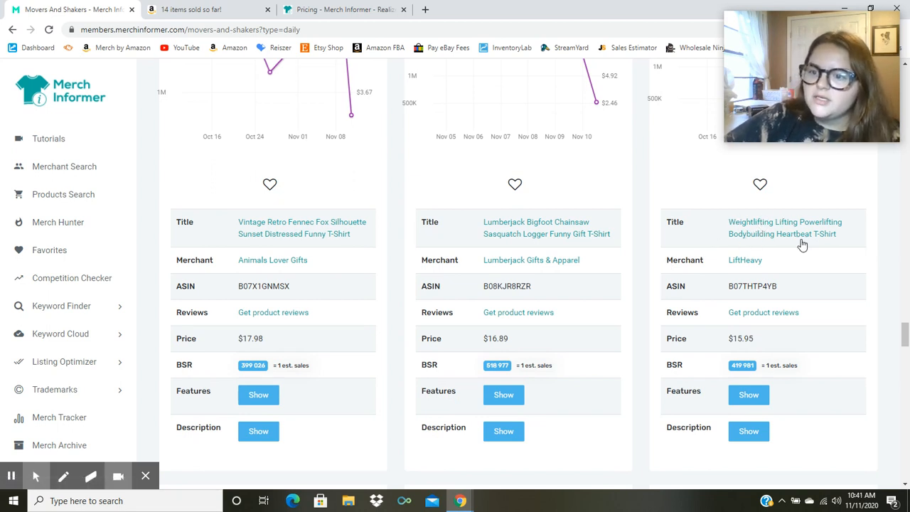
scroll(down, 3)
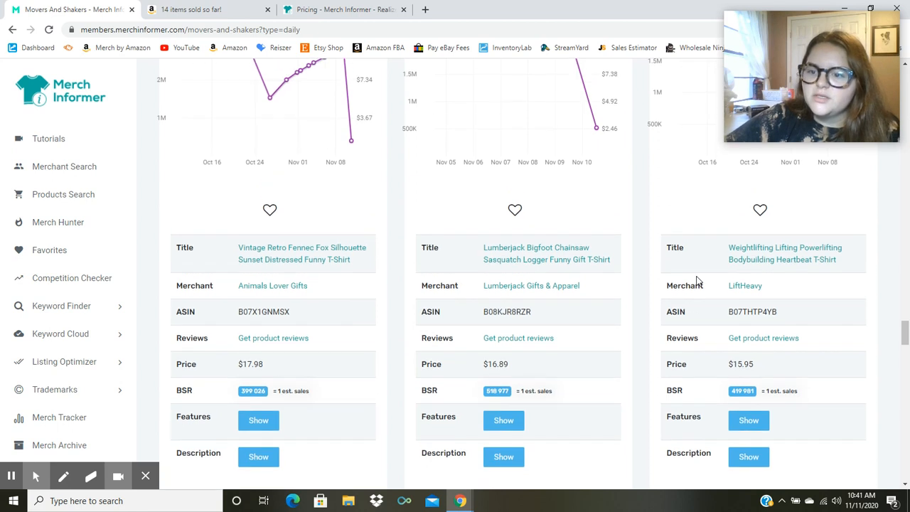
scroll(down, 3)
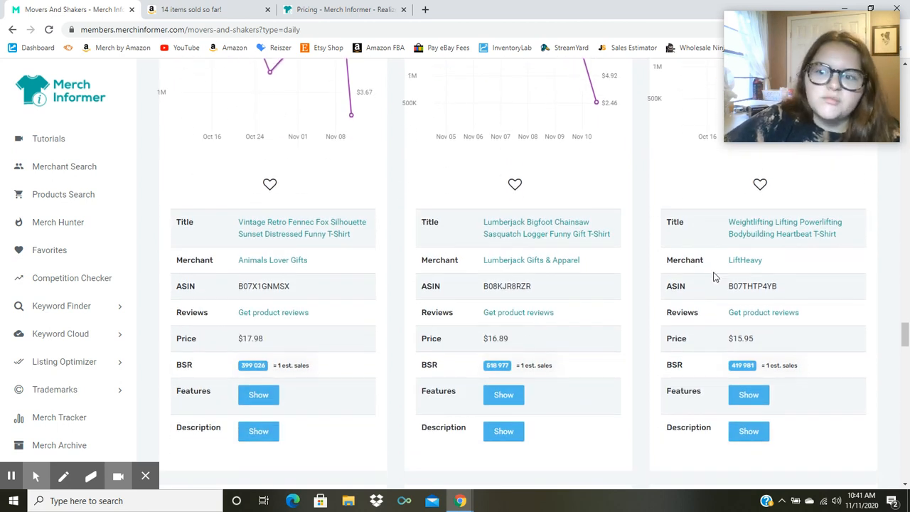
mouse_move(727, 312)
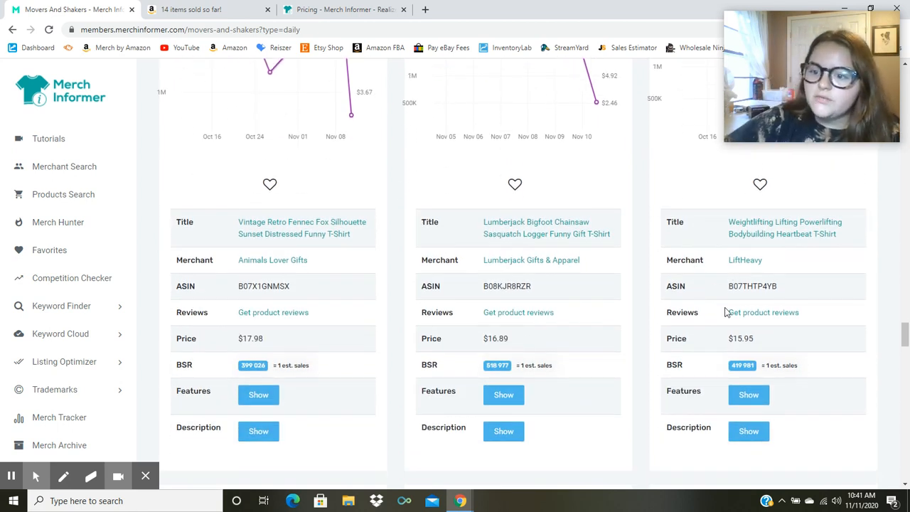
scroll(up, 3)
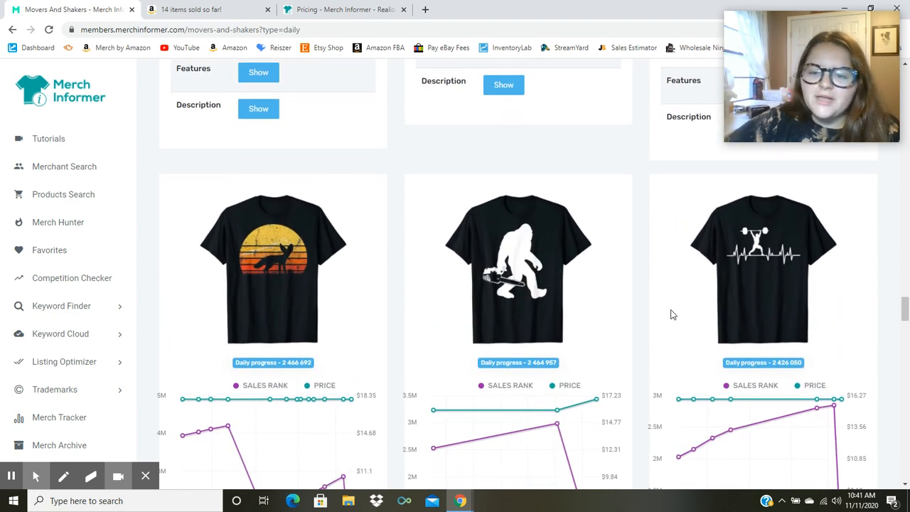
scroll(down, 3)
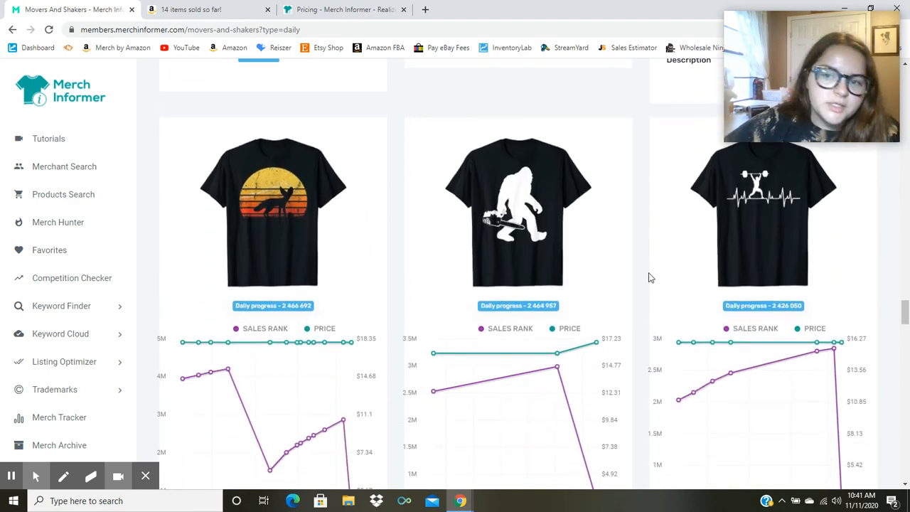
scroll(down, 3)
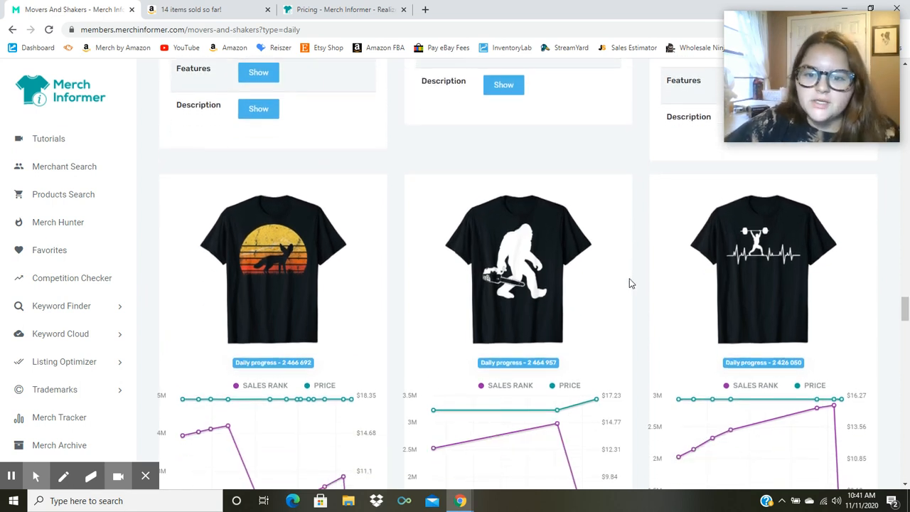
mouse_move(617, 270)
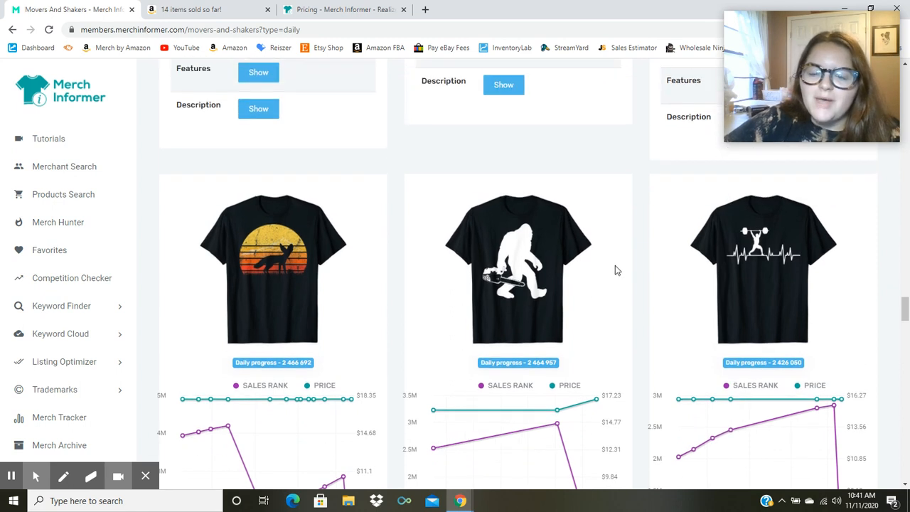
mouse_move(657, 338)
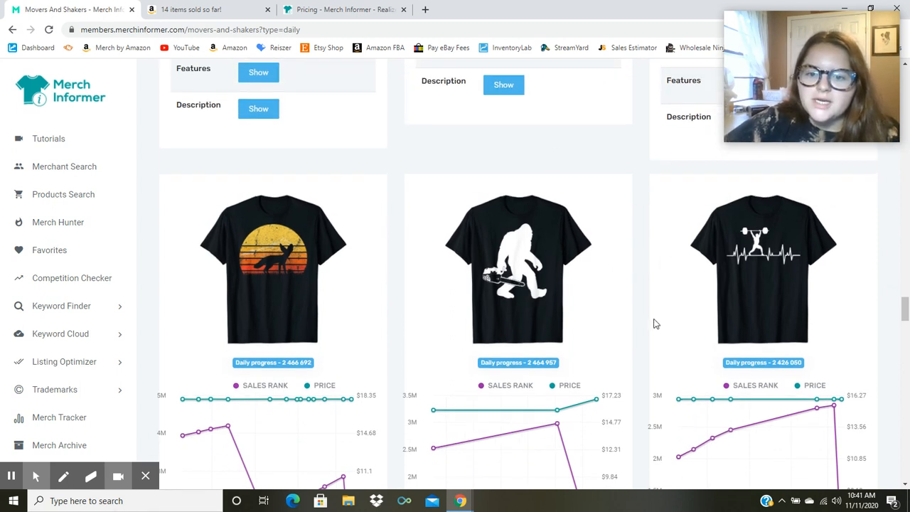
mouse_move(476, 320)
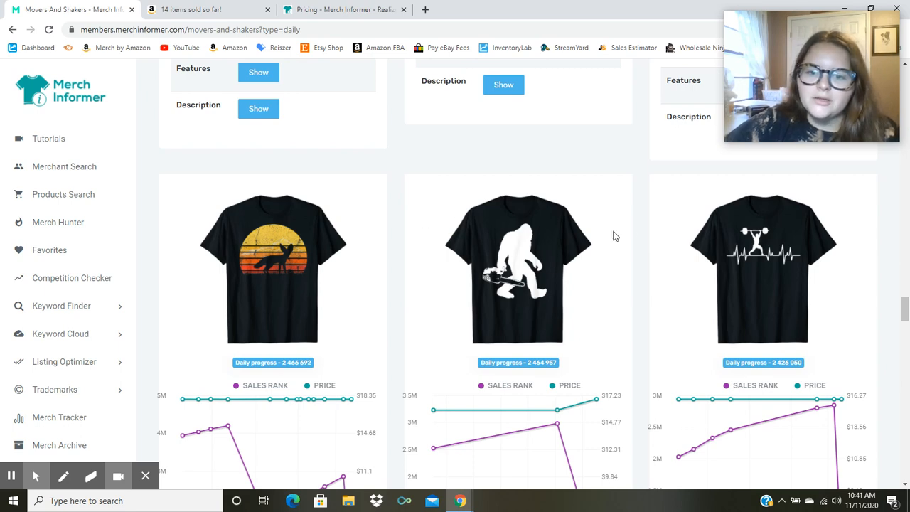
scroll(down, 3)
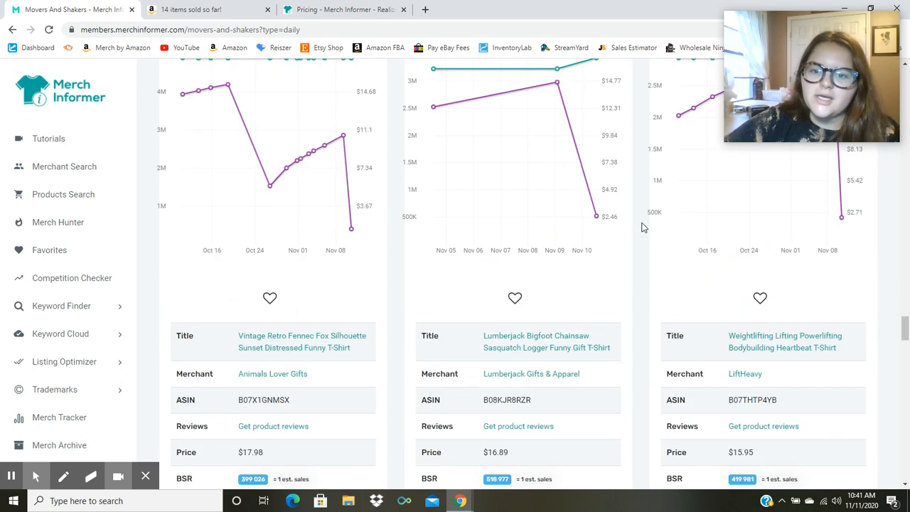
scroll(down, 3)
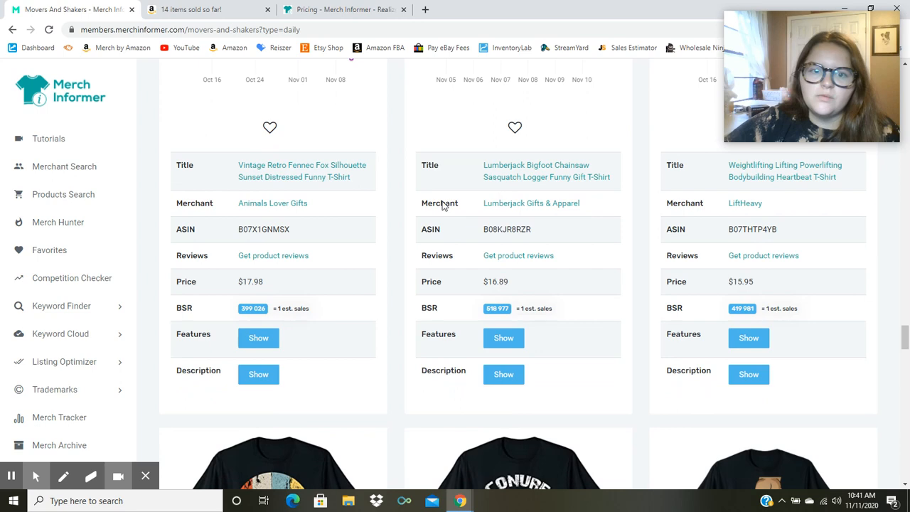
scroll(down, 3)
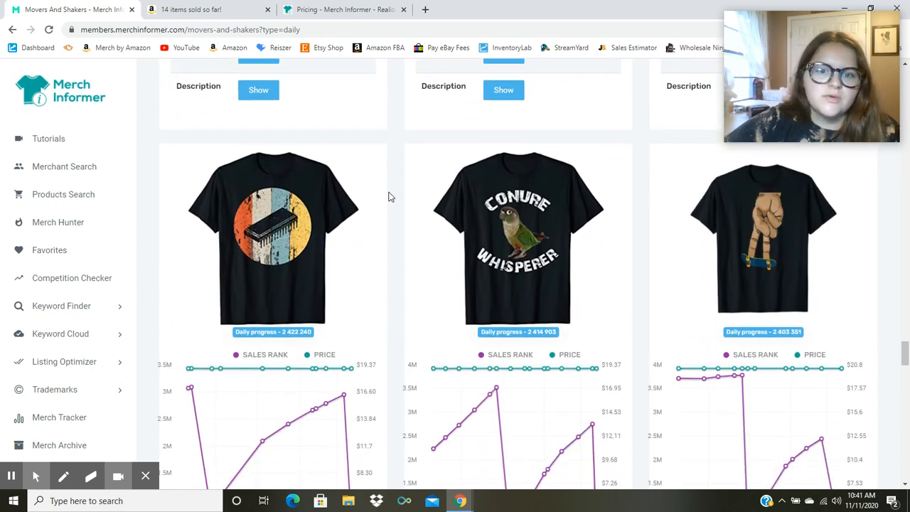
scroll(down, 3)
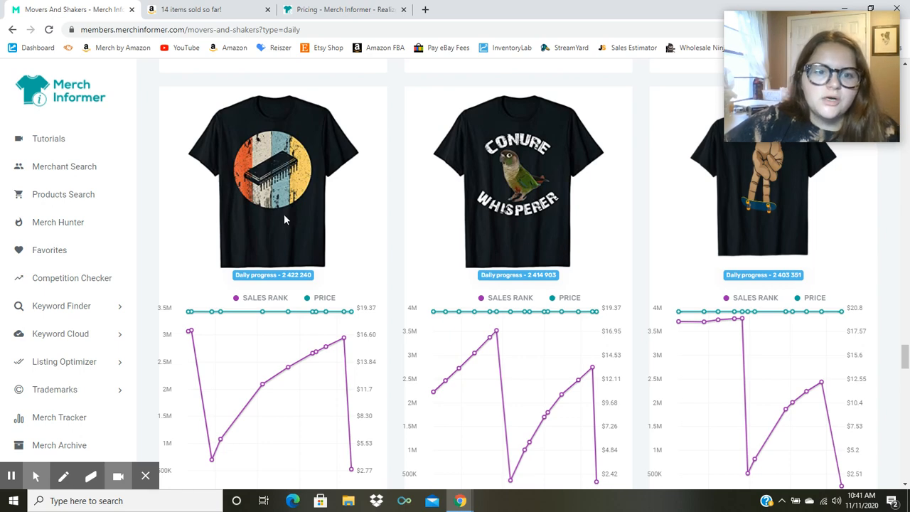
mouse_move(277, 180)
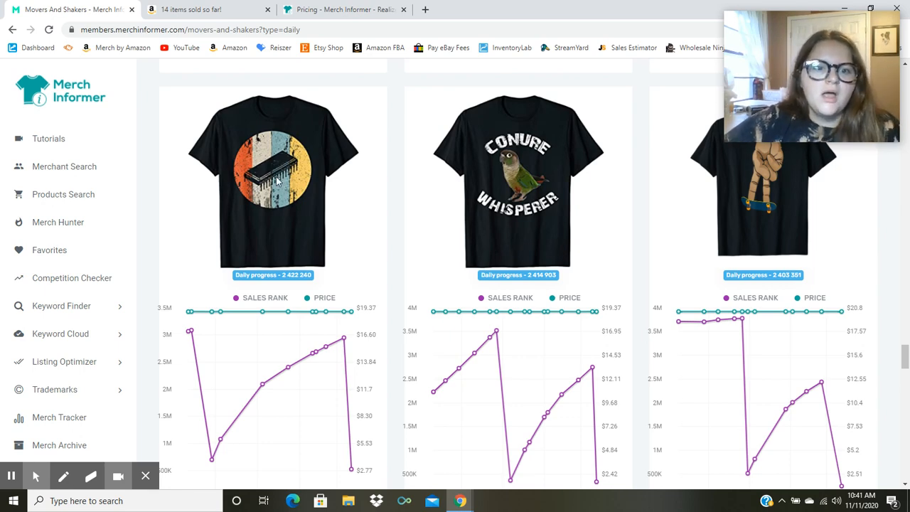
scroll(down, 3)
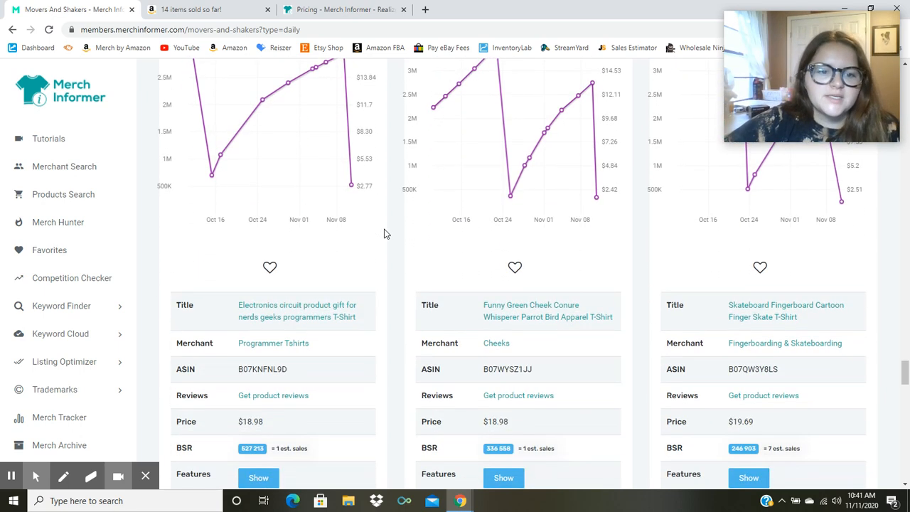
scroll(down, 3)
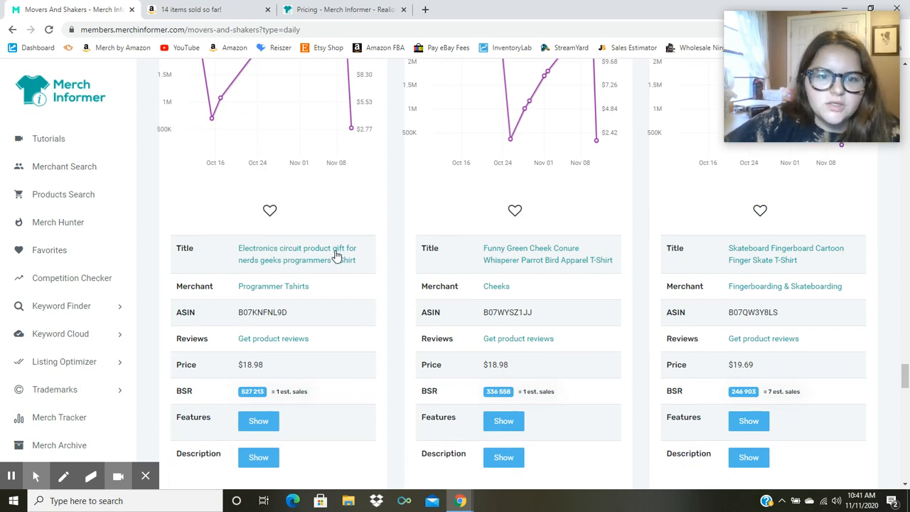
mouse_move(396, 268)
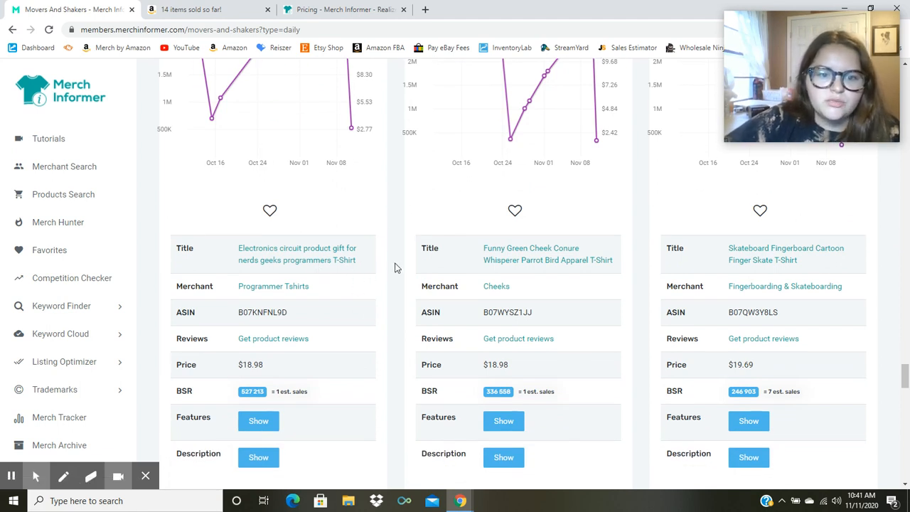
scroll(down, 3)
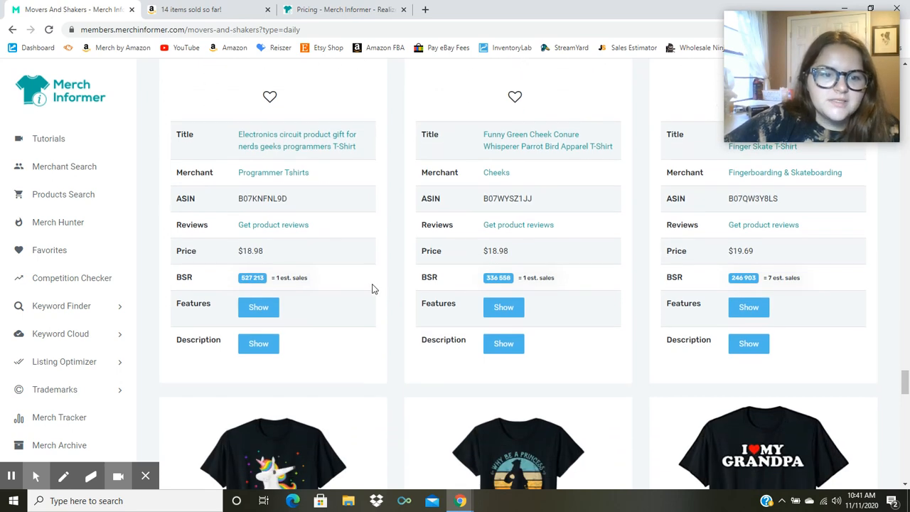
scroll(down, 3)
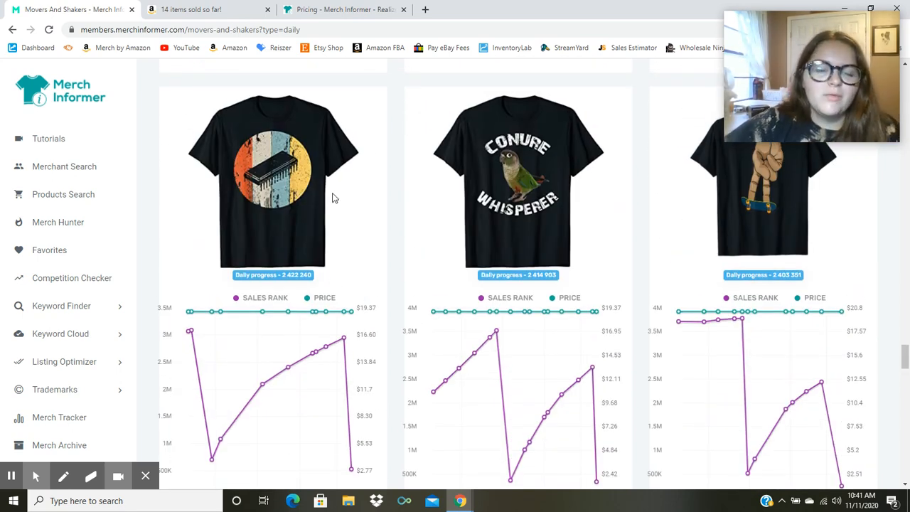
mouse_move(245, 177)
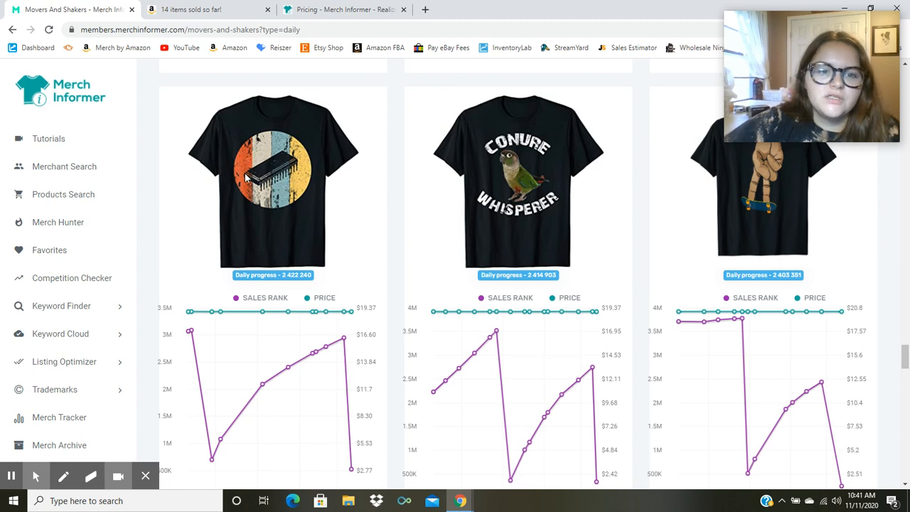
mouse_move(331, 185)
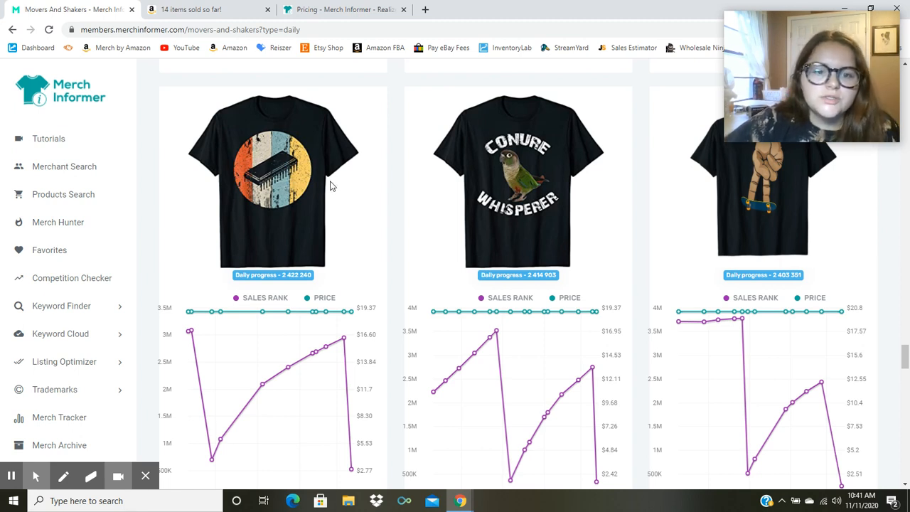
mouse_move(348, 178)
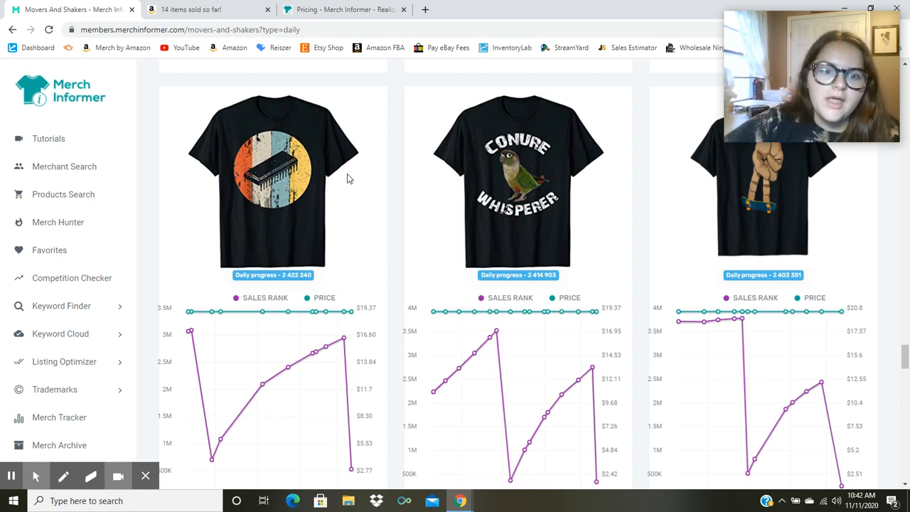
mouse_move(270, 174)
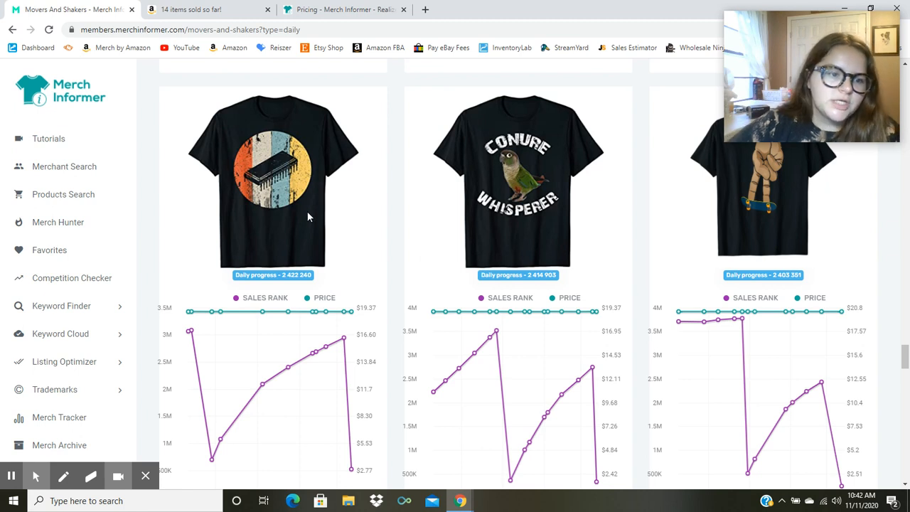
mouse_move(54, 389)
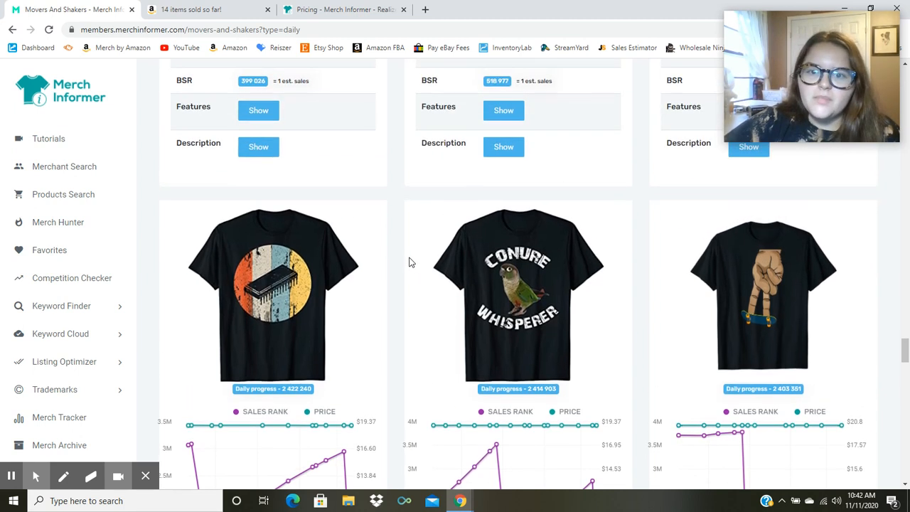
scroll(down, 3)
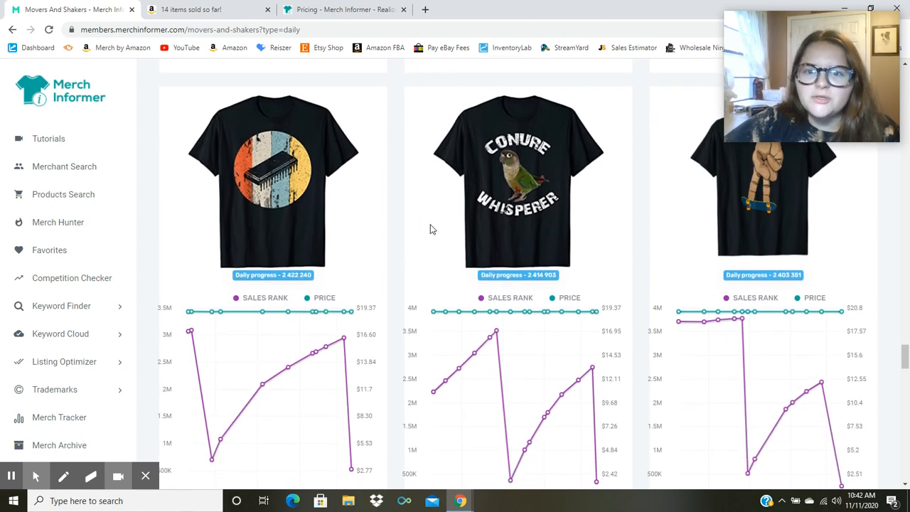
mouse_move(533, 178)
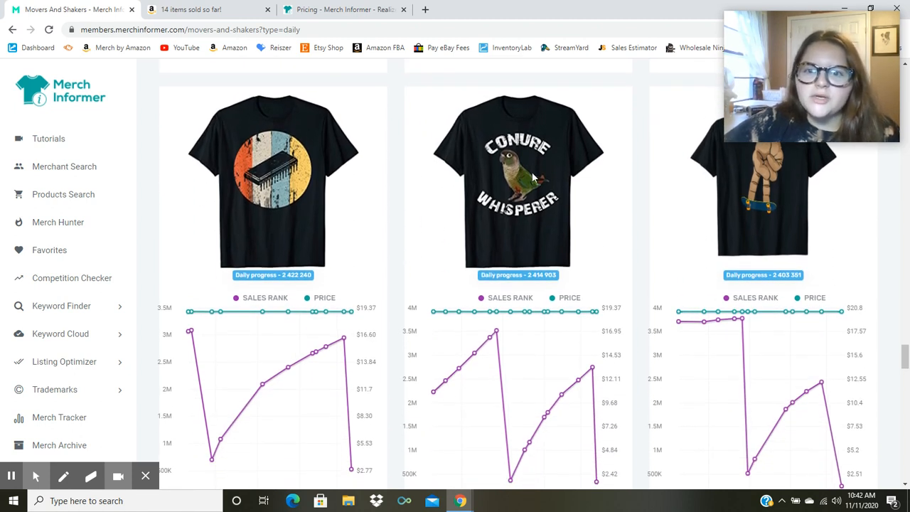
mouse_move(437, 203)
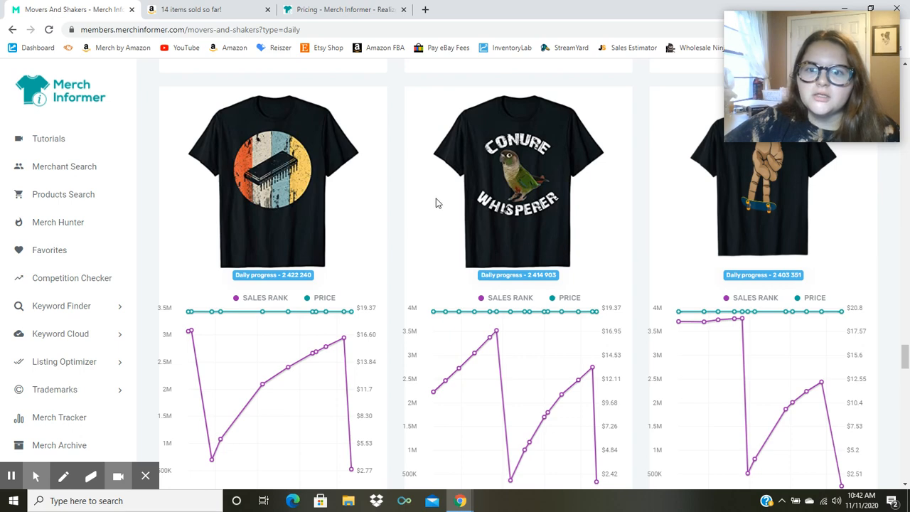
scroll(down, 3)
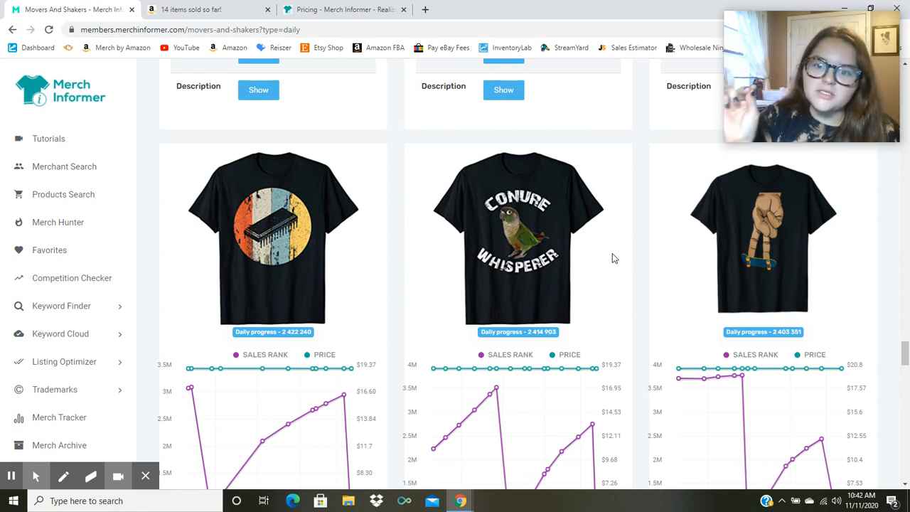
mouse_move(522, 269)
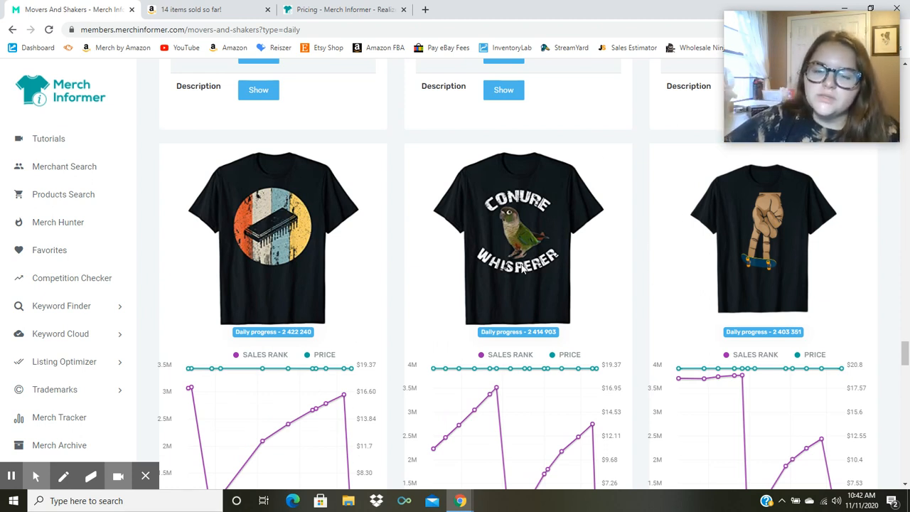
mouse_move(466, 178)
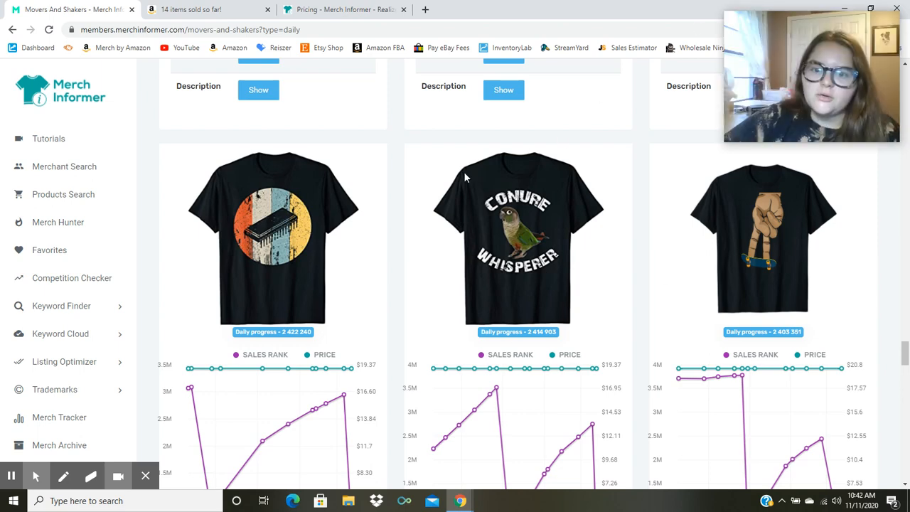
scroll(down, 3)
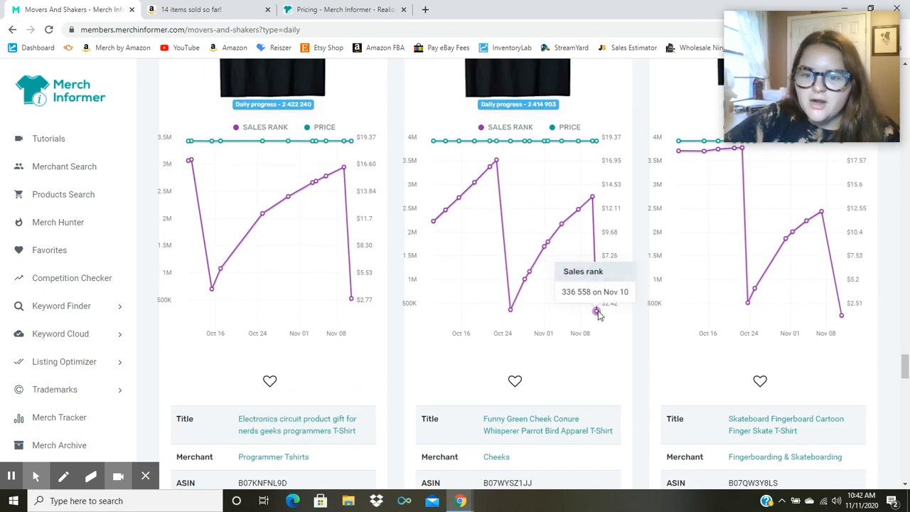
mouse_move(496, 161)
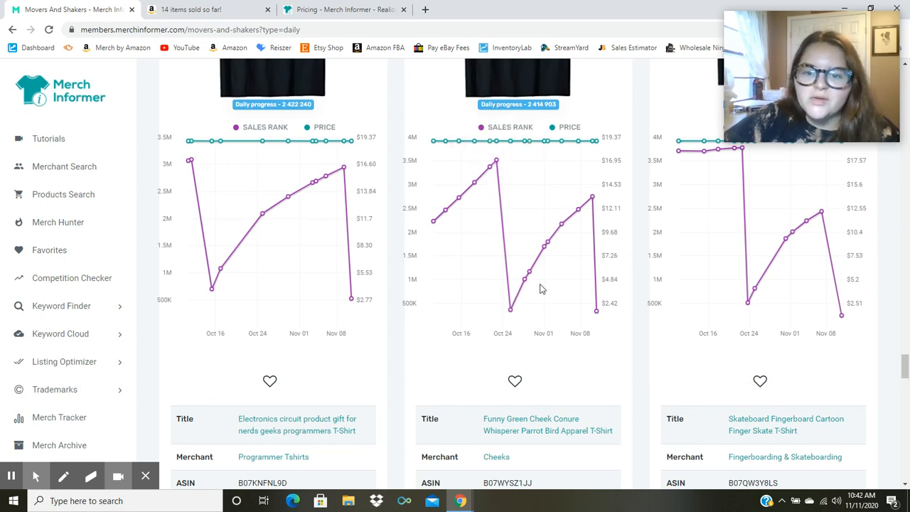
mouse_move(510, 309)
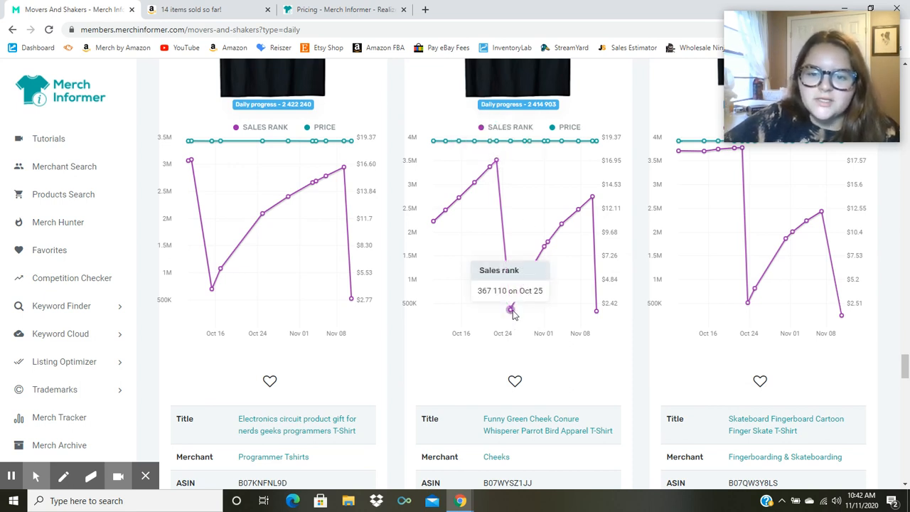
mouse_move(600, 203)
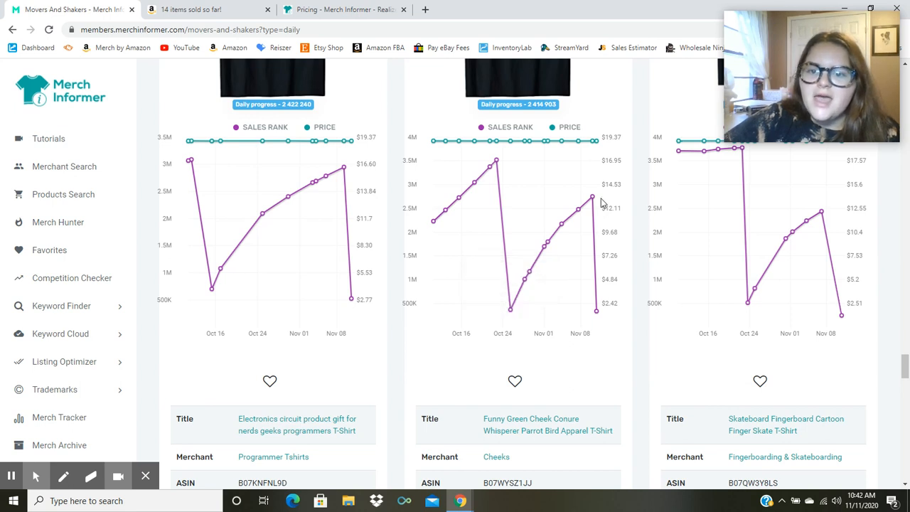
mouse_move(591, 197)
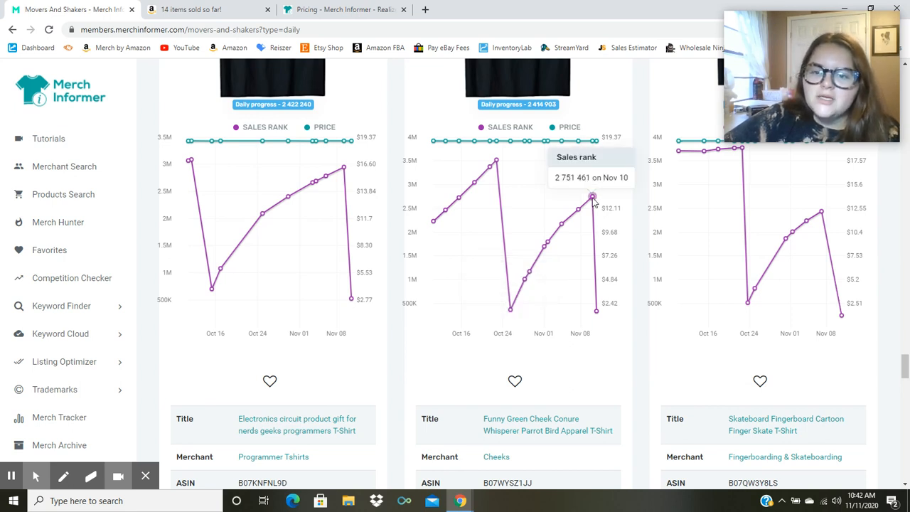
mouse_move(608, 306)
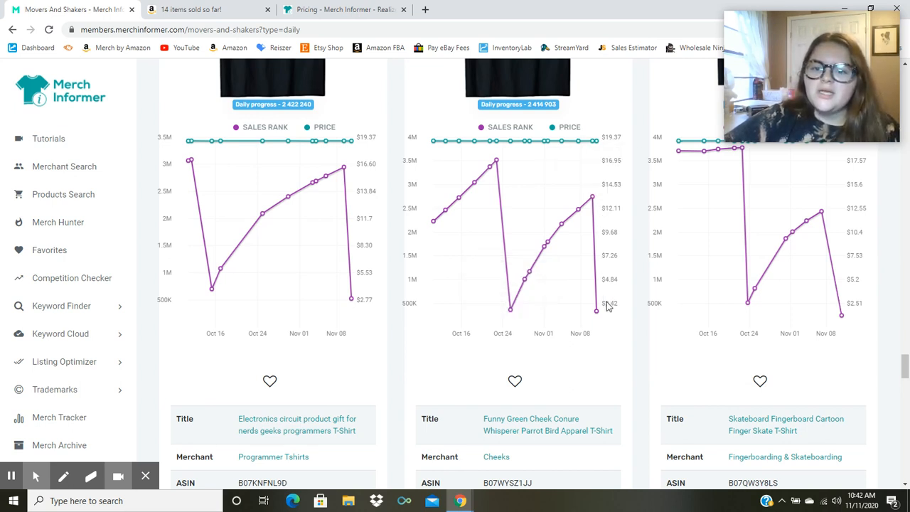
mouse_move(596, 311)
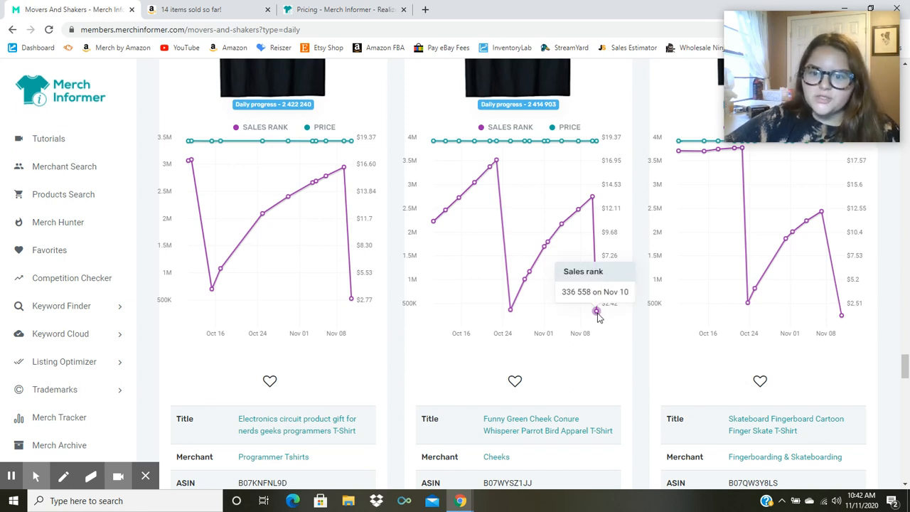
mouse_move(518, 318)
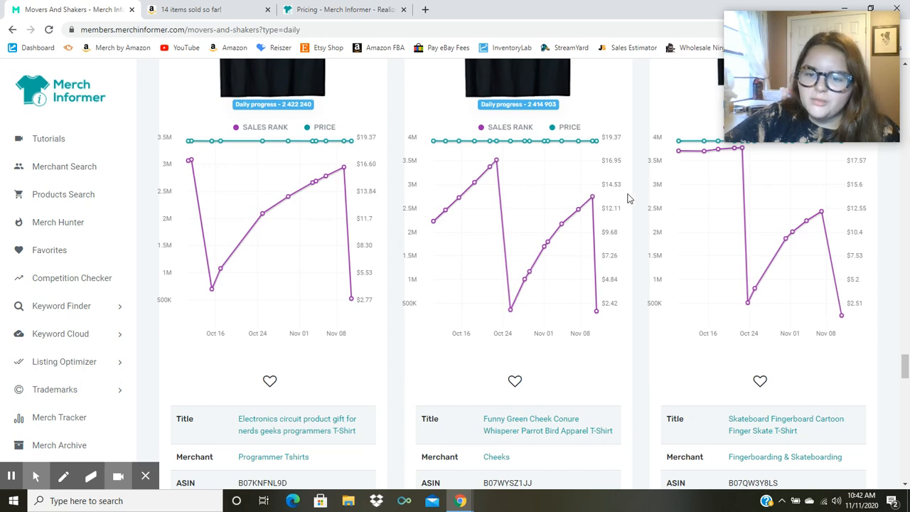
scroll(down, 3)
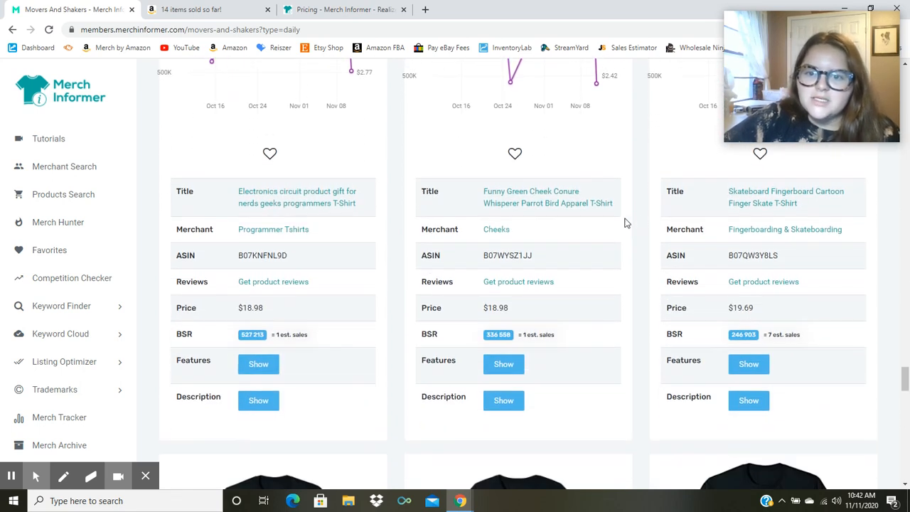
scroll(down, 3)
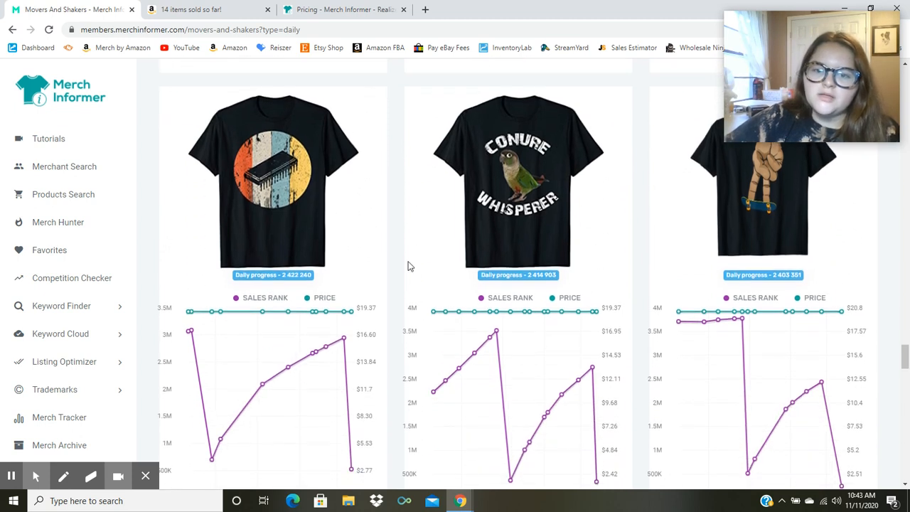
mouse_move(616, 198)
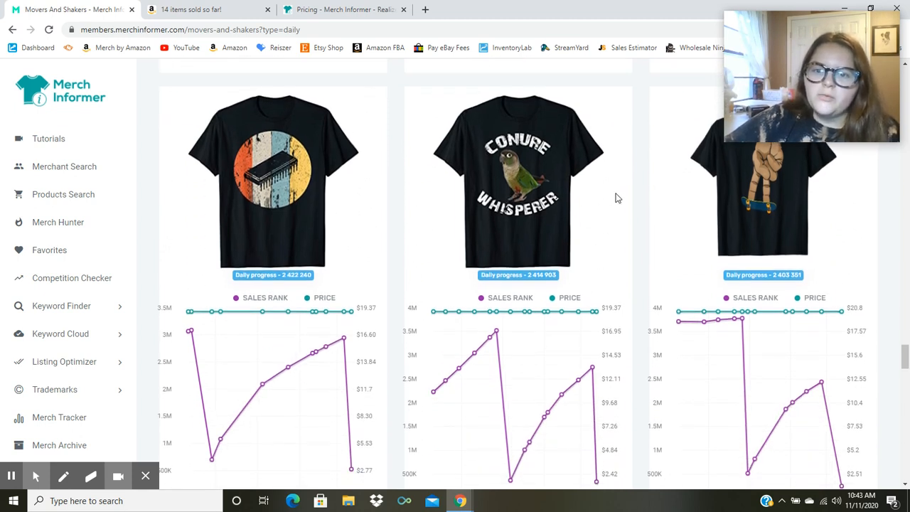
mouse_move(619, 198)
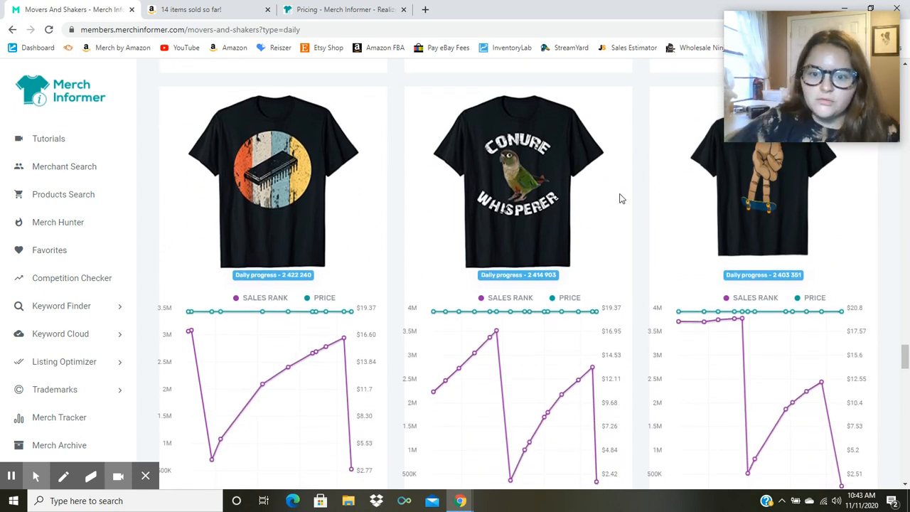
scroll(down, 3)
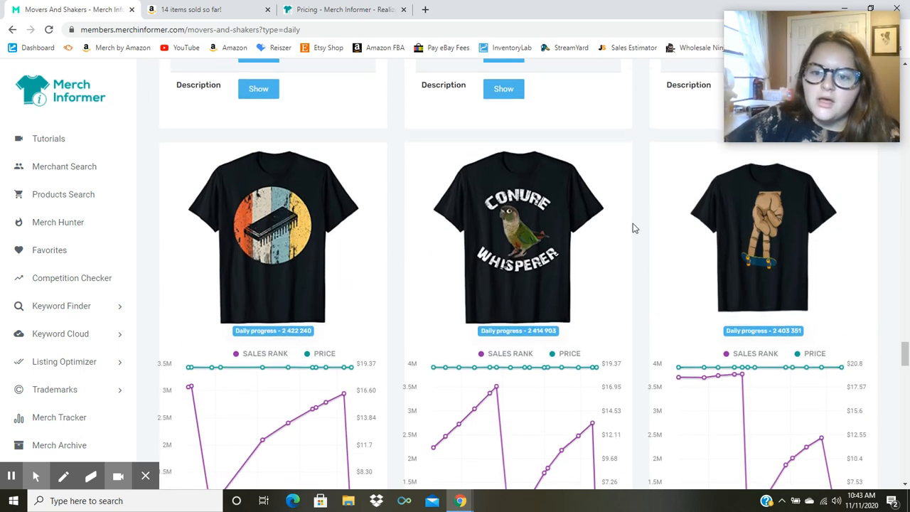
scroll(down, 3)
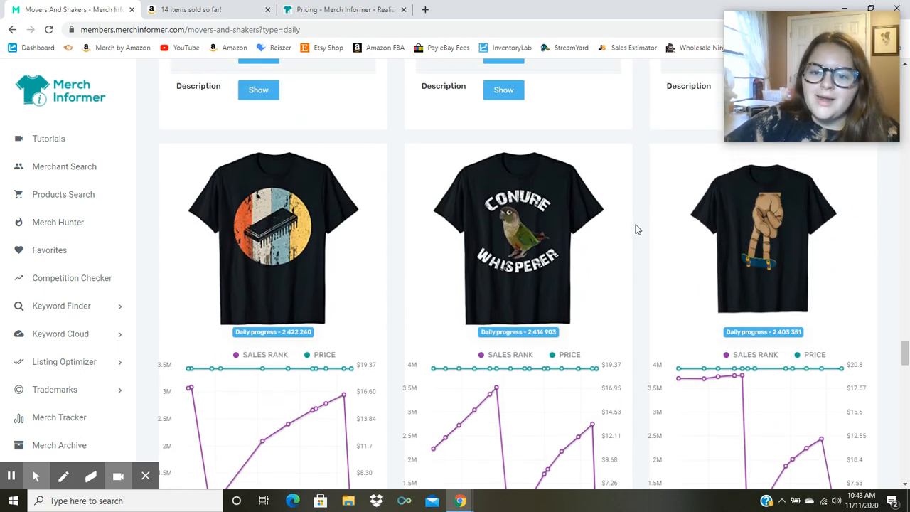
mouse_move(600, 301)
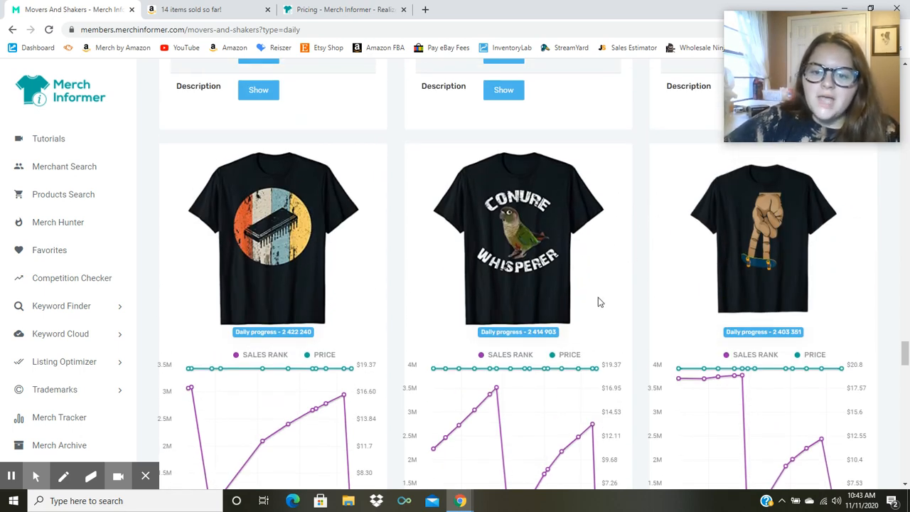
mouse_move(615, 289)
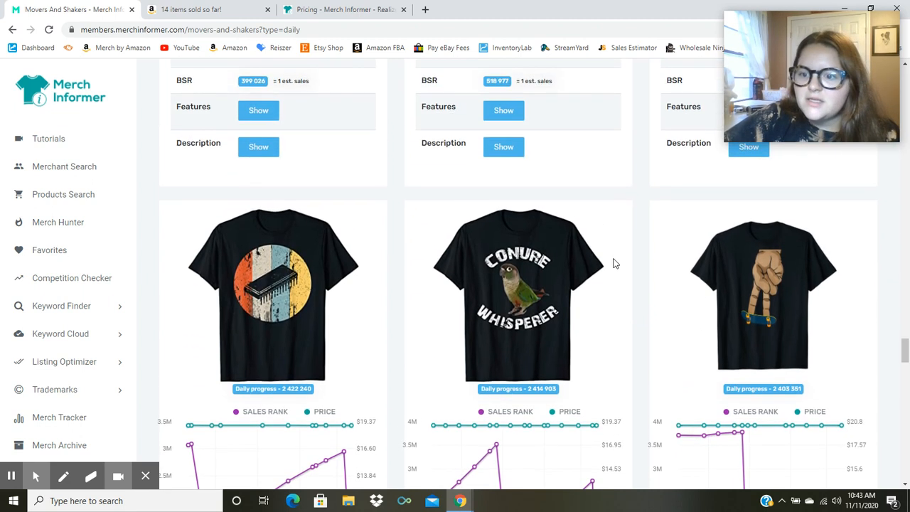
scroll(down, 3)
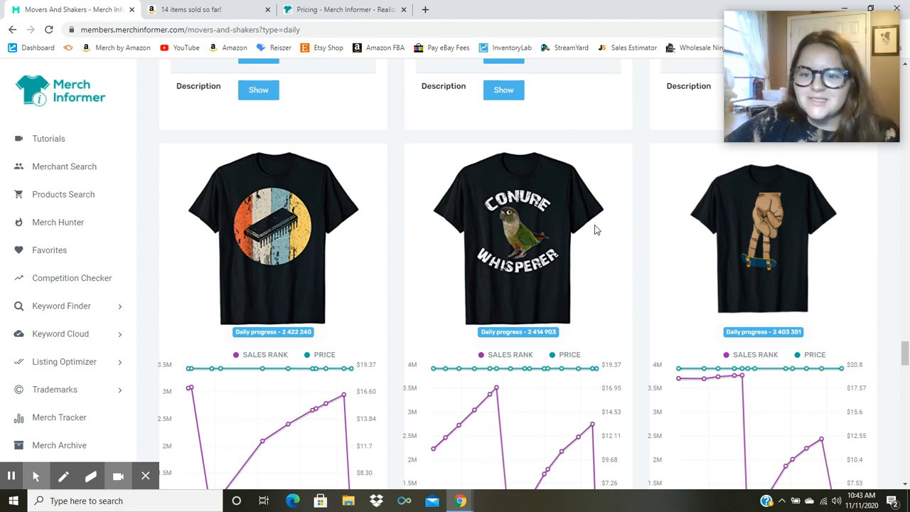
mouse_move(649, 236)
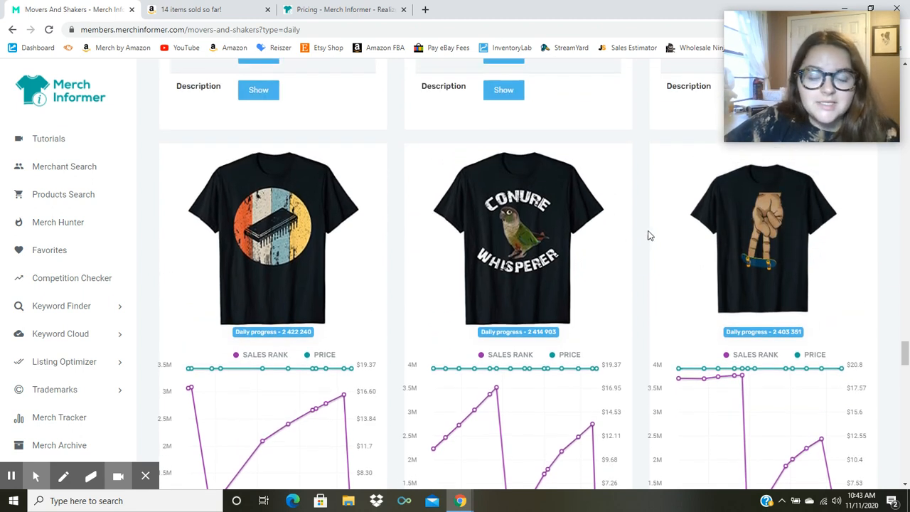
mouse_move(648, 260)
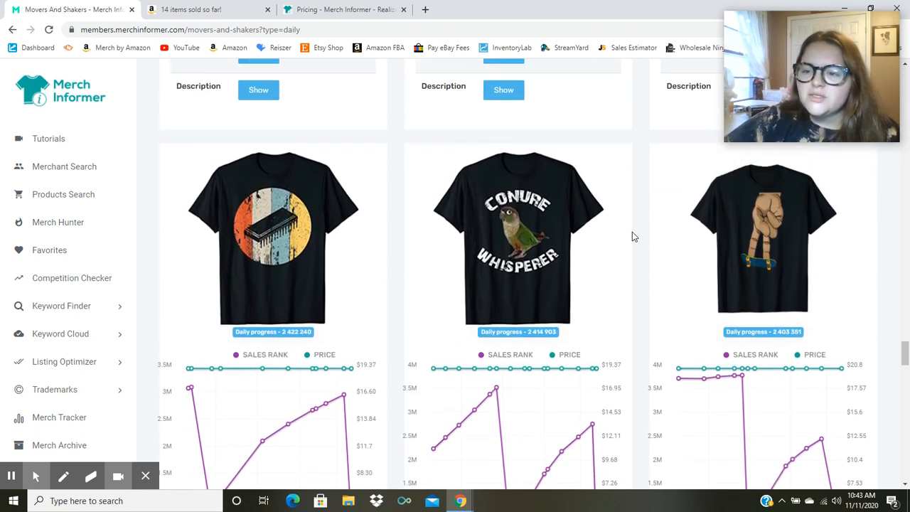
mouse_move(672, 254)
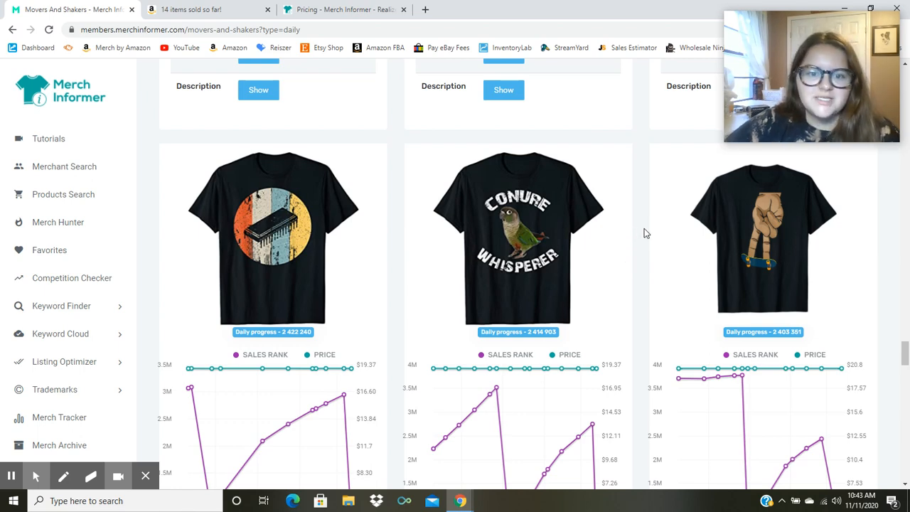
scroll(down, 3)
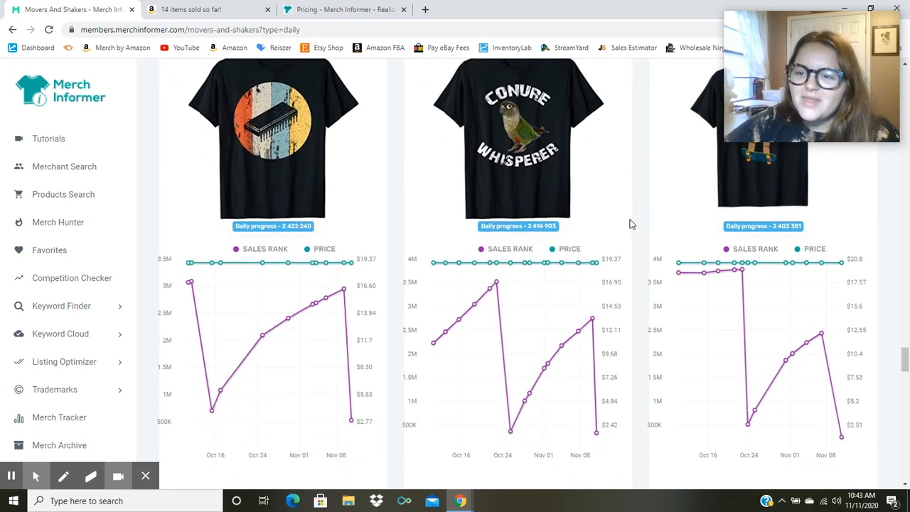
- Scroll through the Unicorn Pooped Today, Pirate Princess and I Love My Grandpa shirts to Be Here Now
scroll(down, 3)
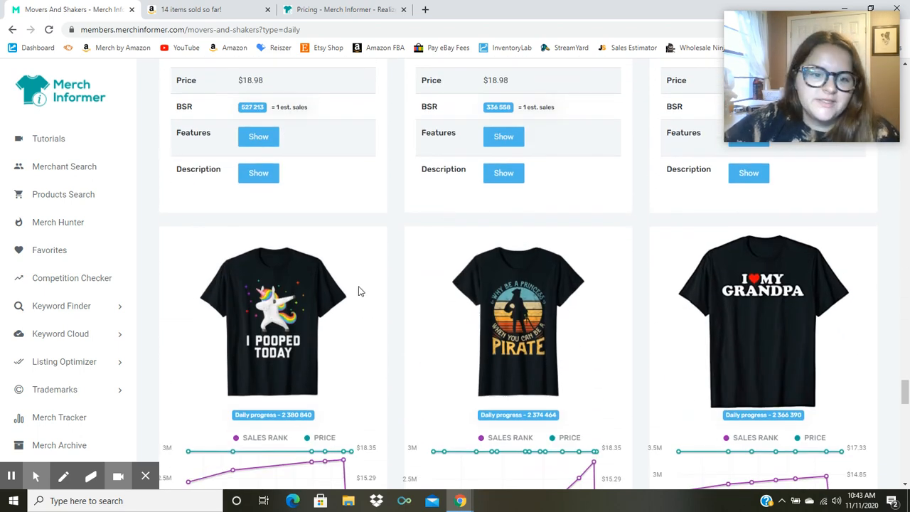
scroll(down, 3)
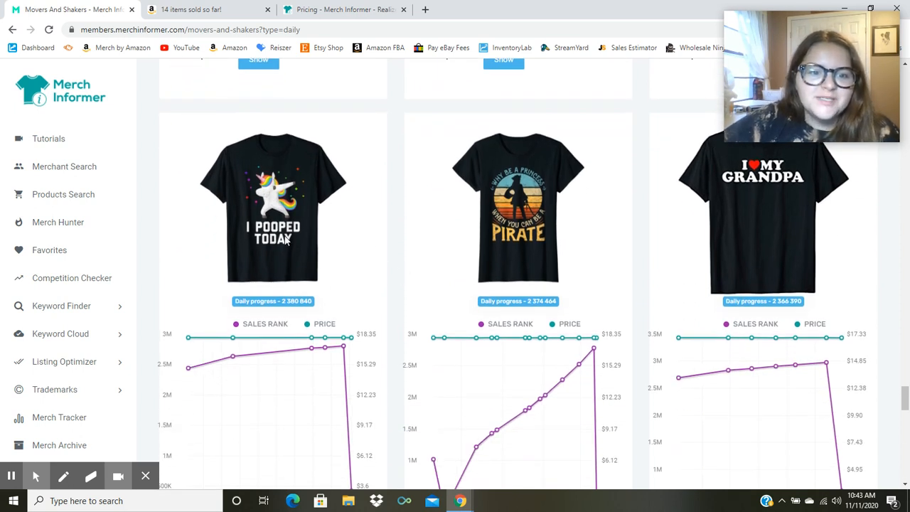
mouse_move(291, 215)
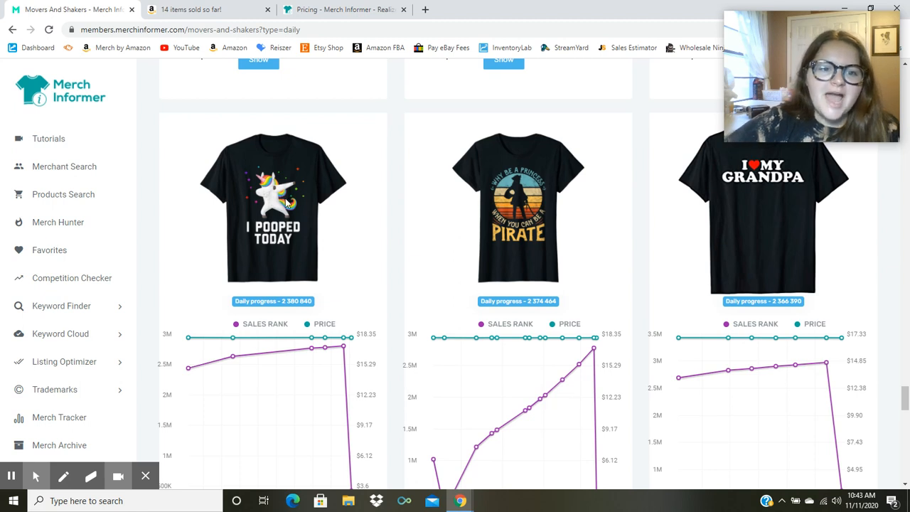
scroll(down, 3)
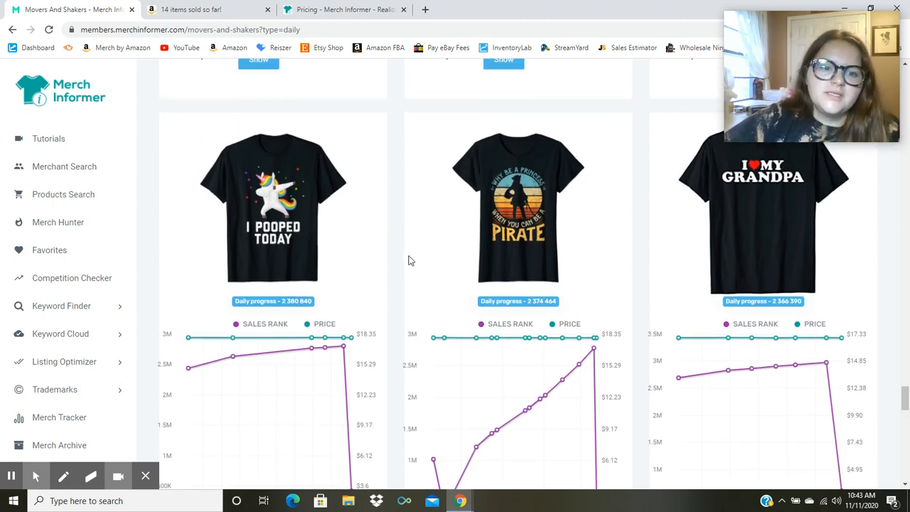
mouse_move(403, 241)
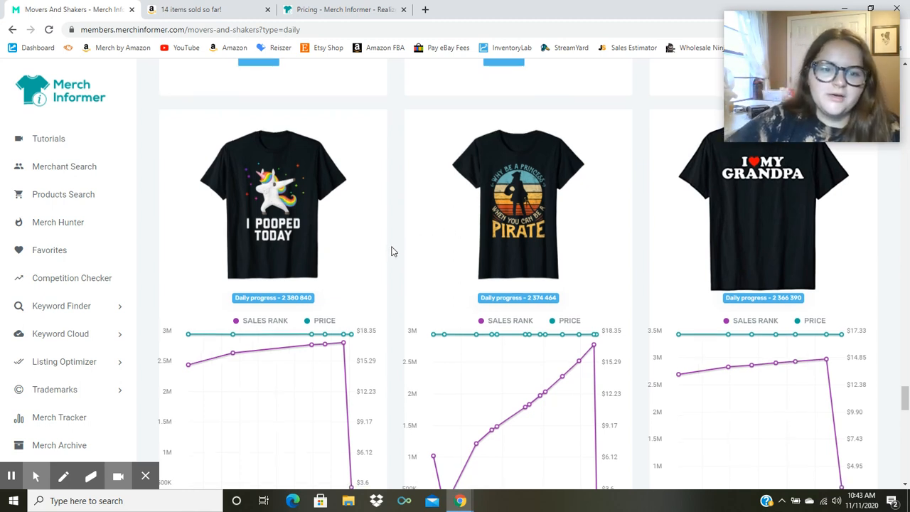
scroll(down, 3)
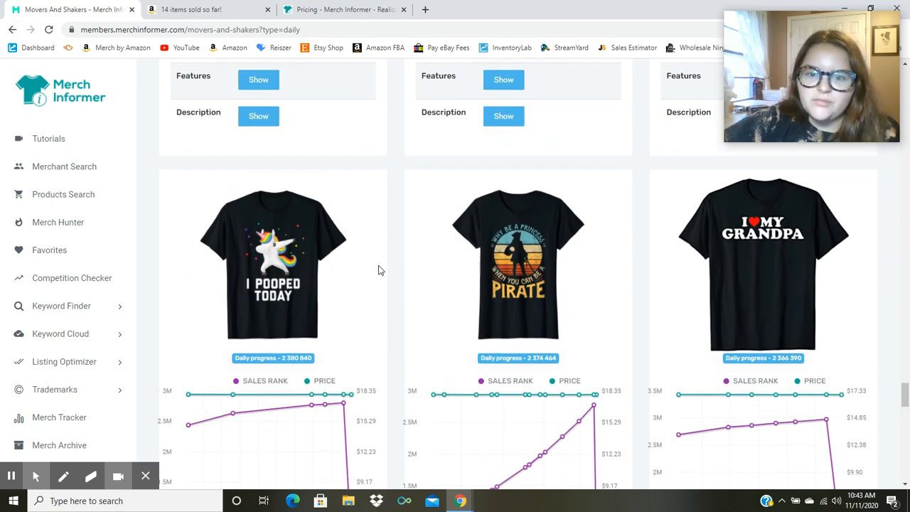
scroll(down, 3)
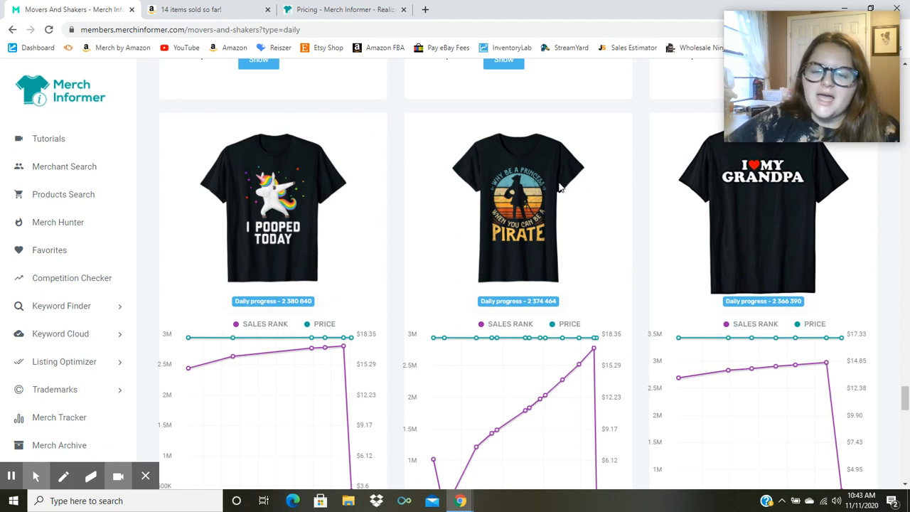
mouse_move(508, 217)
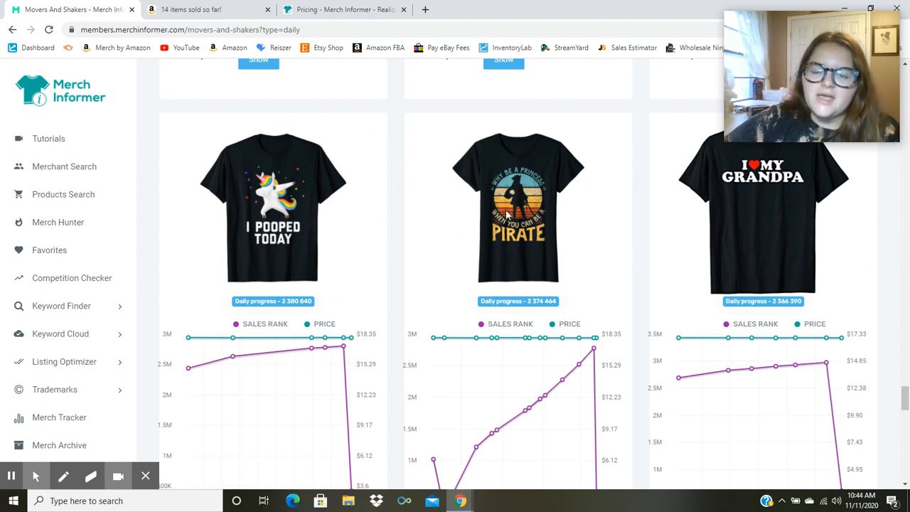
mouse_move(420, 251)
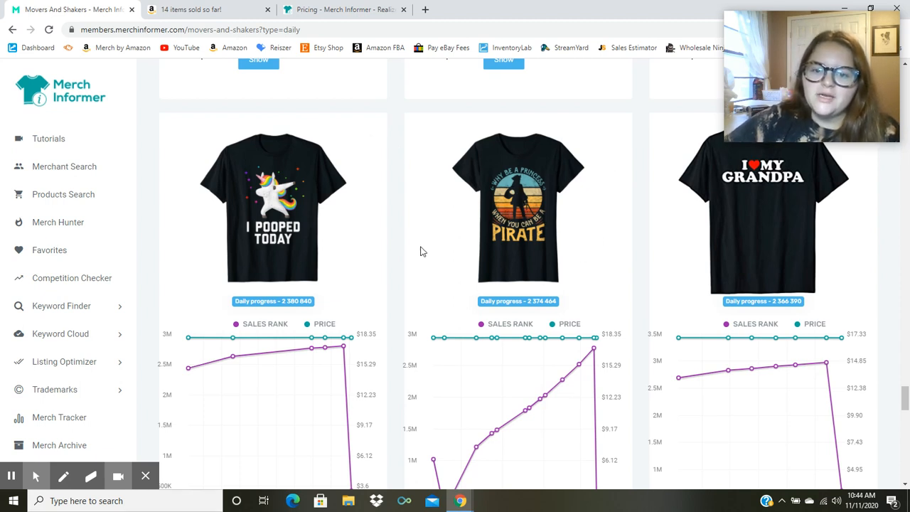
scroll(down, 3)
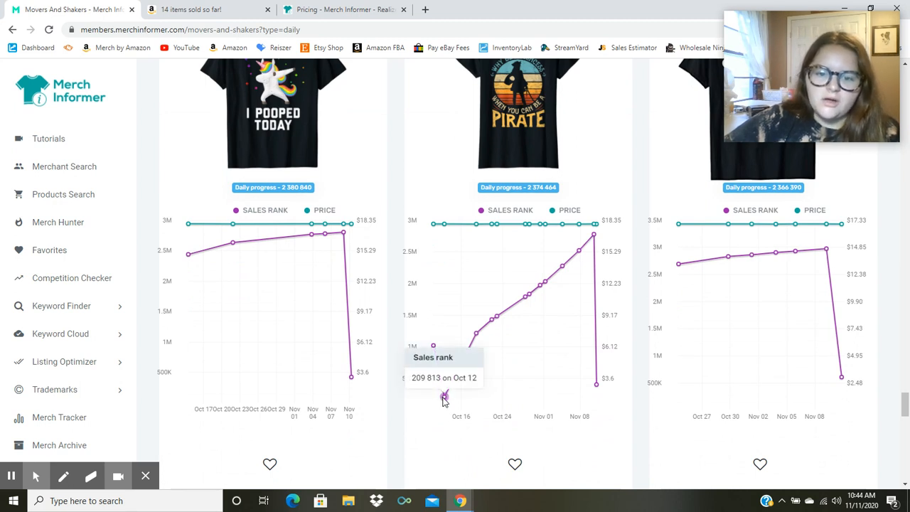
mouse_move(582, 251)
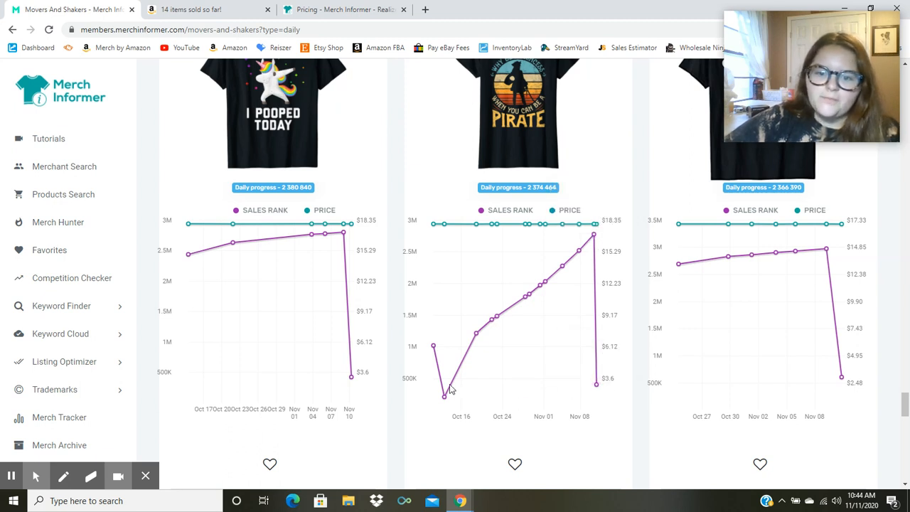
scroll(down, 3)
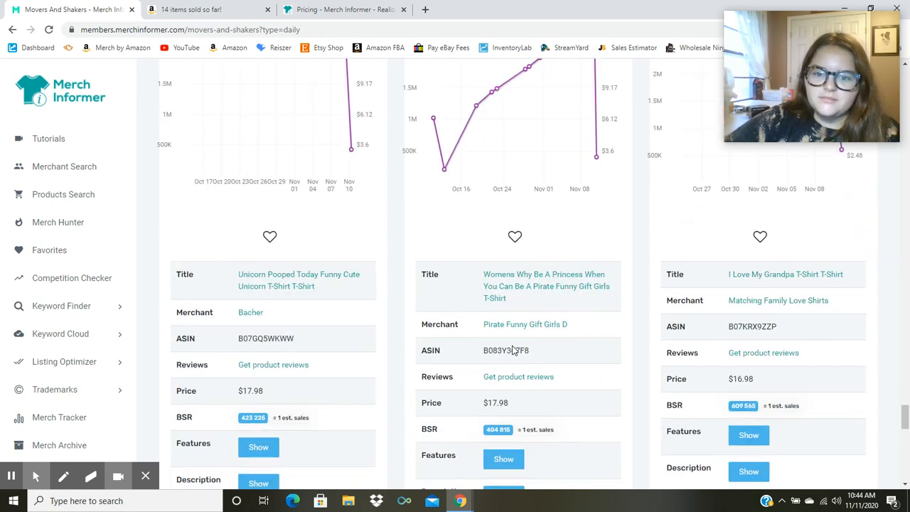
scroll(down, 3)
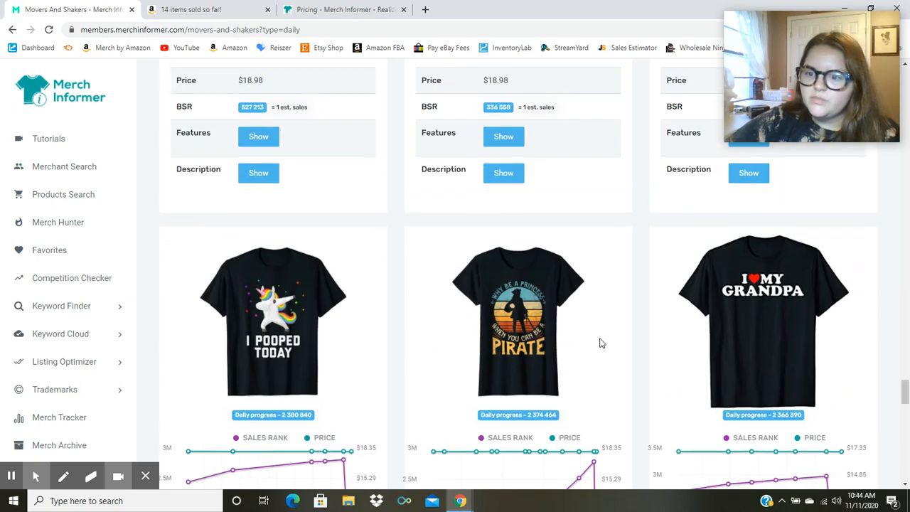
scroll(down, 3)
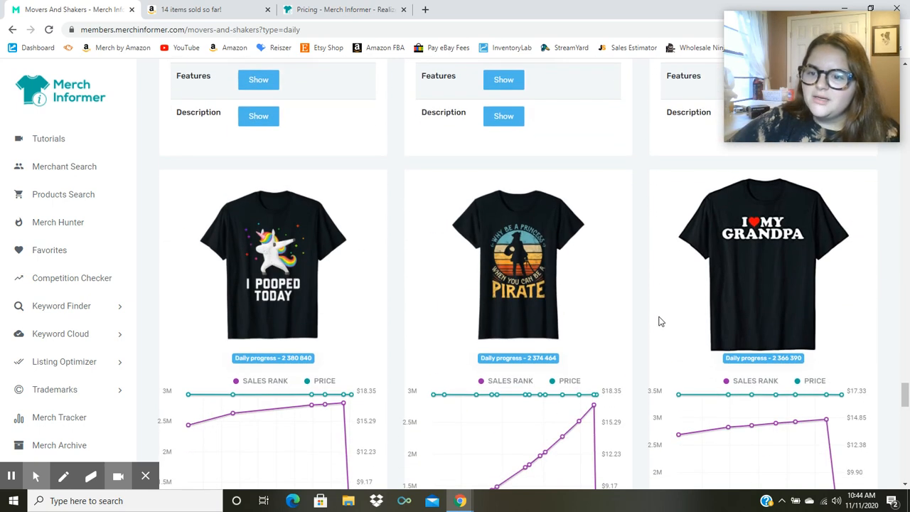
scroll(down, 3)
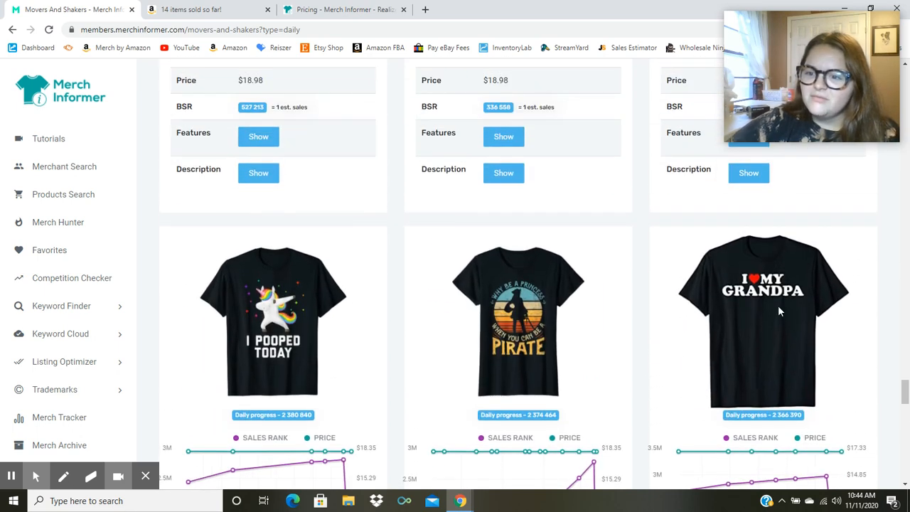
scroll(down, 3)
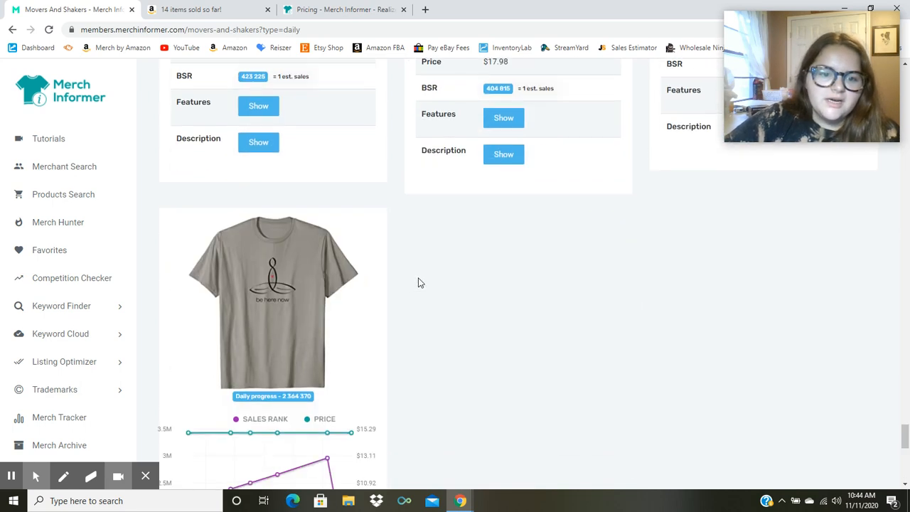
scroll(down, 3)
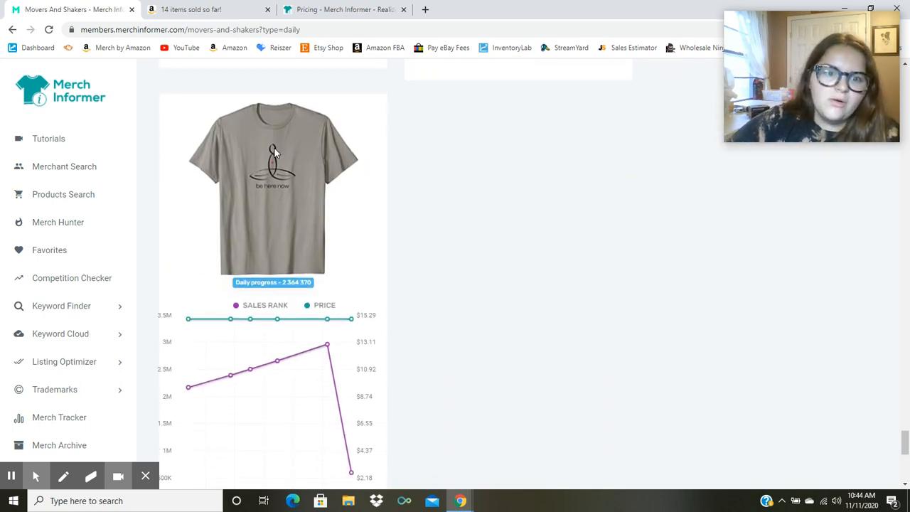
mouse_move(270, 195)
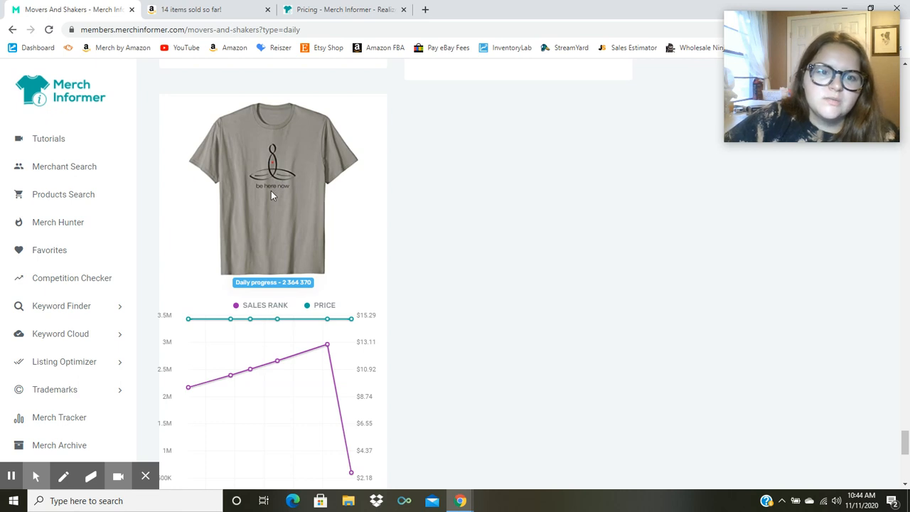
mouse_move(258, 192)
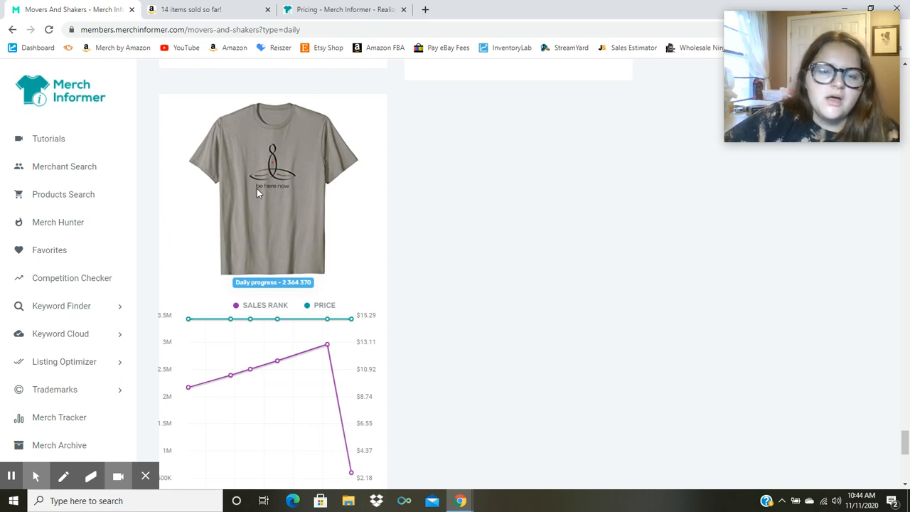
scroll(down, 3)
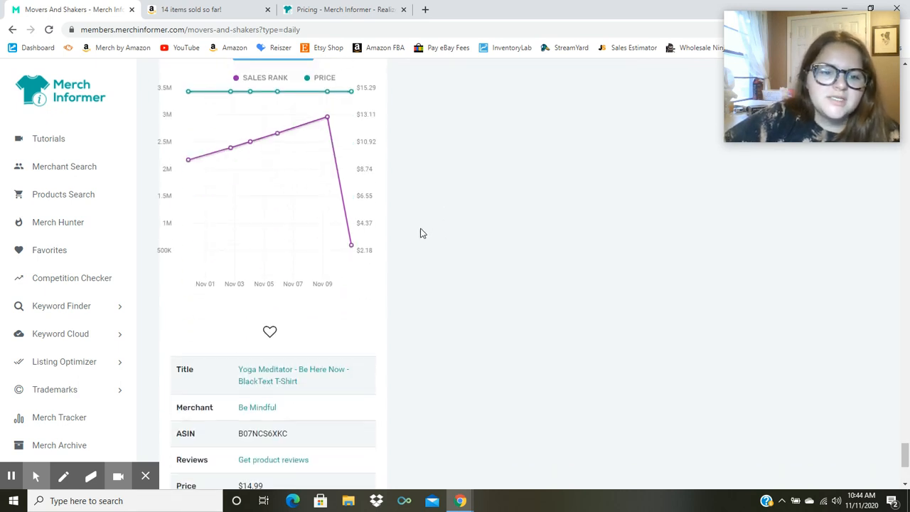
scroll(down, 3)
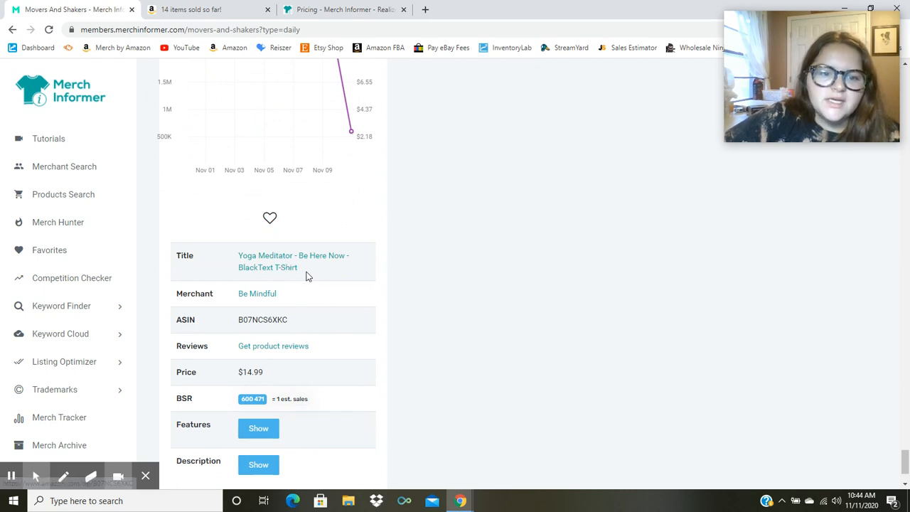
mouse_move(275, 276)
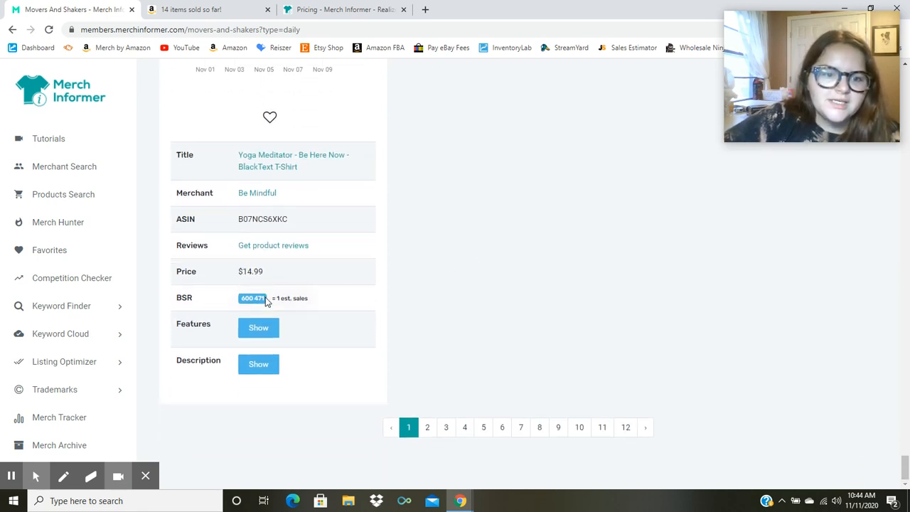
- Go to page 2 and scroll to the Melanated MSW Graduate, Sloths and Rescue shirts
click(427, 426)
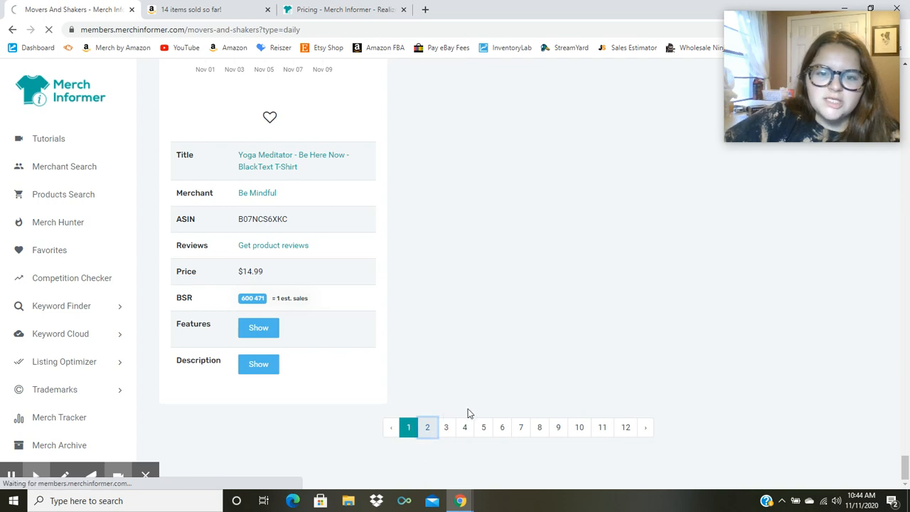
click(427, 426)
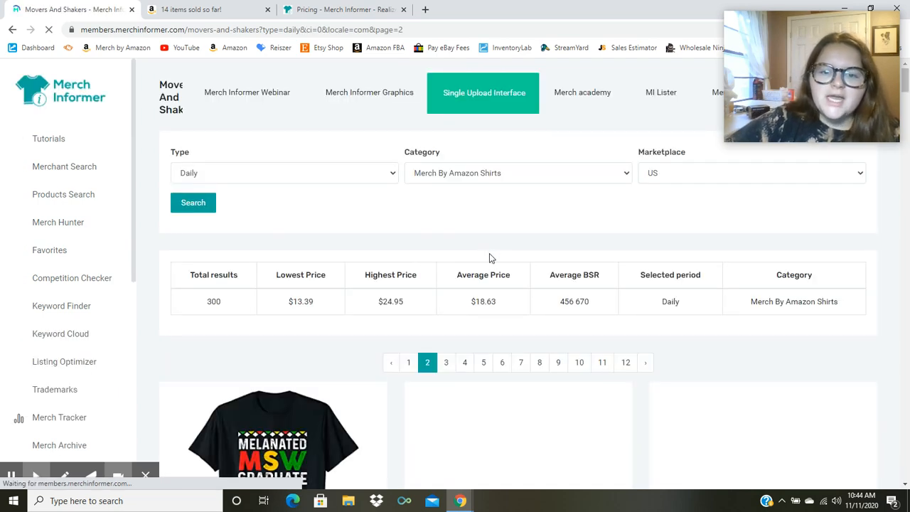
scroll(down, 3)
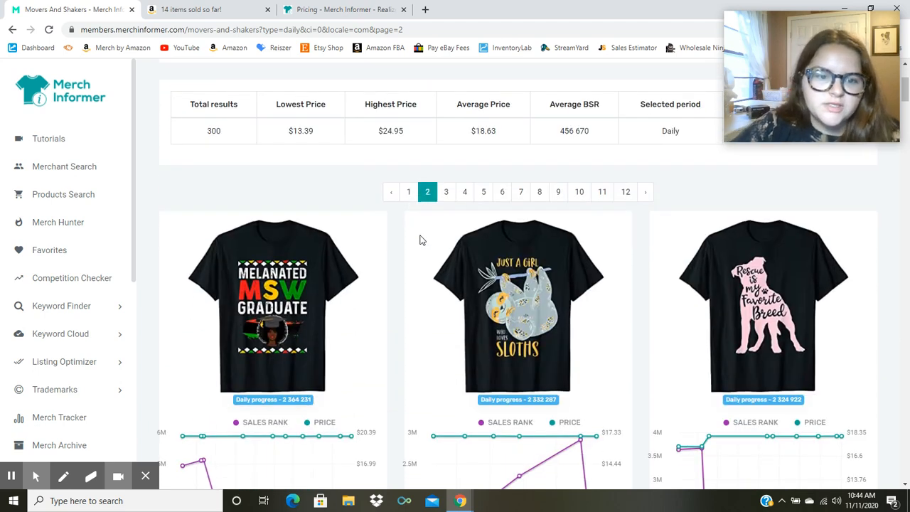
scroll(down, 3)
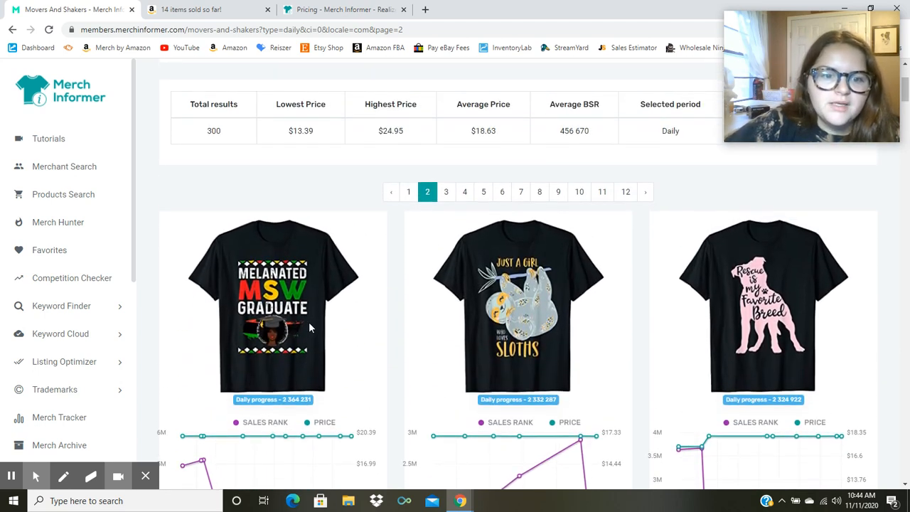
scroll(down, 3)
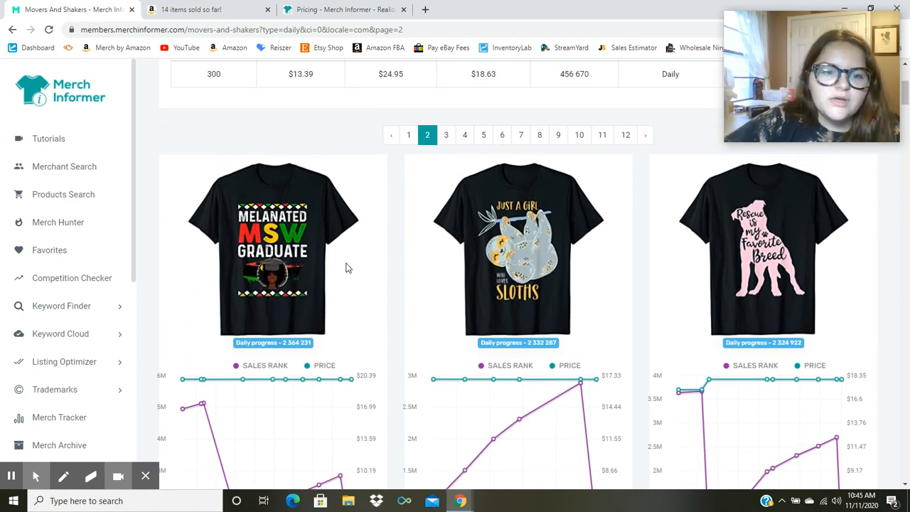
mouse_move(418, 143)
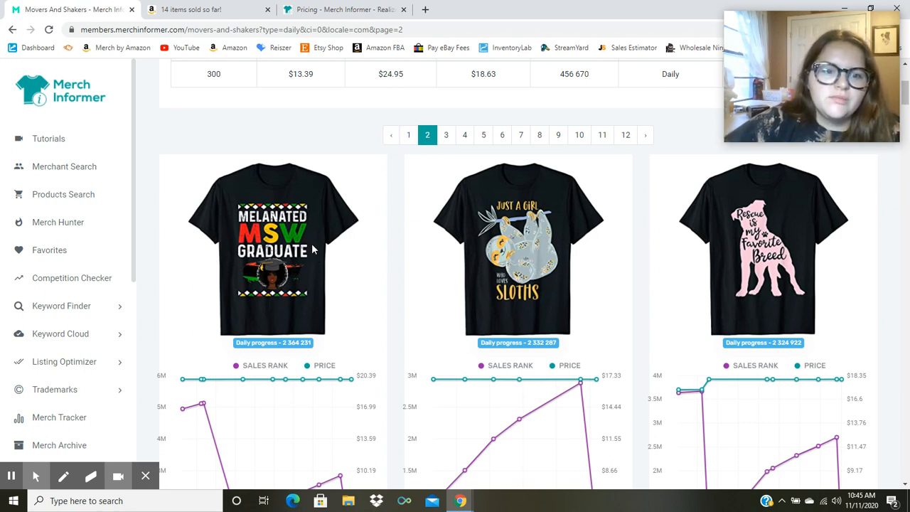
mouse_move(377, 241)
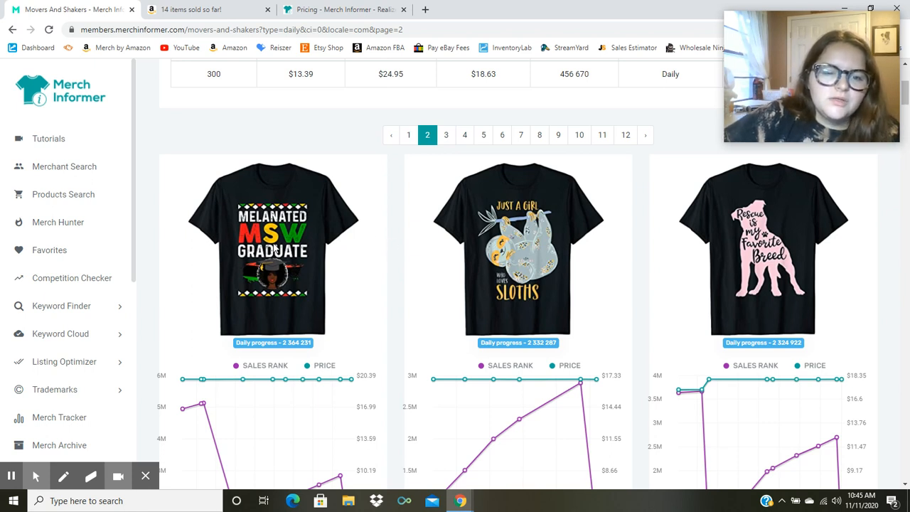
mouse_move(370, 329)
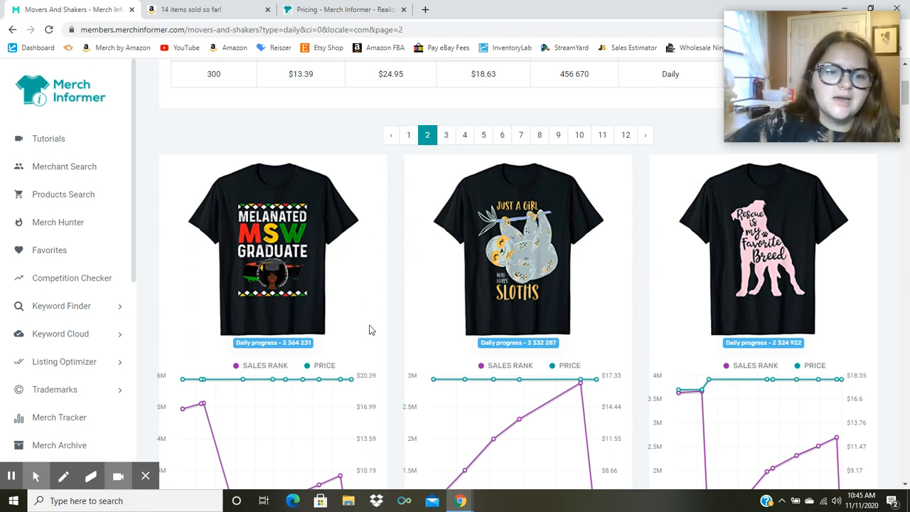
mouse_move(284, 281)
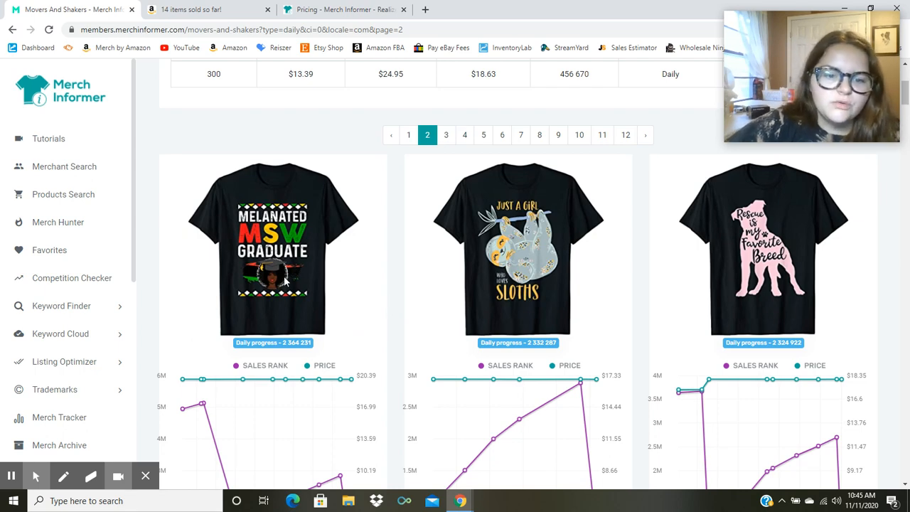
scroll(down, 3)
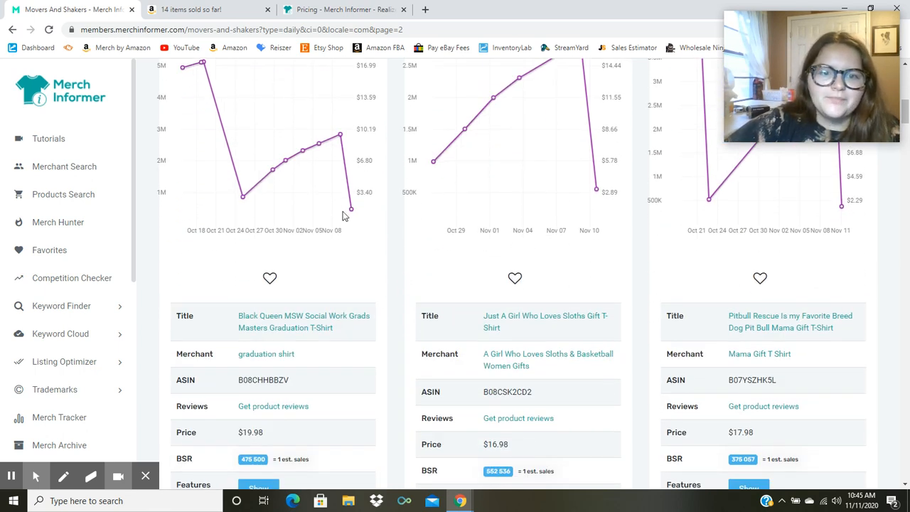
mouse_move(352, 210)
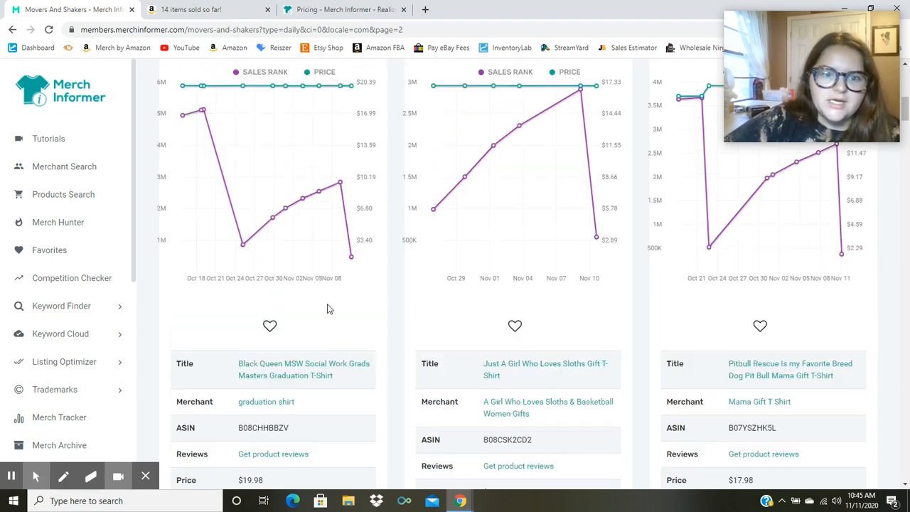
scroll(up, 3)
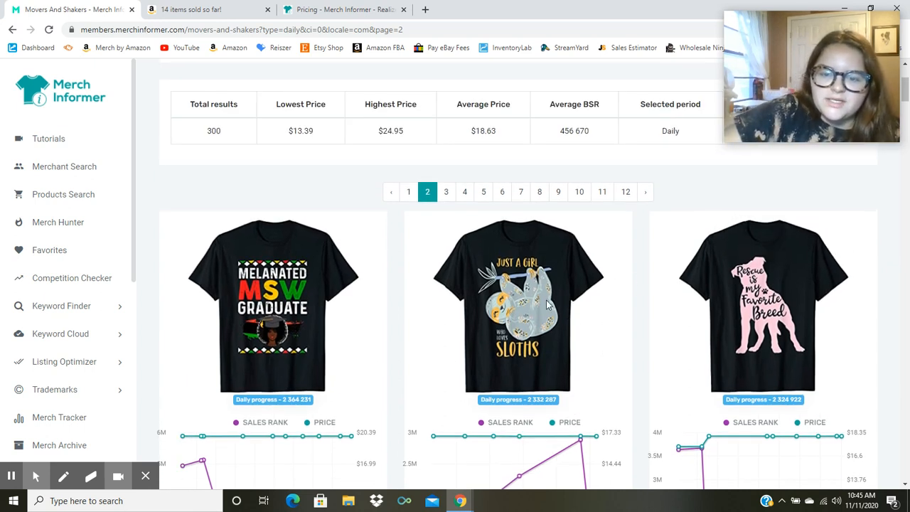
scroll(down, 3)
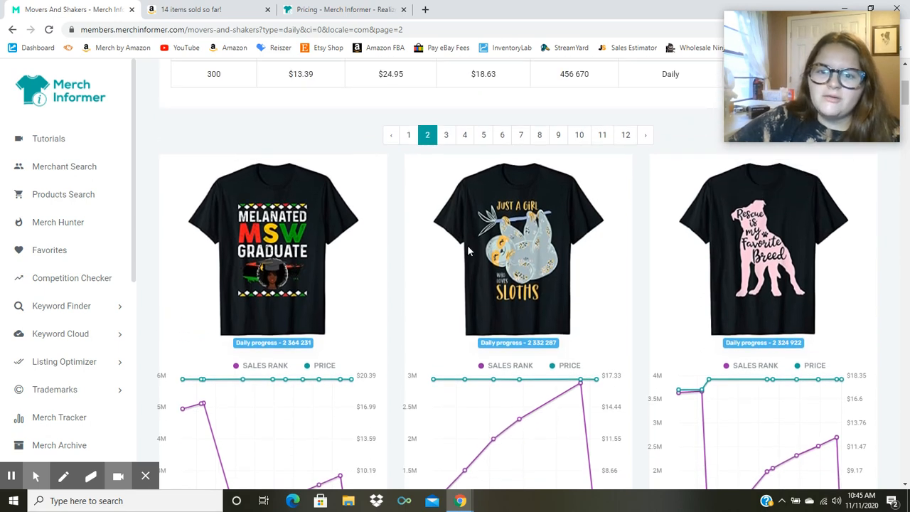
mouse_move(535, 252)
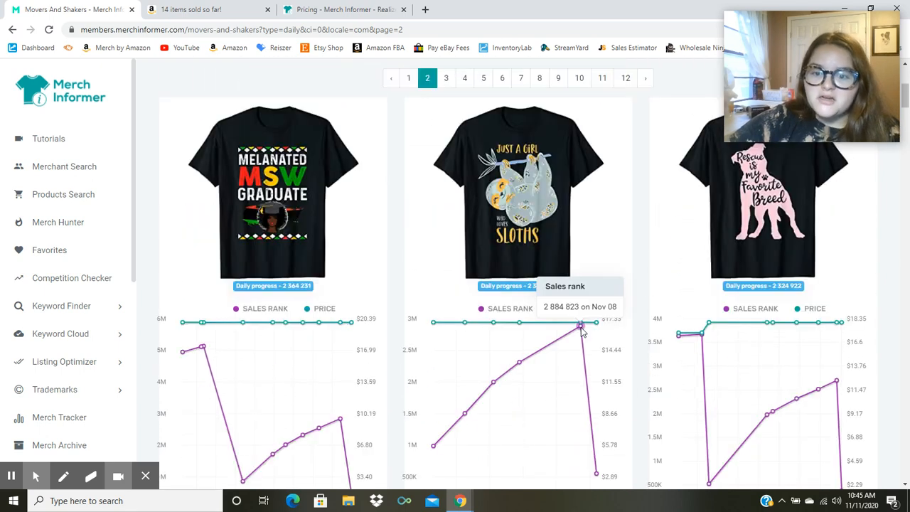
mouse_move(617, 329)
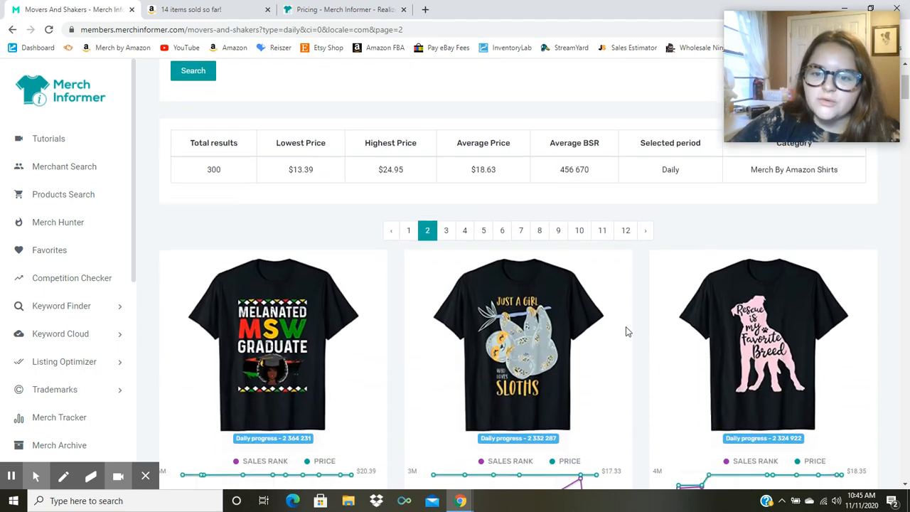
scroll(down, 3)
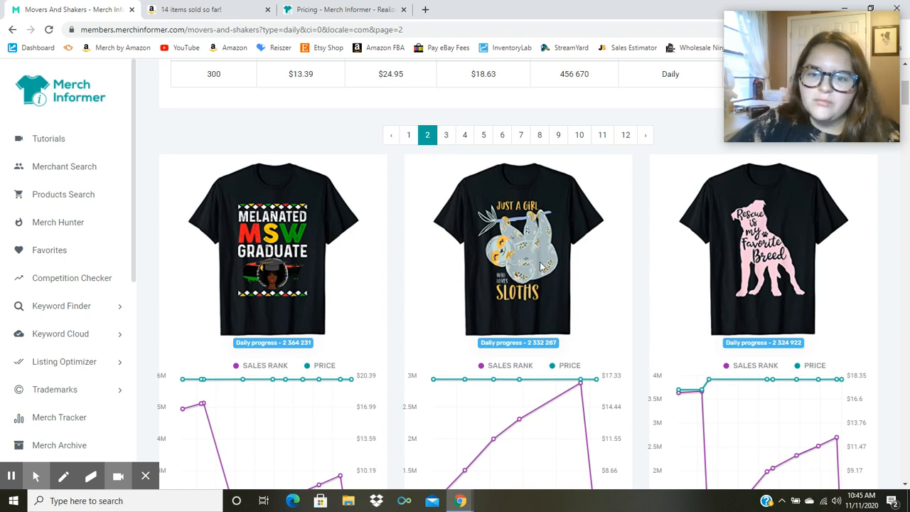
mouse_move(530, 265)
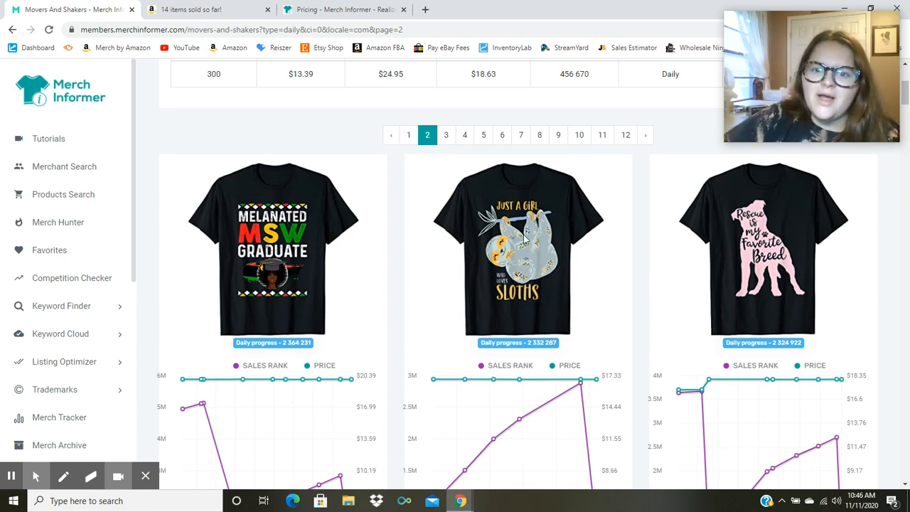
mouse_move(519, 298)
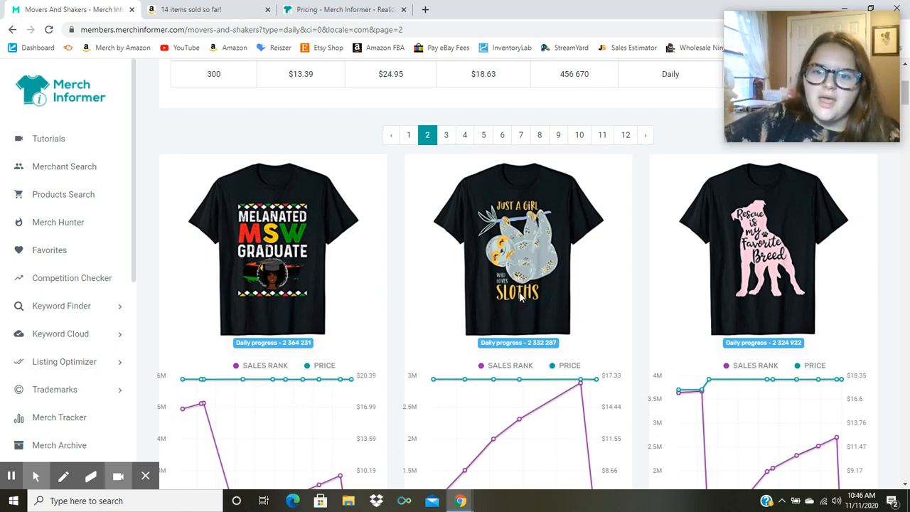
mouse_move(617, 271)
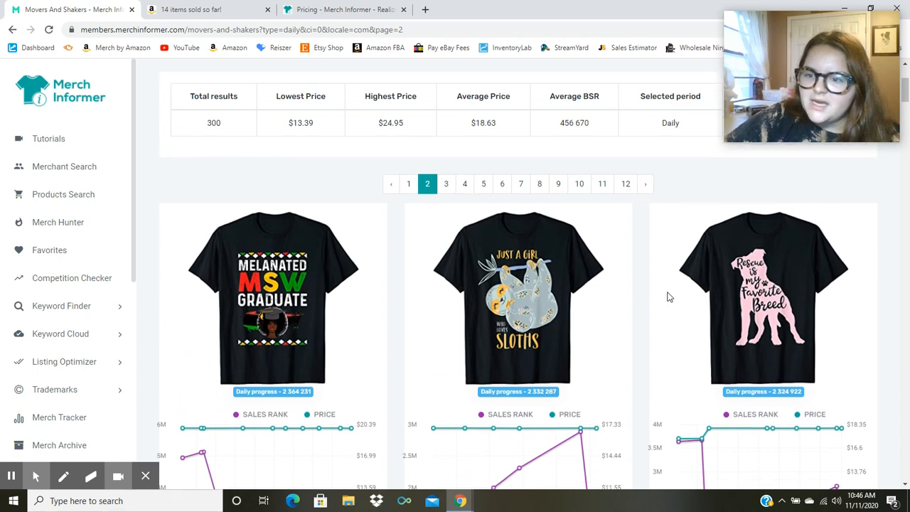
scroll(down, 3)
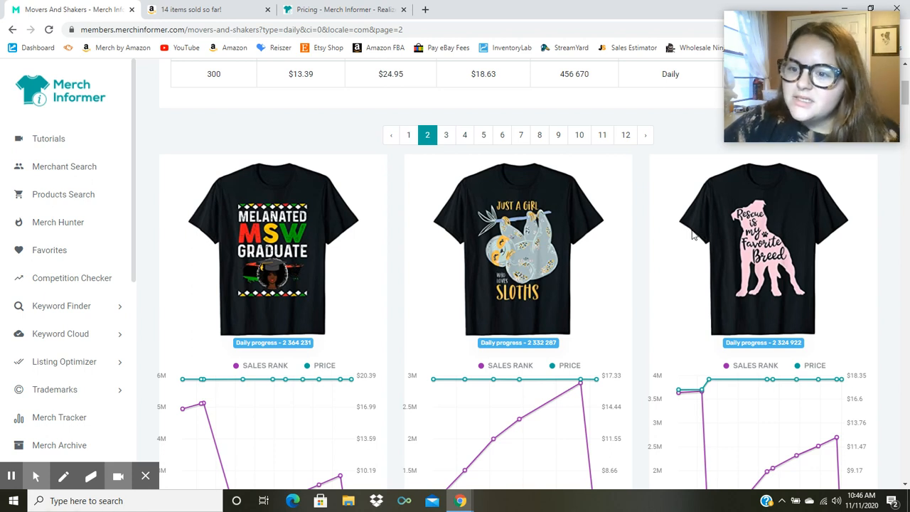
mouse_move(681, 268)
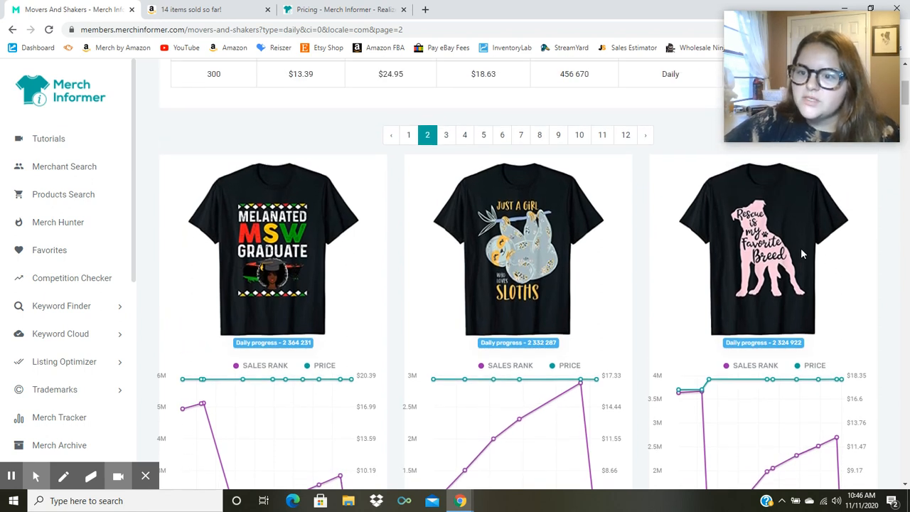
mouse_move(785, 255)
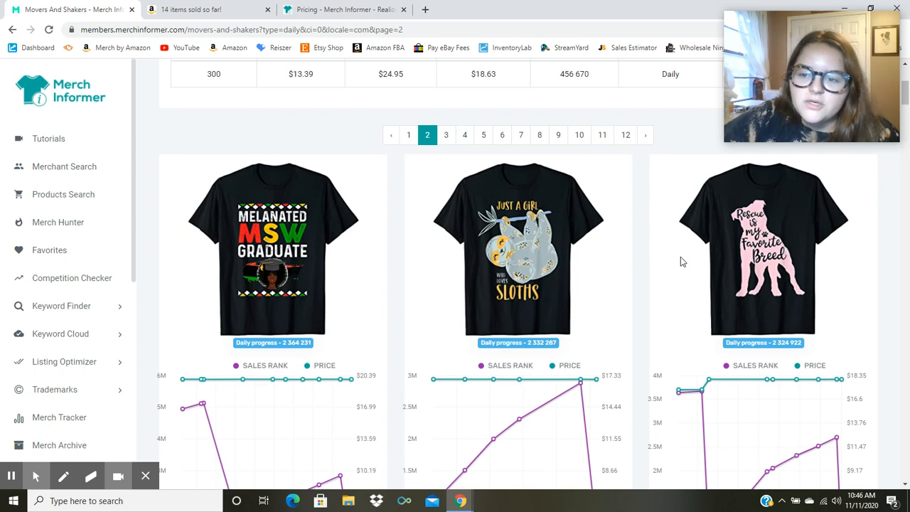
scroll(down, 3)
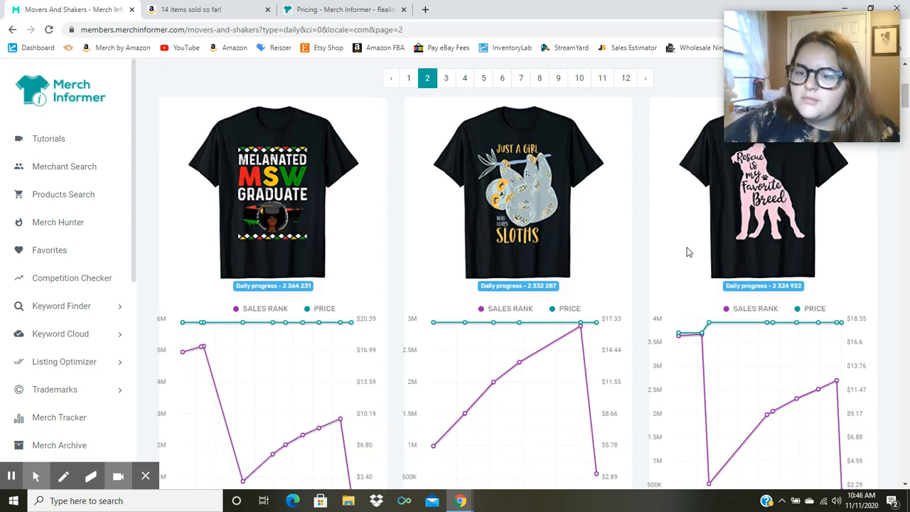
scroll(down, 3)
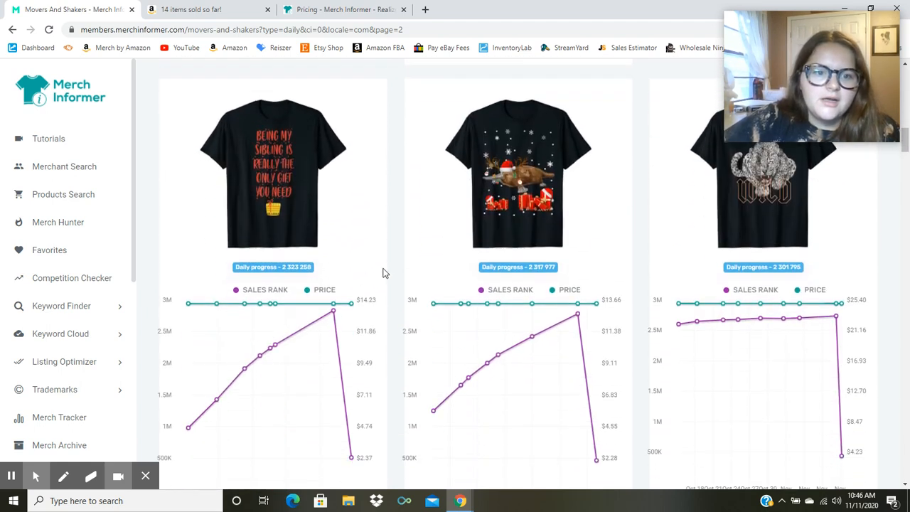
mouse_move(201, 187)
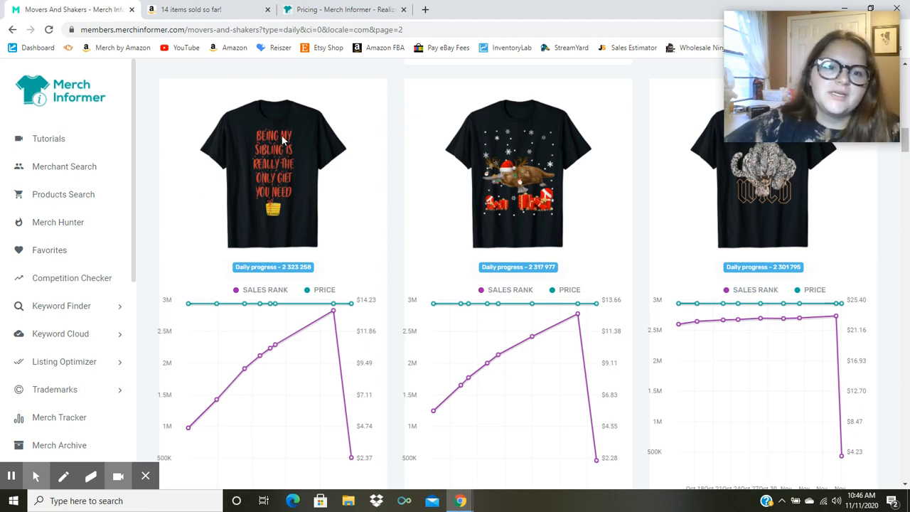
mouse_move(290, 176)
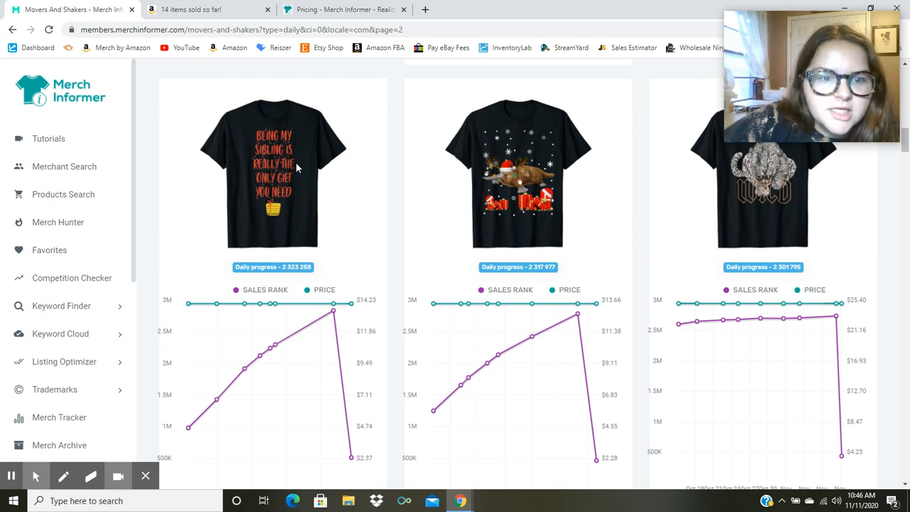
mouse_move(306, 160)
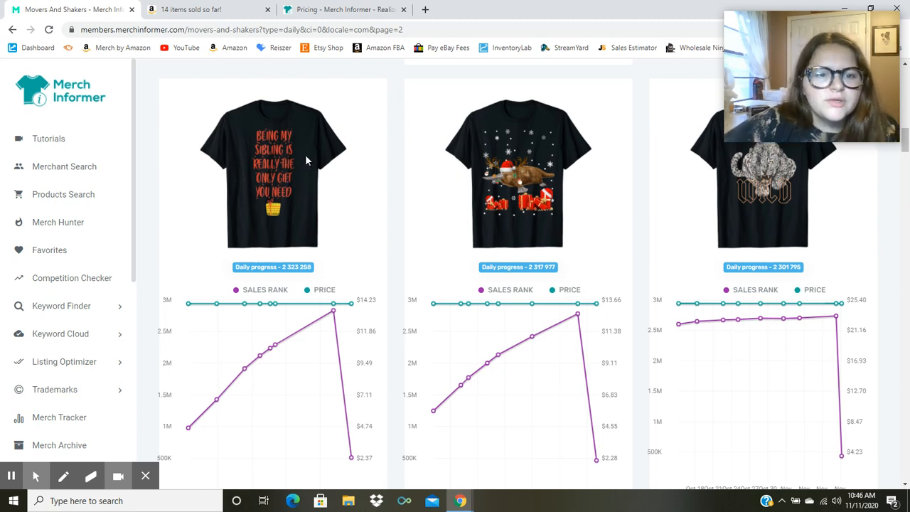
scroll(down, 3)
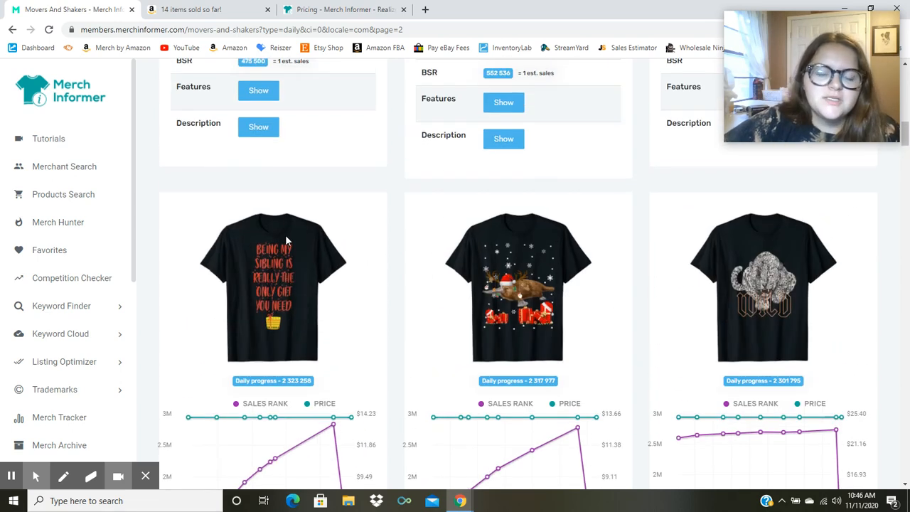
scroll(down, 3)
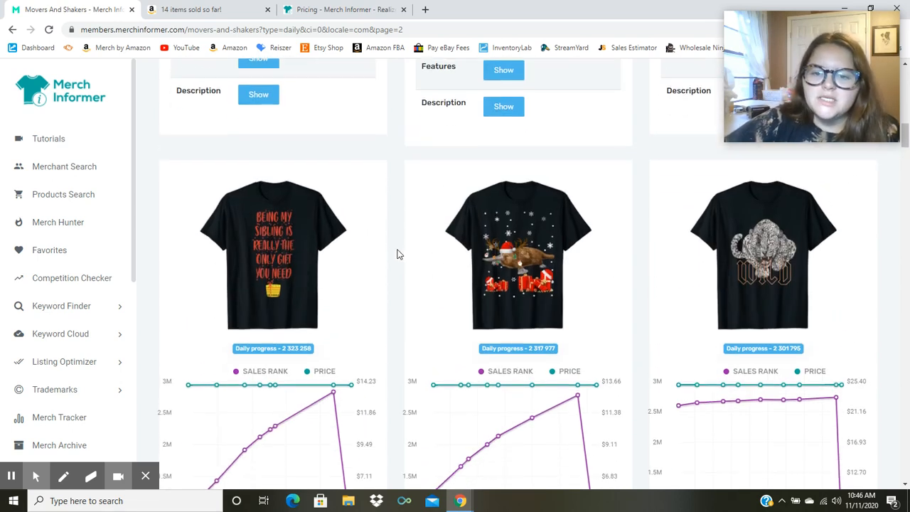
scroll(down, 3)
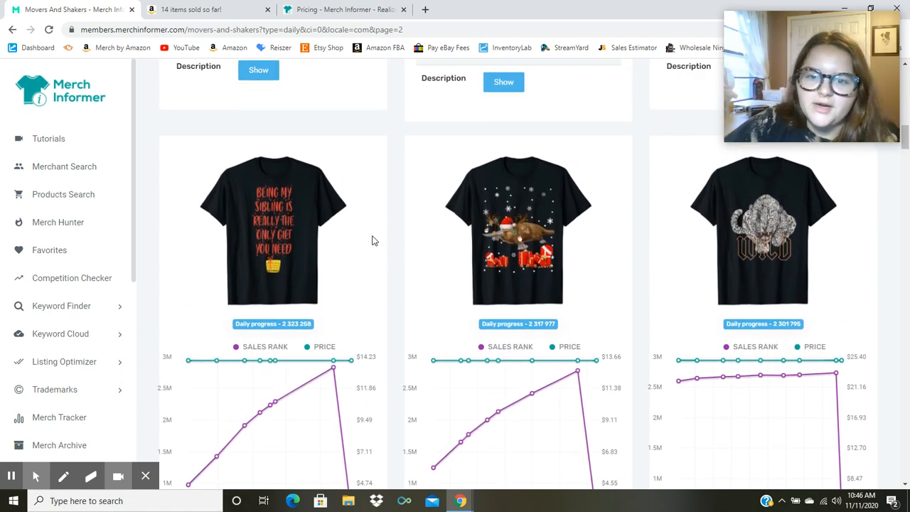
scroll(down, 3)
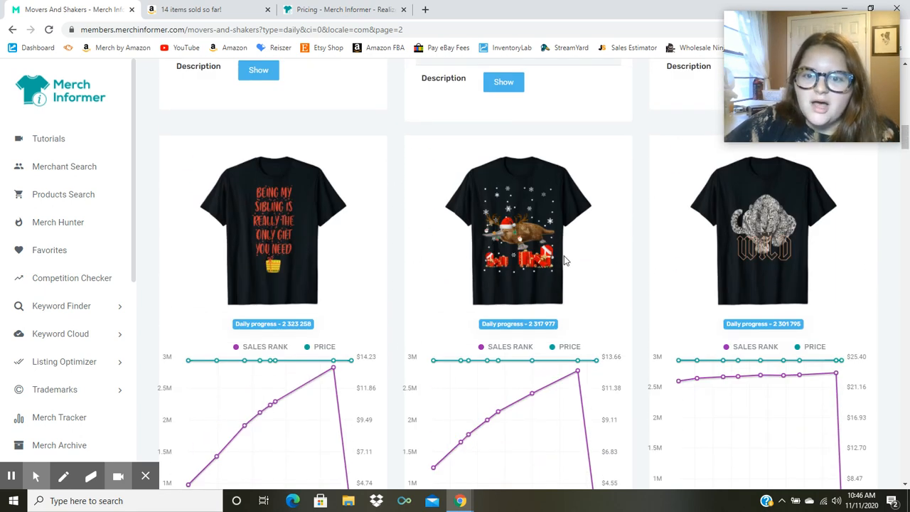
scroll(down, 3)
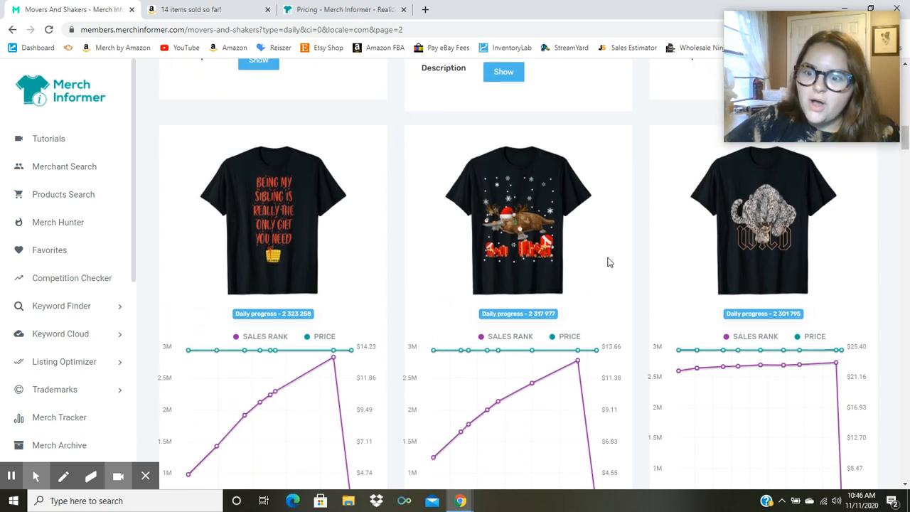
scroll(down, 3)
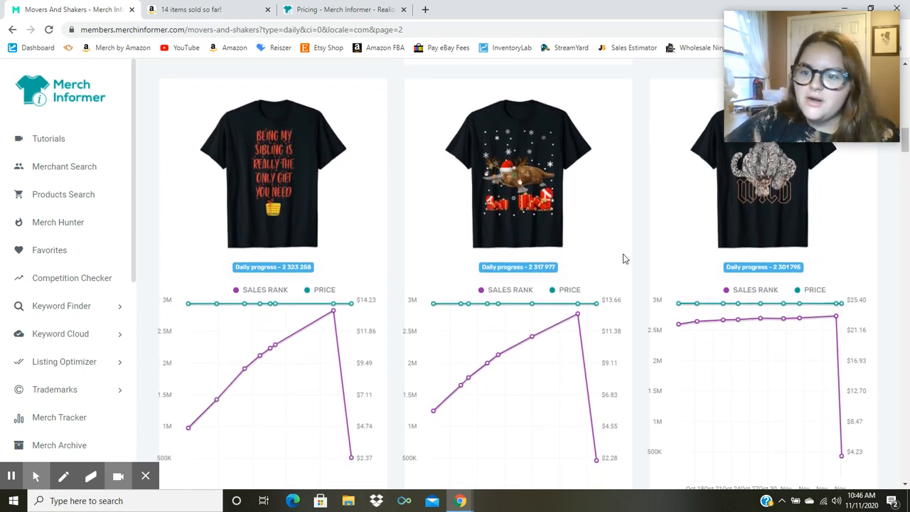
scroll(down, 3)
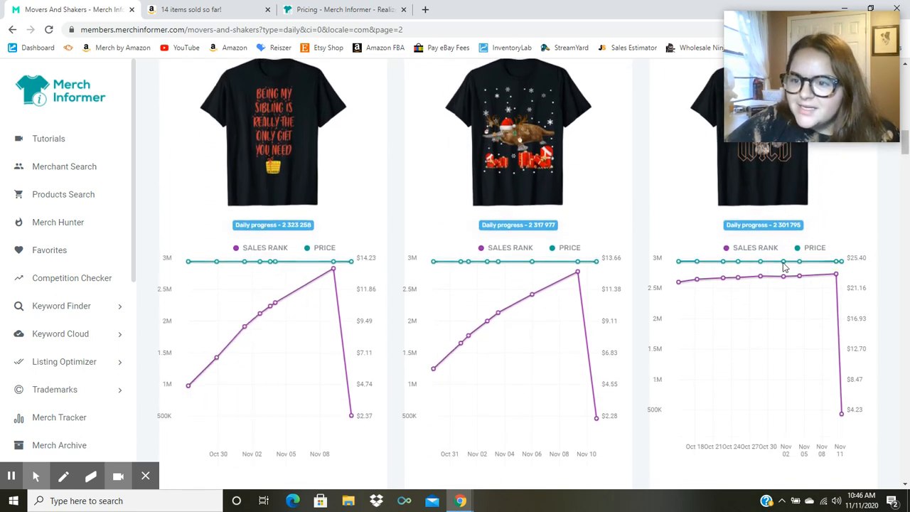
scroll(down, 3)
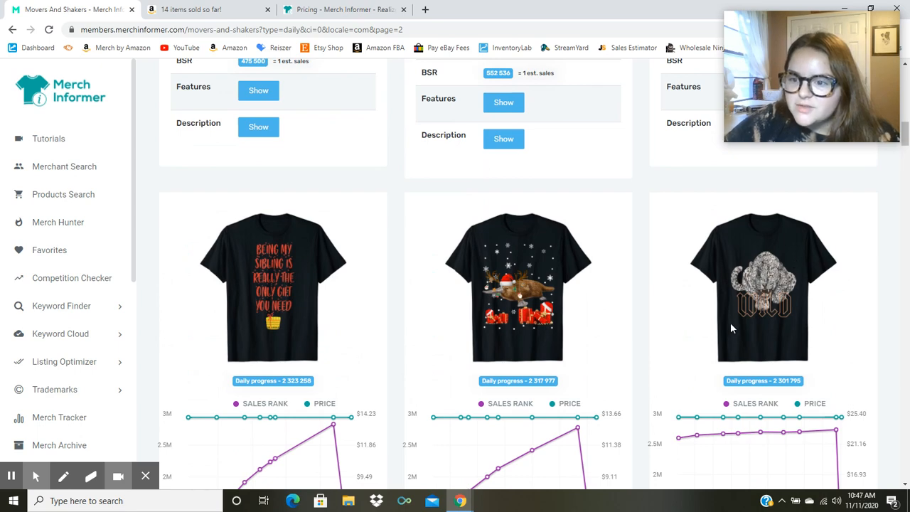
scroll(down, 3)
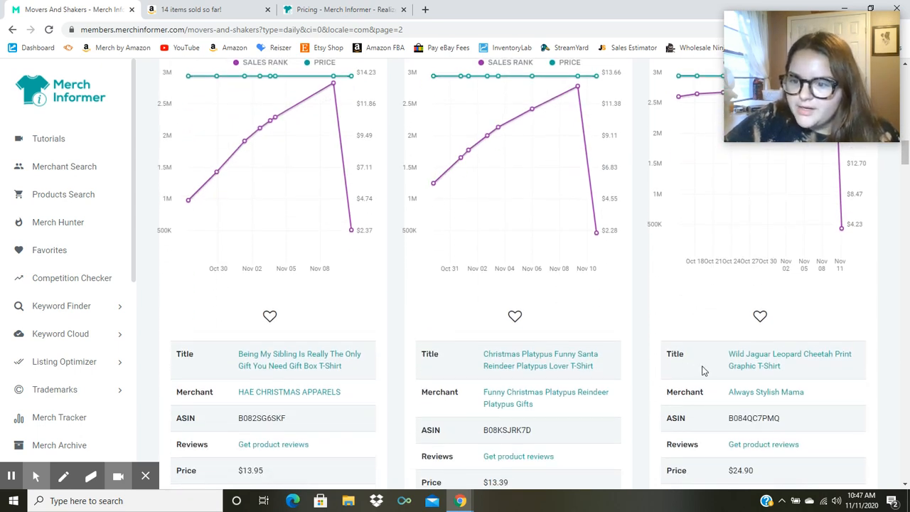
scroll(down, 3)
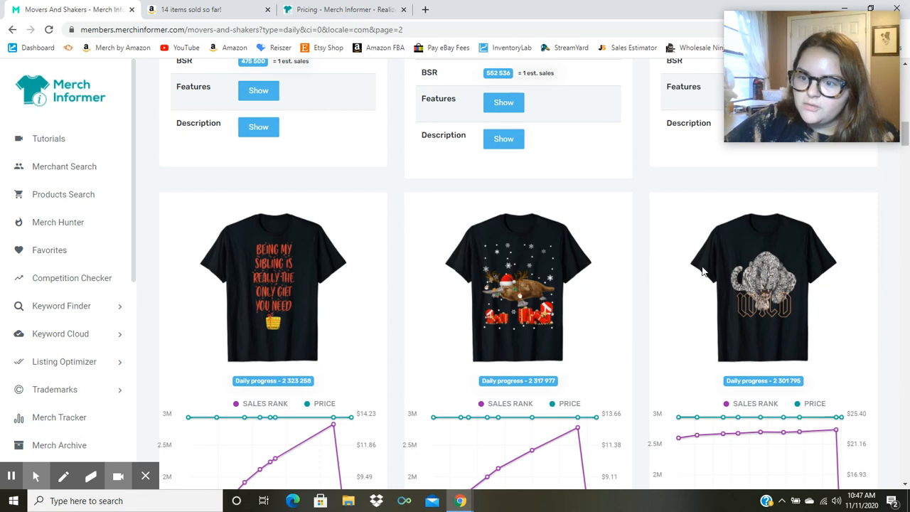
mouse_move(777, 267)
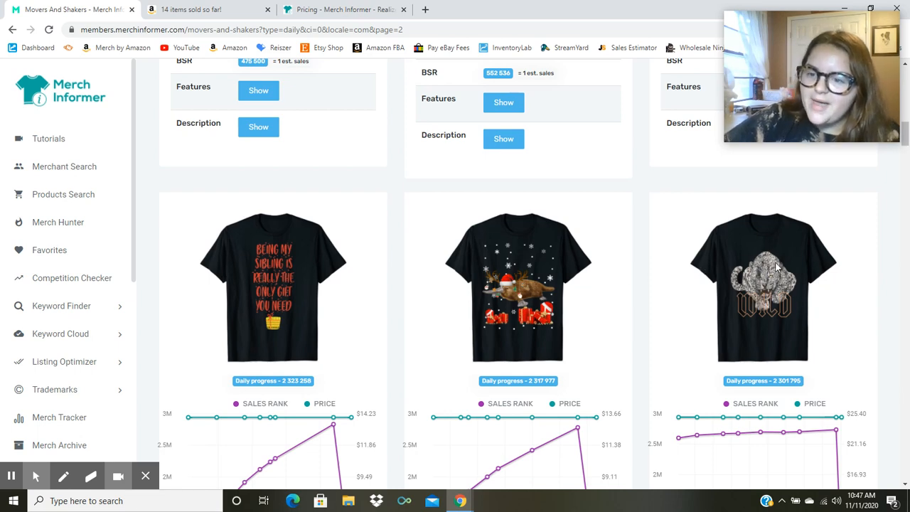
scroll(down, 3)
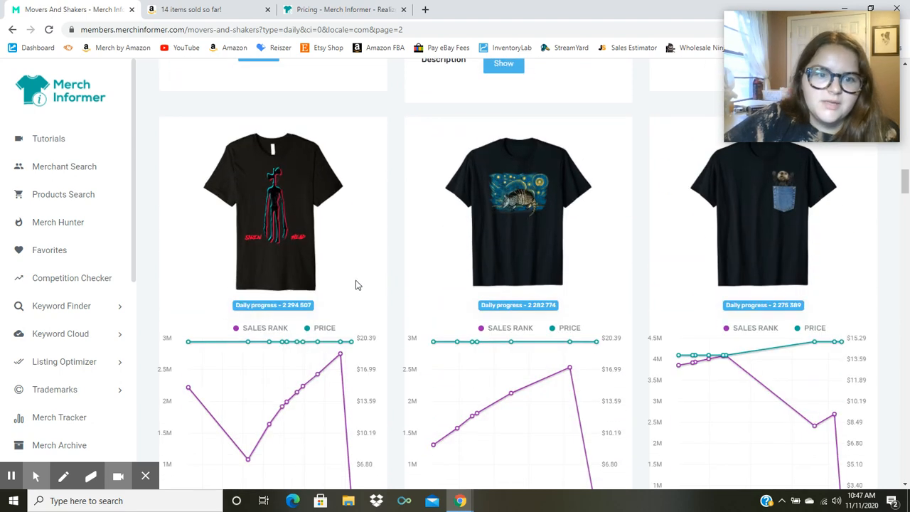
scroll(down, 3)
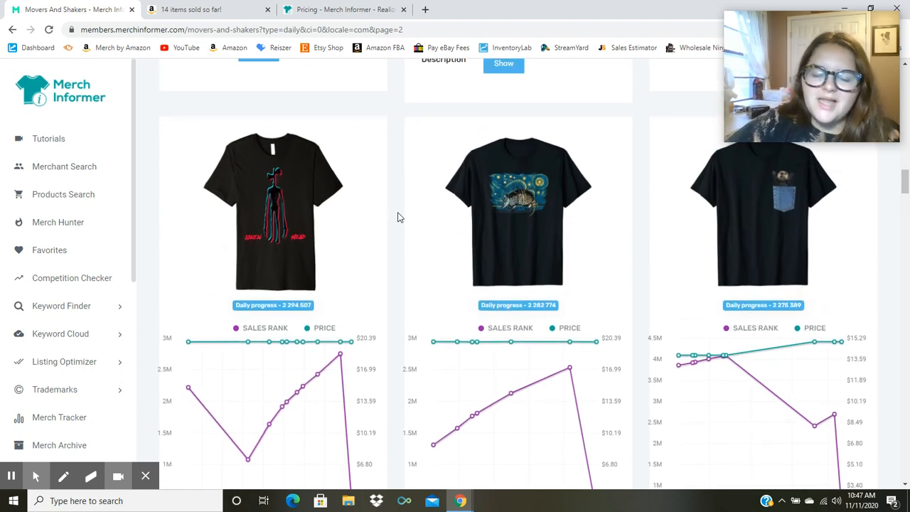
mouse_move(391, 263)
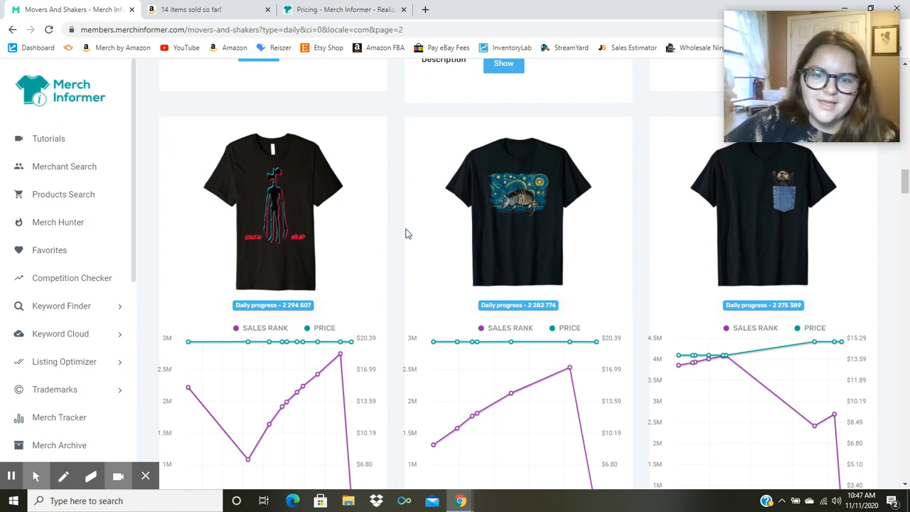
mouse_move(428, 281)
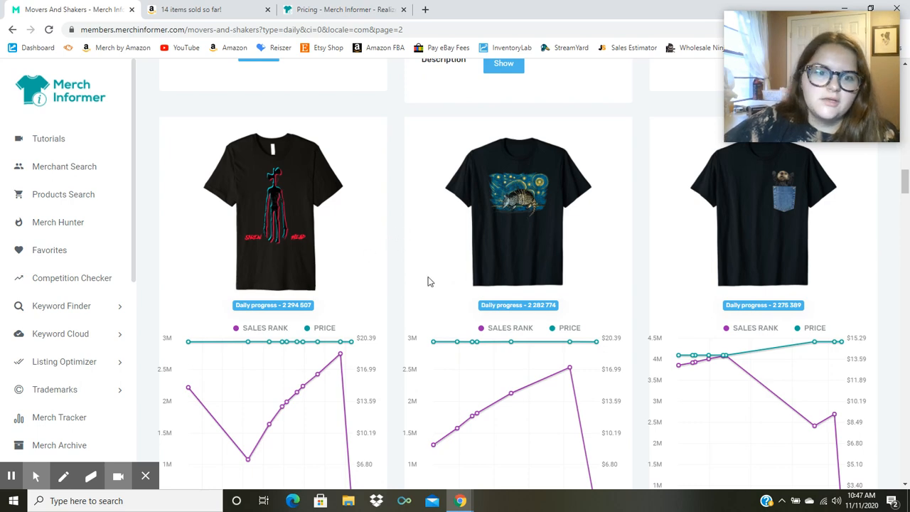
scroll(down, 3)
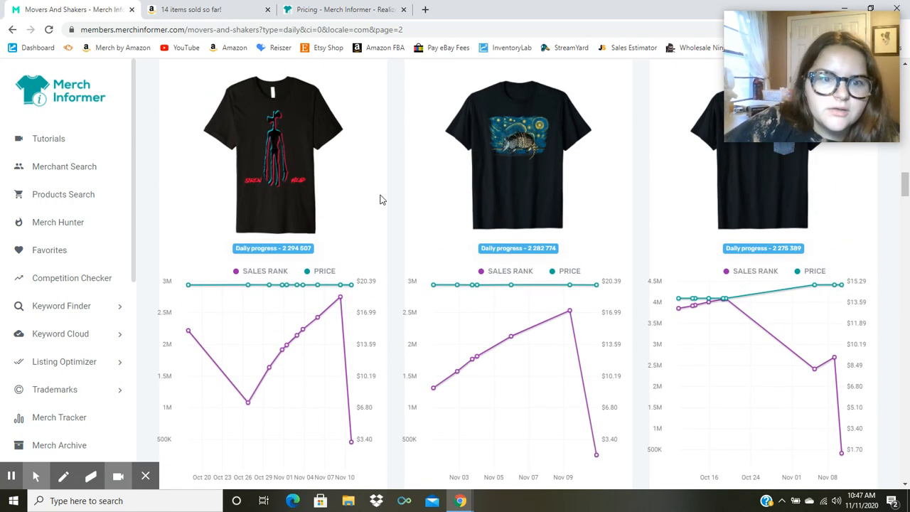
mouse_move(273, 159)
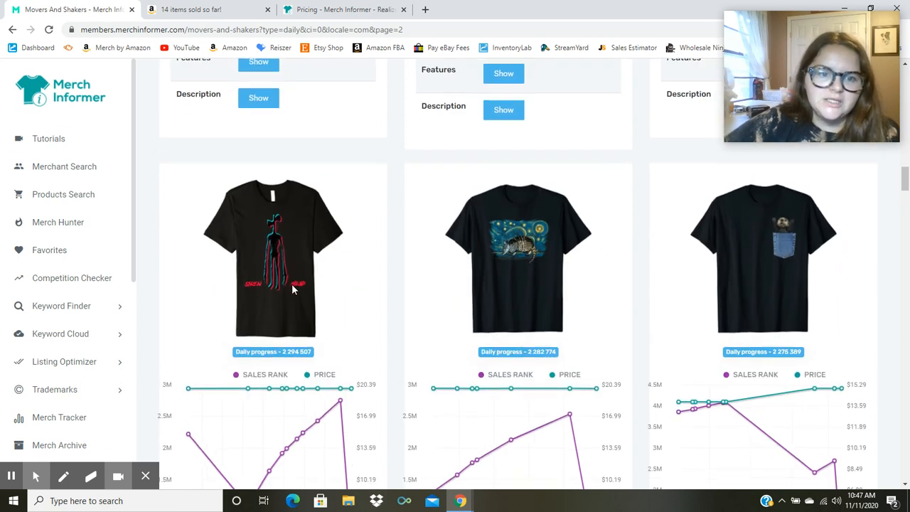
scroll(down, 3)
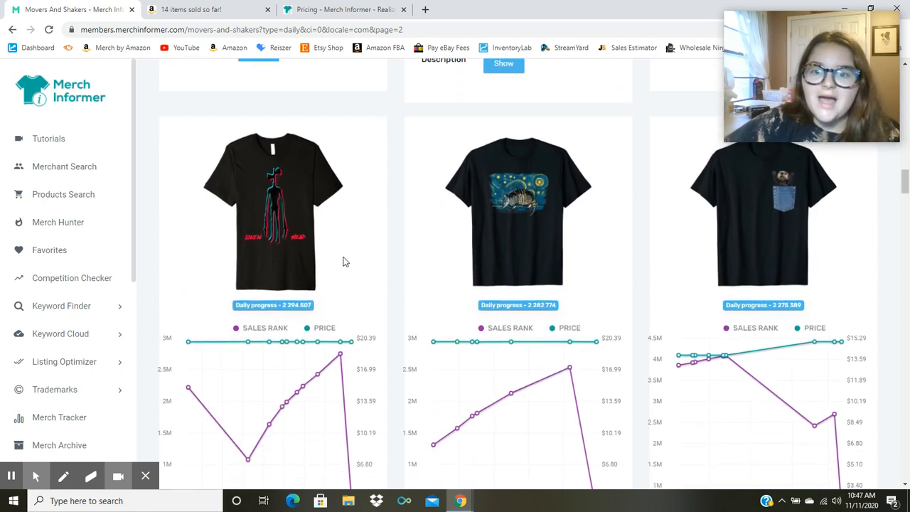
scroll(down, 3)
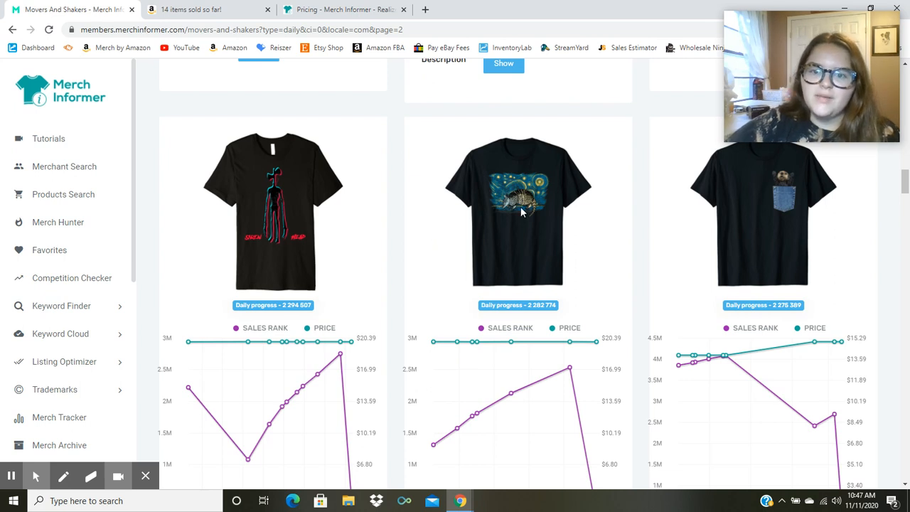
mouse_move(530, 220)
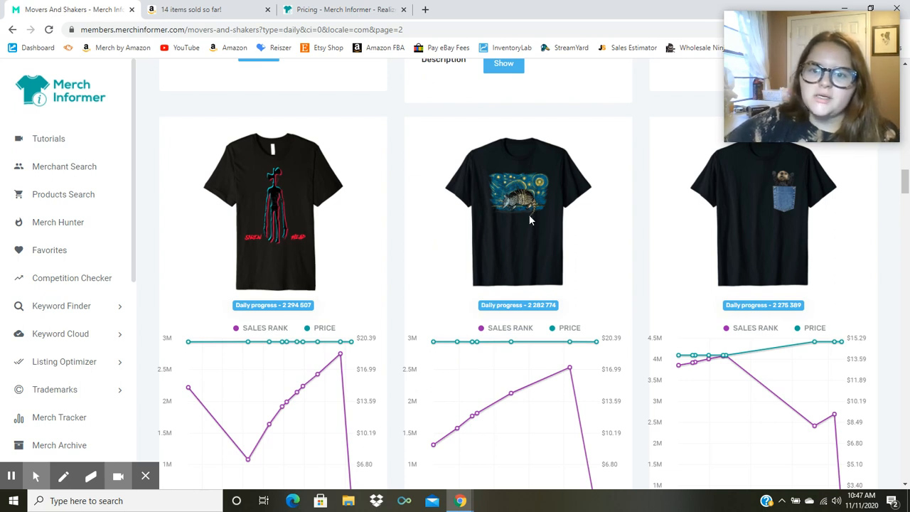
scroll(down, 3)
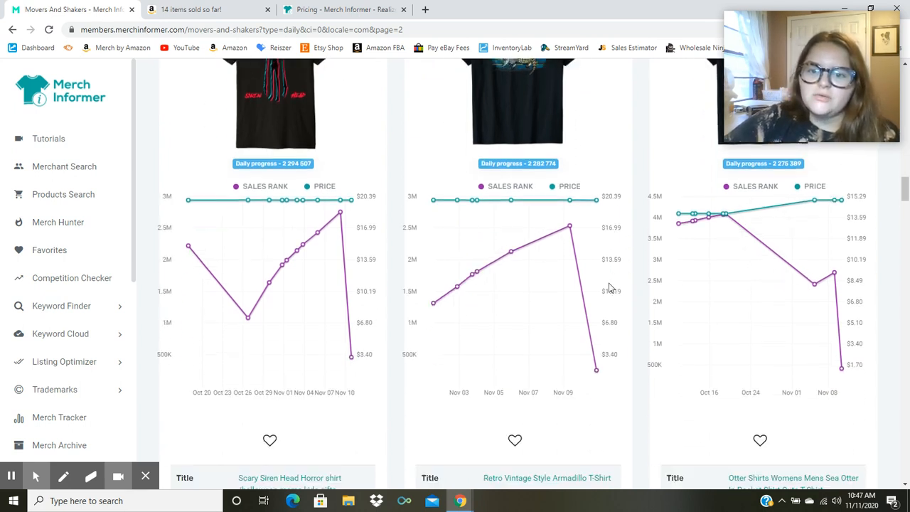
scroll(down, 3)
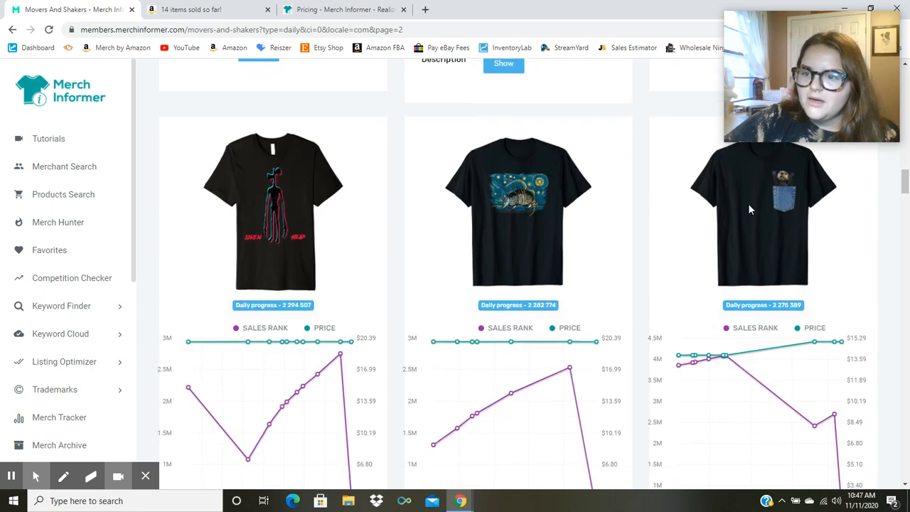
scroll(down, 3)
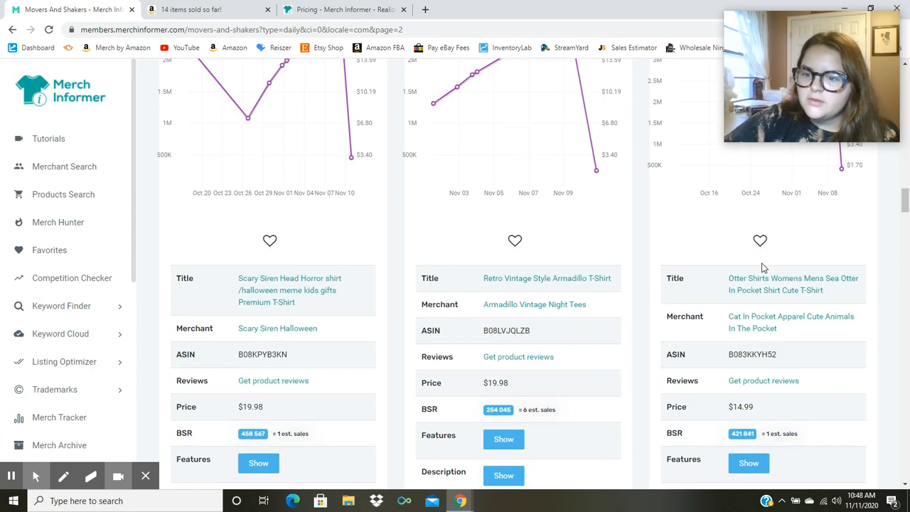
mouse_move(680, 289)
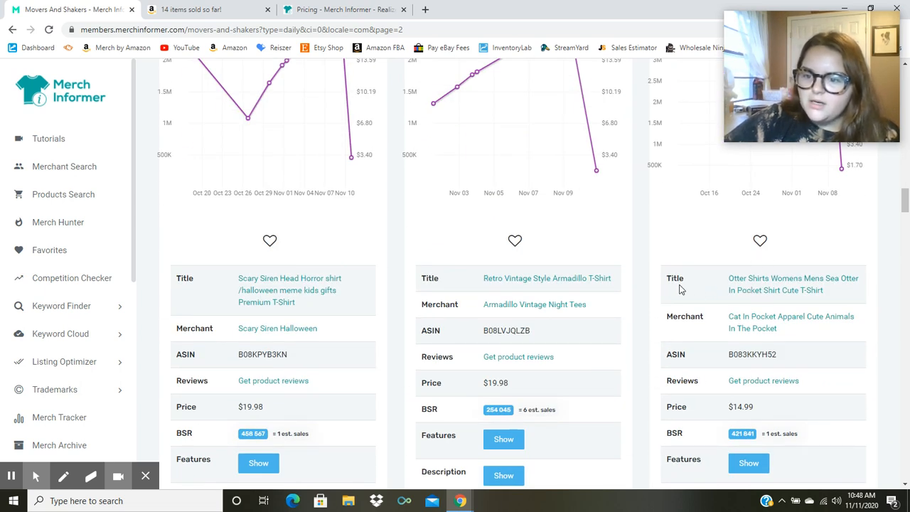
scroll(down, 3)
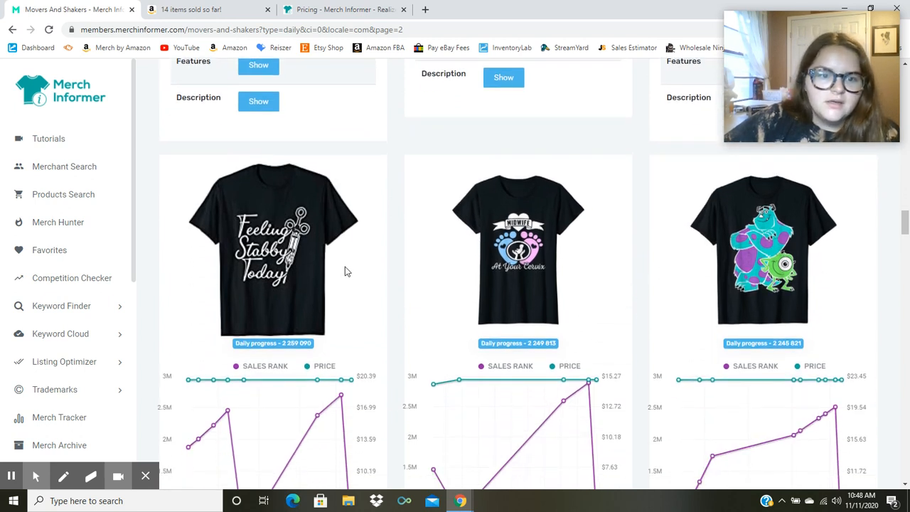
scroll(down, 3)
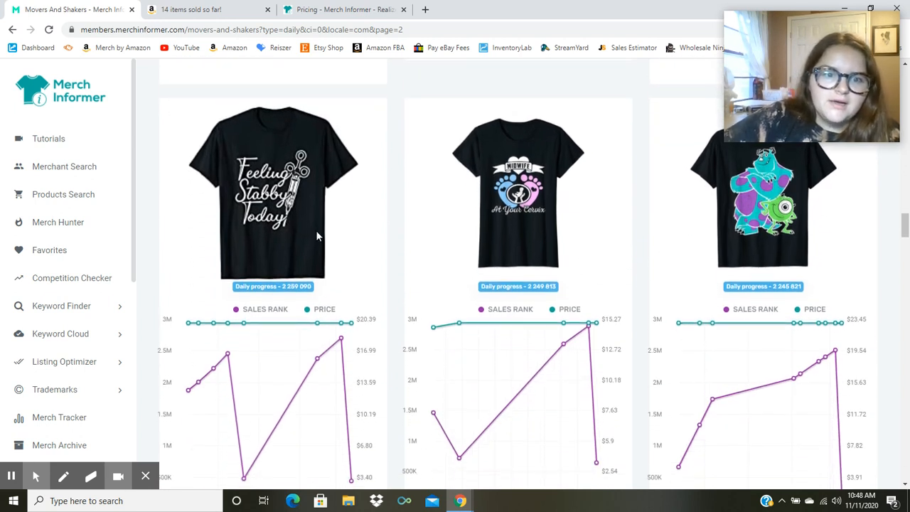
mouse_move(316, 188)
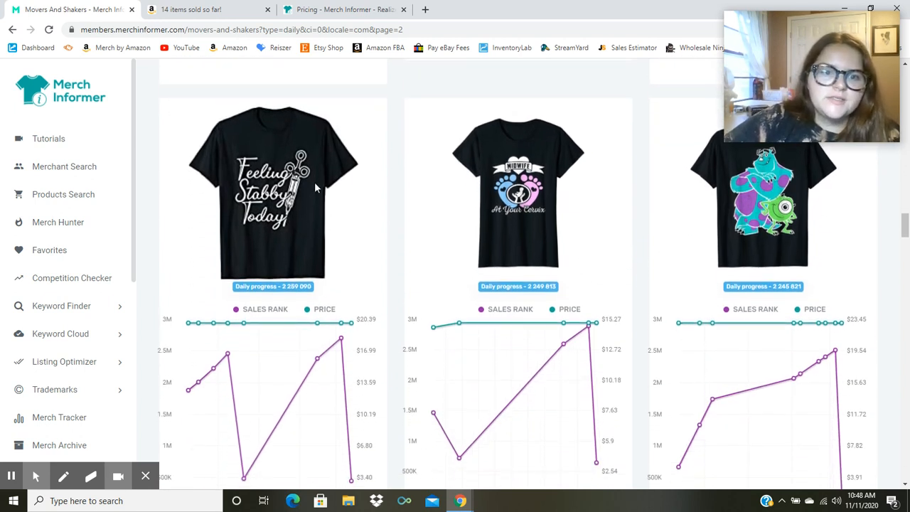
scroll(down, 3)
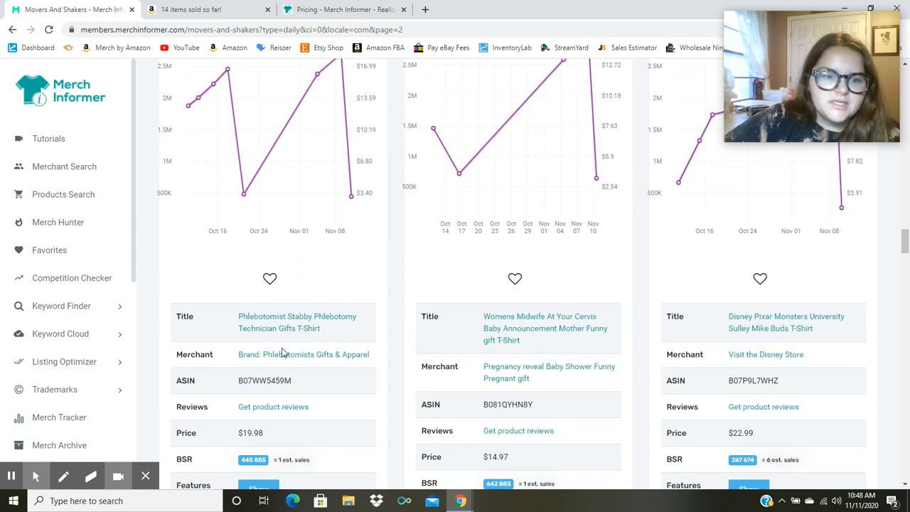
mouse_move(204, 317)
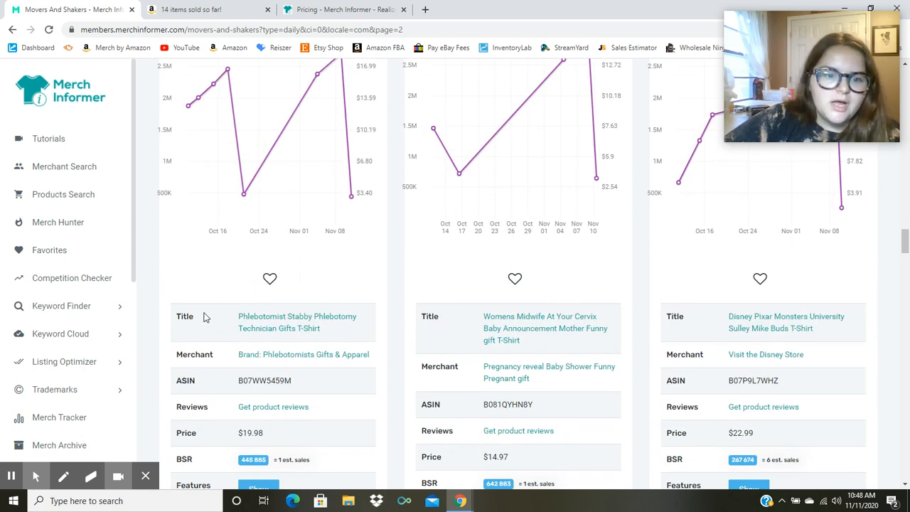
scroll(down, 3)
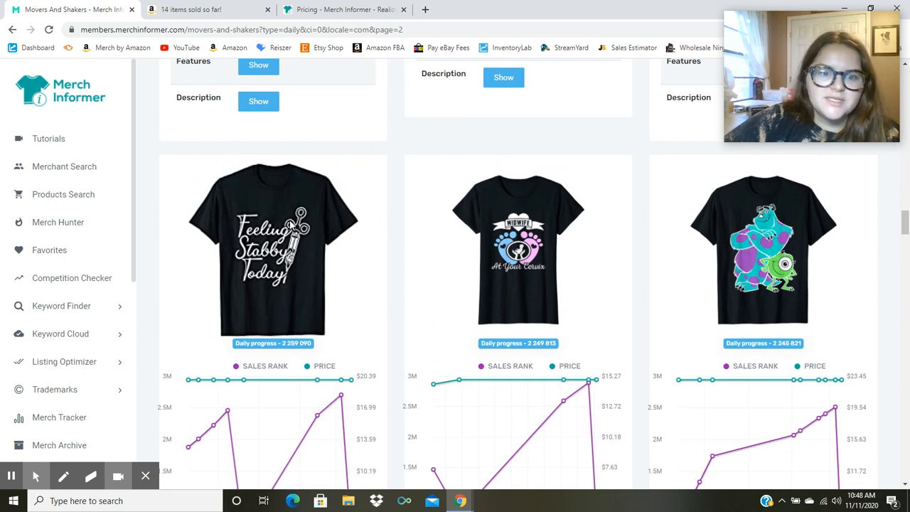
scroll(down, 3)
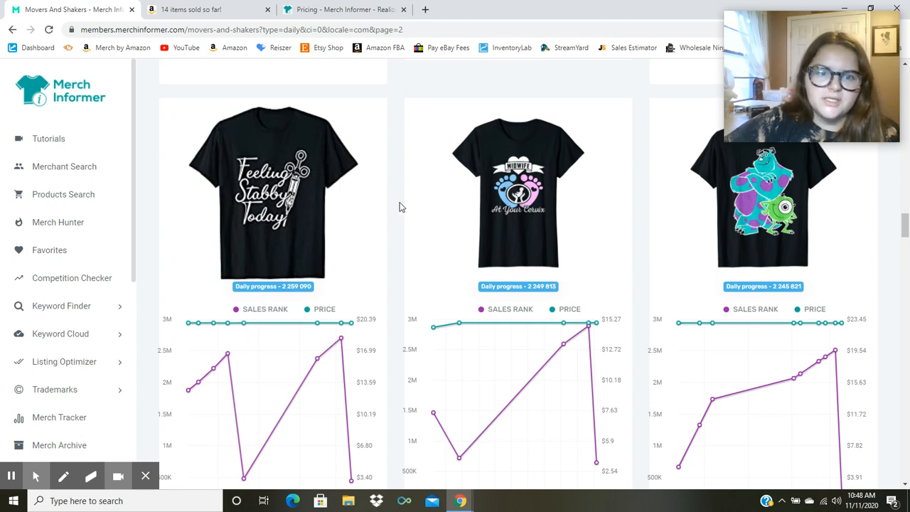
mouse_move(383, 213)
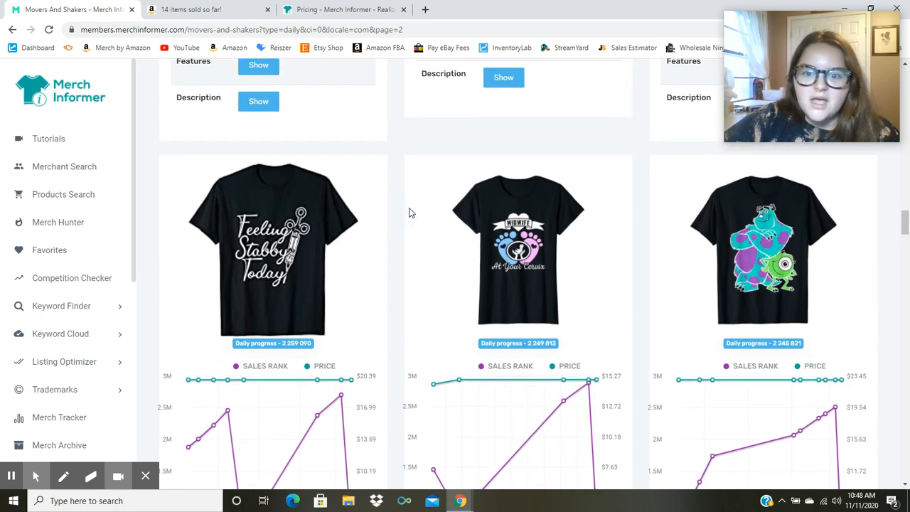
scroll(down, 3)
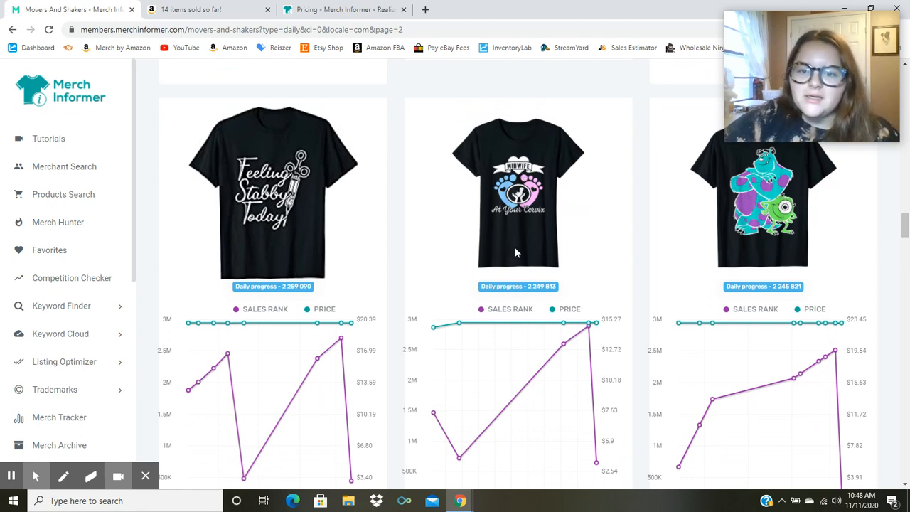
mouse_move(500, 216)
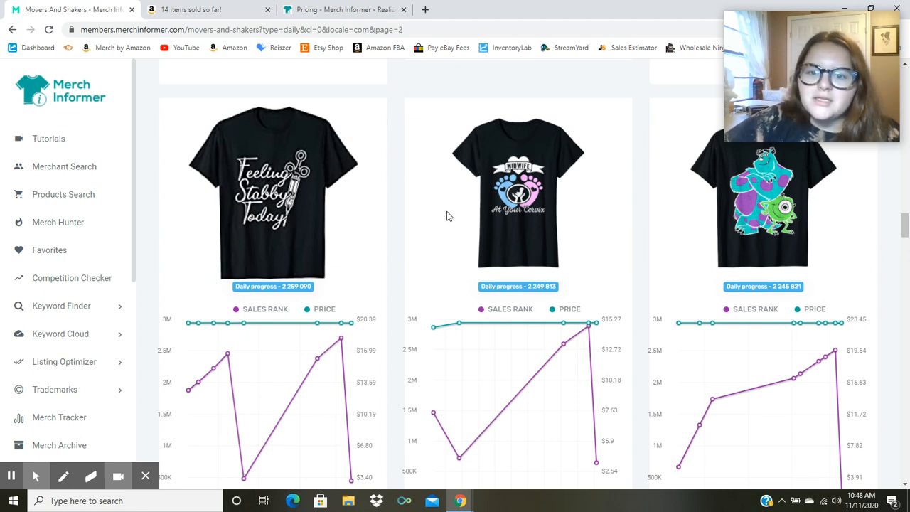
mouse_move(465, 200)
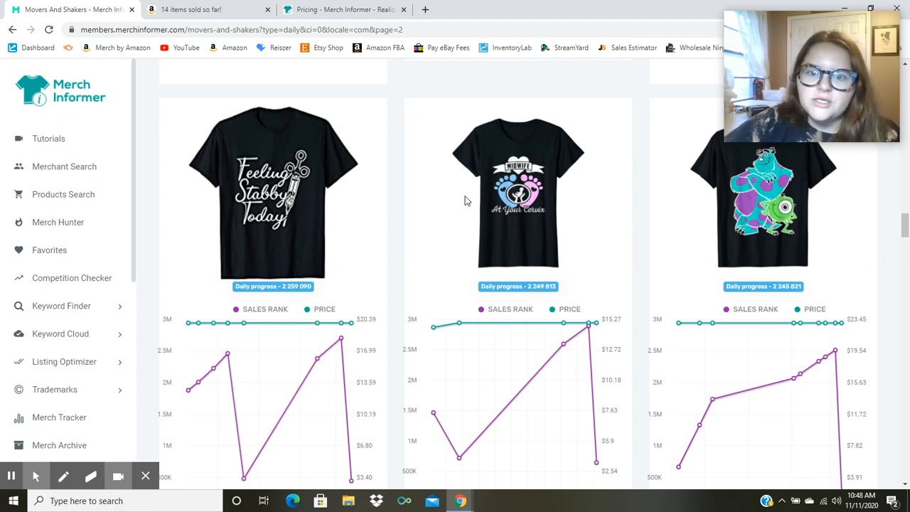
mouse_move(499, 103)
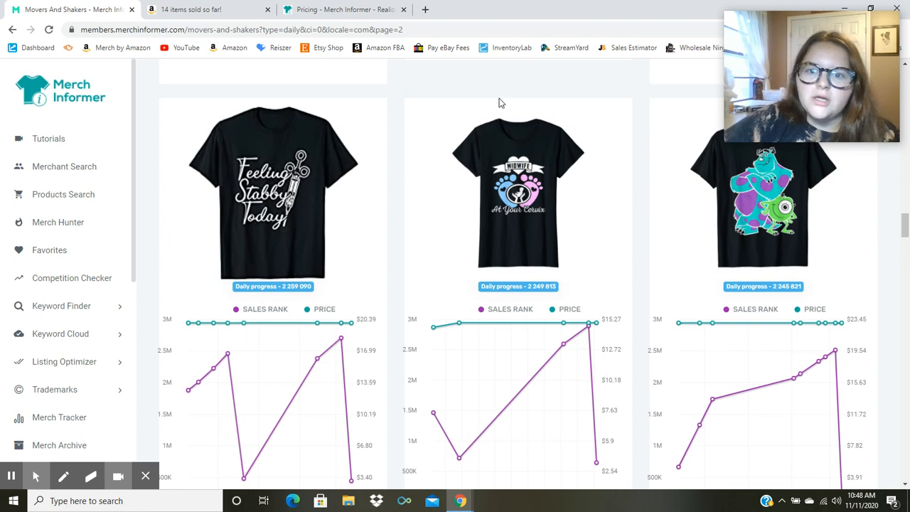
mouse_move(549, 277)
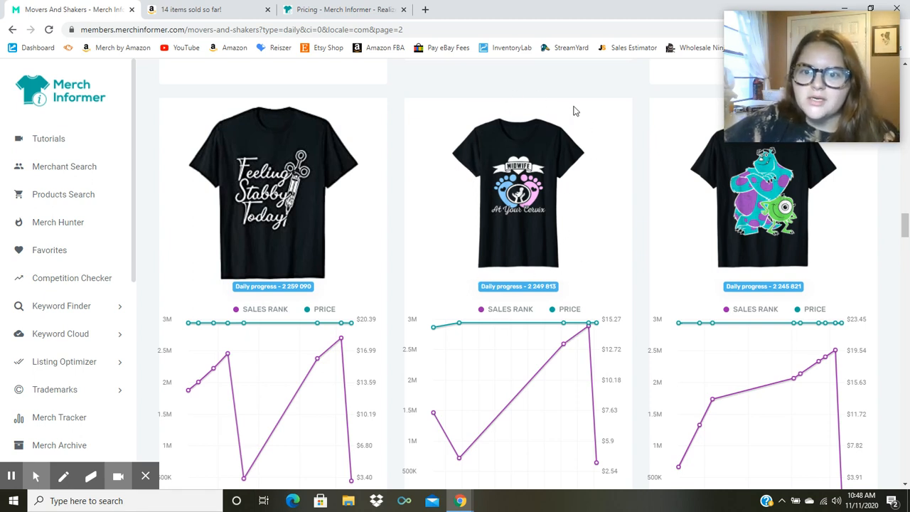
mouse_move(426, 173)
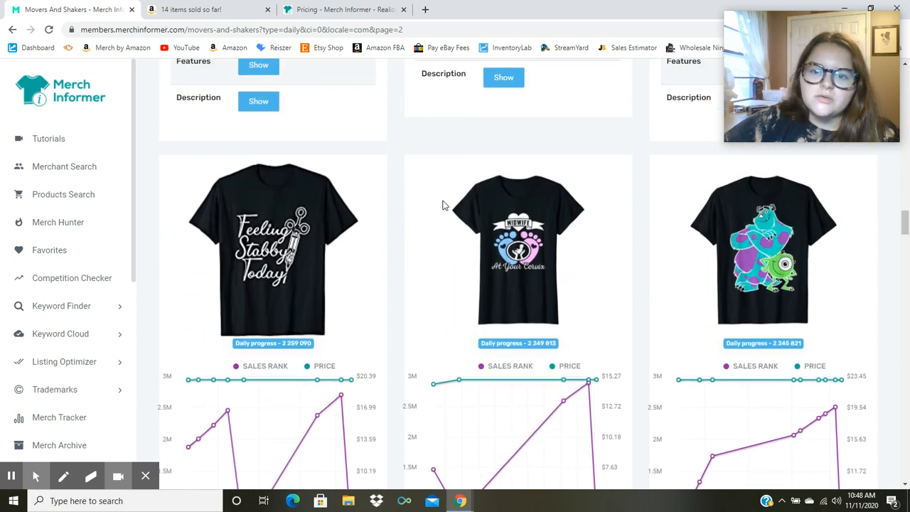
scroll(down, 3)
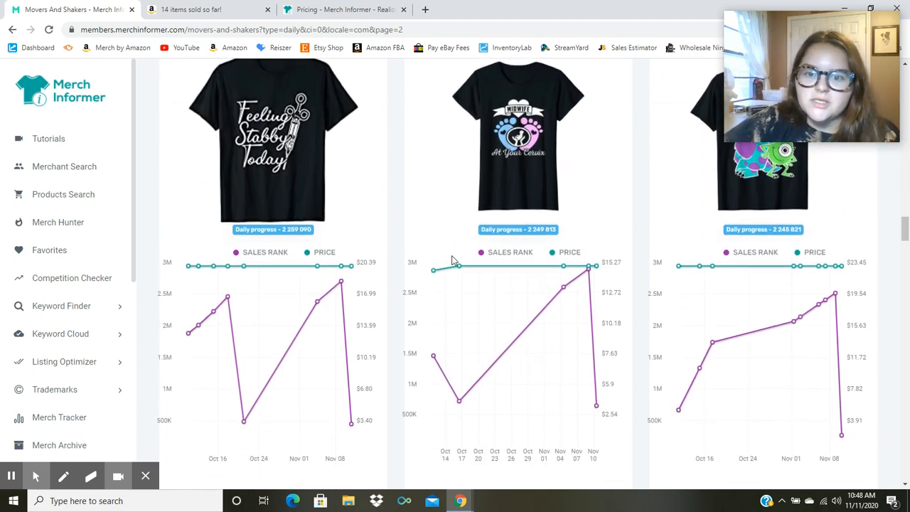
scroll(down, 3)
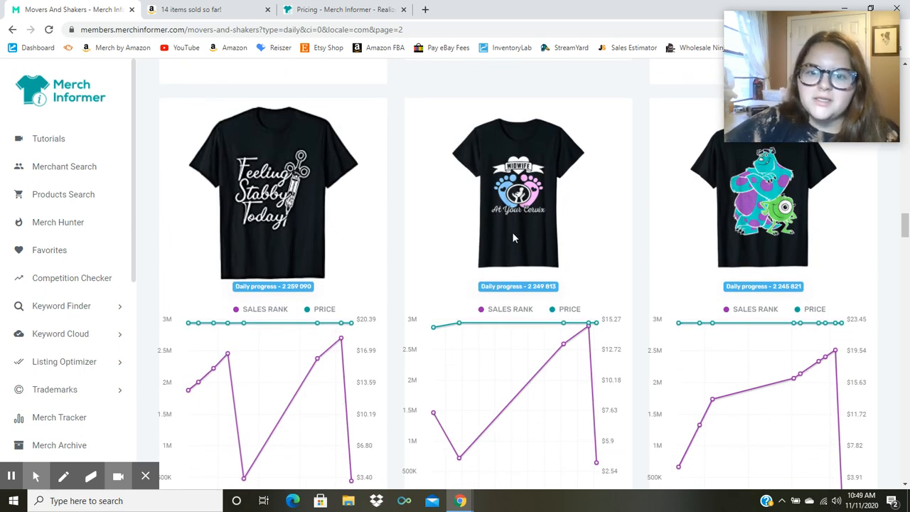
mouse_move(462, 240)
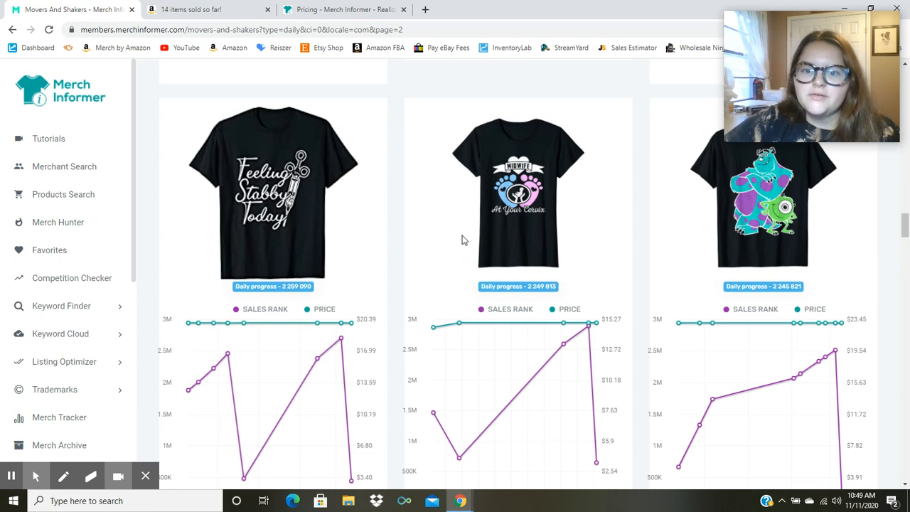
scroll(down, 3)
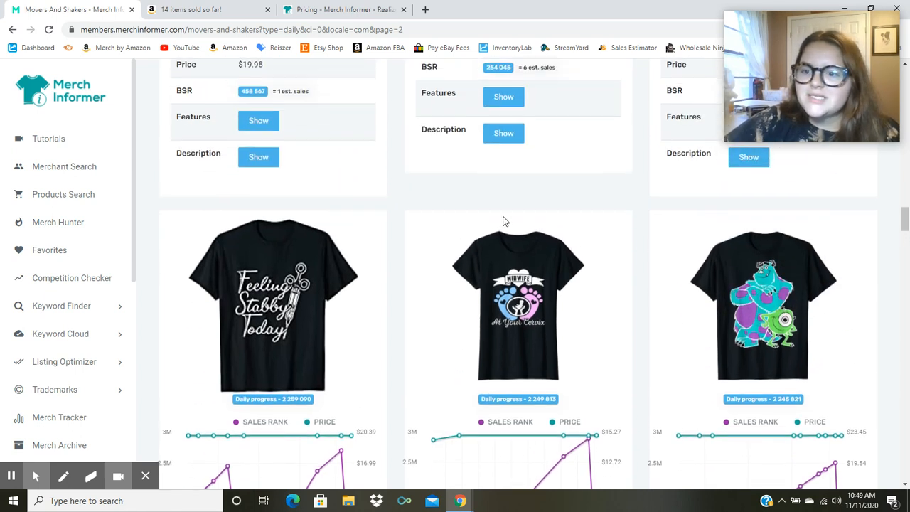
scroll(down, 3)
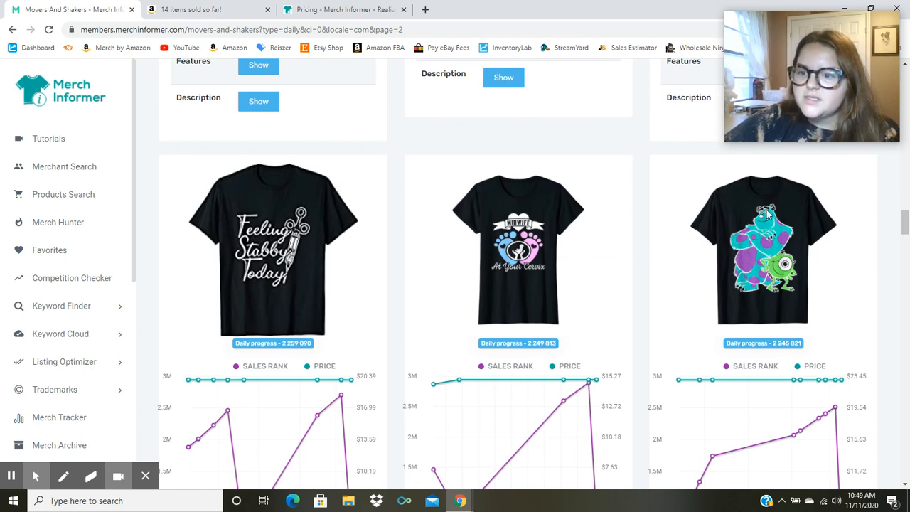
scroll(down, 3)
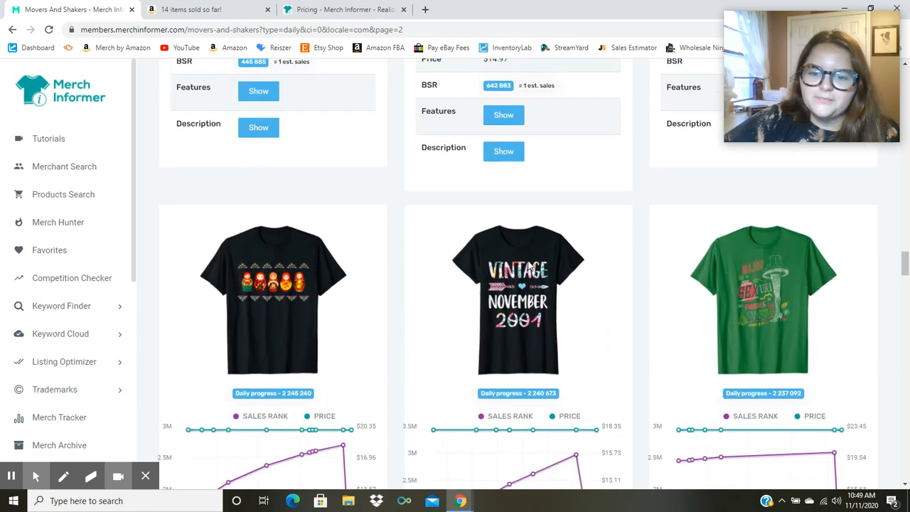
- Scroll page 2 past the Matryoshka shirts to the Catlover Elf, Over This Boo Sheet and pi shirts
scroll(down, 3)
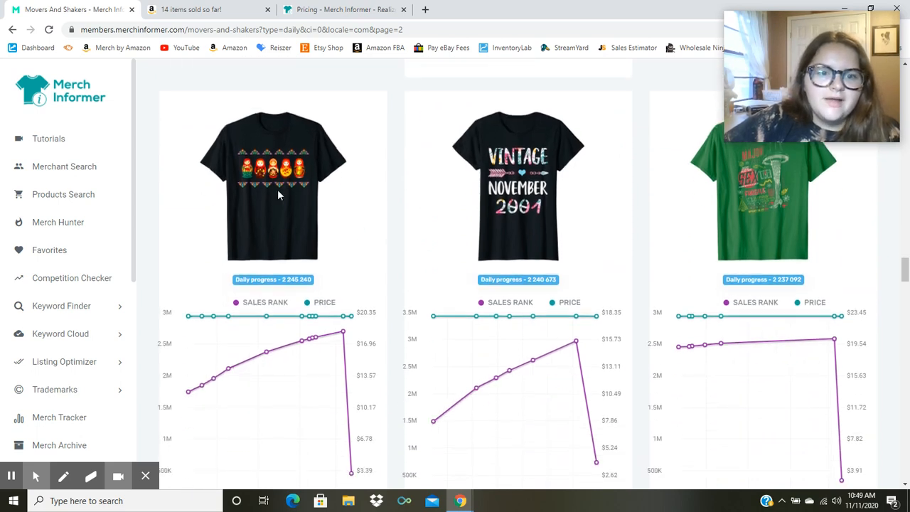
scroll(down, 3)
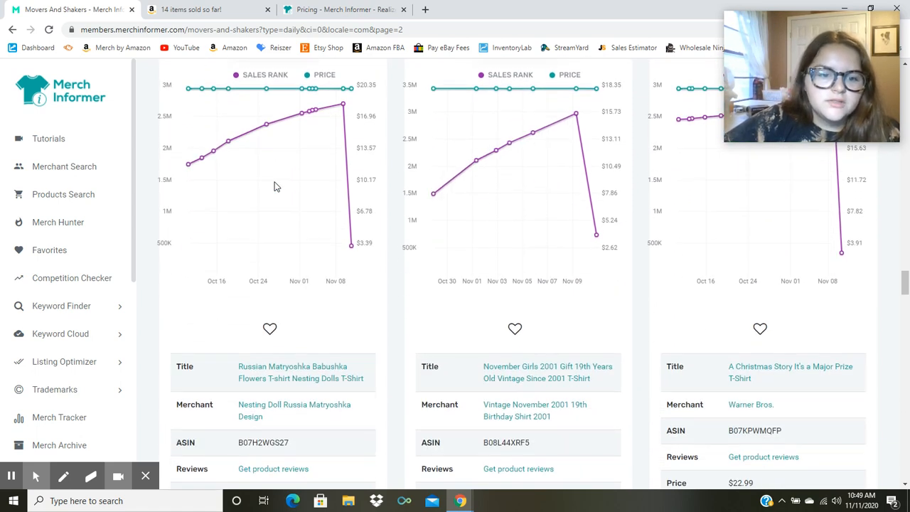
scroll(down, 3)
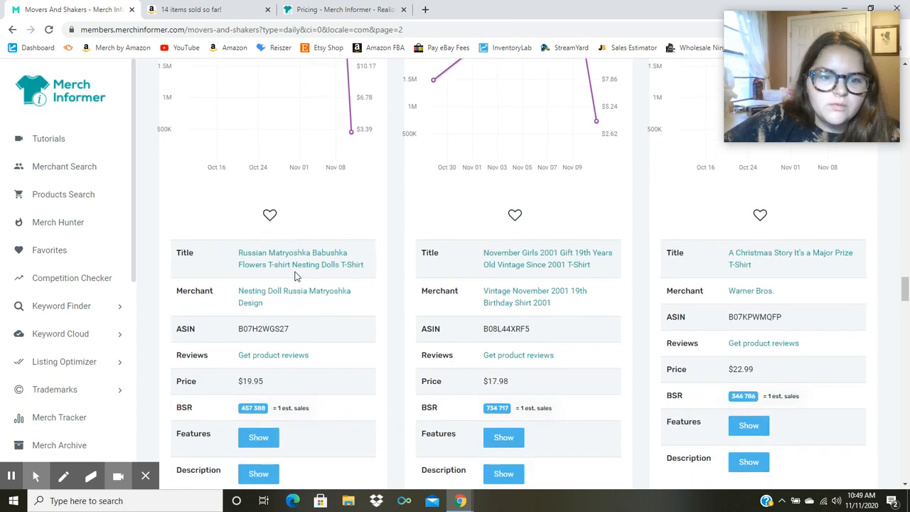
scroll(down, 3)
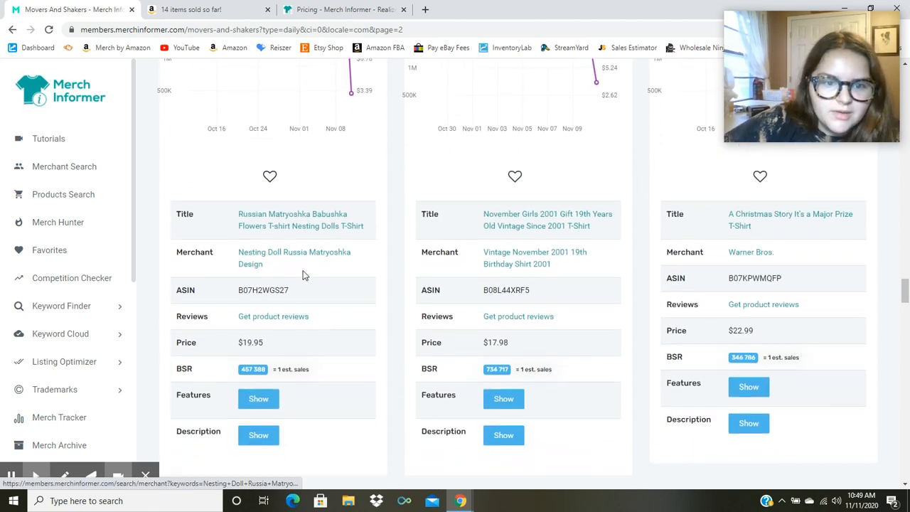
scroll(down, 3)
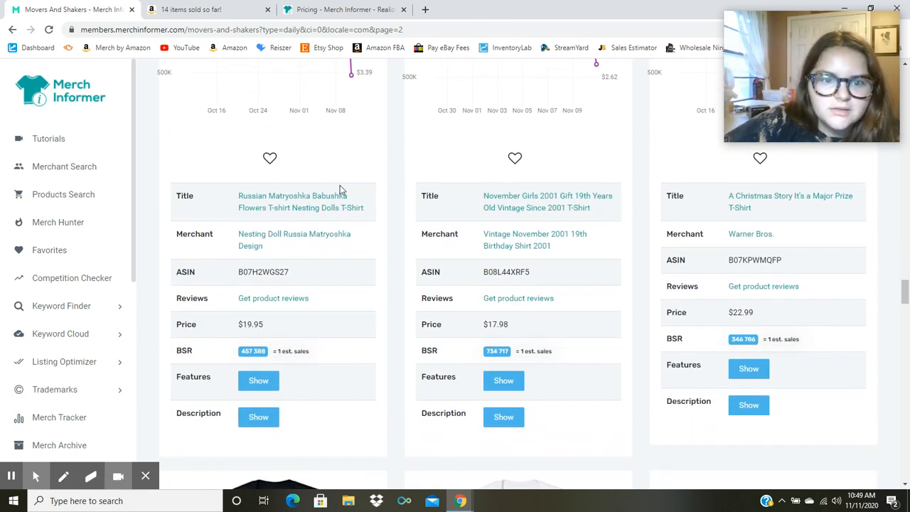
mouse_move(229, 202)
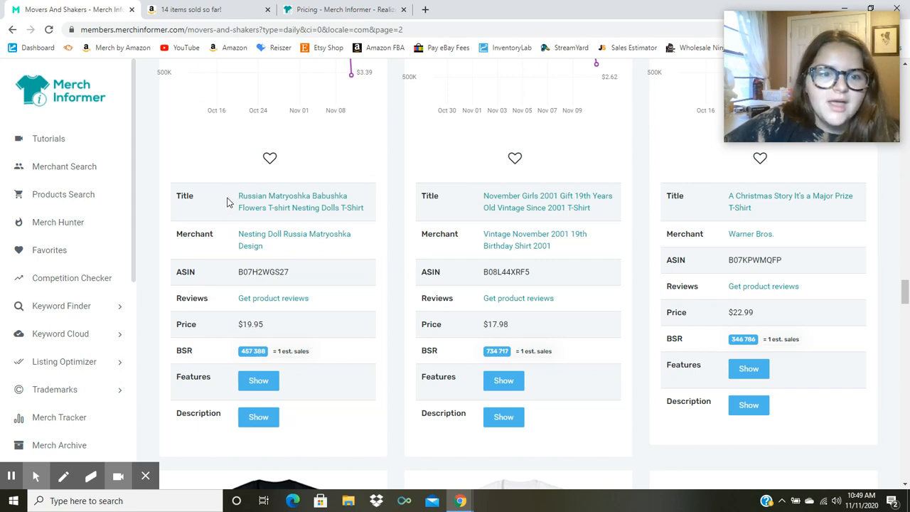
mouse_move(329, 213)
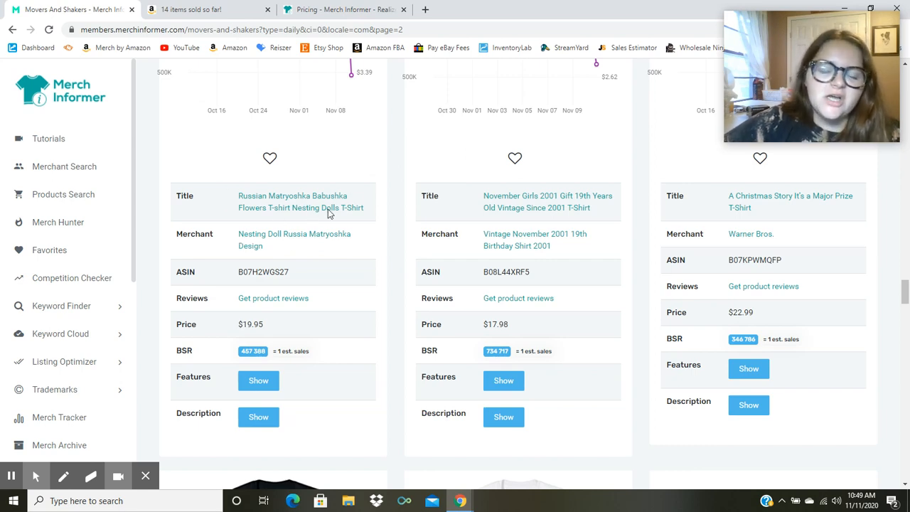
scroll(down, 3)
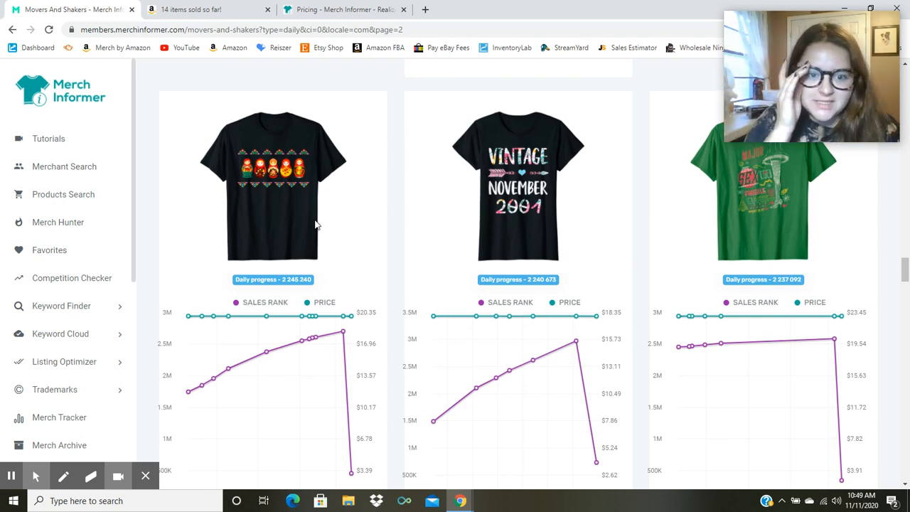
scroll(down, 3)
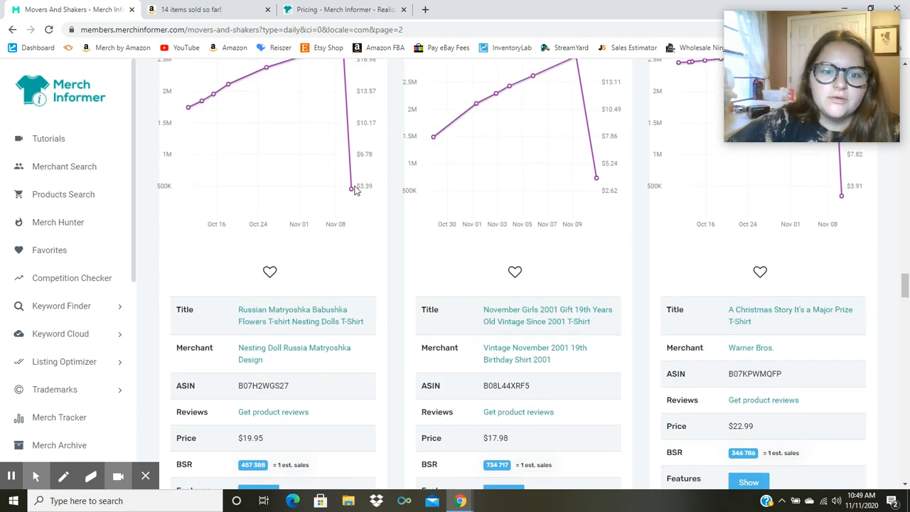
scroll(down, 3)
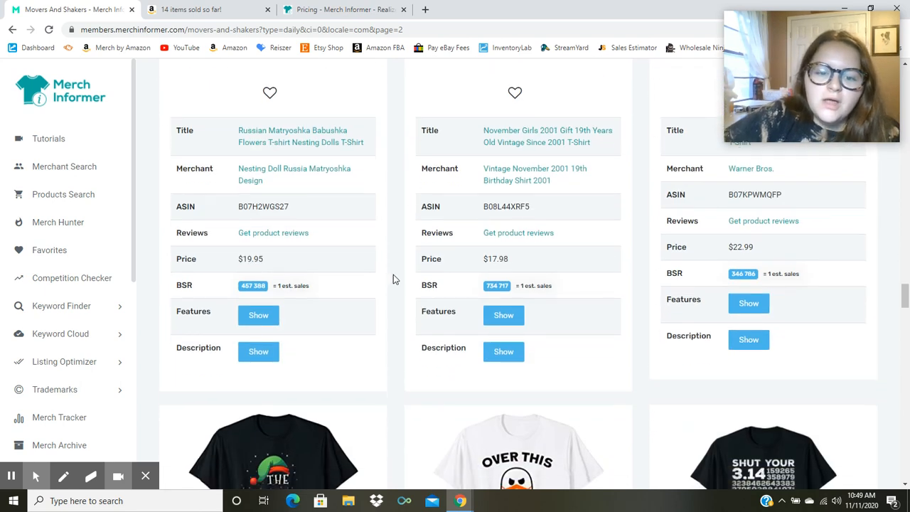
scroll(down, 3)
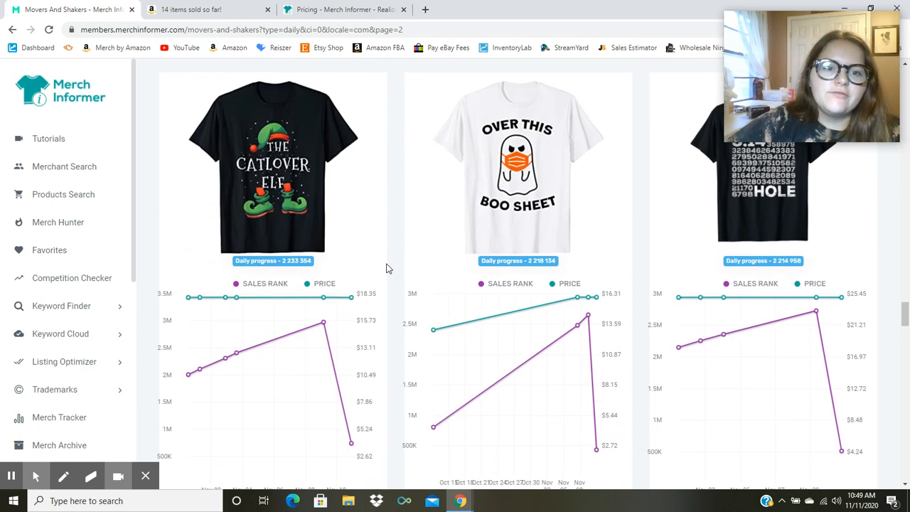
- Review the Pricing tab's Newbie $9.99, Professional 6 Month $49.99 and Professional $59.99 plan features
click(345, 9)
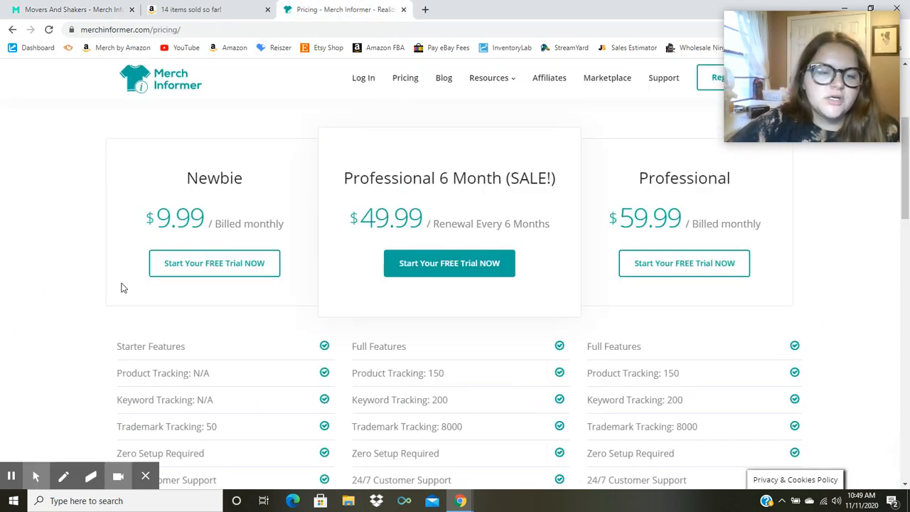
mouse_move(285, 242)
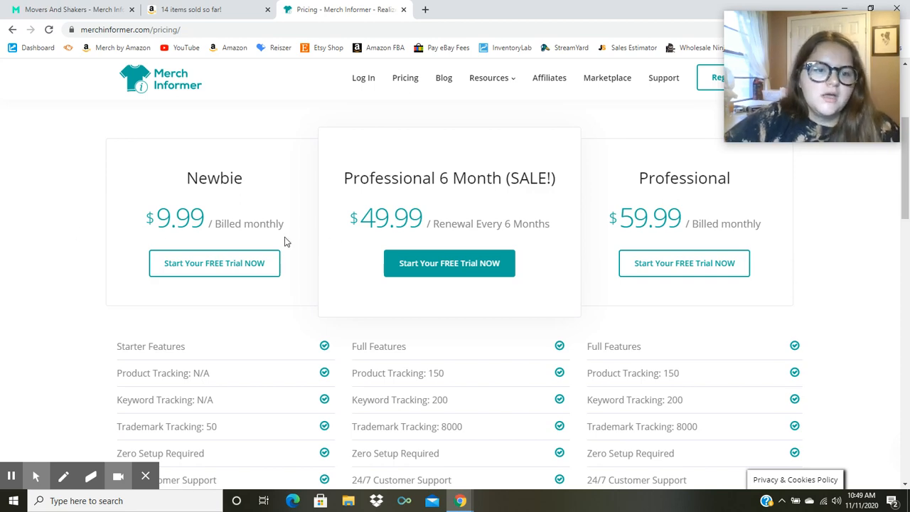
scroll(down, 3)
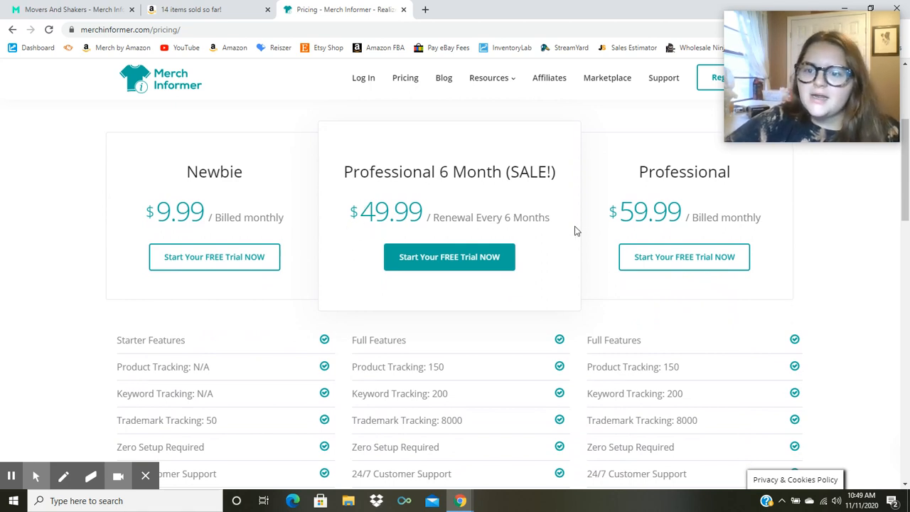
mouse_move(686, 187)
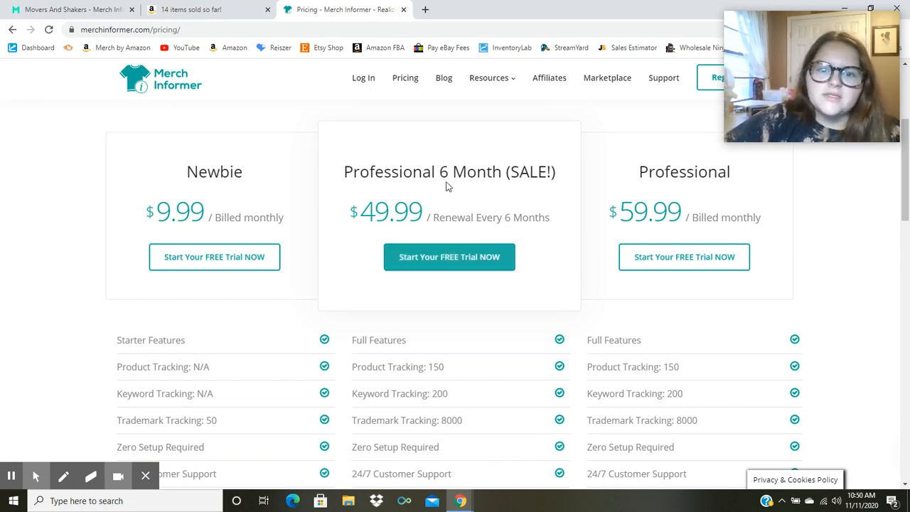
scroll(down, 3)
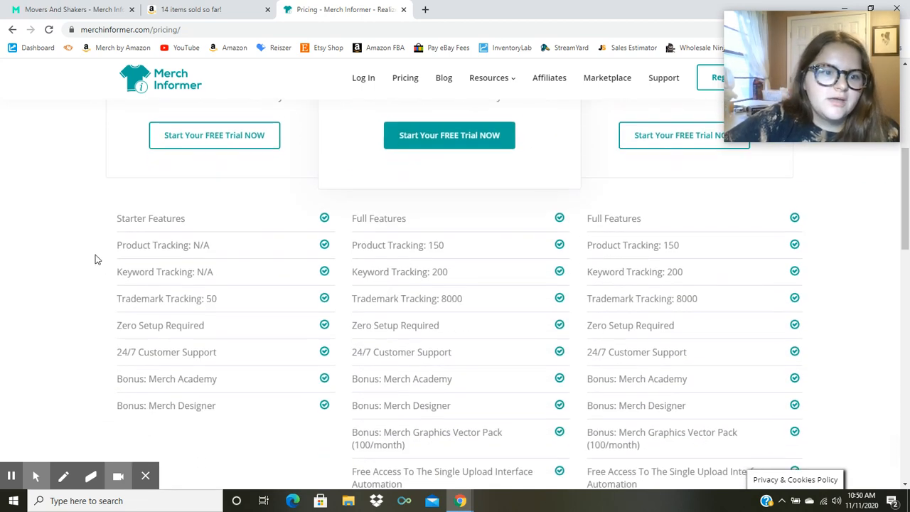
scroll(down, 3)
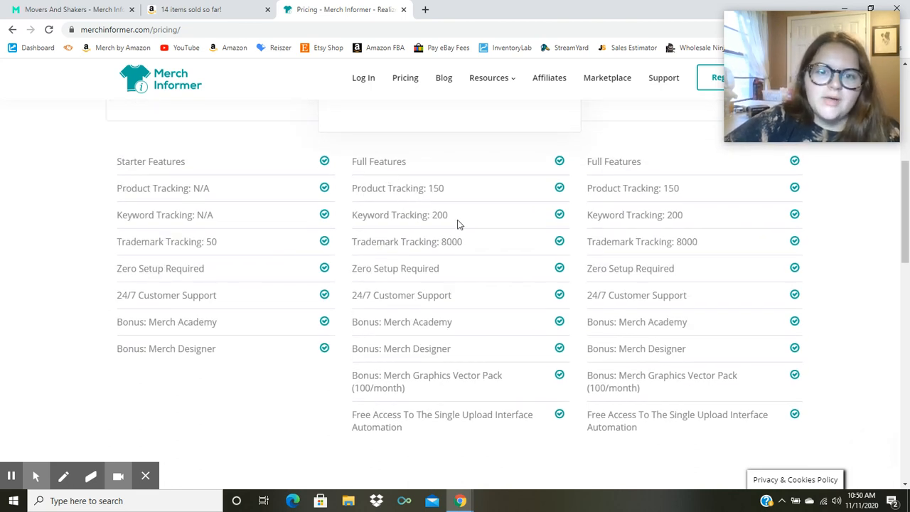
mouse_move(428, 261)
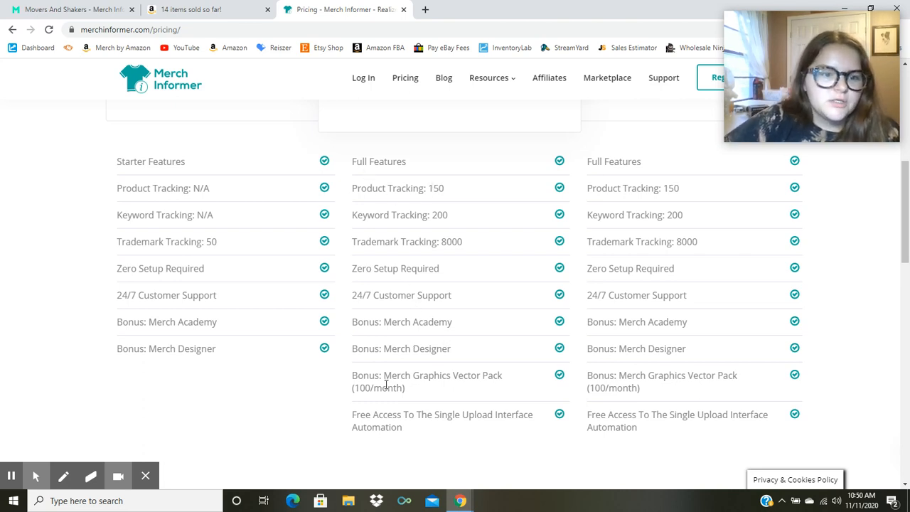
scroll(up, 3)
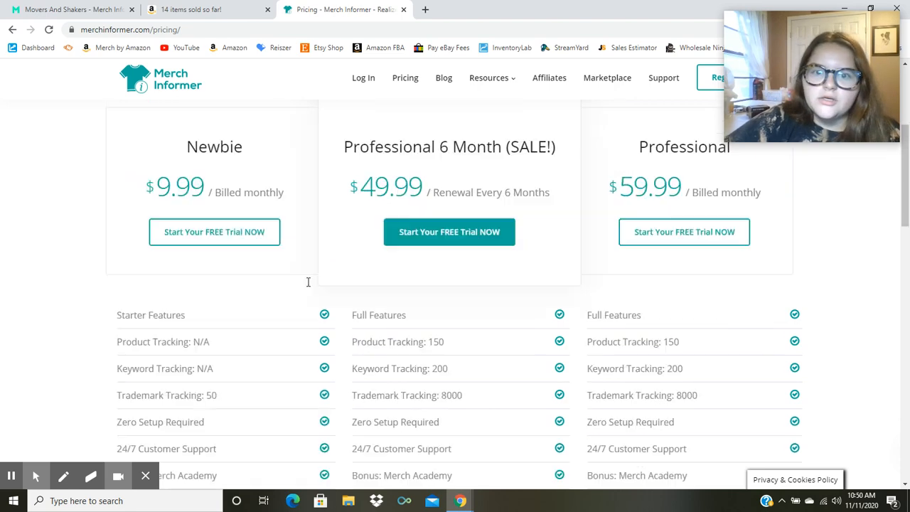
- Glance at the Amazon Merch dashboard, then return to the Movers and Shakers page 2 results
click(206, 10)
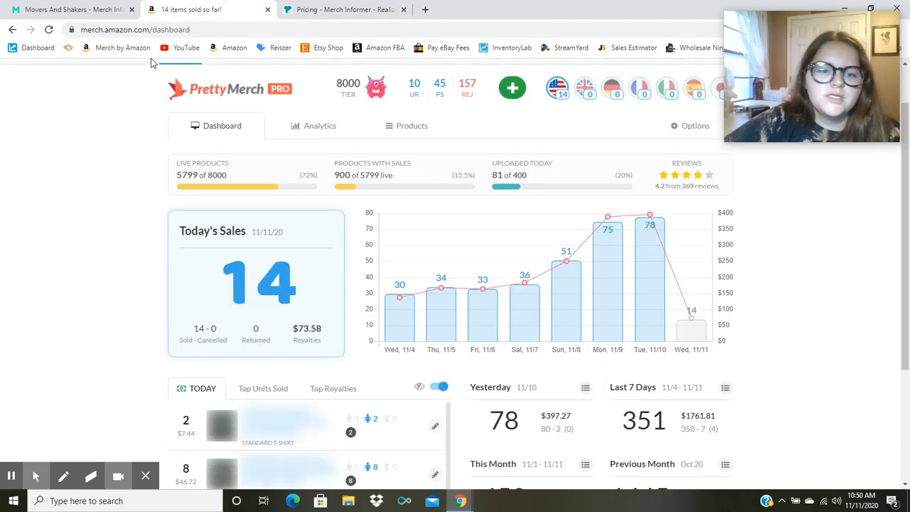
click(71, 9)
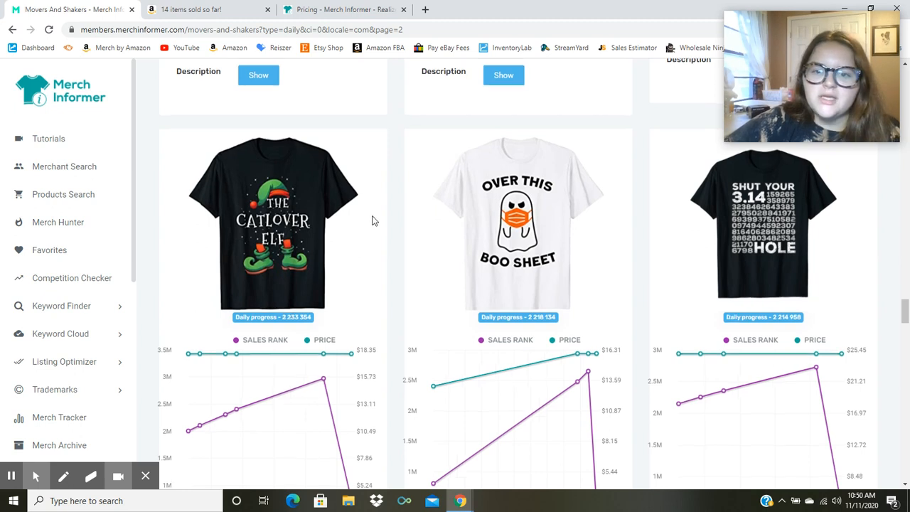
mouse_move(398, 228)
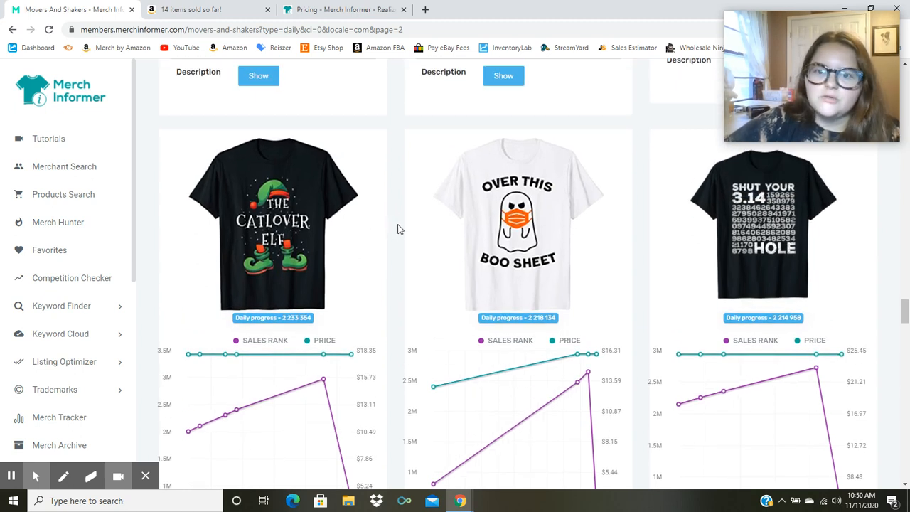
mouse_move(527, 206)
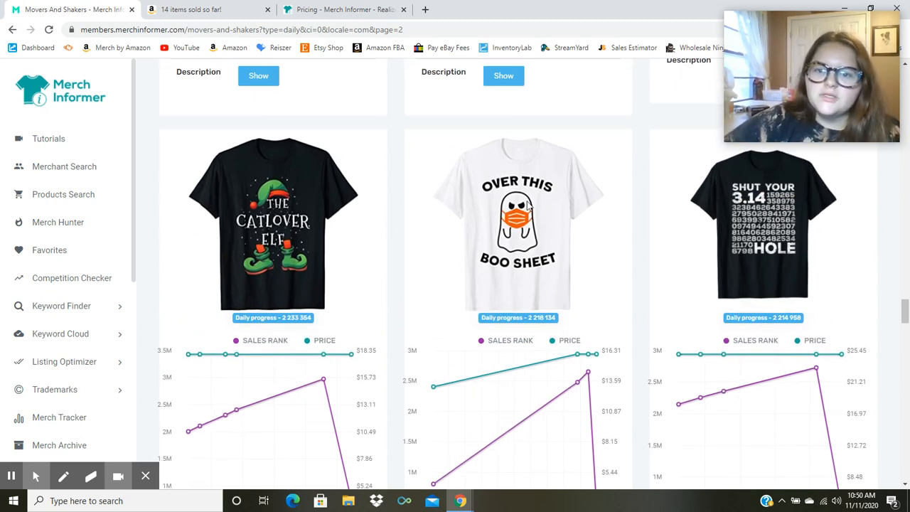
scroll(down, 3)
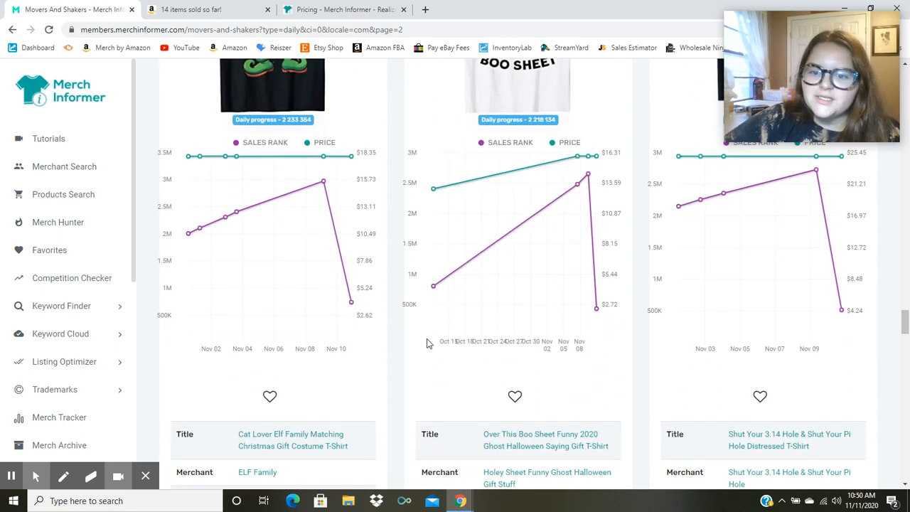
scroll(down, 3)
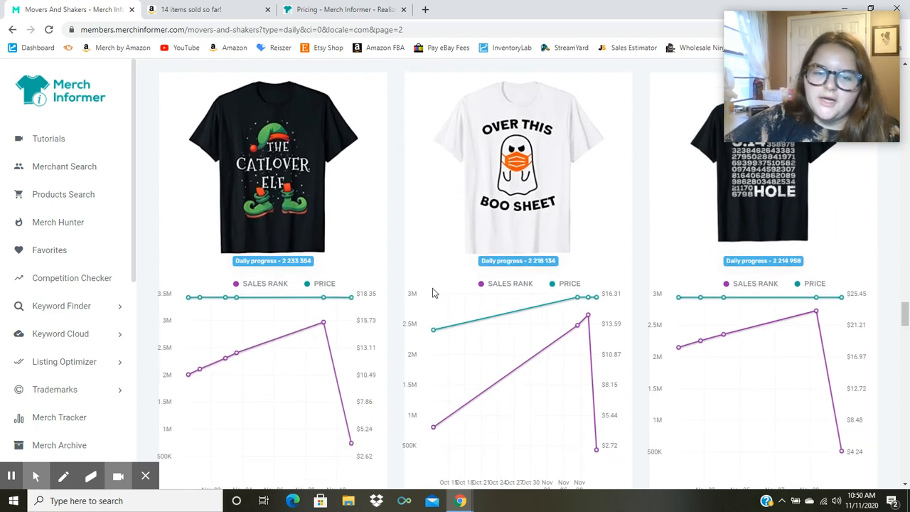
- Scroll page 2 down to the last listing, the Marvel Thor shirt, and the pagination bar
scroll(down, 3)
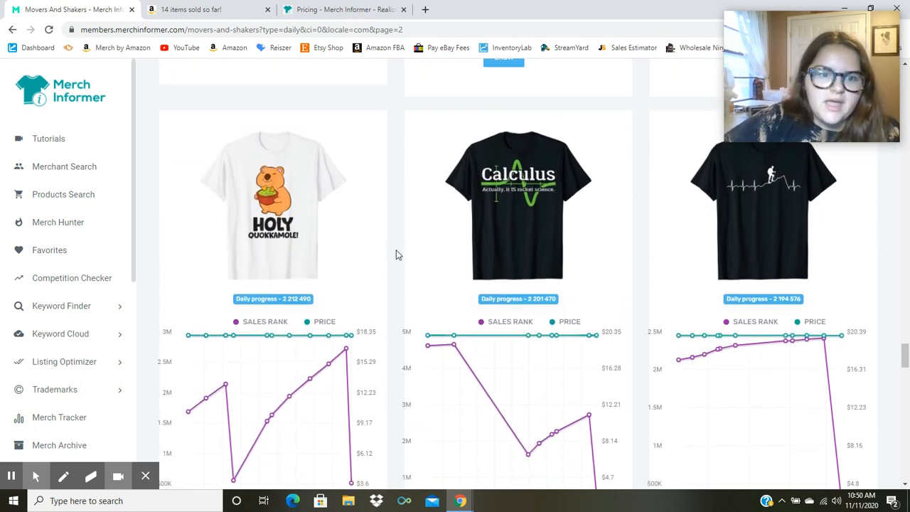
scroll(down, 3)
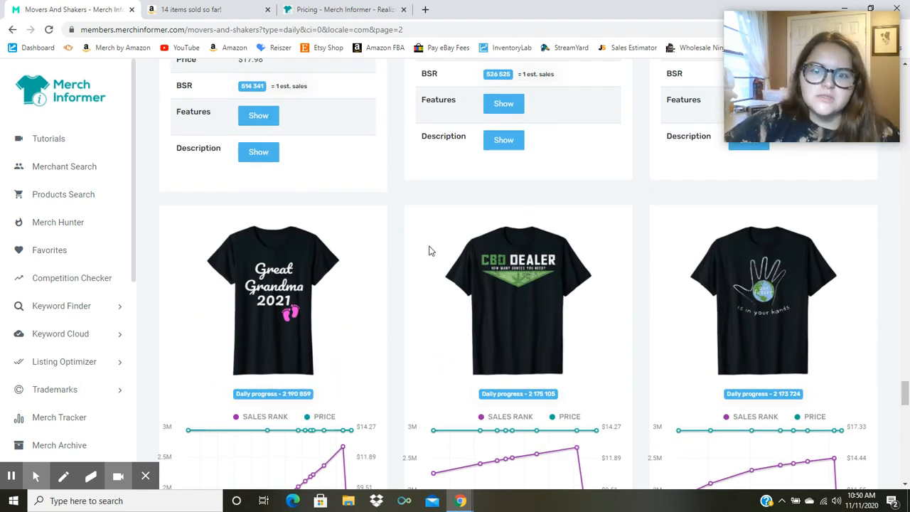
scroll(down, 3)
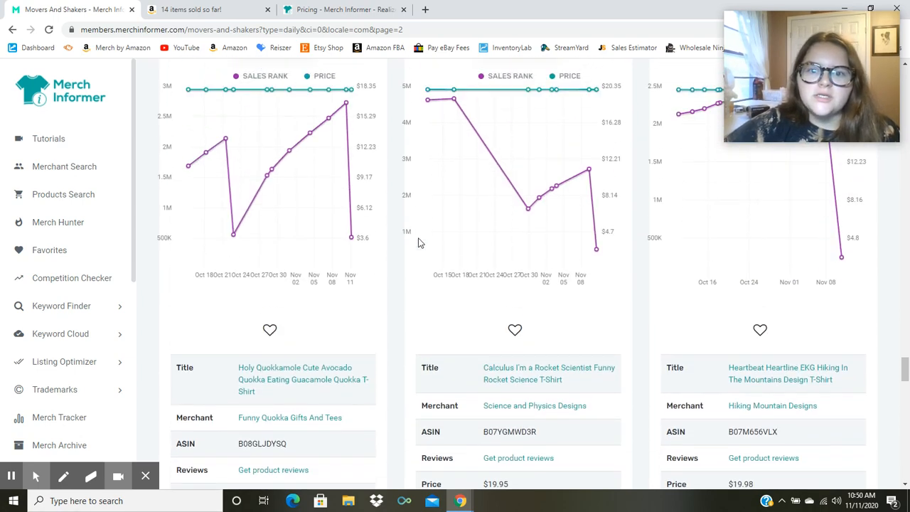
scroll(down, 3)
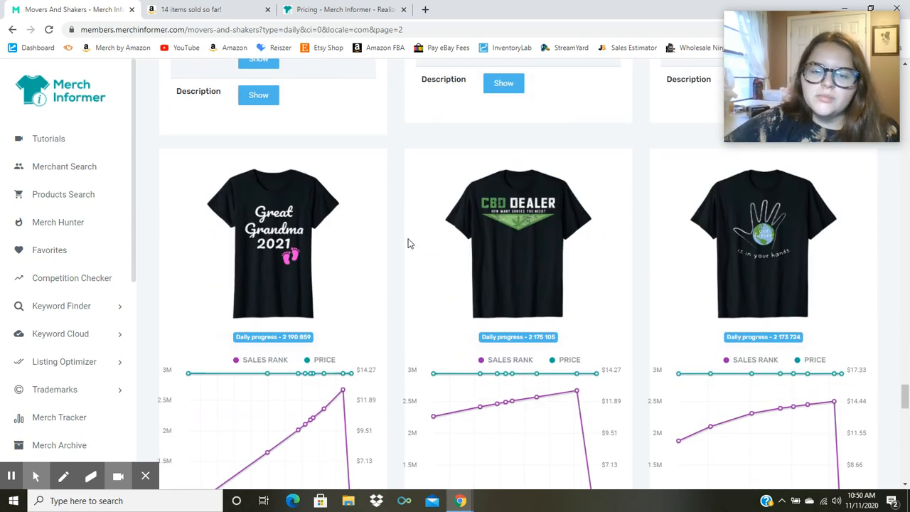
scroll(down, 3)
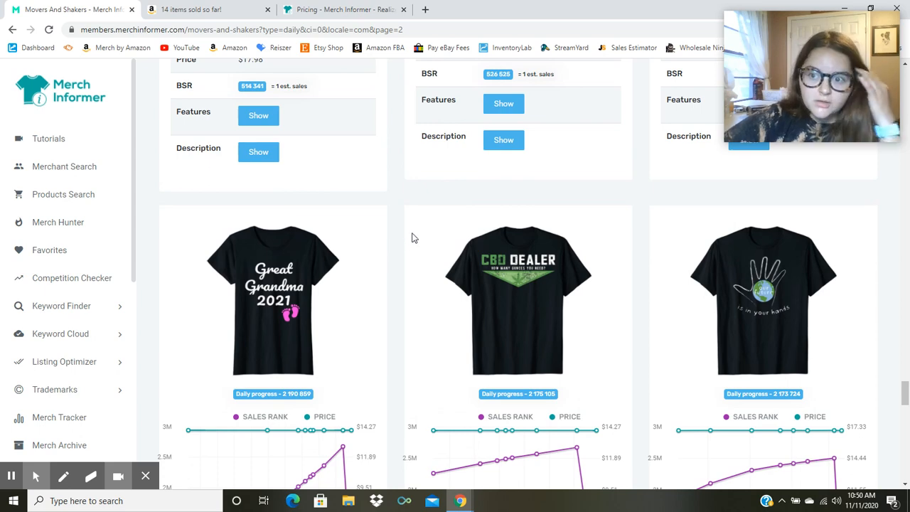
scroll(down, 3)
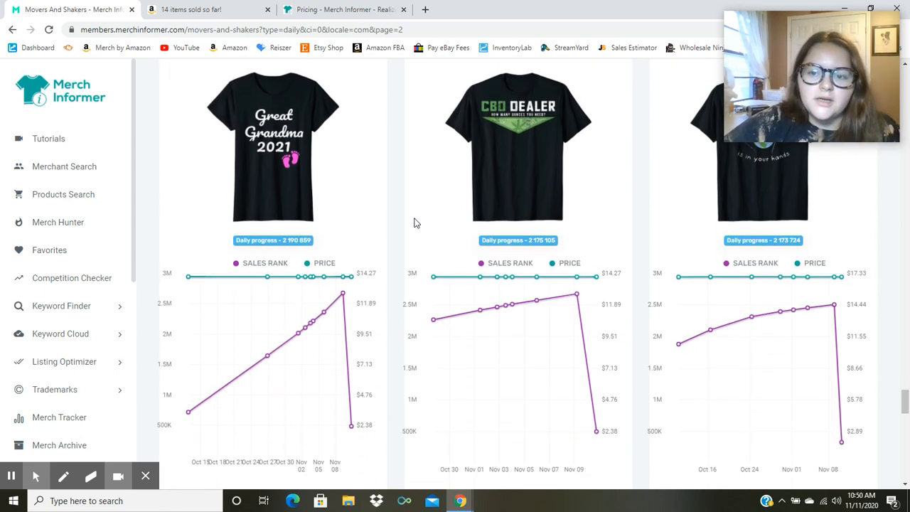
scroll(down, 3)
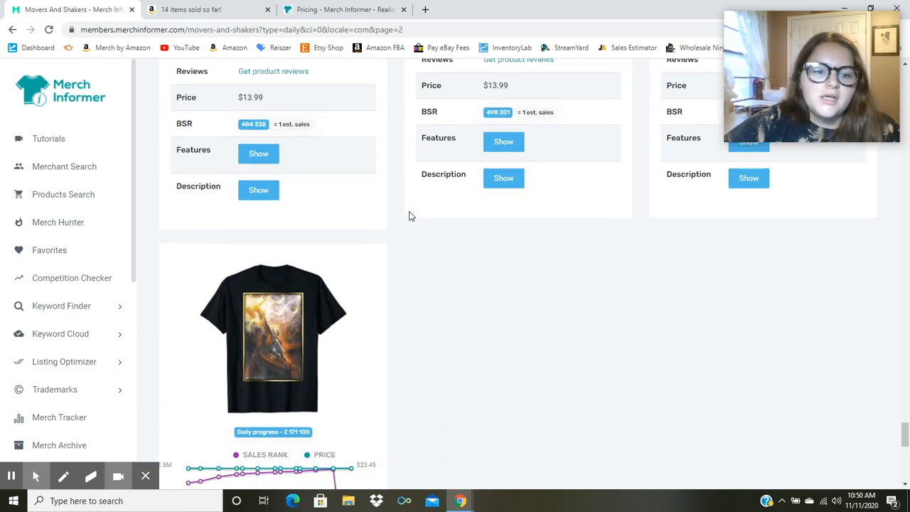
scroll(down, 3)
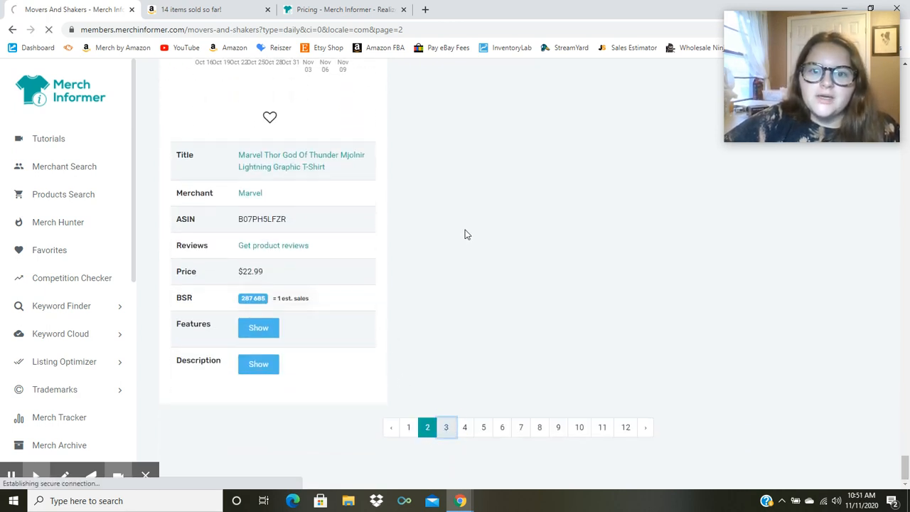
- Go to page 3 of the daily movers and browse its first shirt listings
click(446, 426)
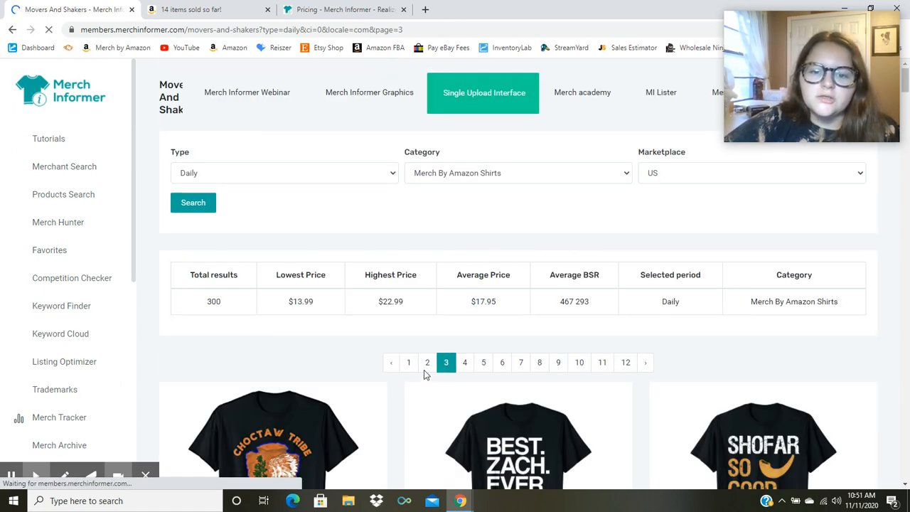
scroll(down, 3)
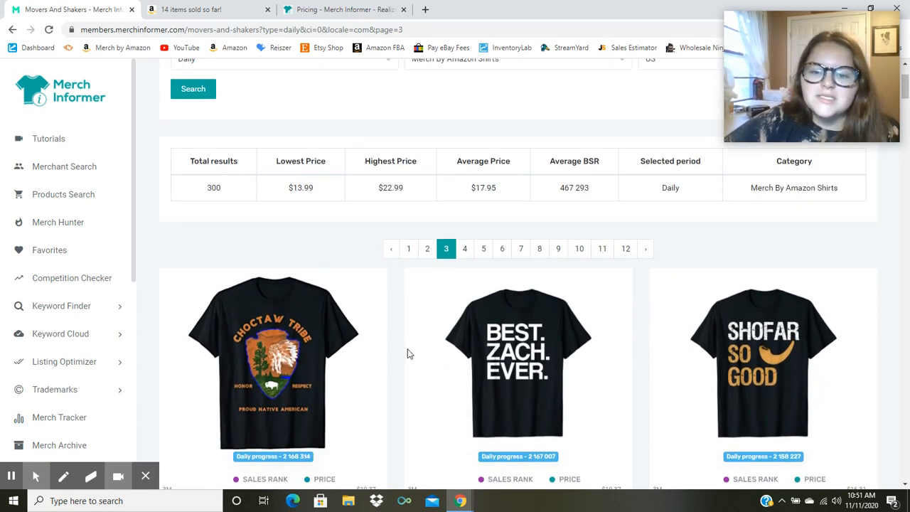
scroll(down, 3)
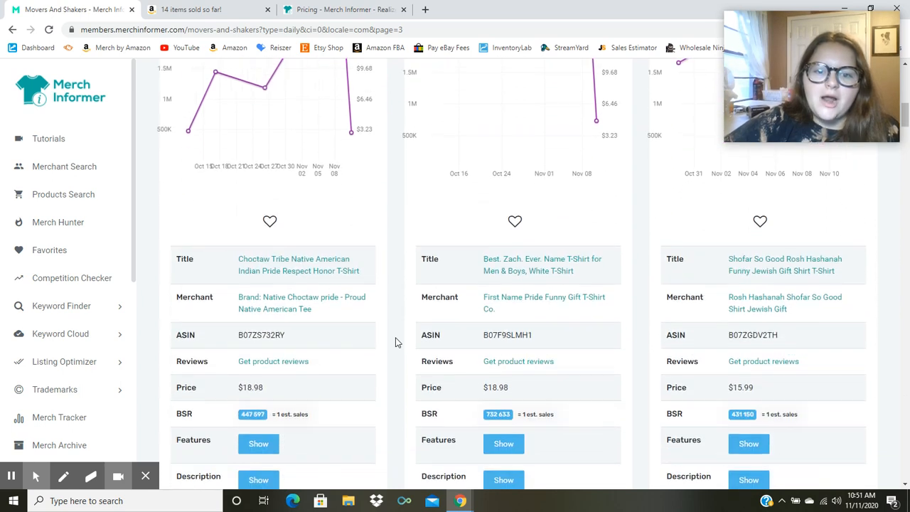
scroll(down, 3)
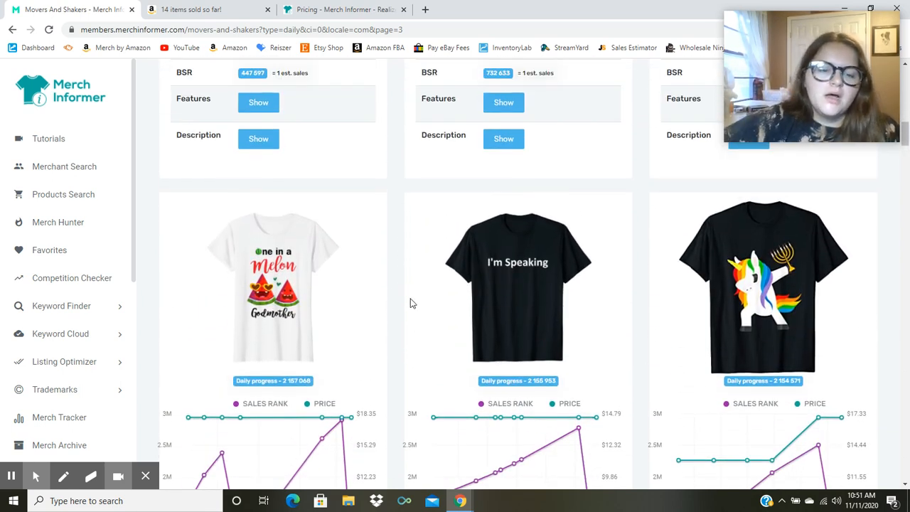
scroll(down, 3)
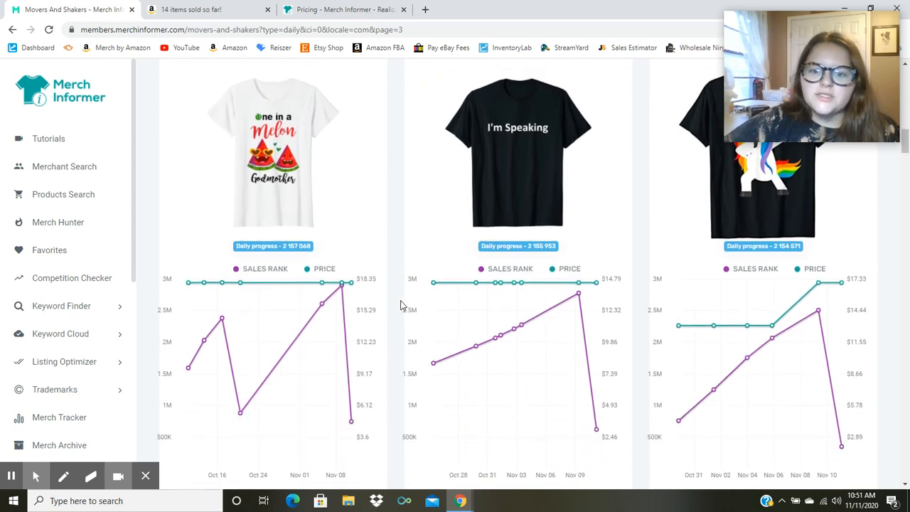
scroll(down, 3)
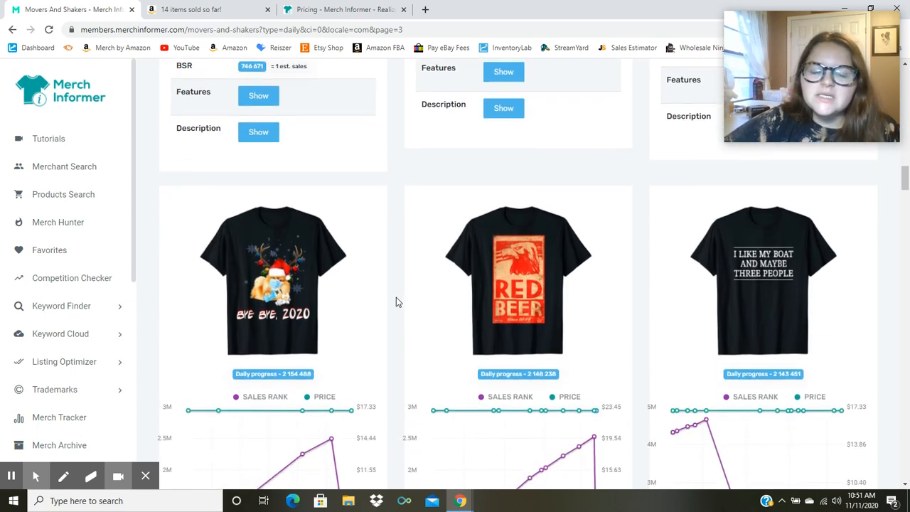
scroll(down, 3)
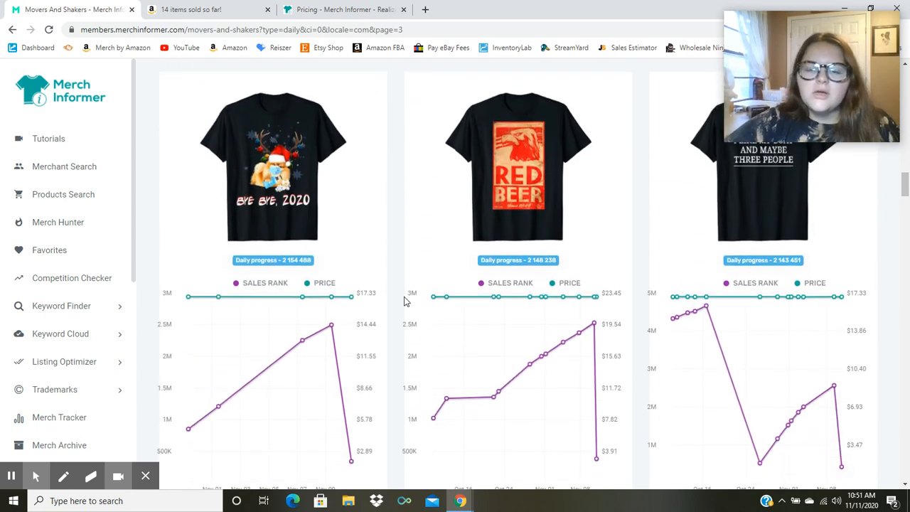
scroll(down, 3)
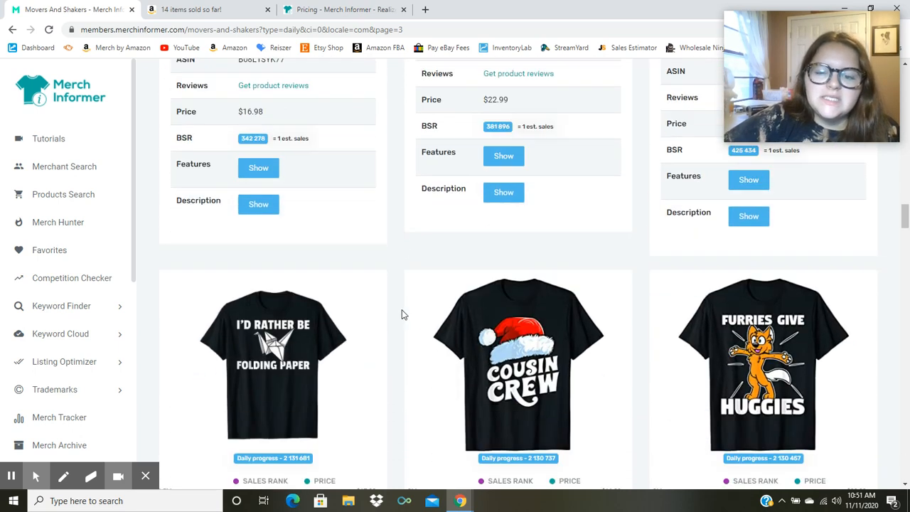
scroll(down, 3)
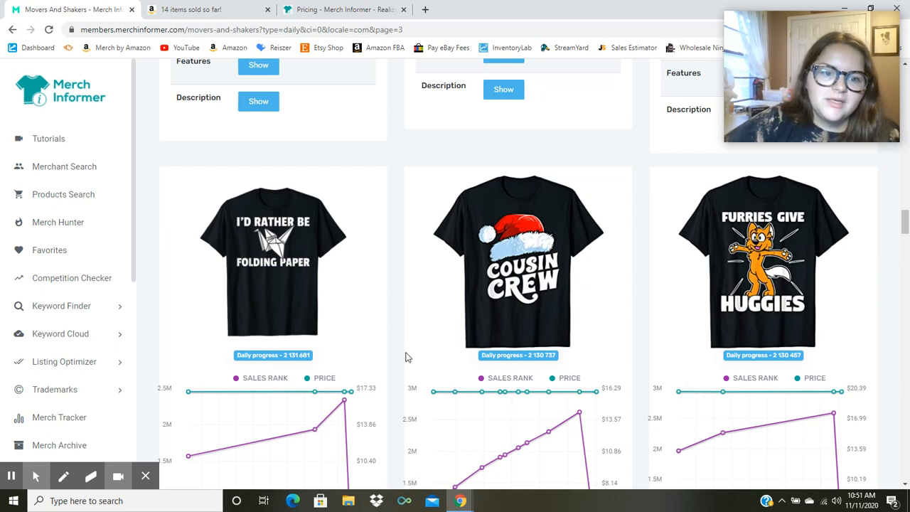
- Scroll further down page 3 to the Reggae Girlz, Howard and Boys Boppin shirts
scroll(down, 3)
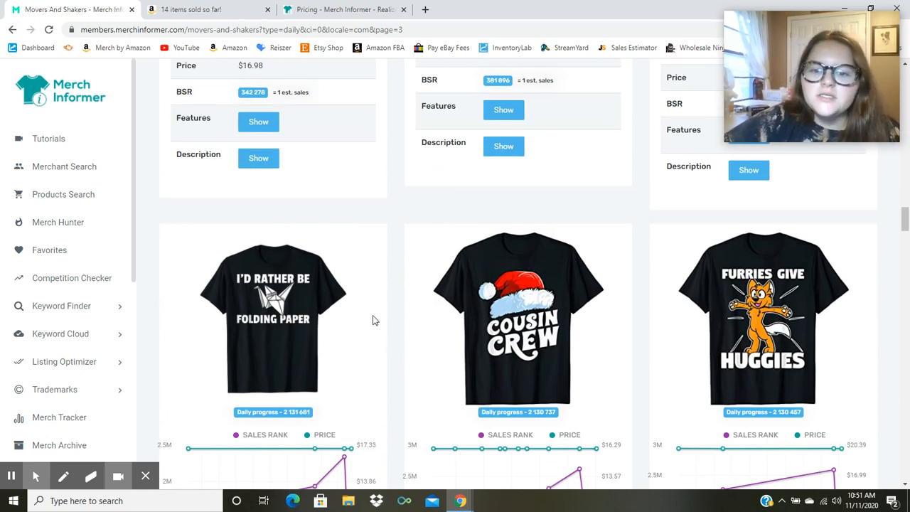
scroll(down, 3)
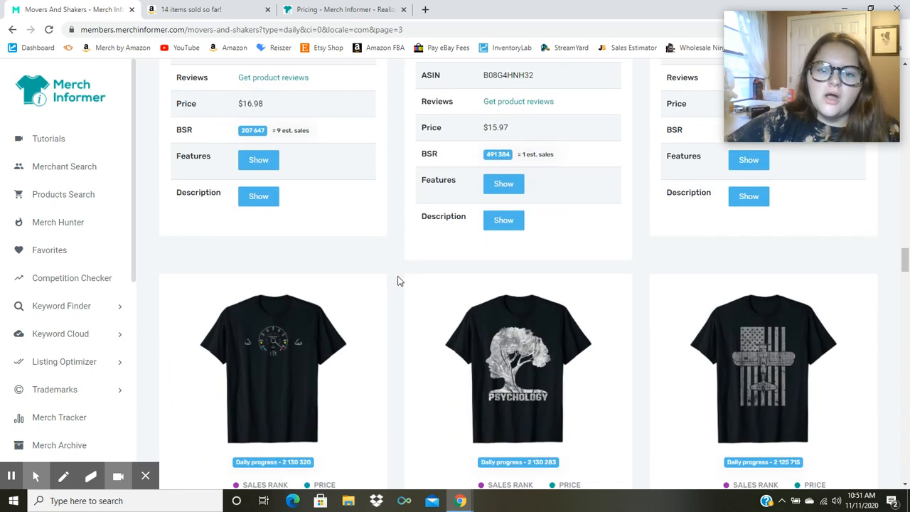
scroll(down, 3)
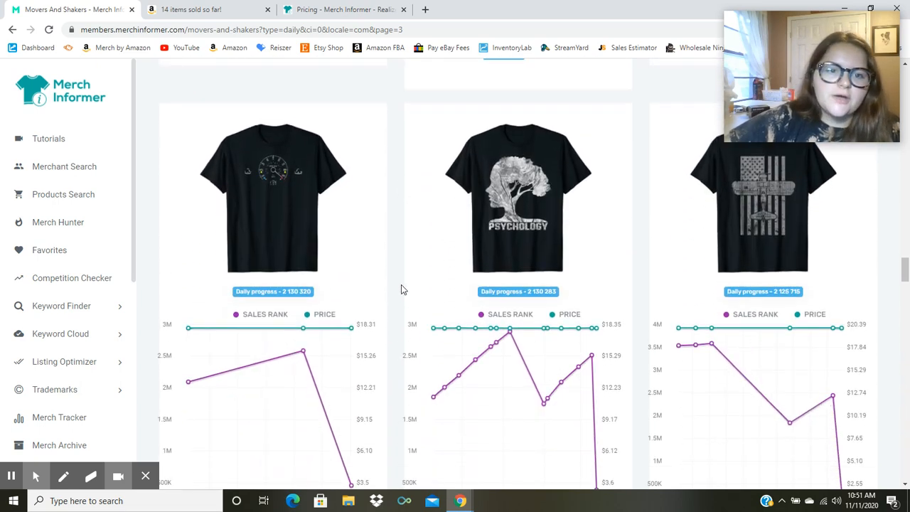
scroll(down, 3)
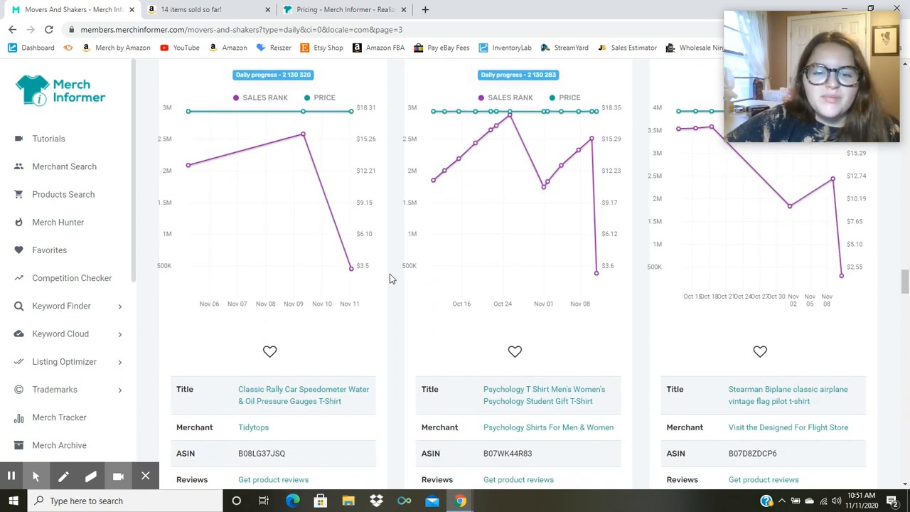
scroll(down, 3)
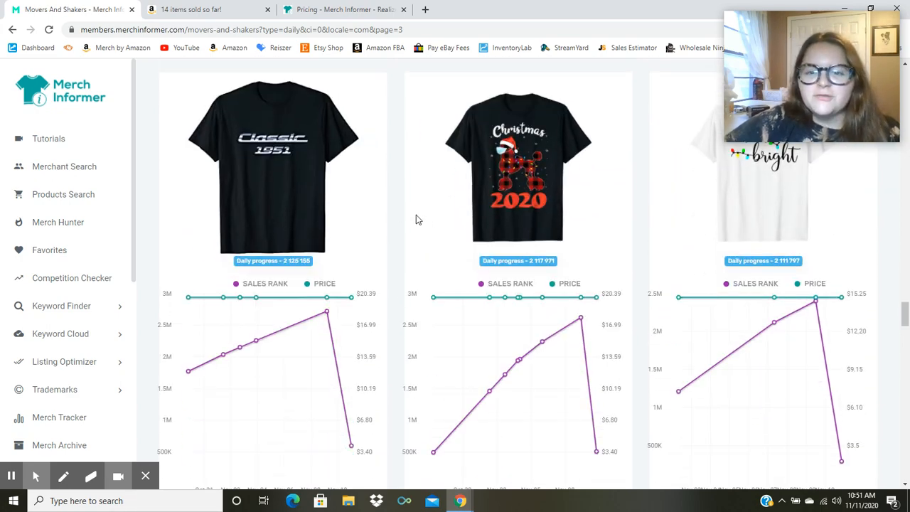
scroll(down, 3)
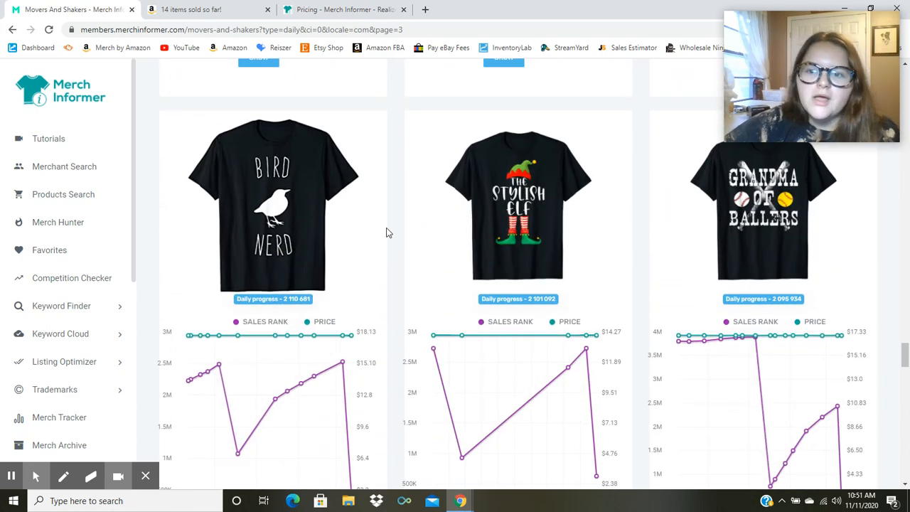
scroll(down, 3)
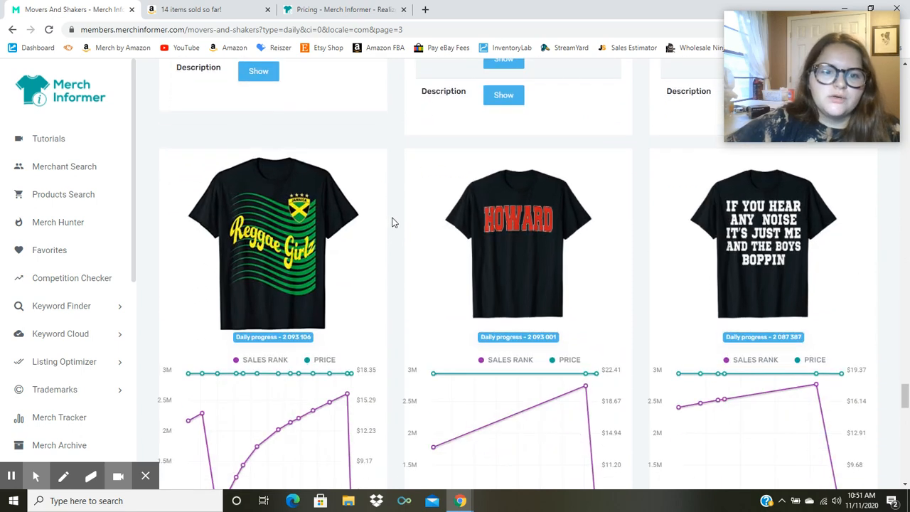
scroll(down, 3)
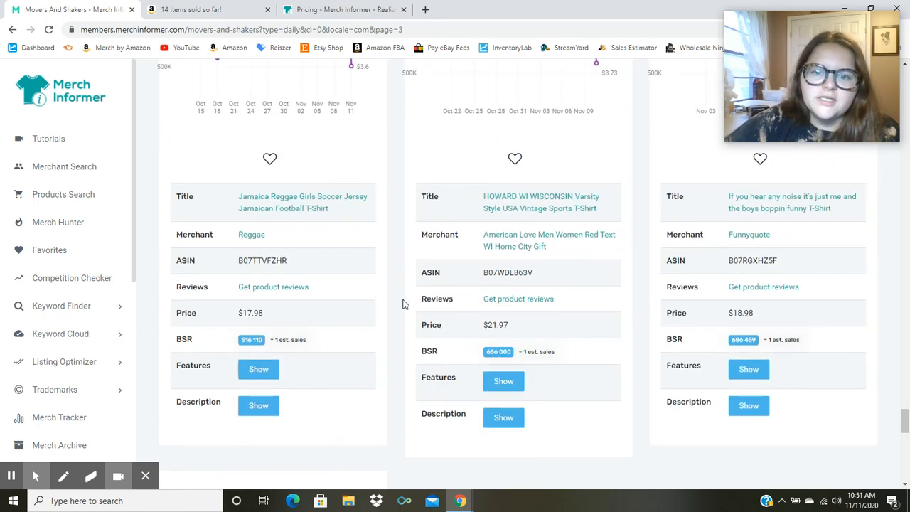
scroll(down, 3)
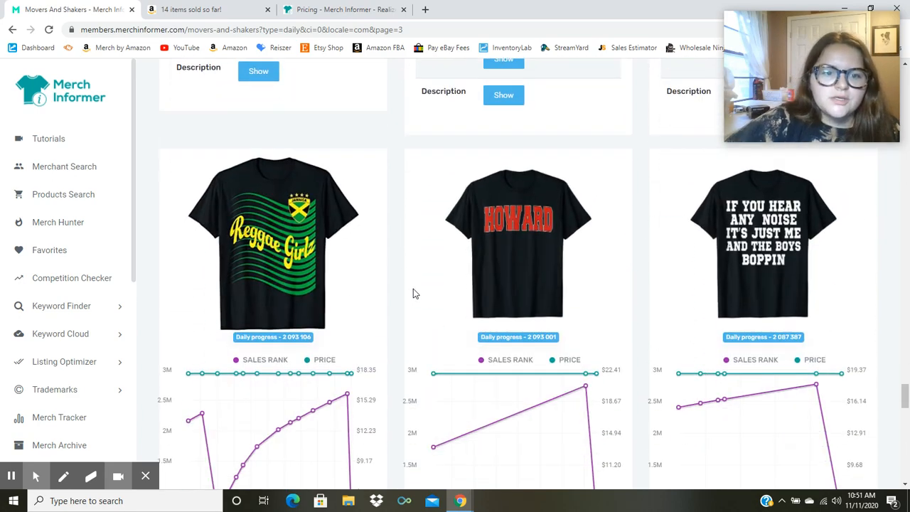